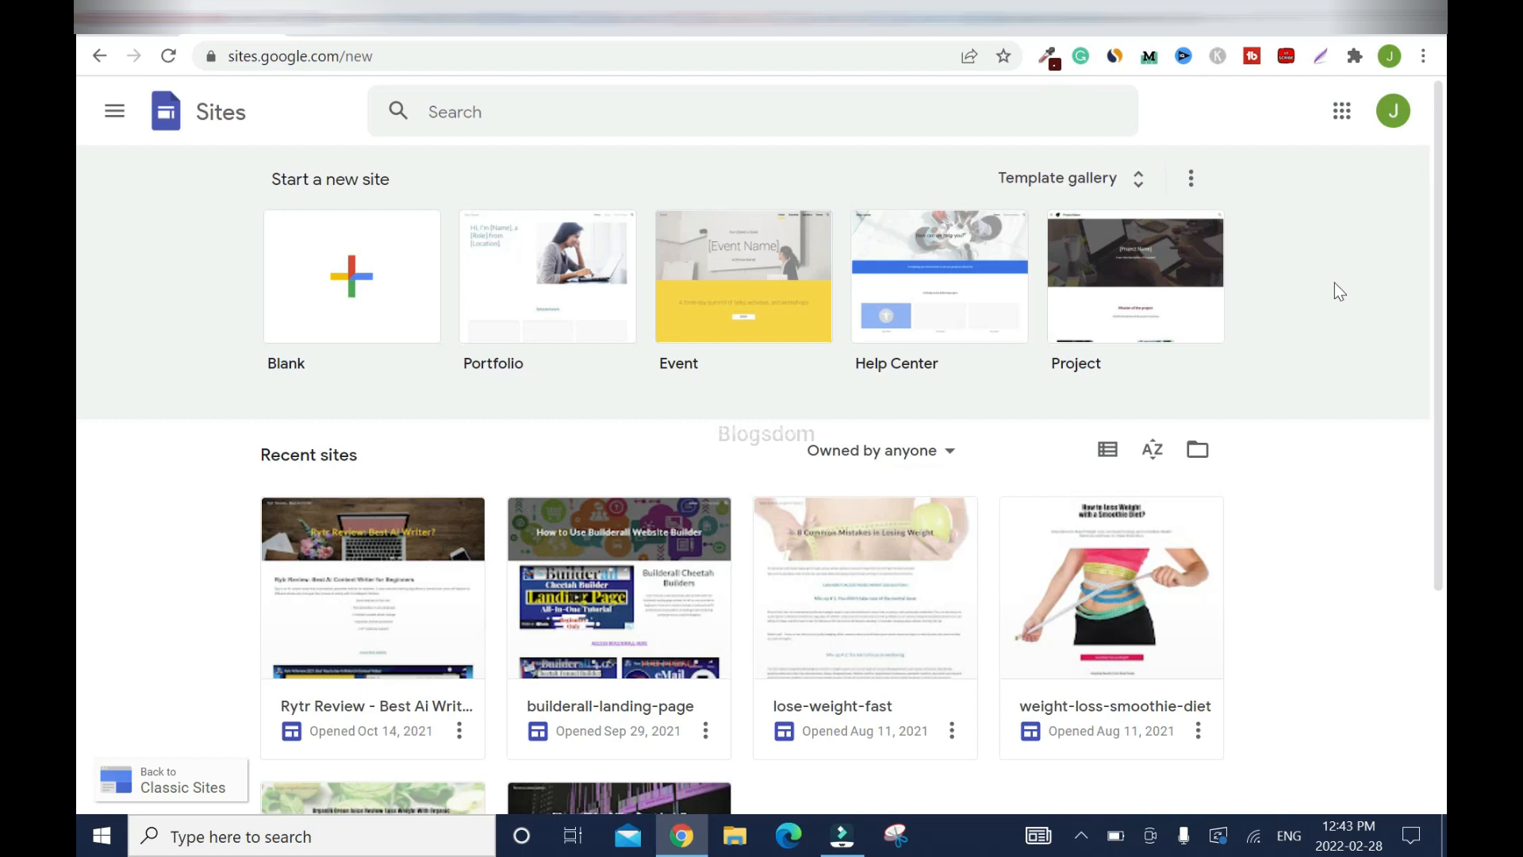
pyautogui.moveTo(1316, 279)
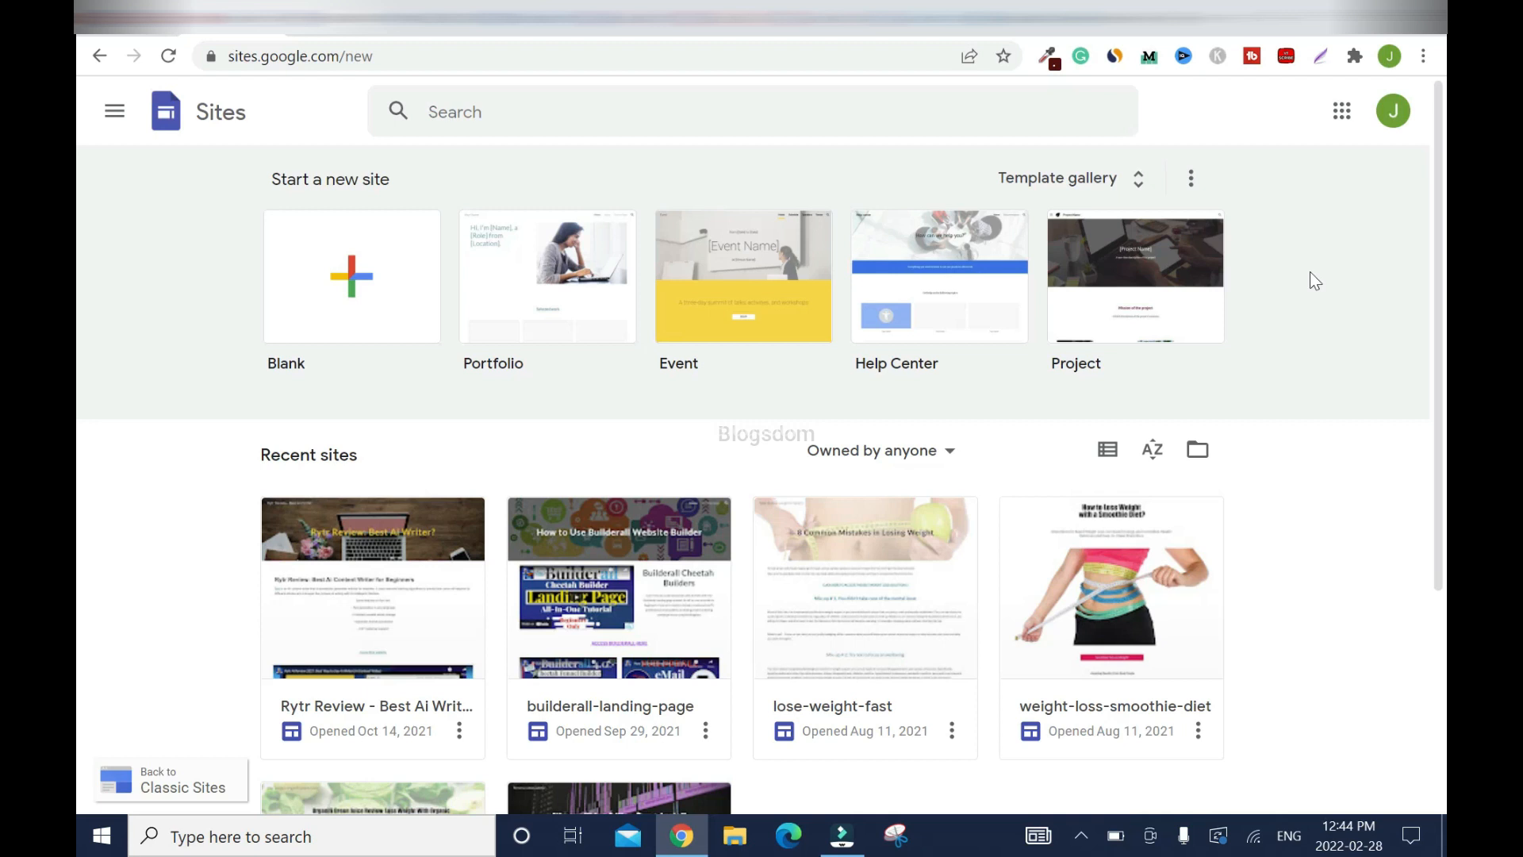
pyautogui.moveTo(1089, 38)
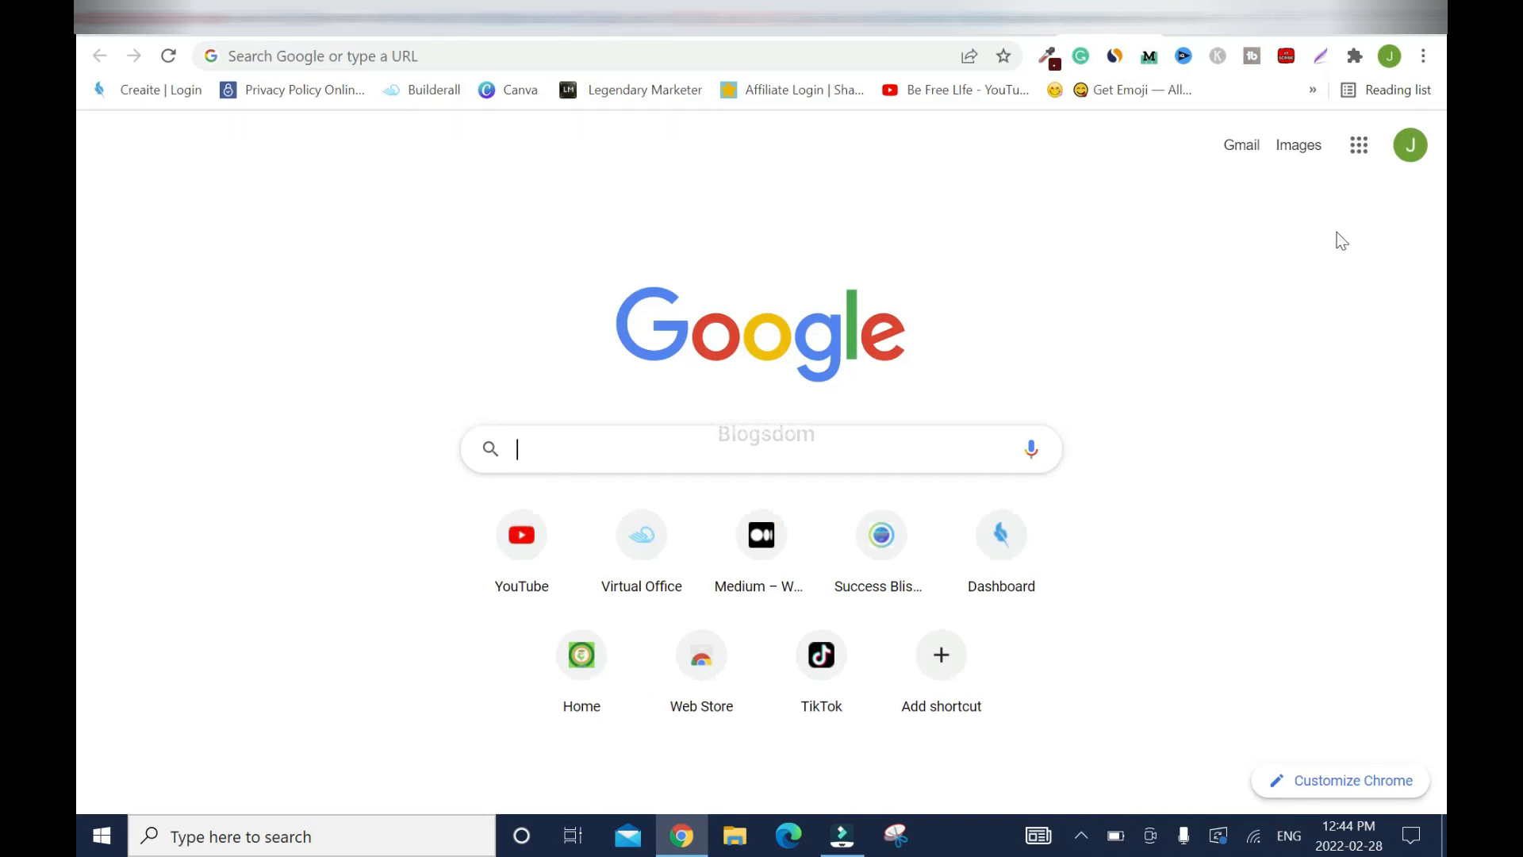
# - Search Google for 'free google site' and open the Google Sites sign-in result
pyautogui.write('free google site')
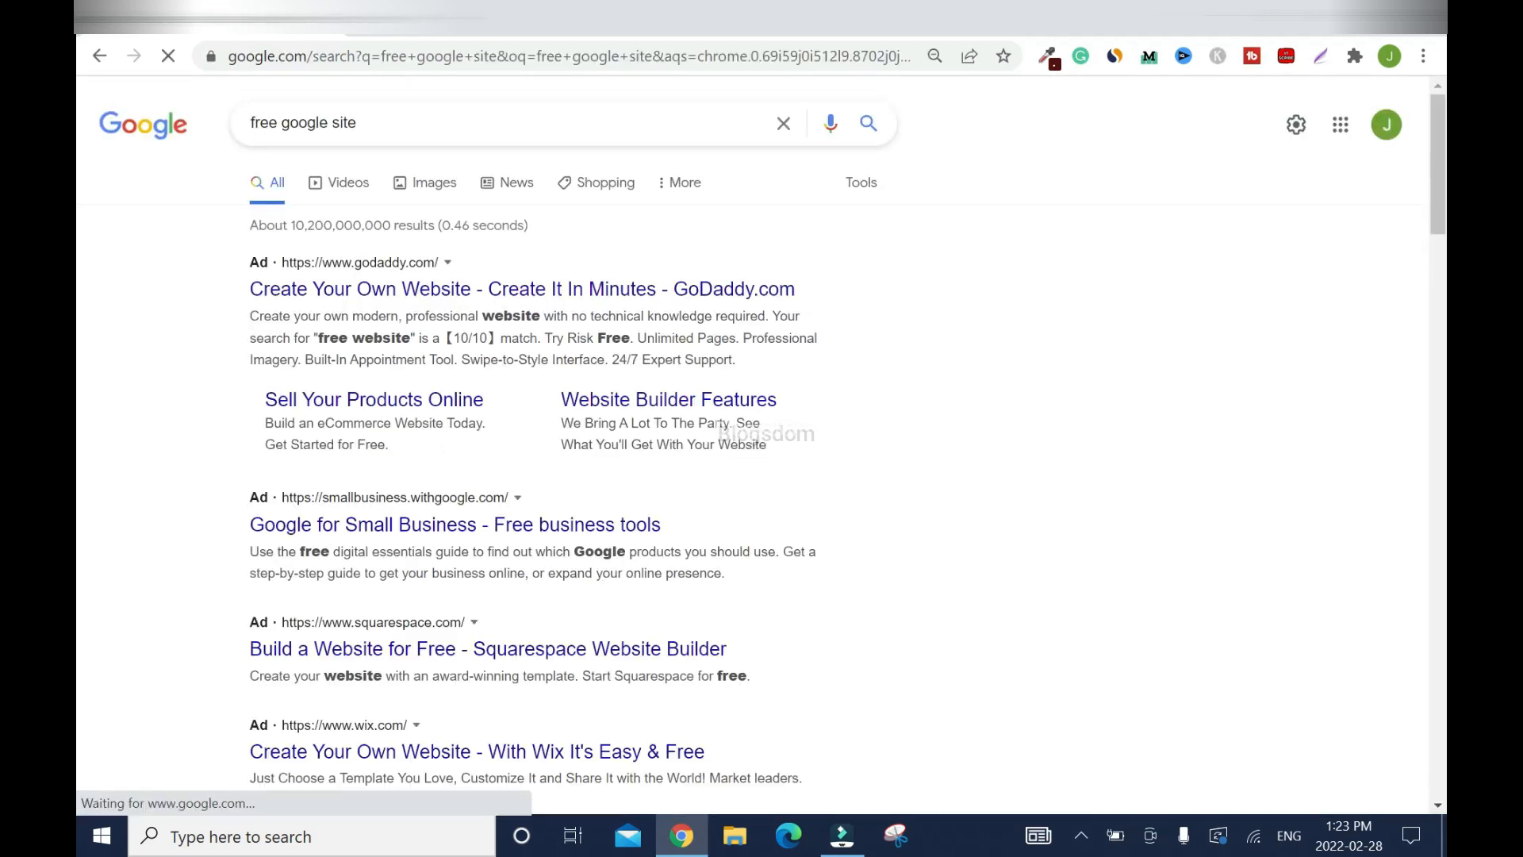
pyautogui.scroll(-3)
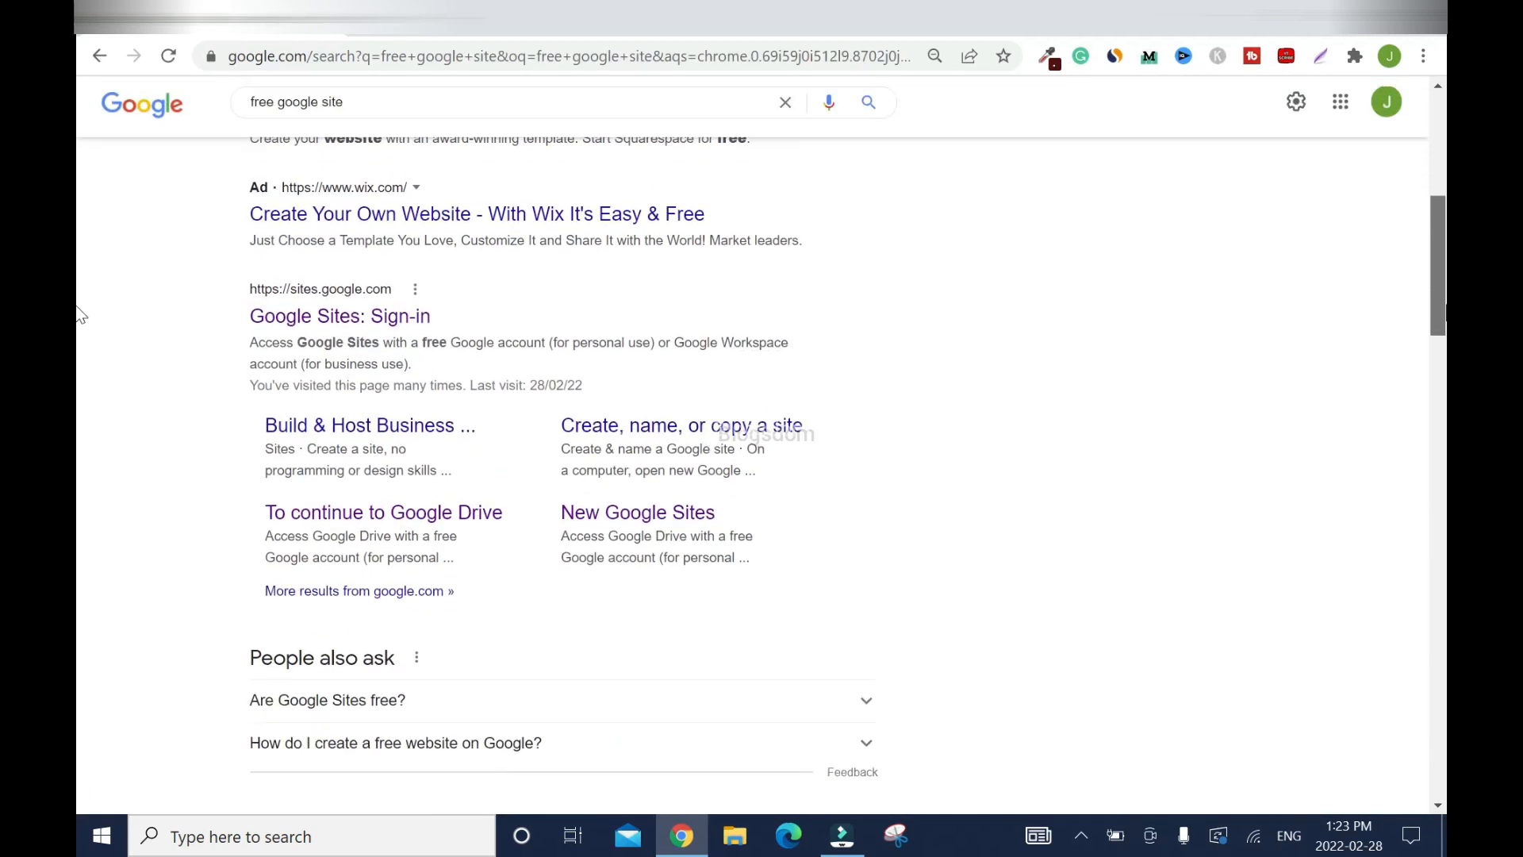
pyautogui.scroll(-3)
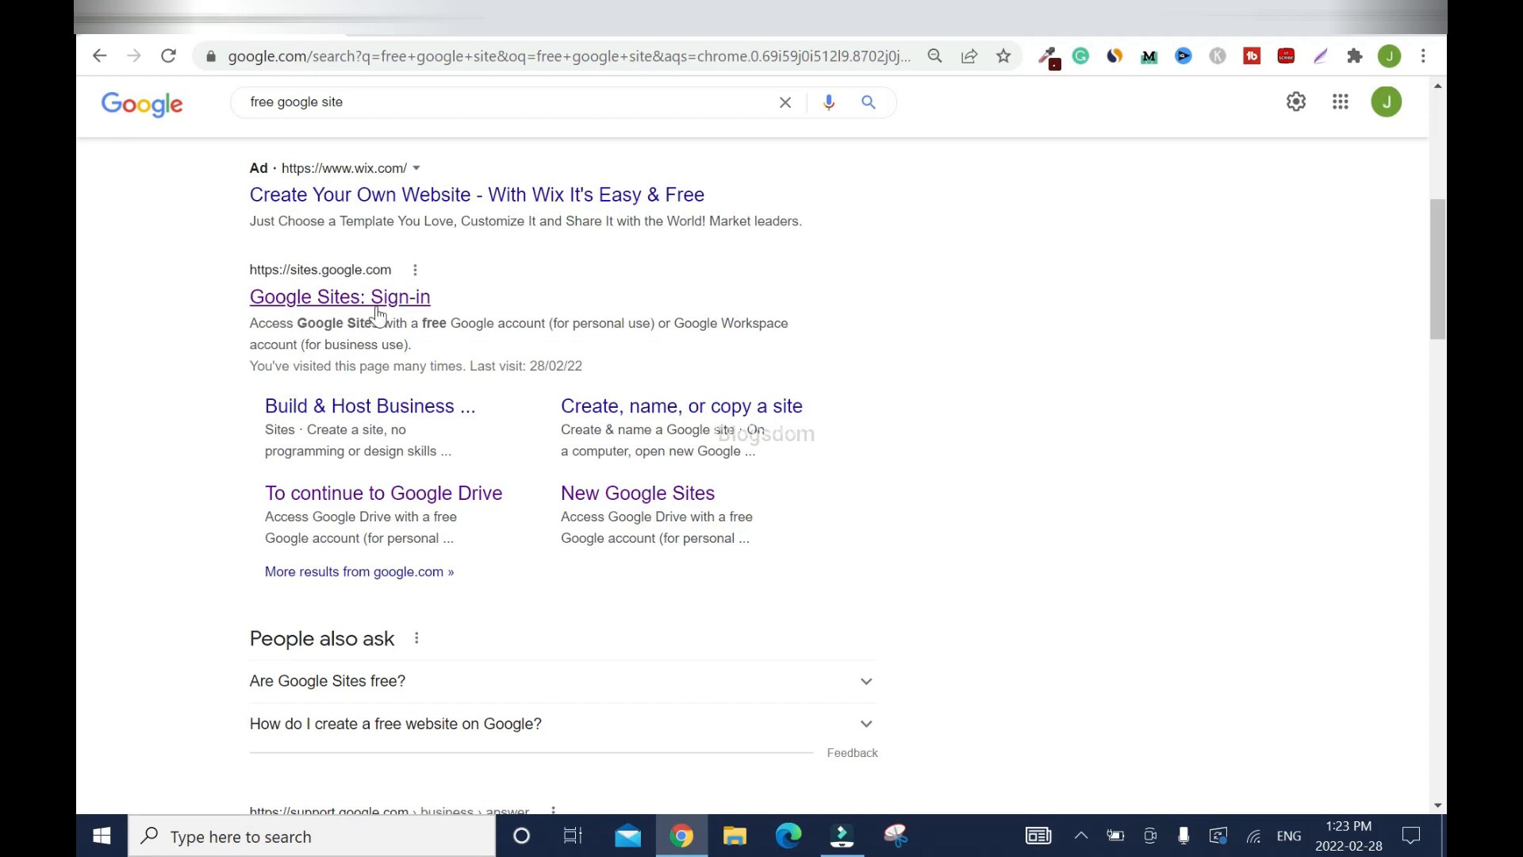
pyautogui.click(339, 297)
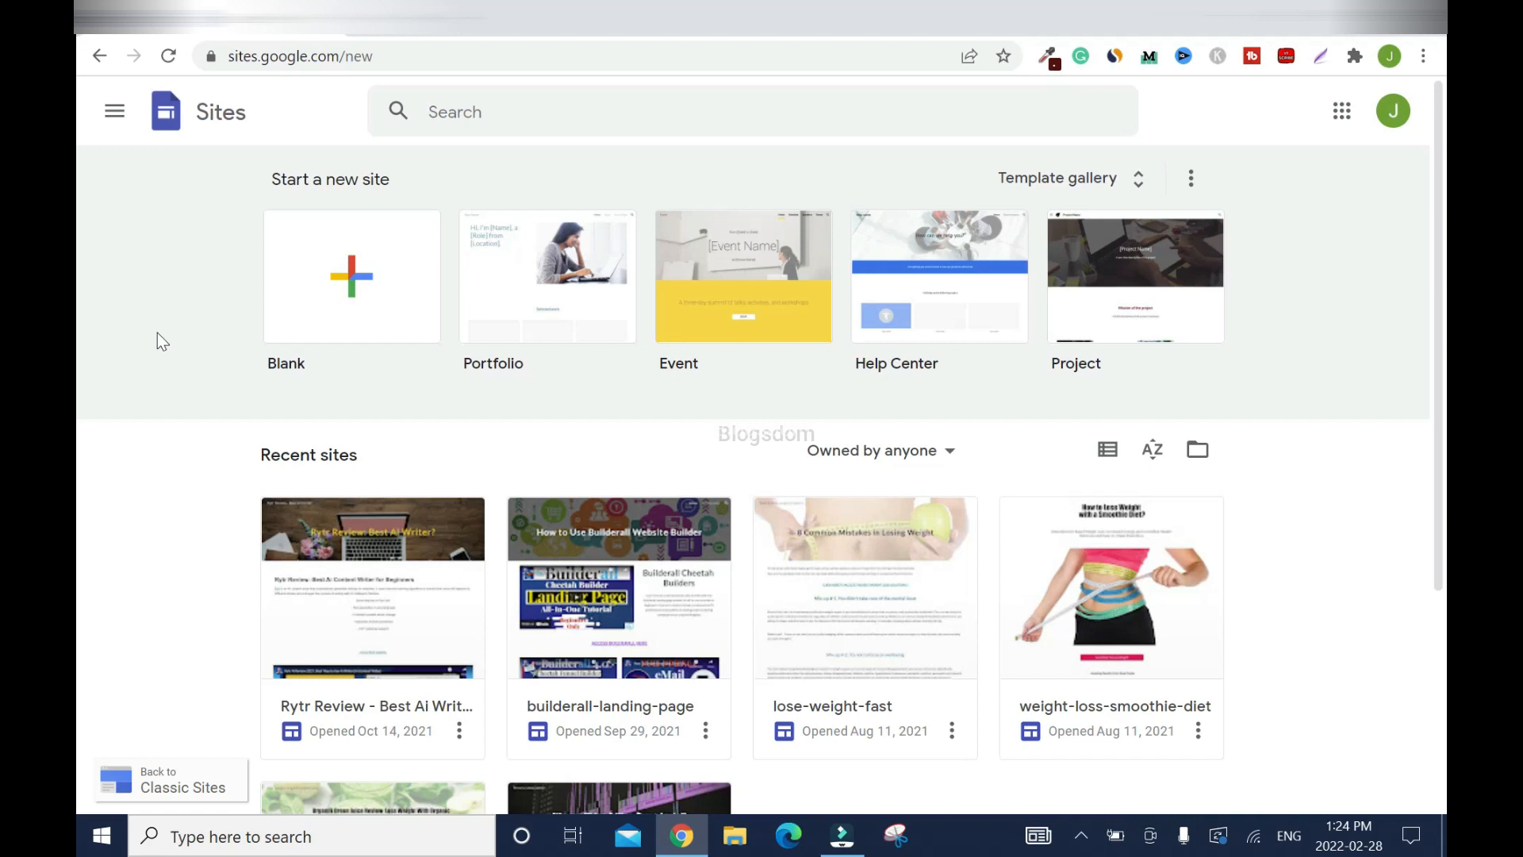
pyautogui.moveTo(126, 297)
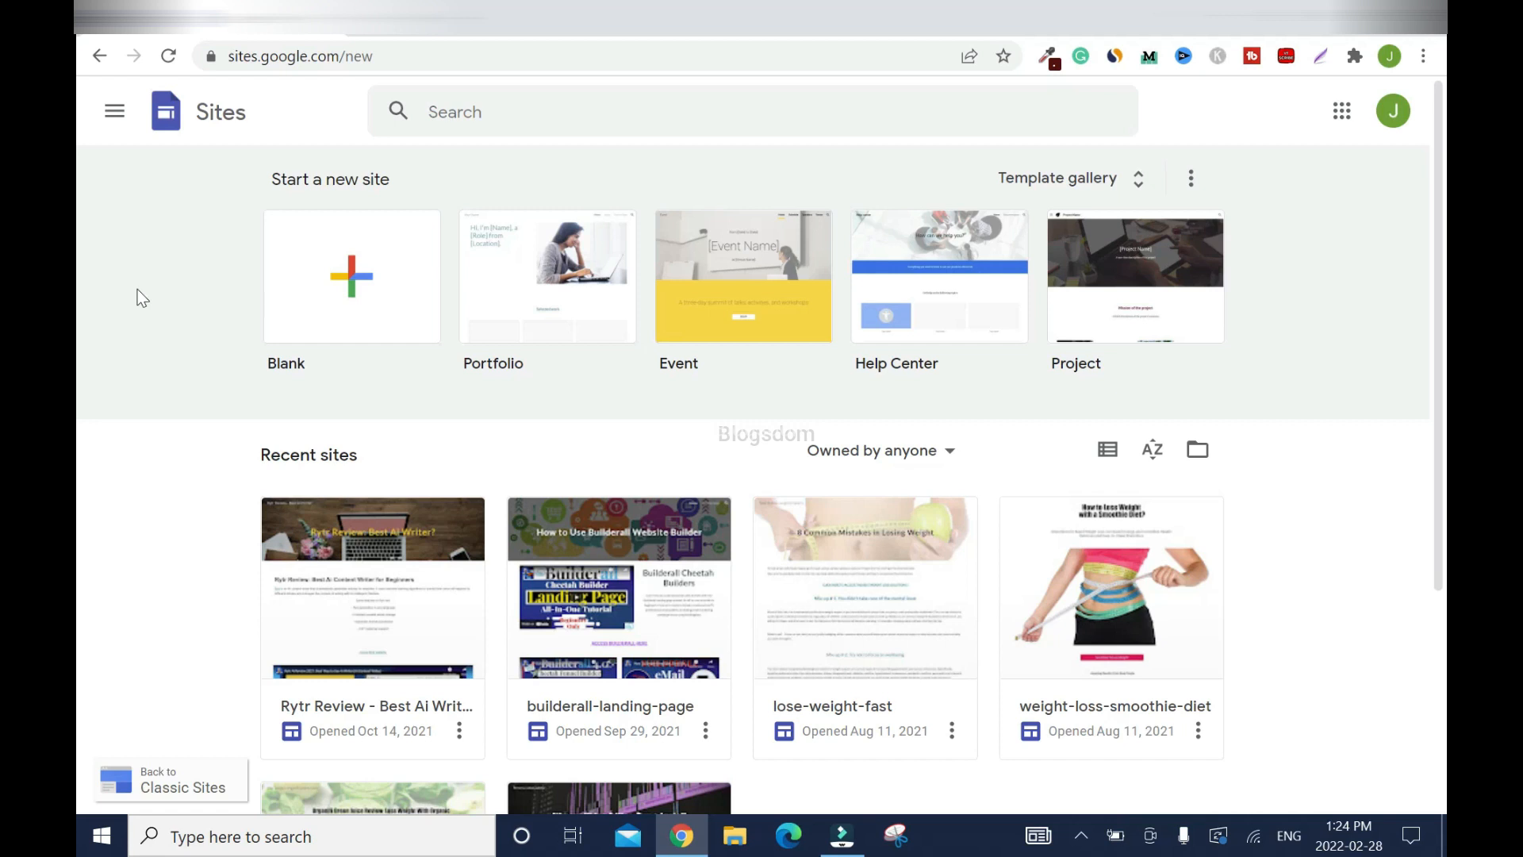
pyautogui.moveTo(250, 262)
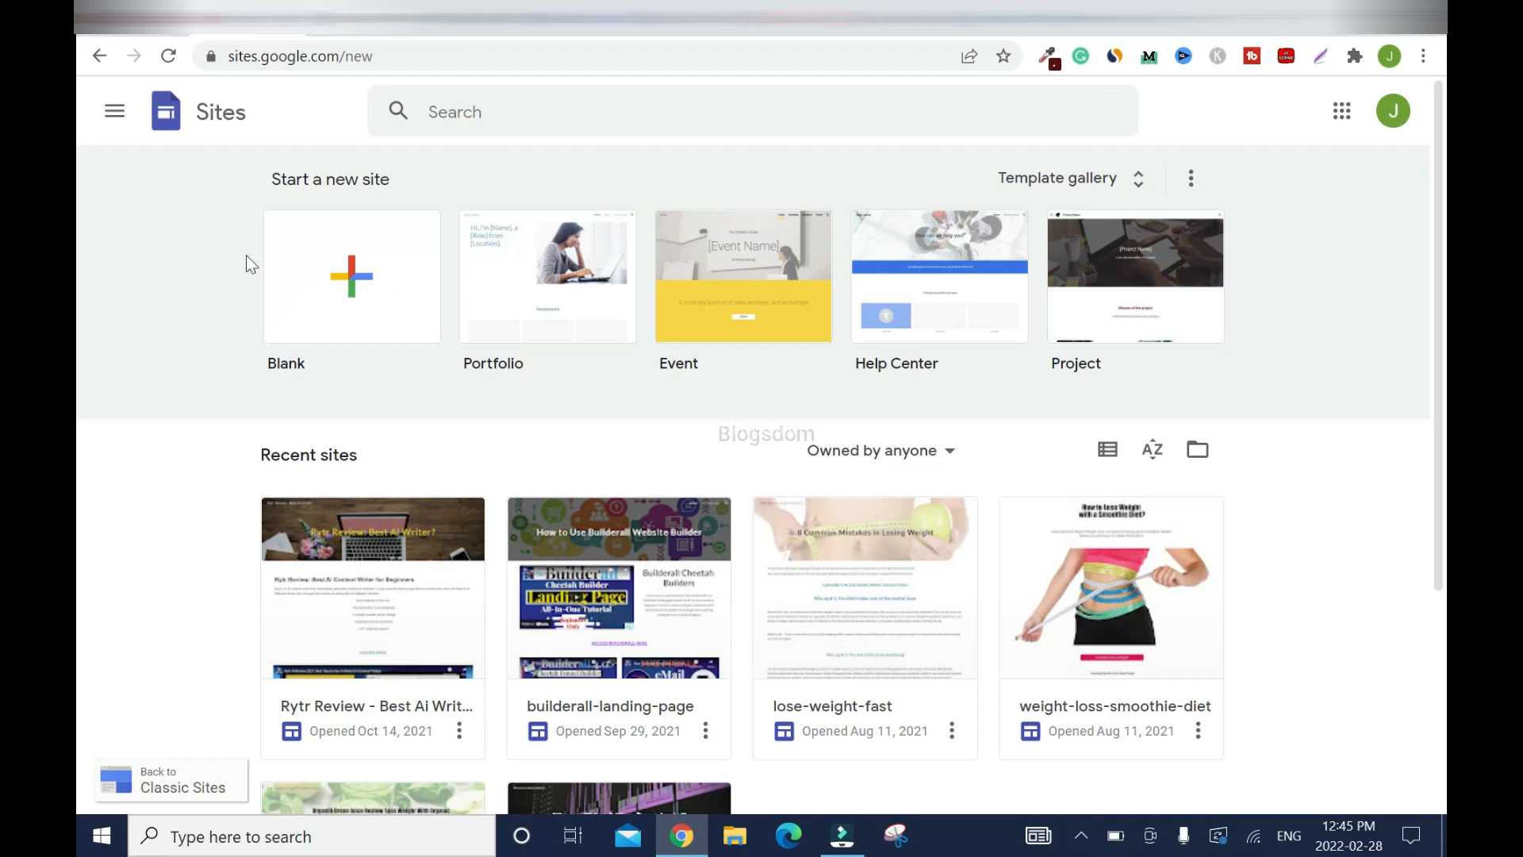
pyautogui.moveTo(469, 235)
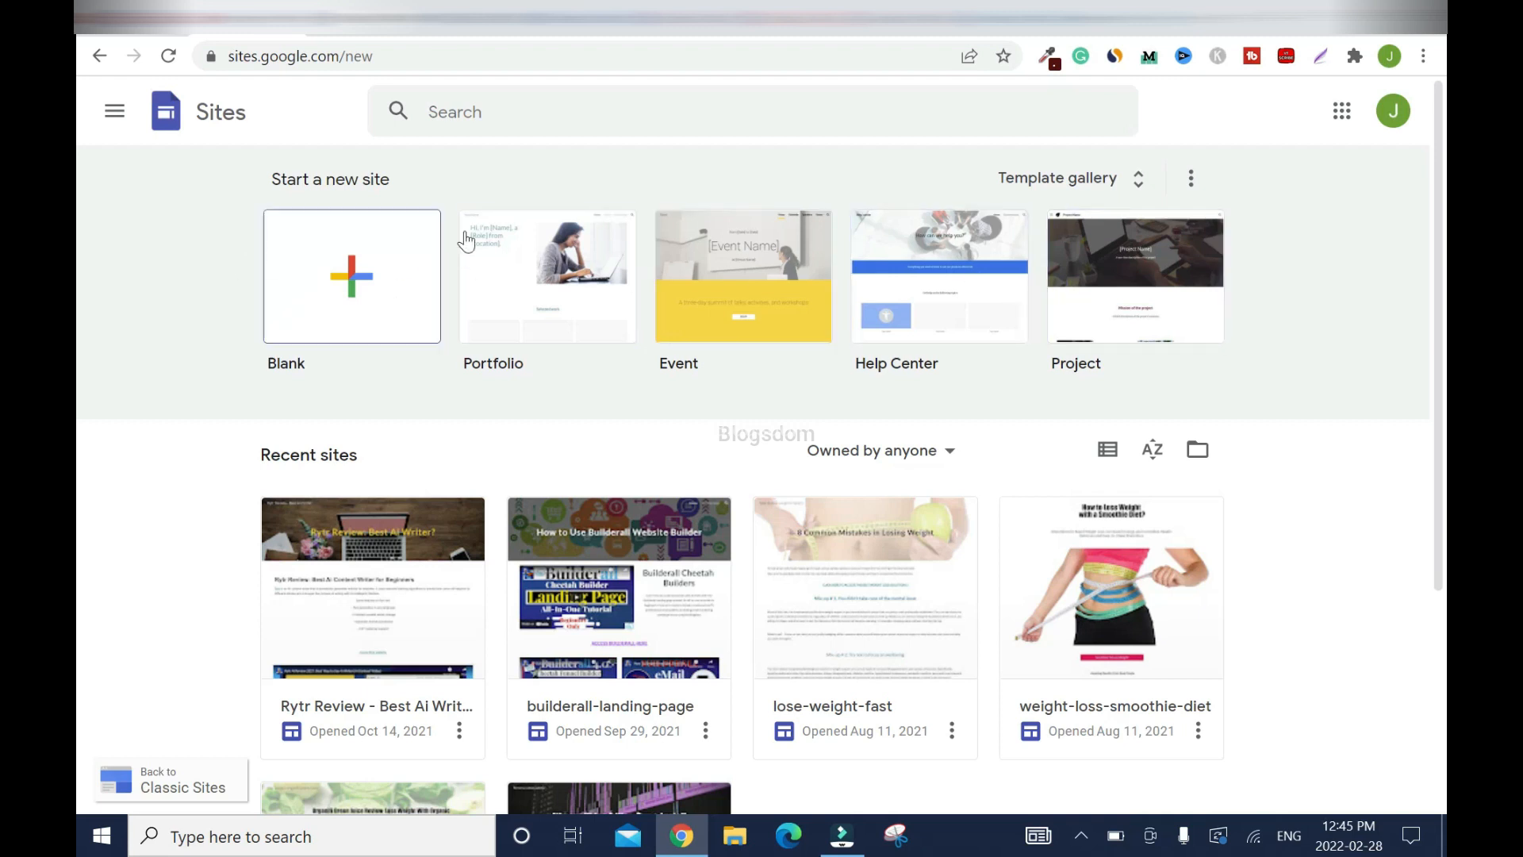
pyautogui.moveTo(1261, 308)
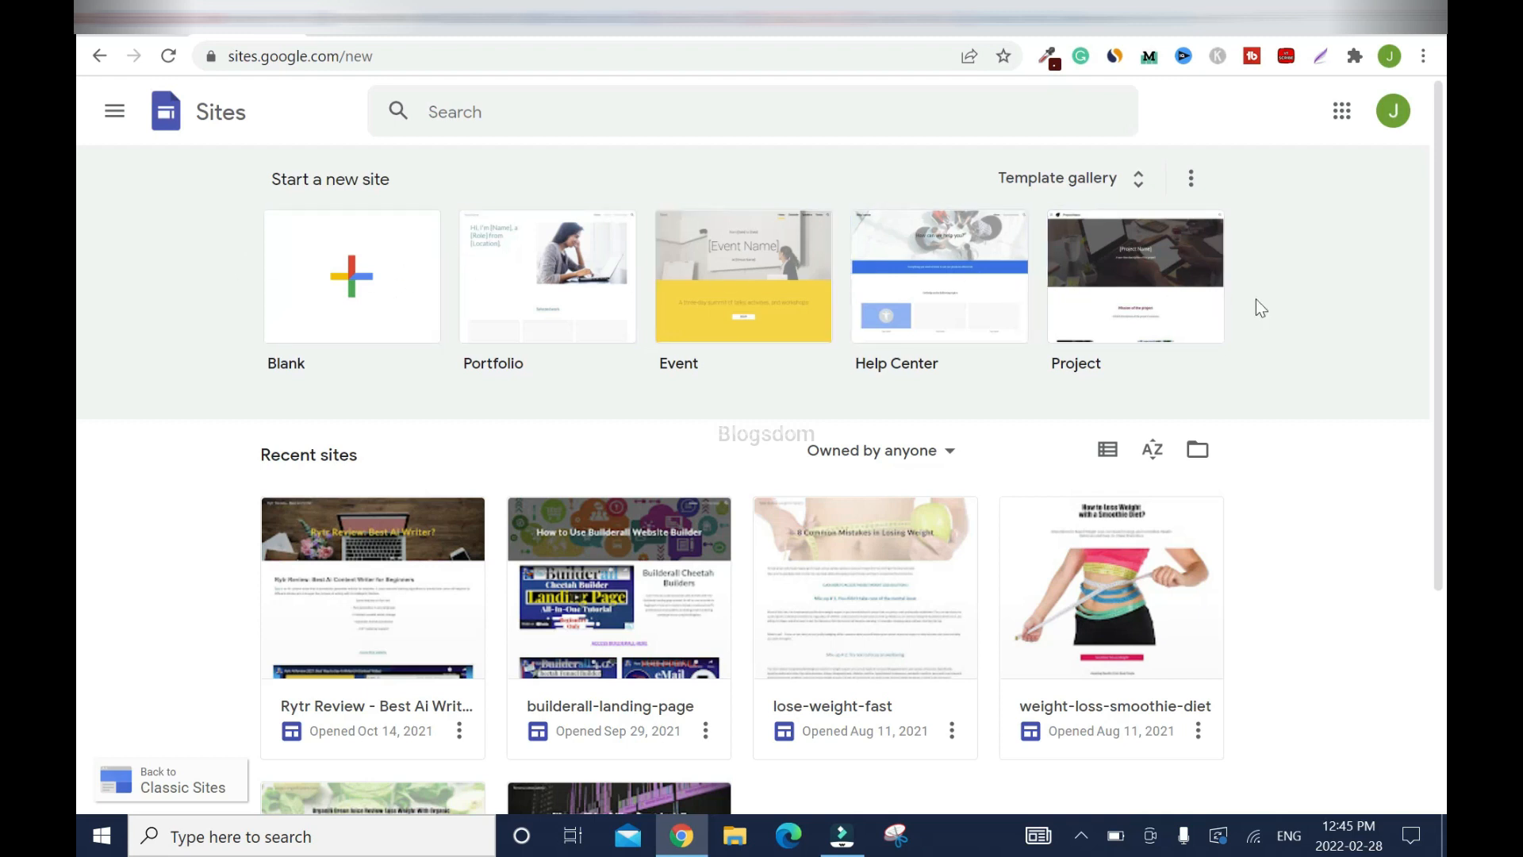
pyautogui.moveTo(336, 308)
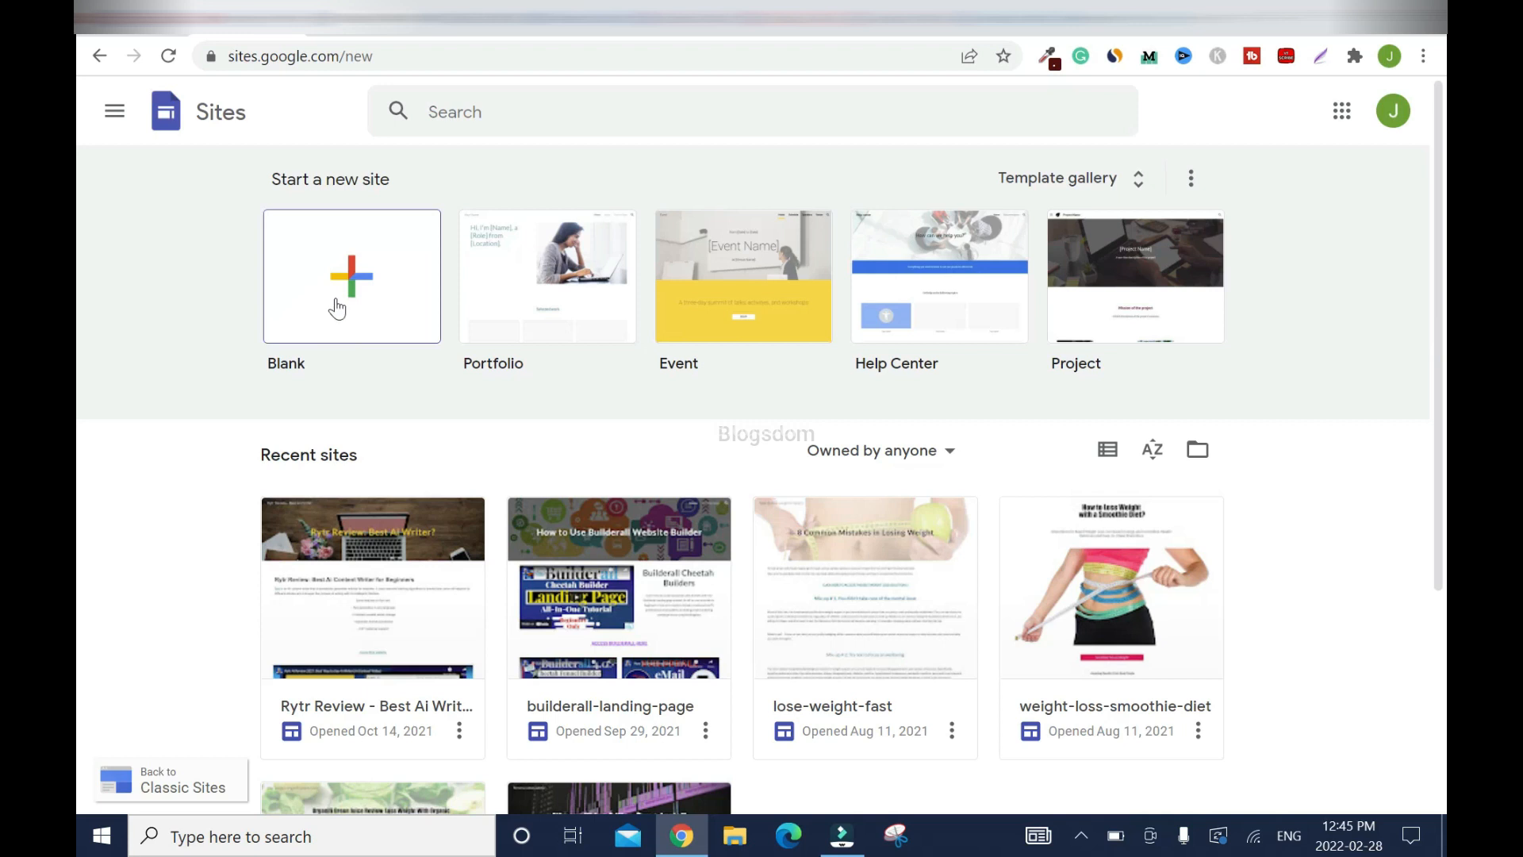
pyautogui.moveTo(80, 273)
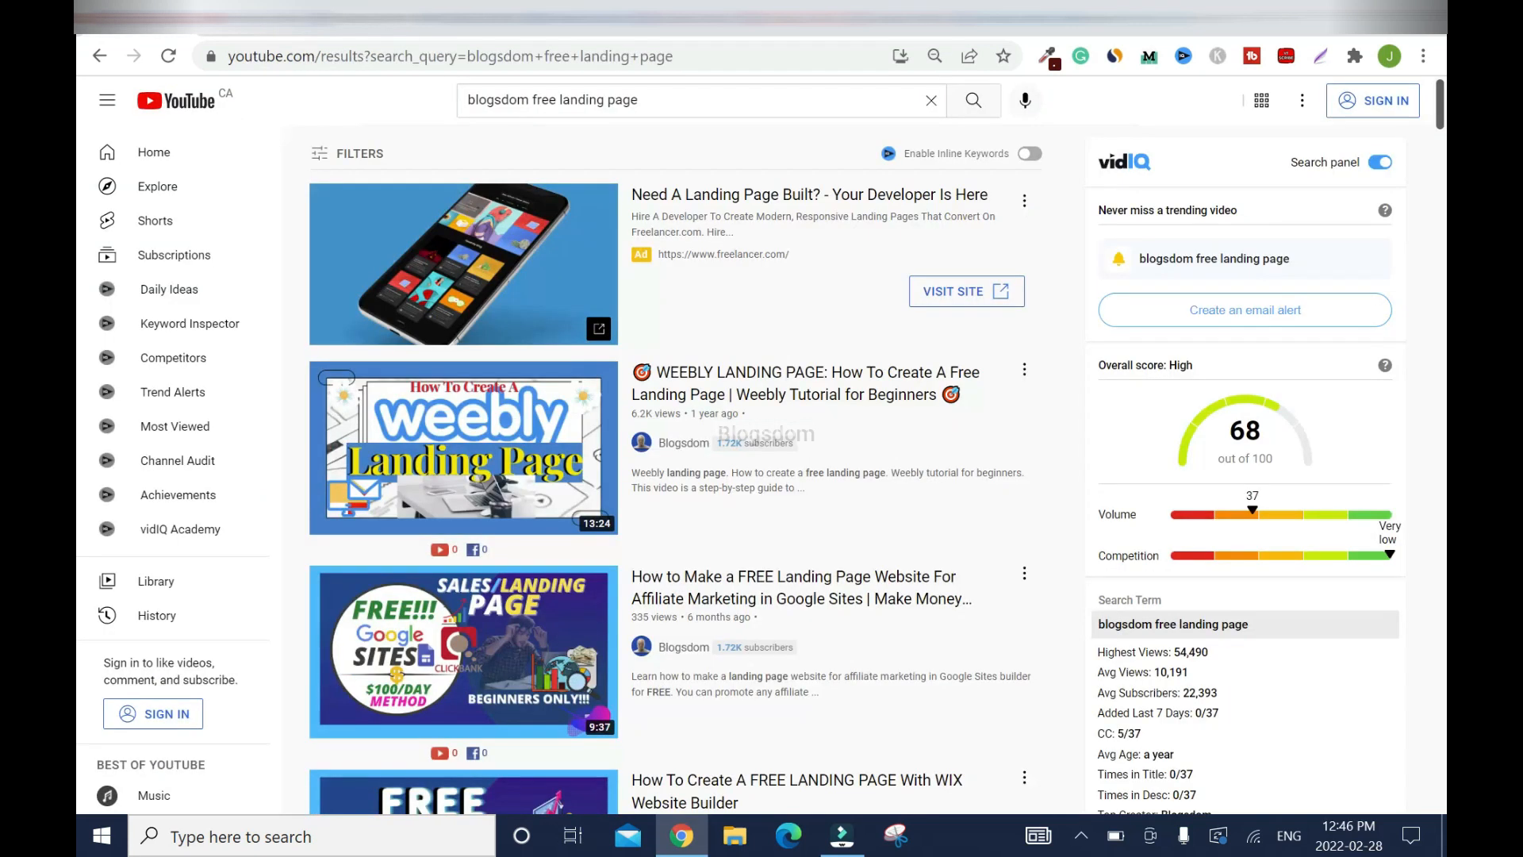
pyautogui.moveTo(769, 600)
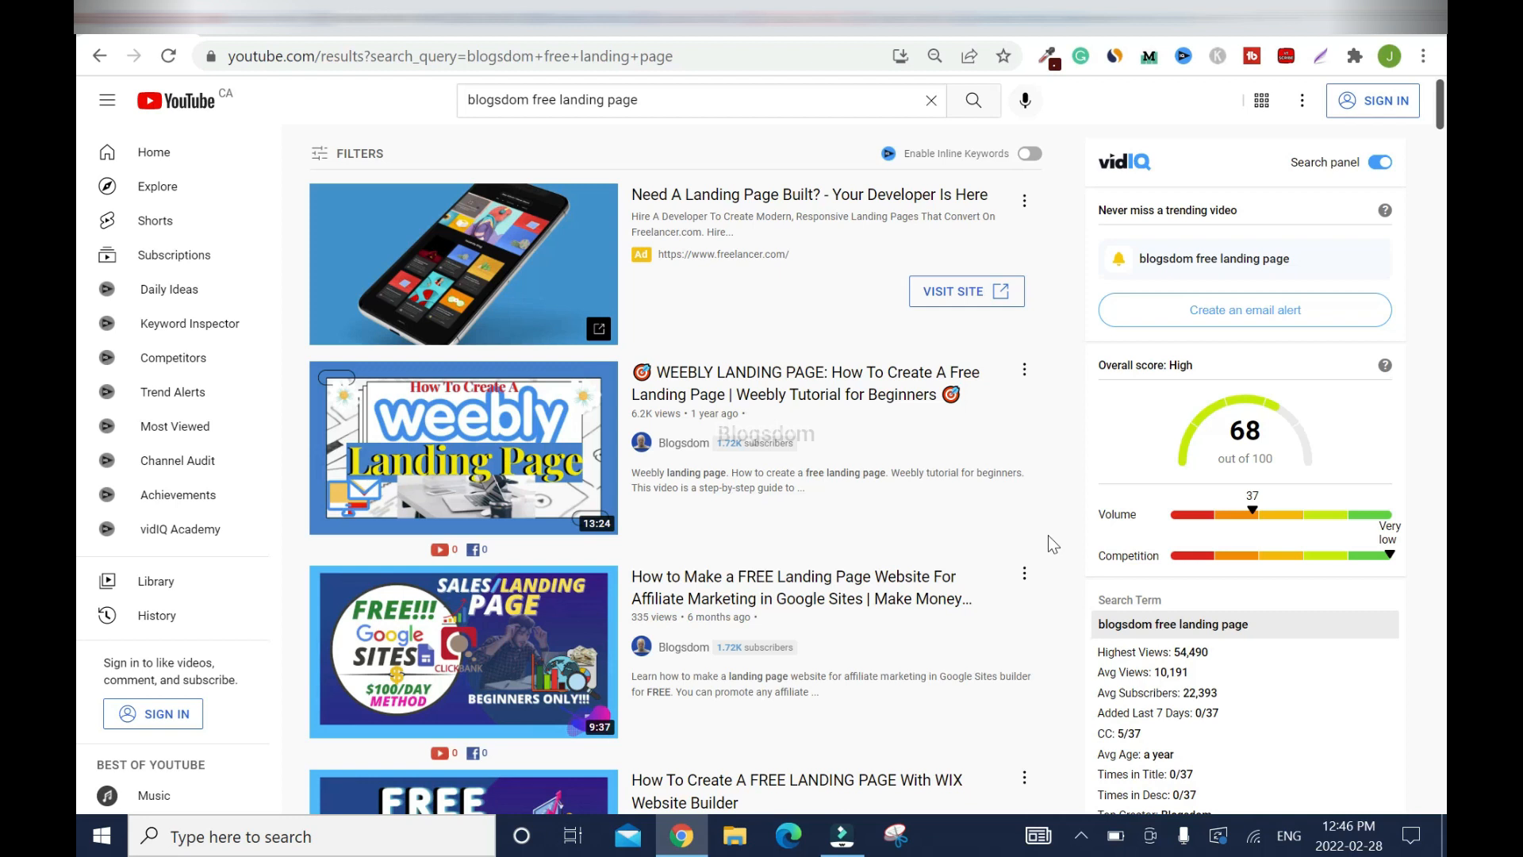
pyautogui.moveTo(434, 191)
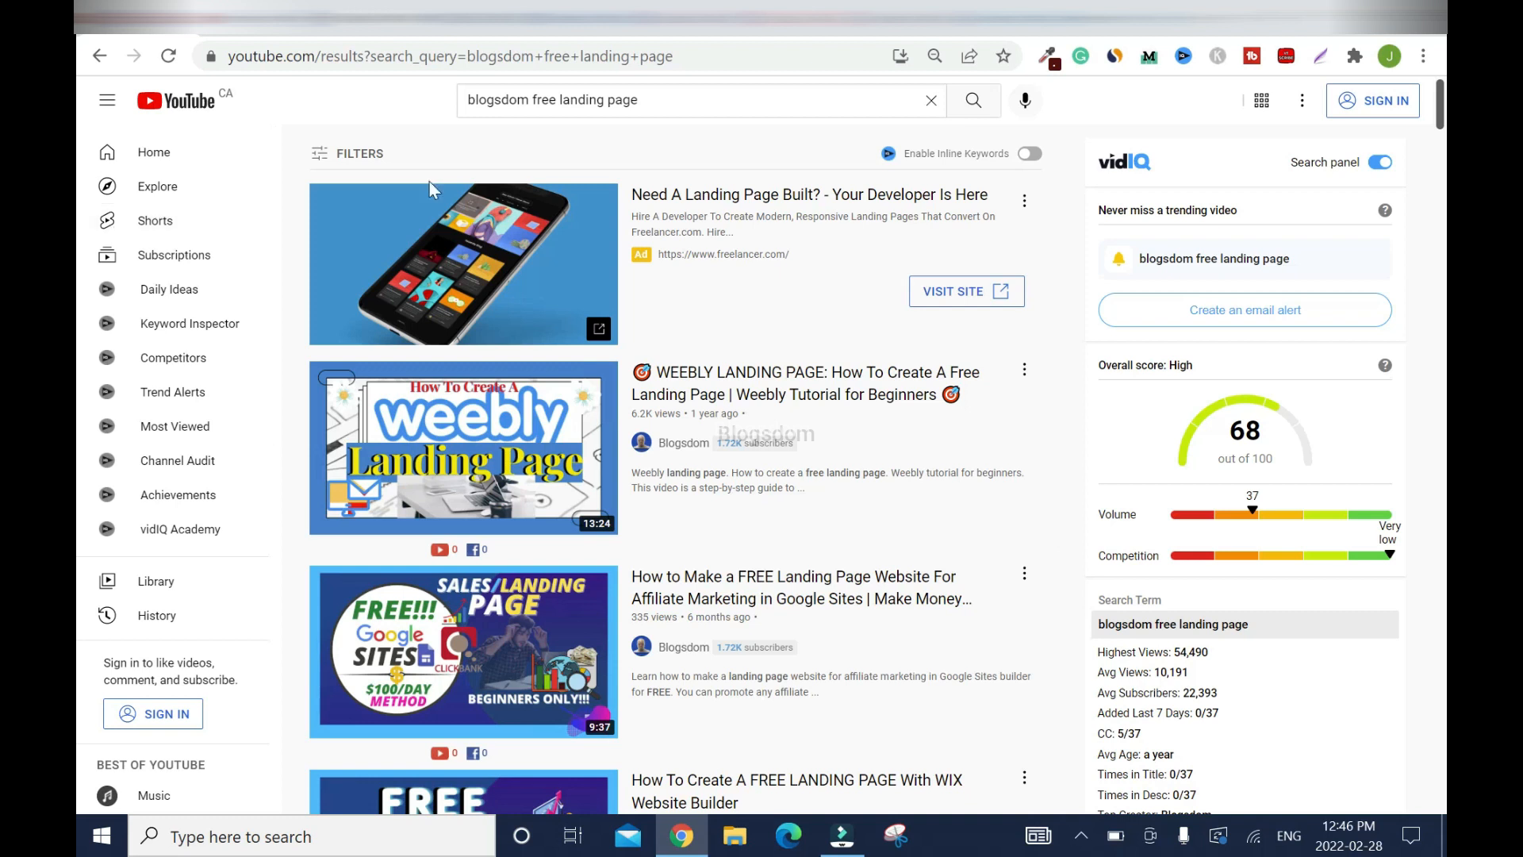
pyautogui.moveTo(312, 121)
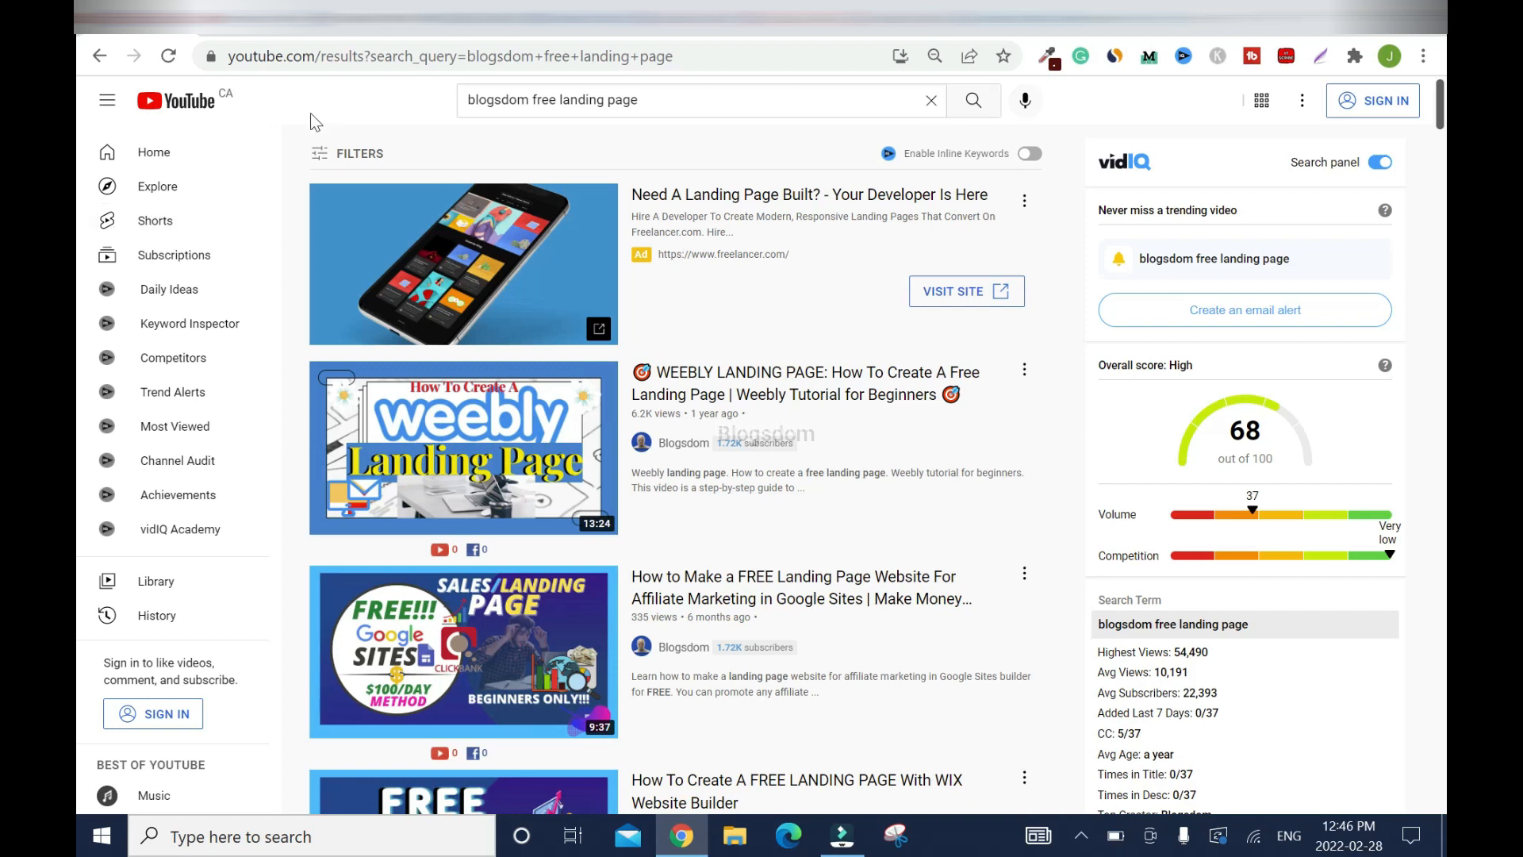
pyautogui.moveTo(304, 118)
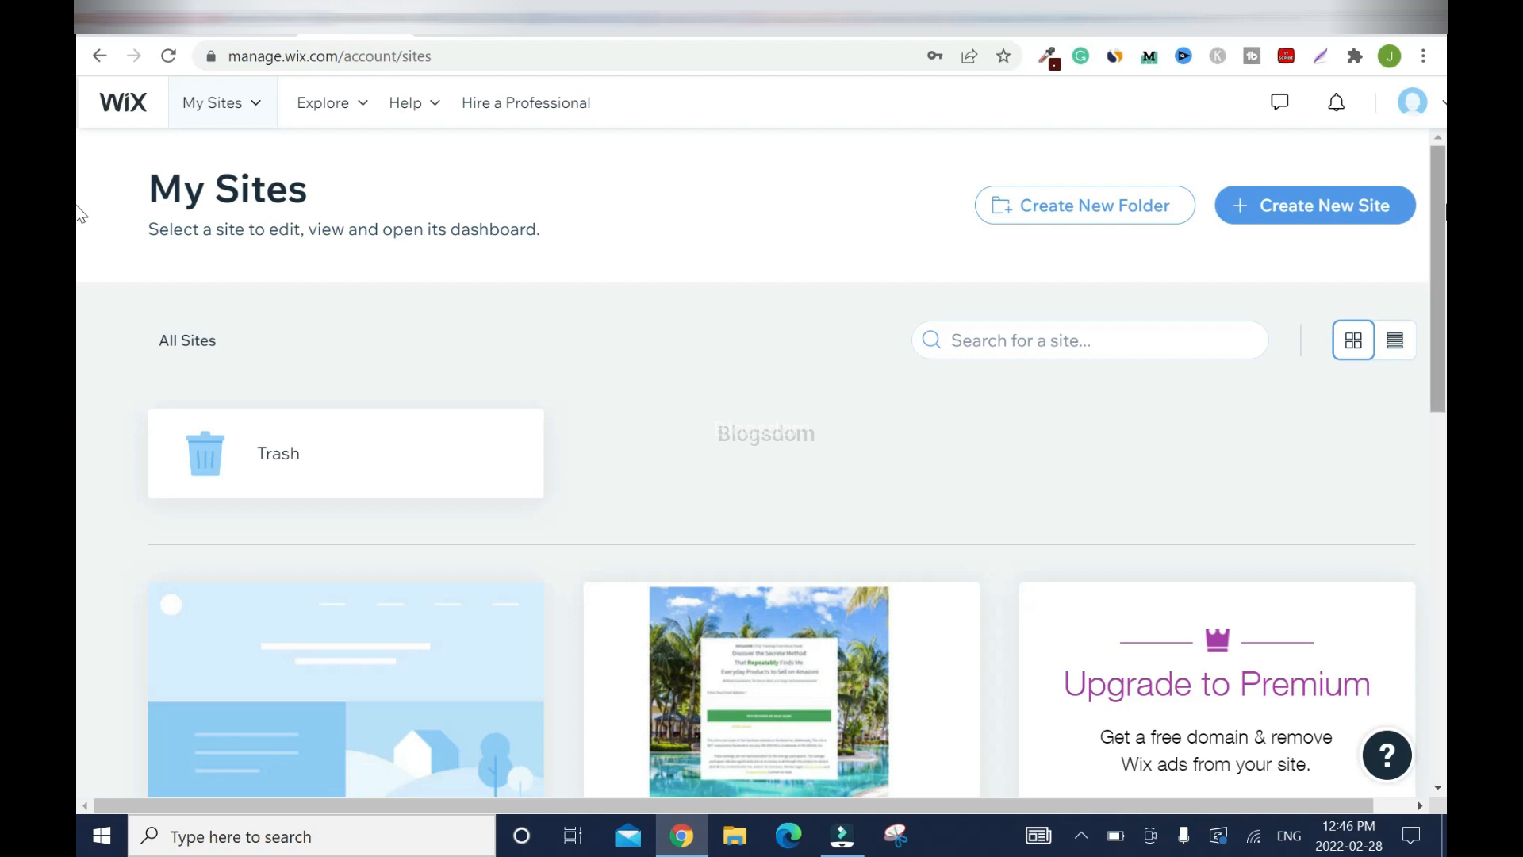
pyautogui.scroll(-3)
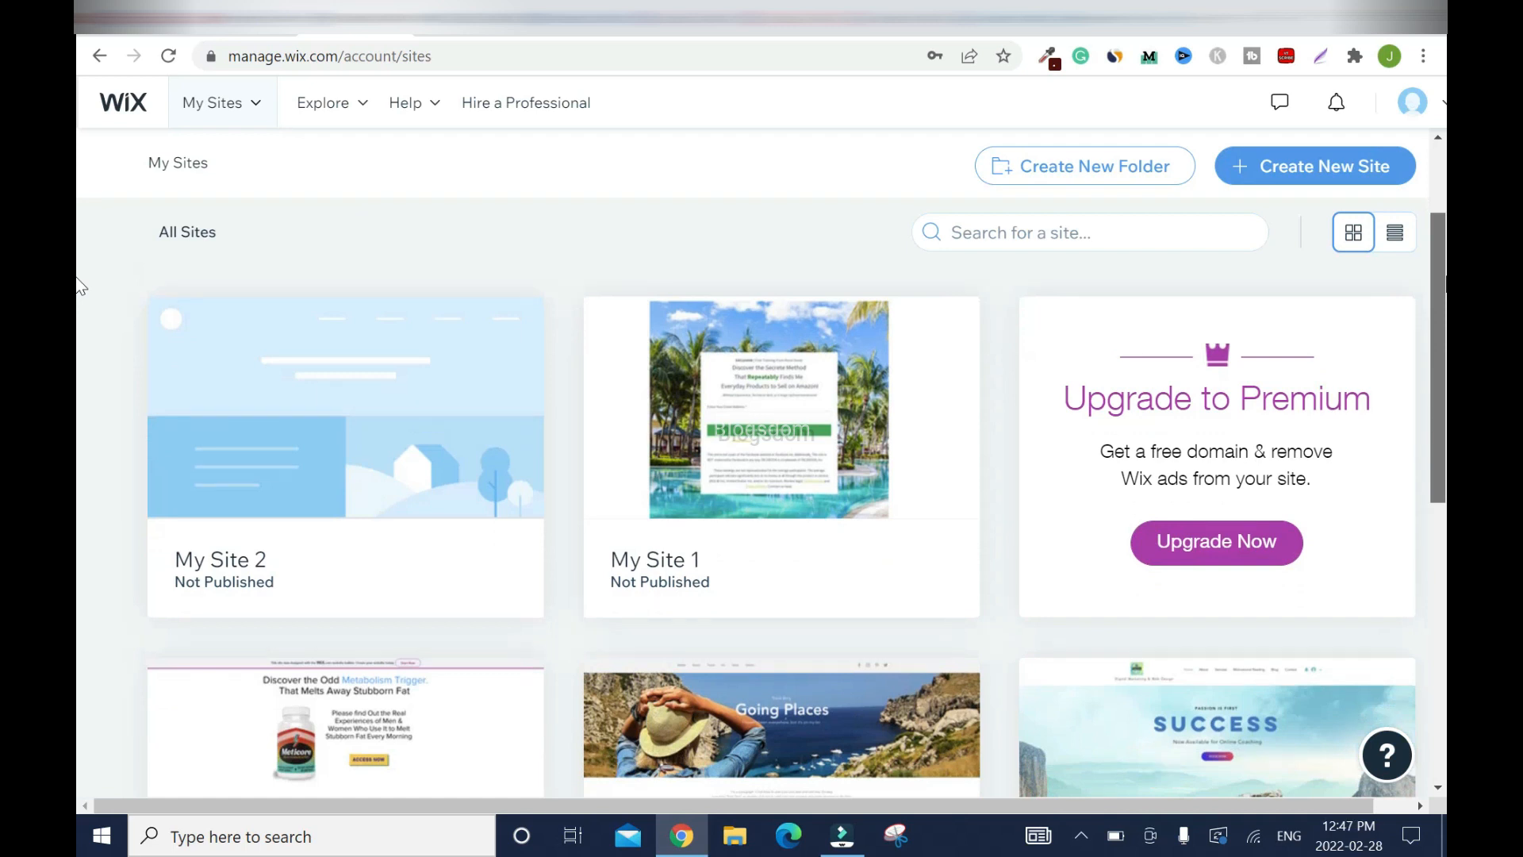
pyautogui.scroll(-3)
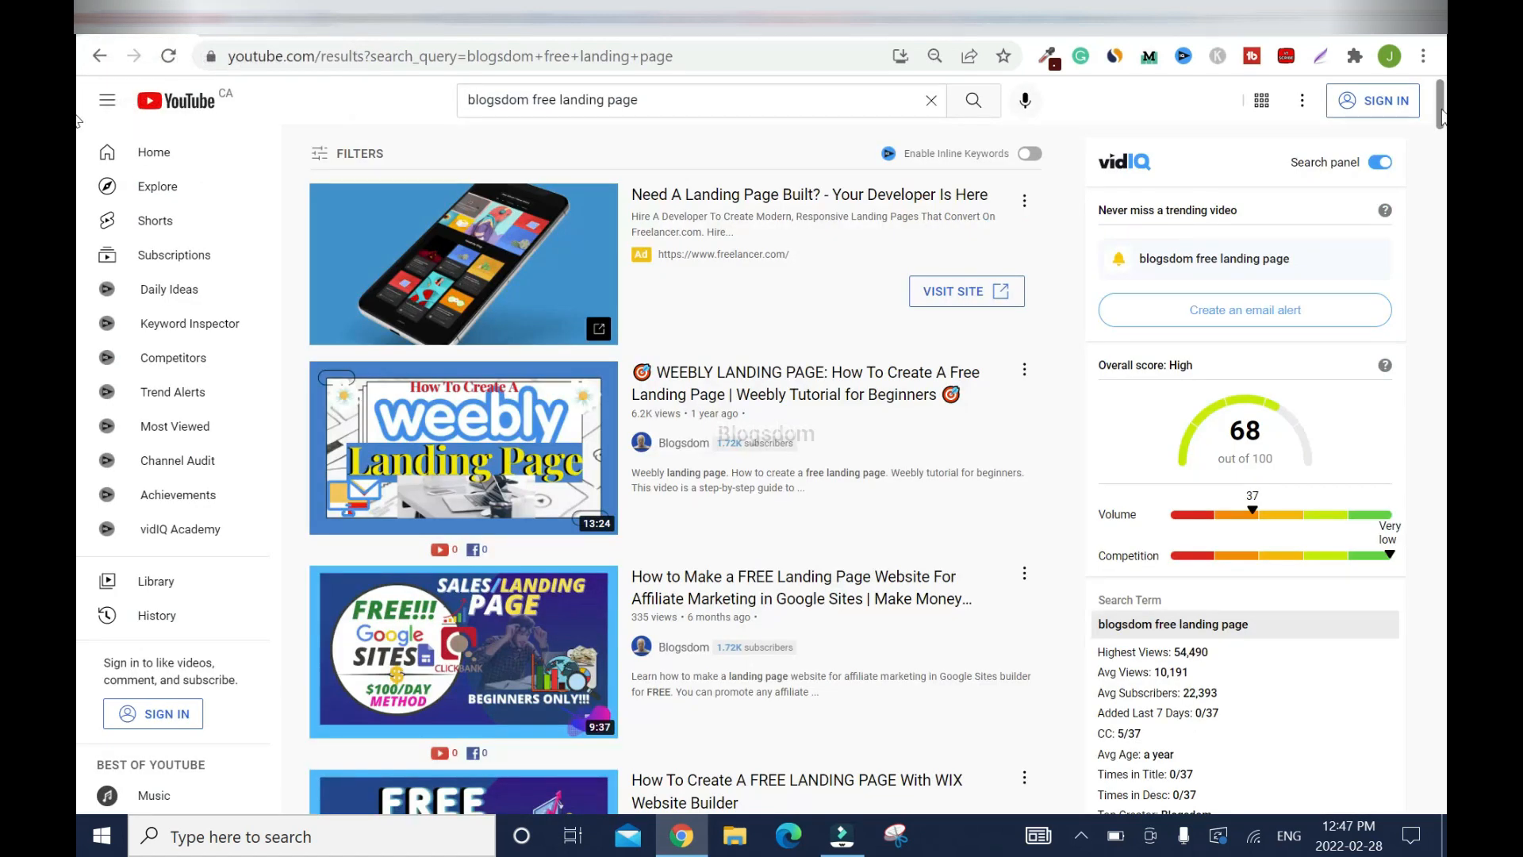
pyautogui.scroll(-3)
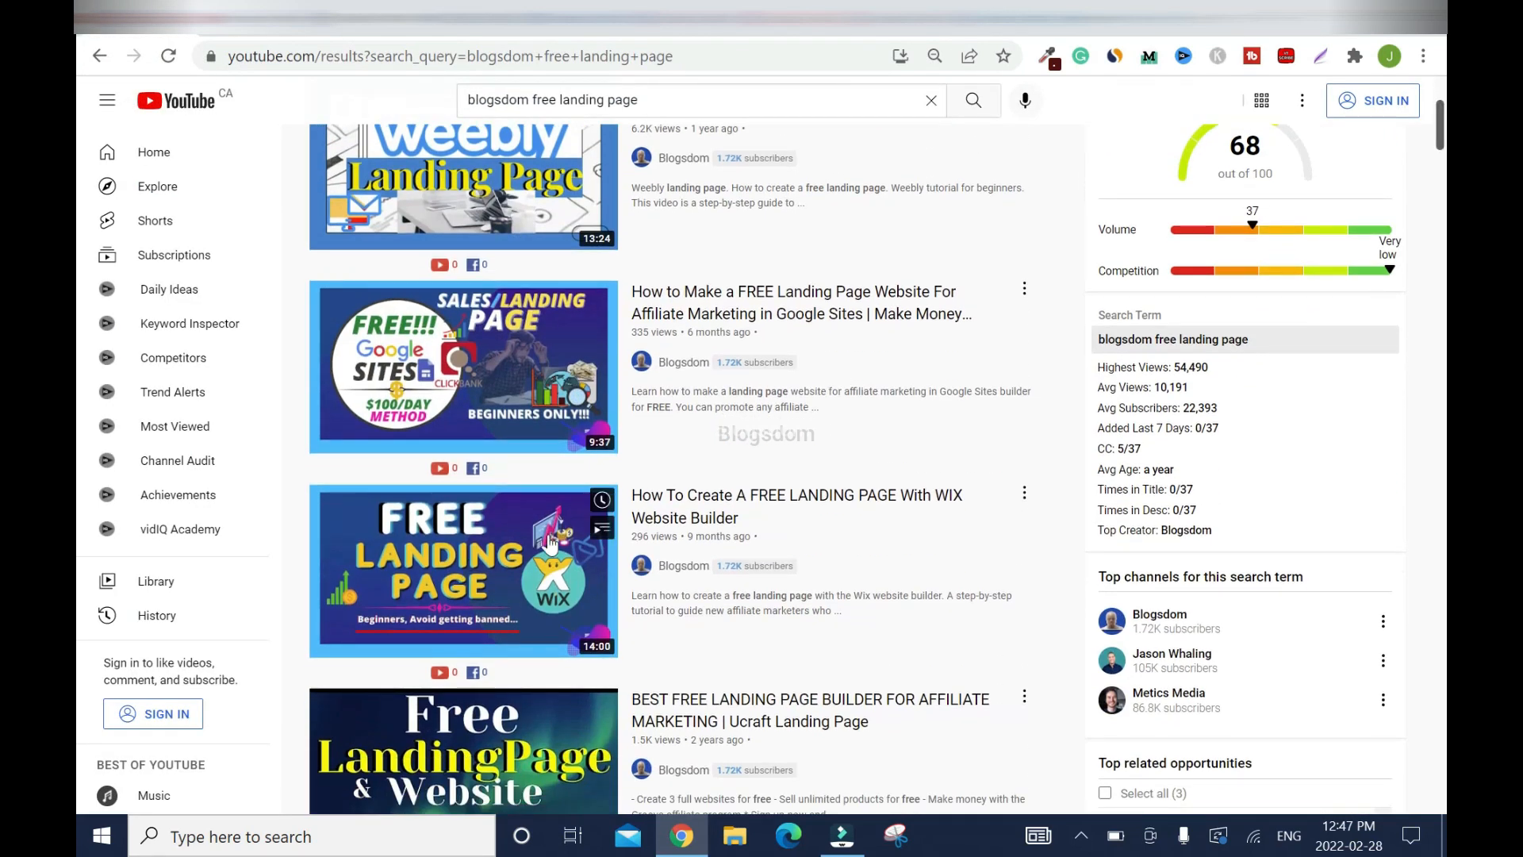
pyautogui.moveTo(1436, 311)
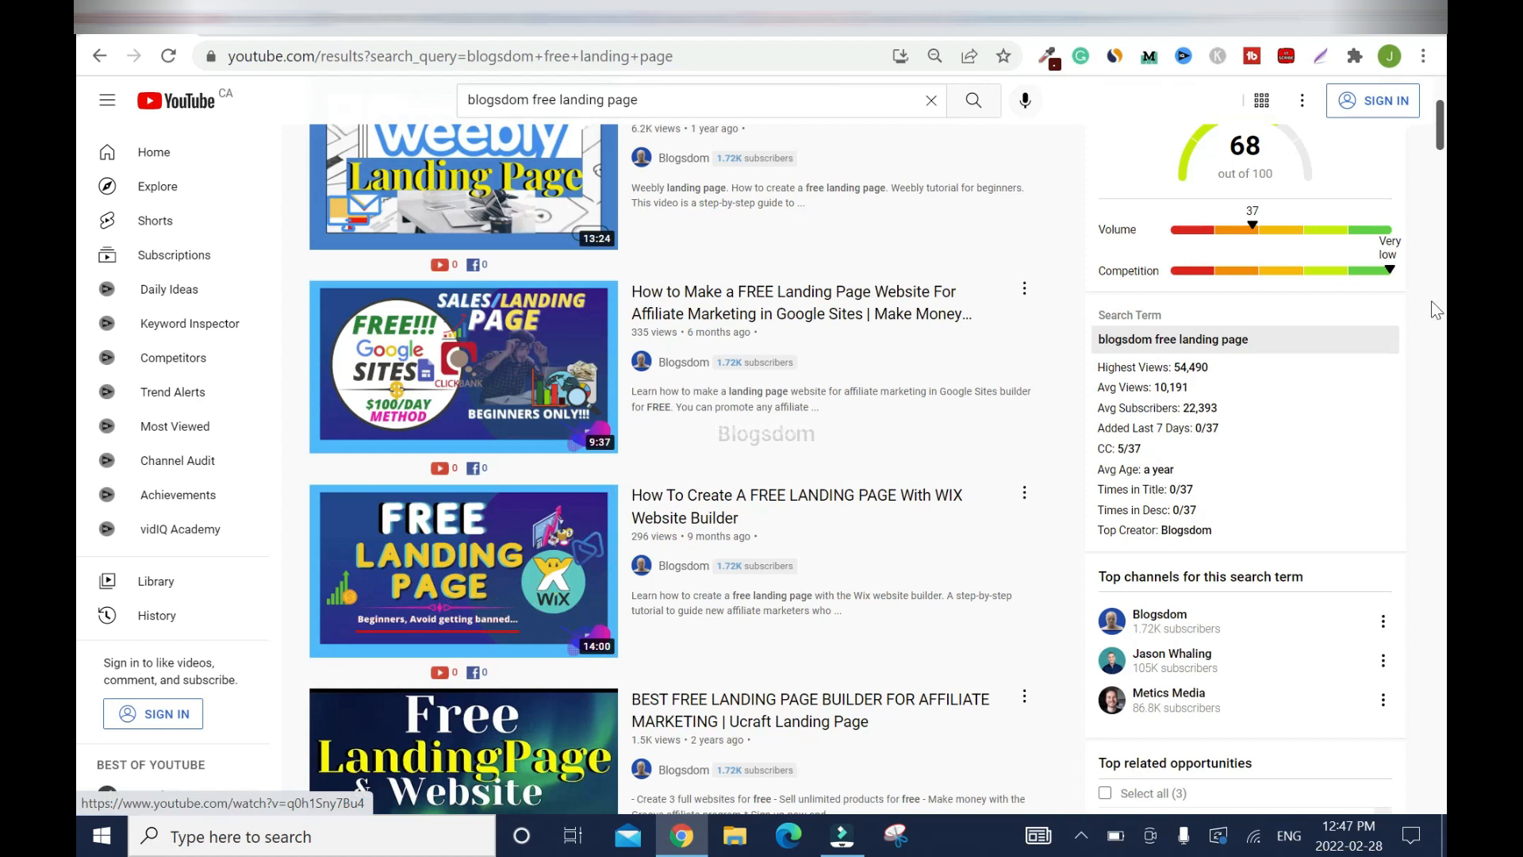
pyautogui.scroll(-3)
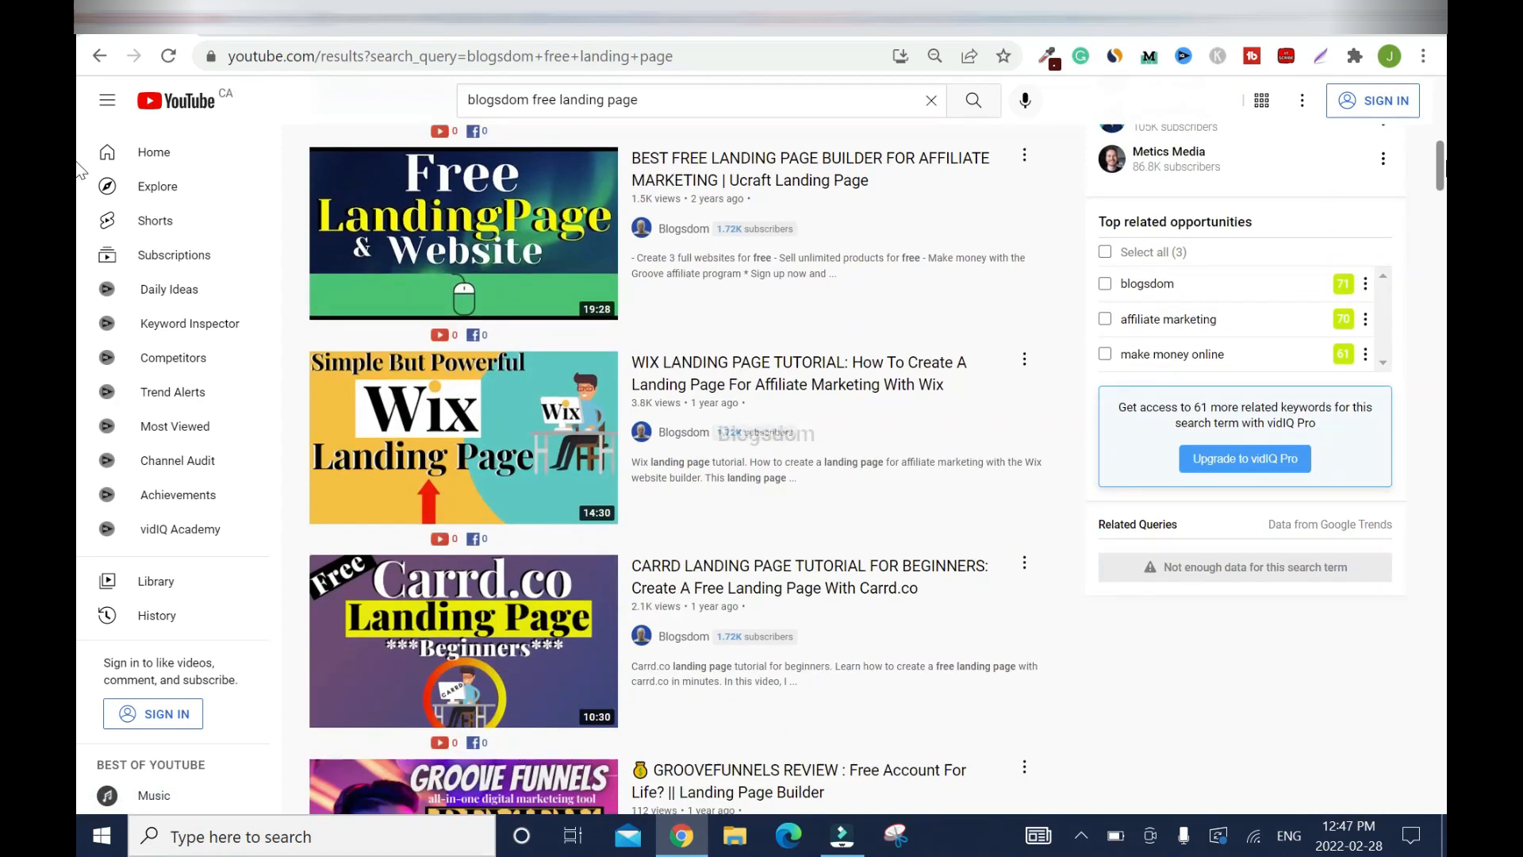
pyautogui.scroll(-3)
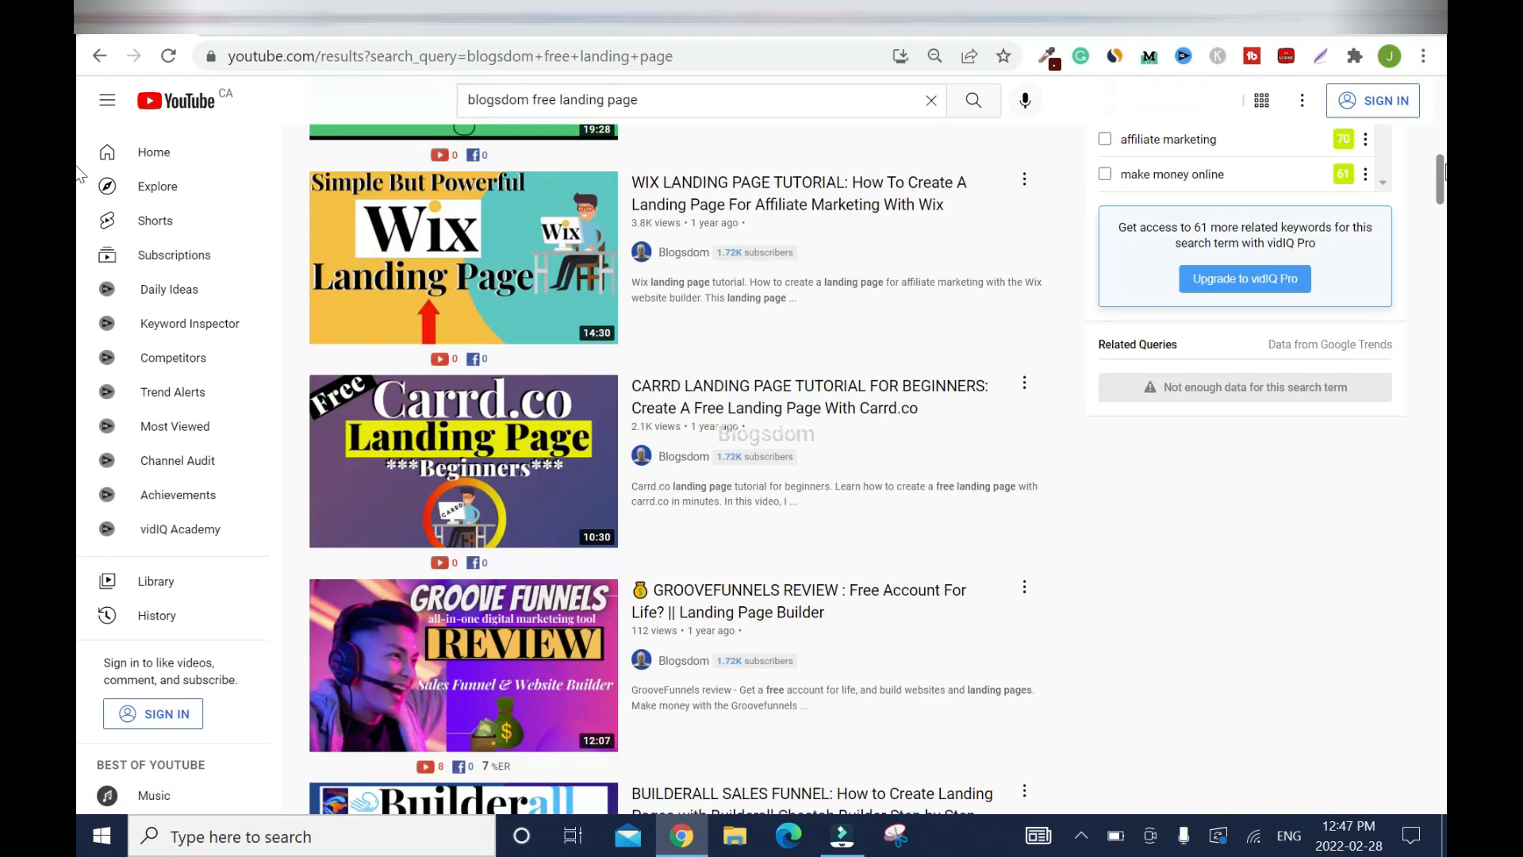
pyautogui.scroll(-3)
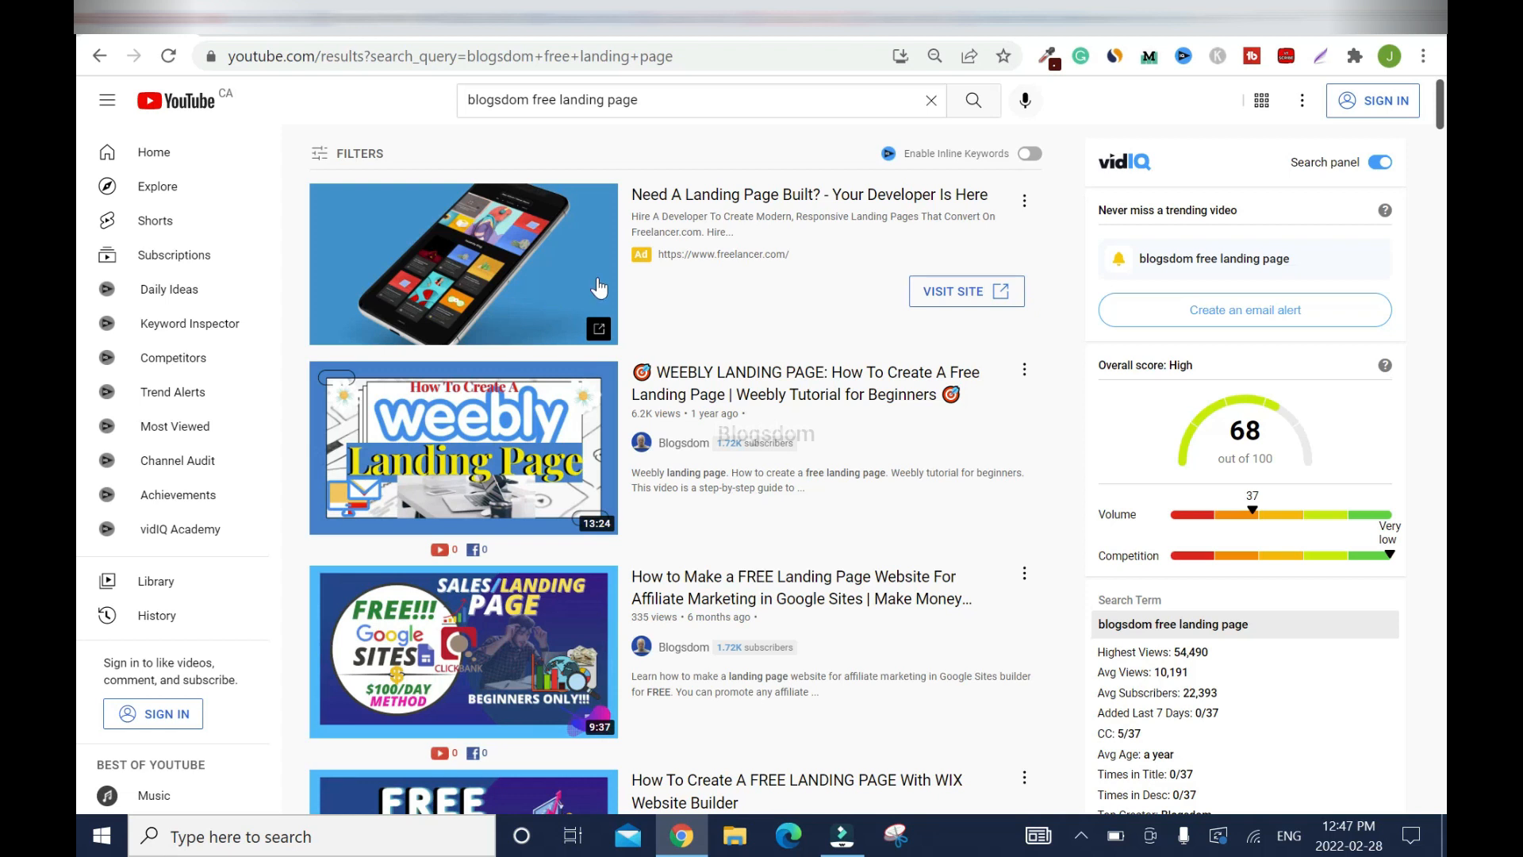
pyautogui.moveTo(303, 117)
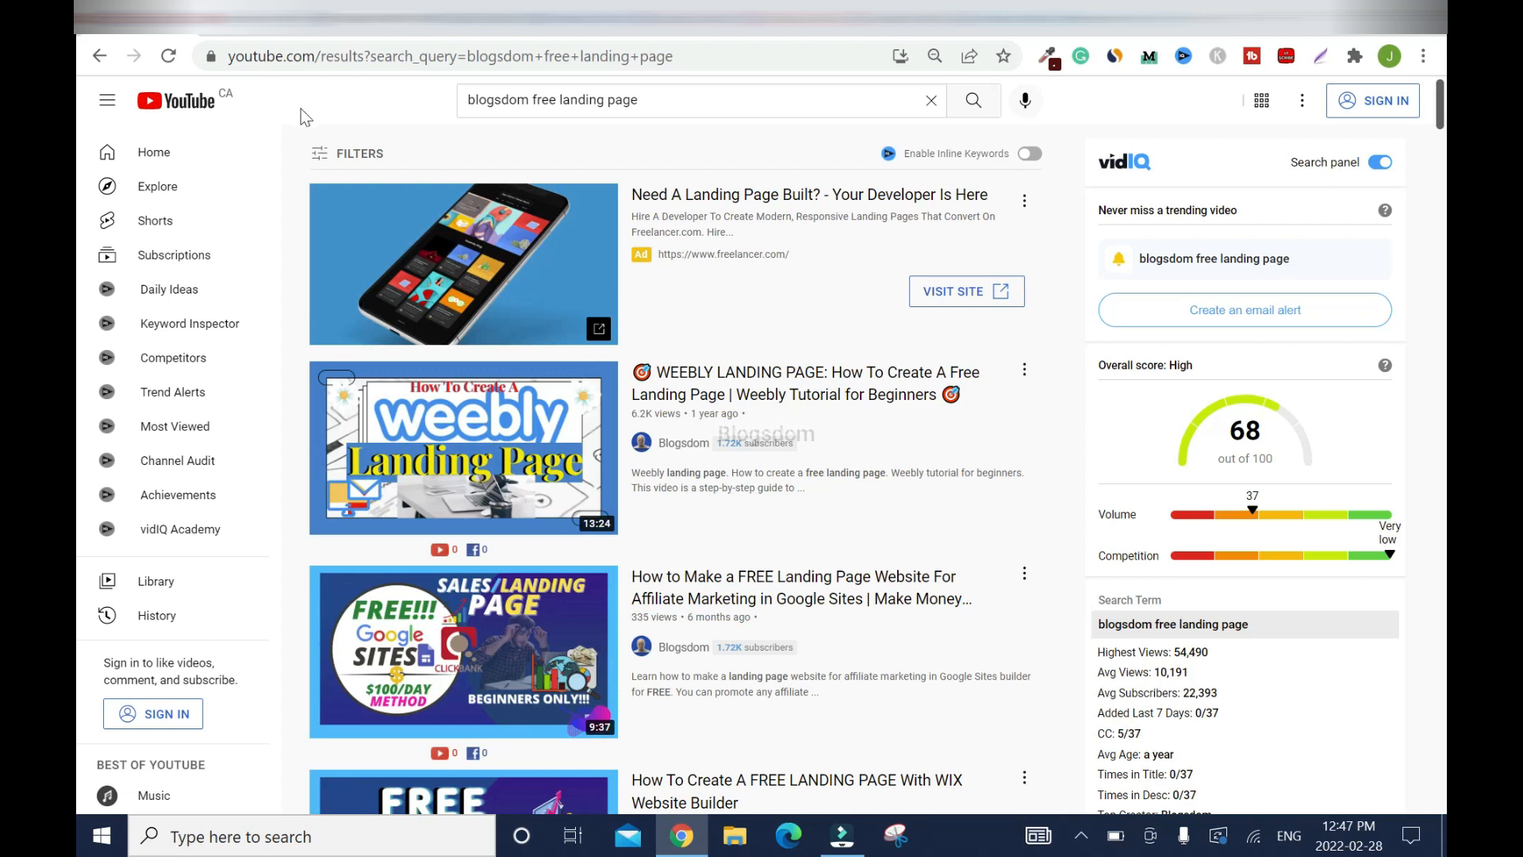
pyautogui.moveTo(327, 114)
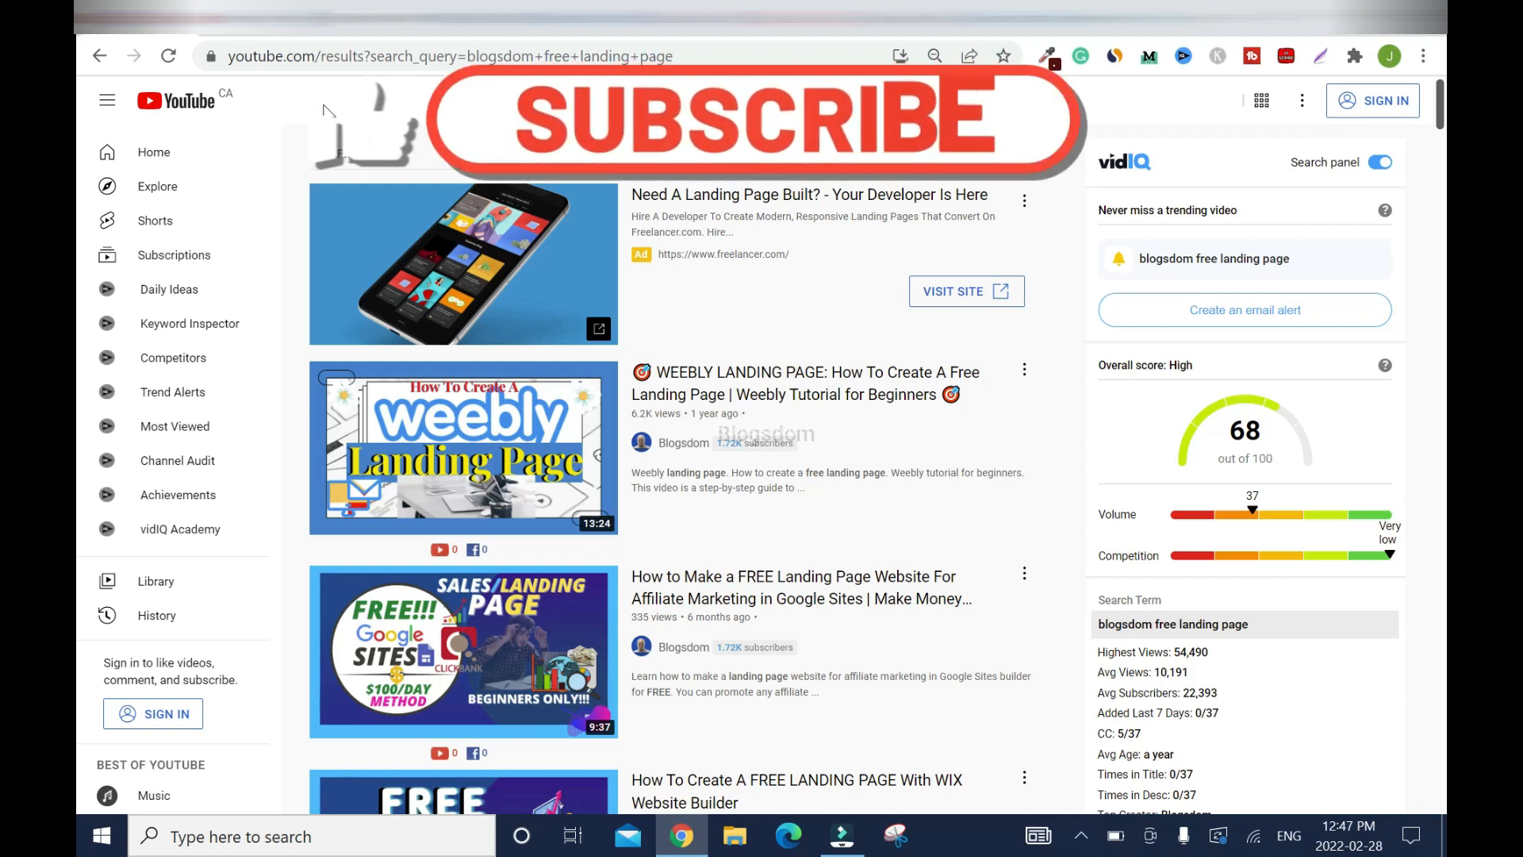
pyautogui.click(748, 119)
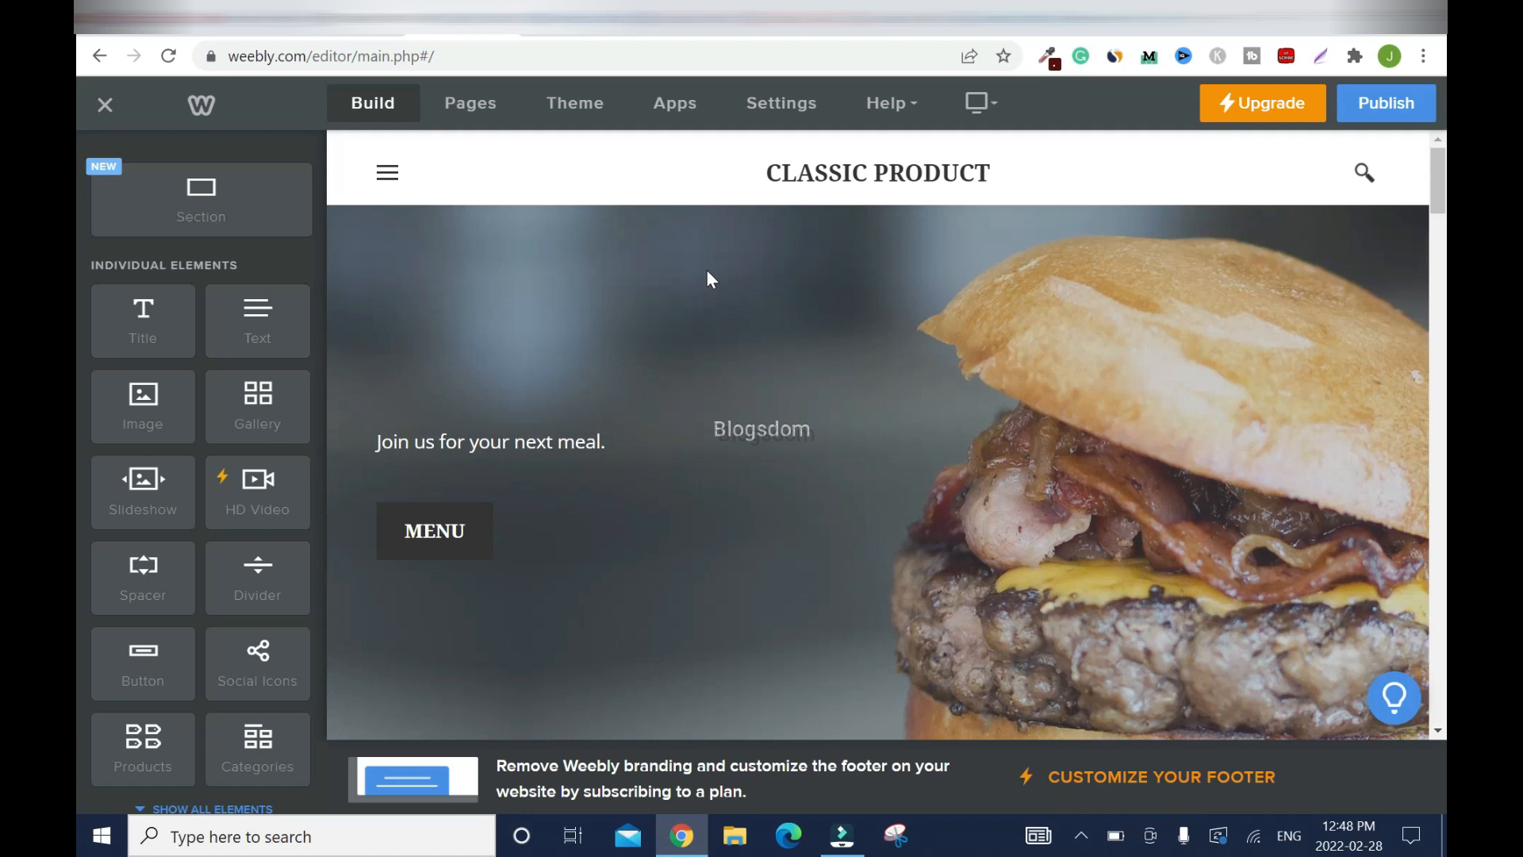
# - Scroll through the Weebly burger restaurant template and back up to its top header
pyautogui.scroll(-3)
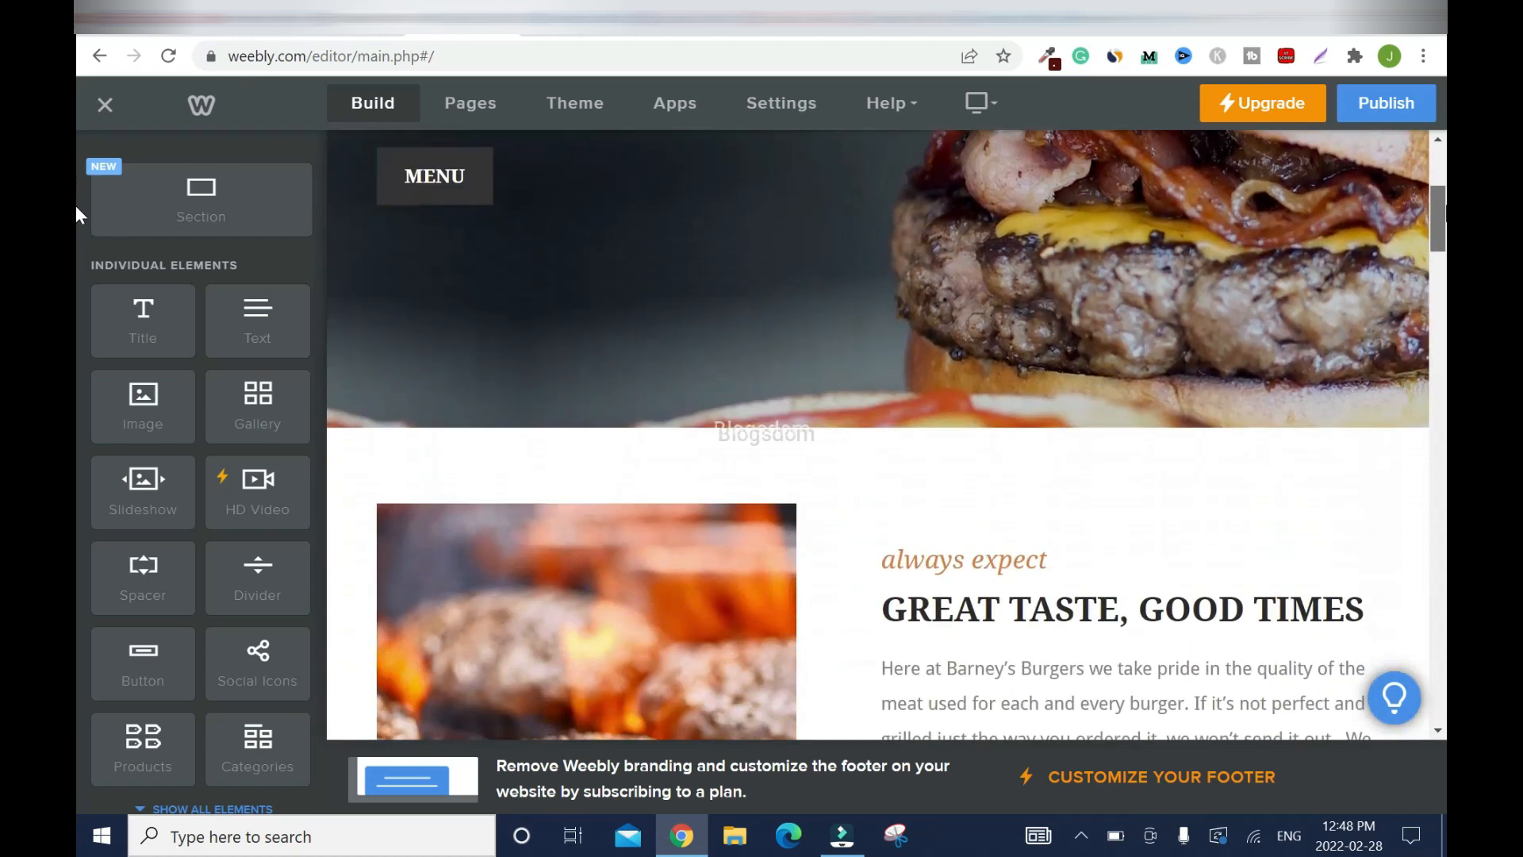
pyautogui.scroll(-3)
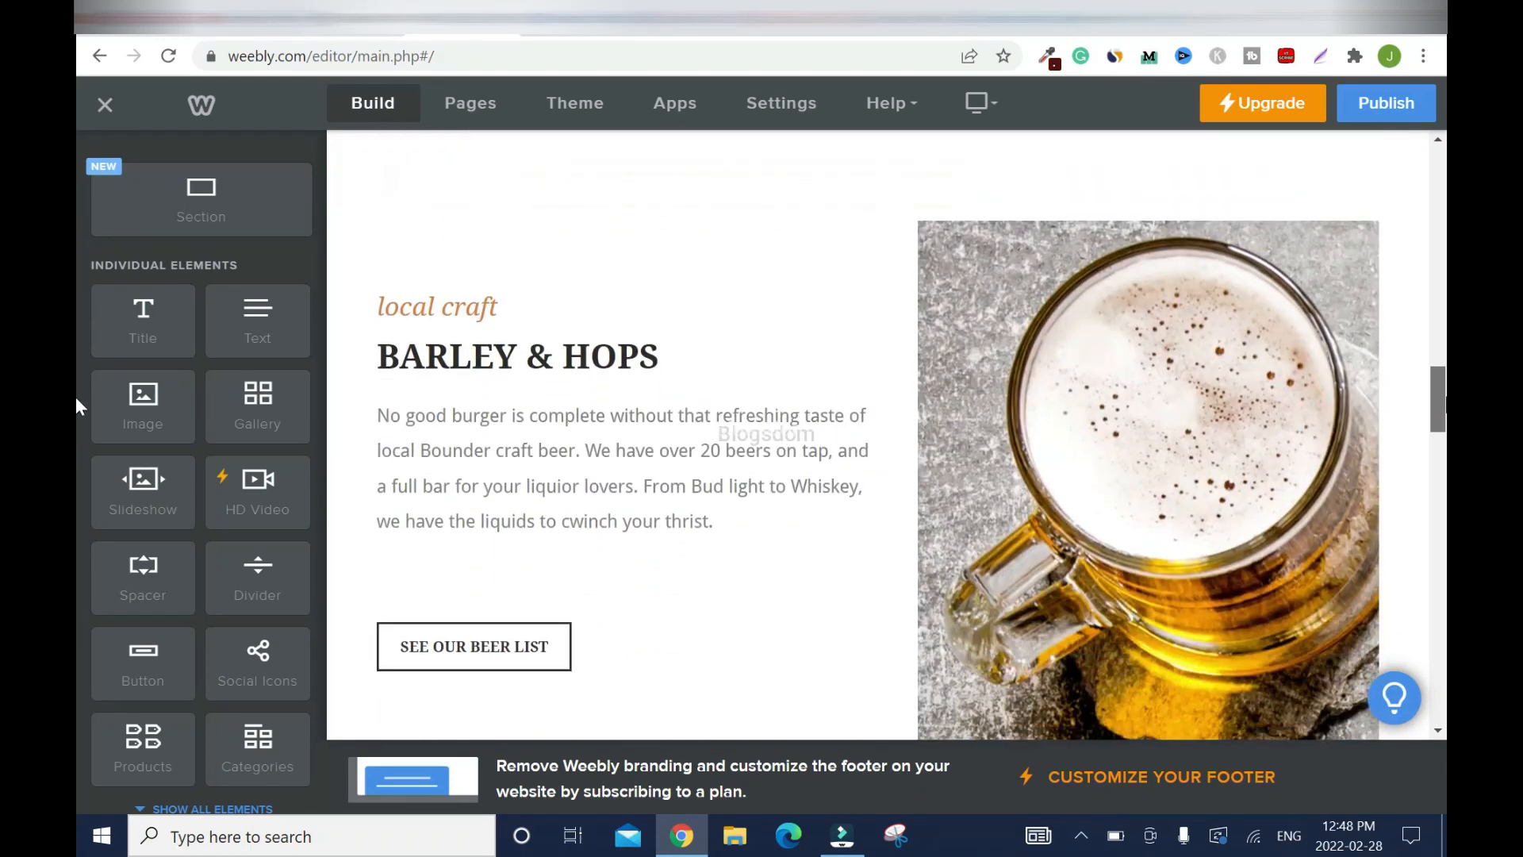
pyautogui.scroll(-3)
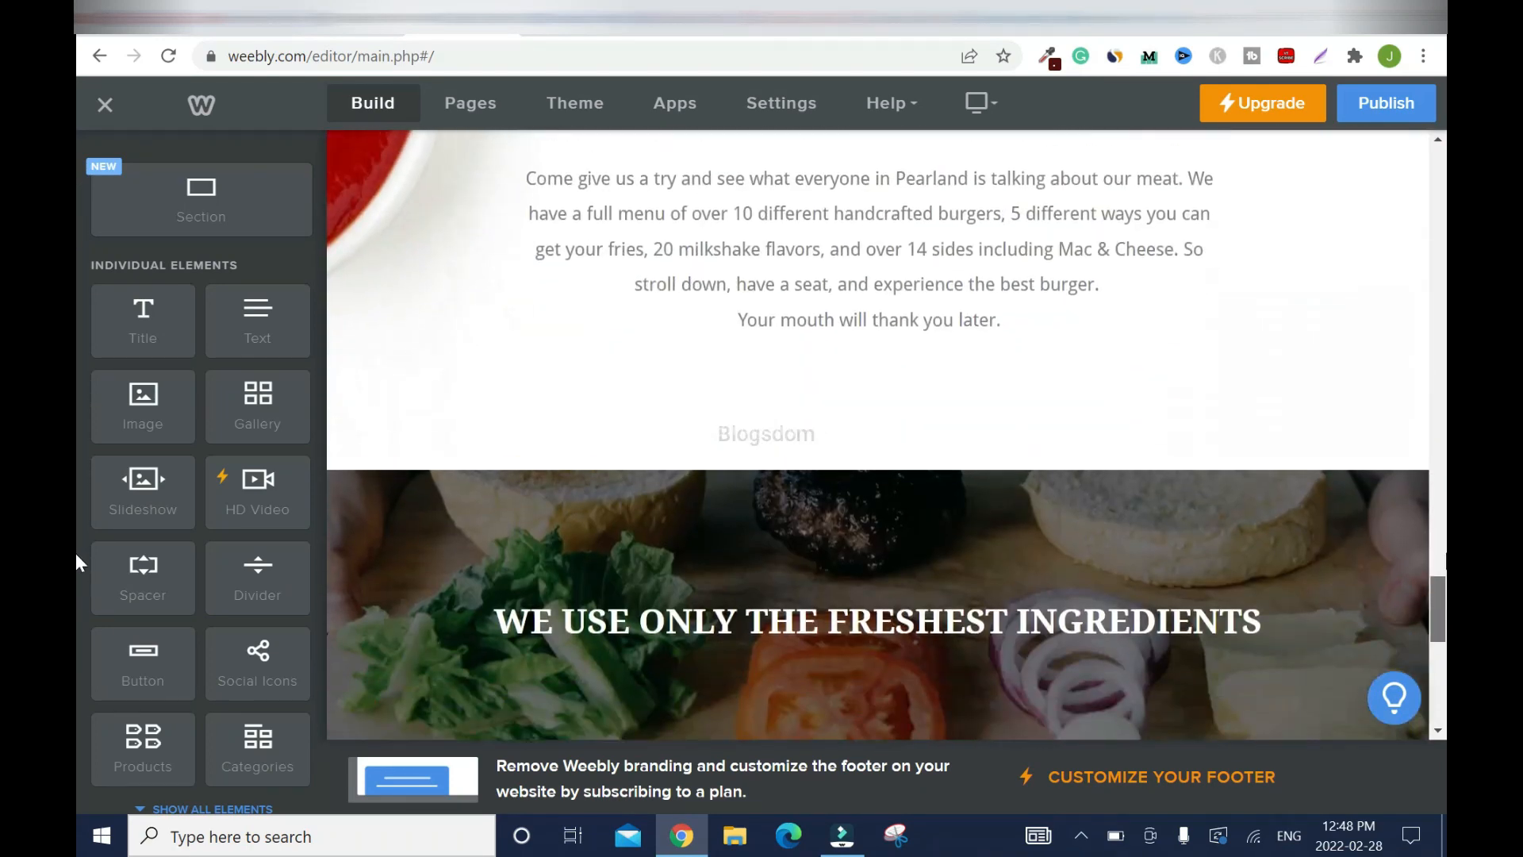
pyautogui.scroll(3)
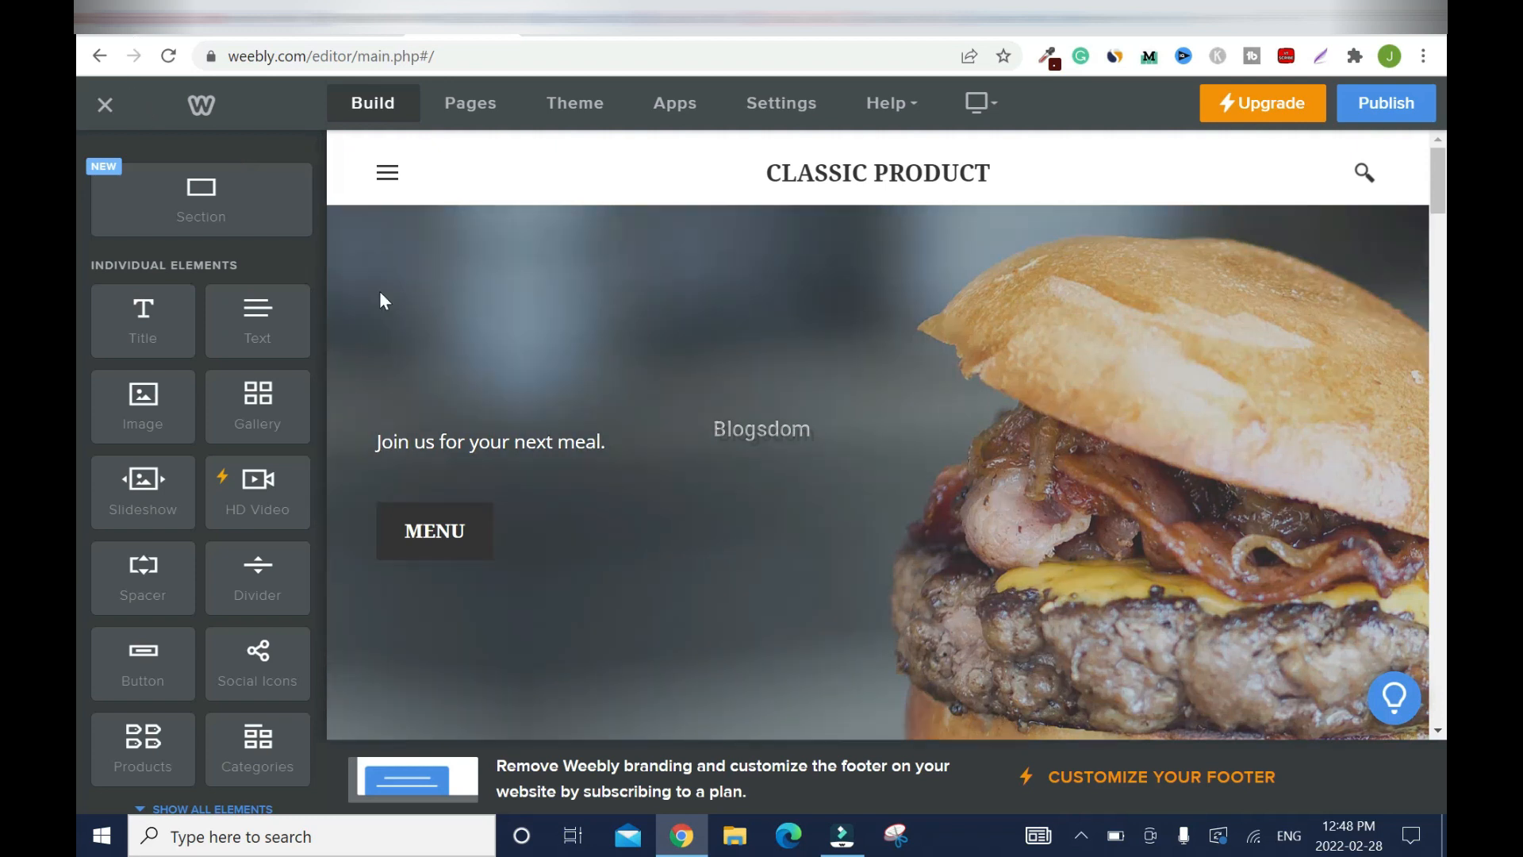
pyautogui.moveTo(487, 363)
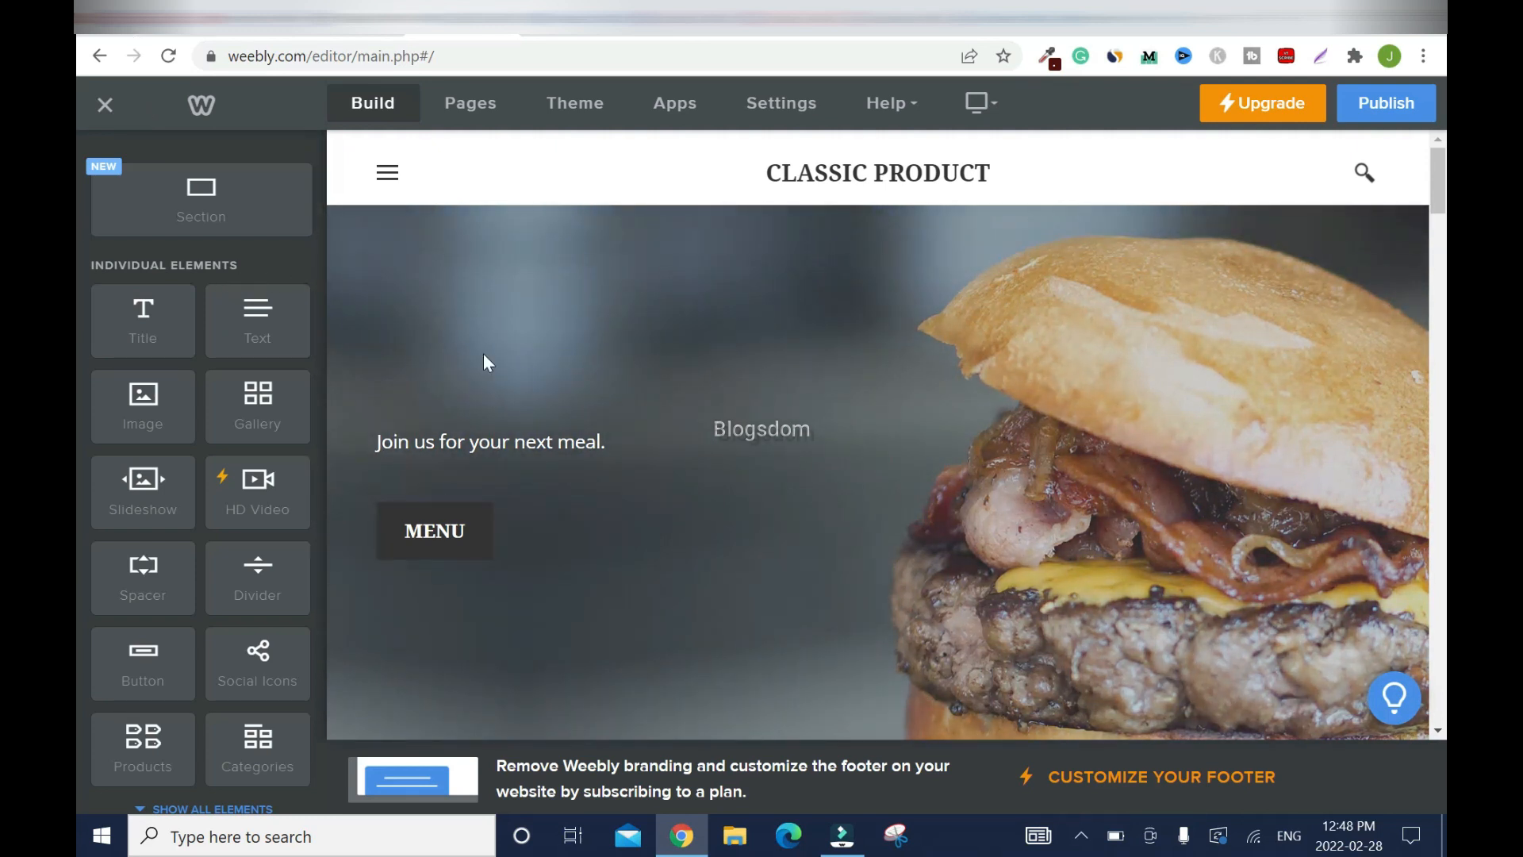
pyautogui.moveTo(537, 330)
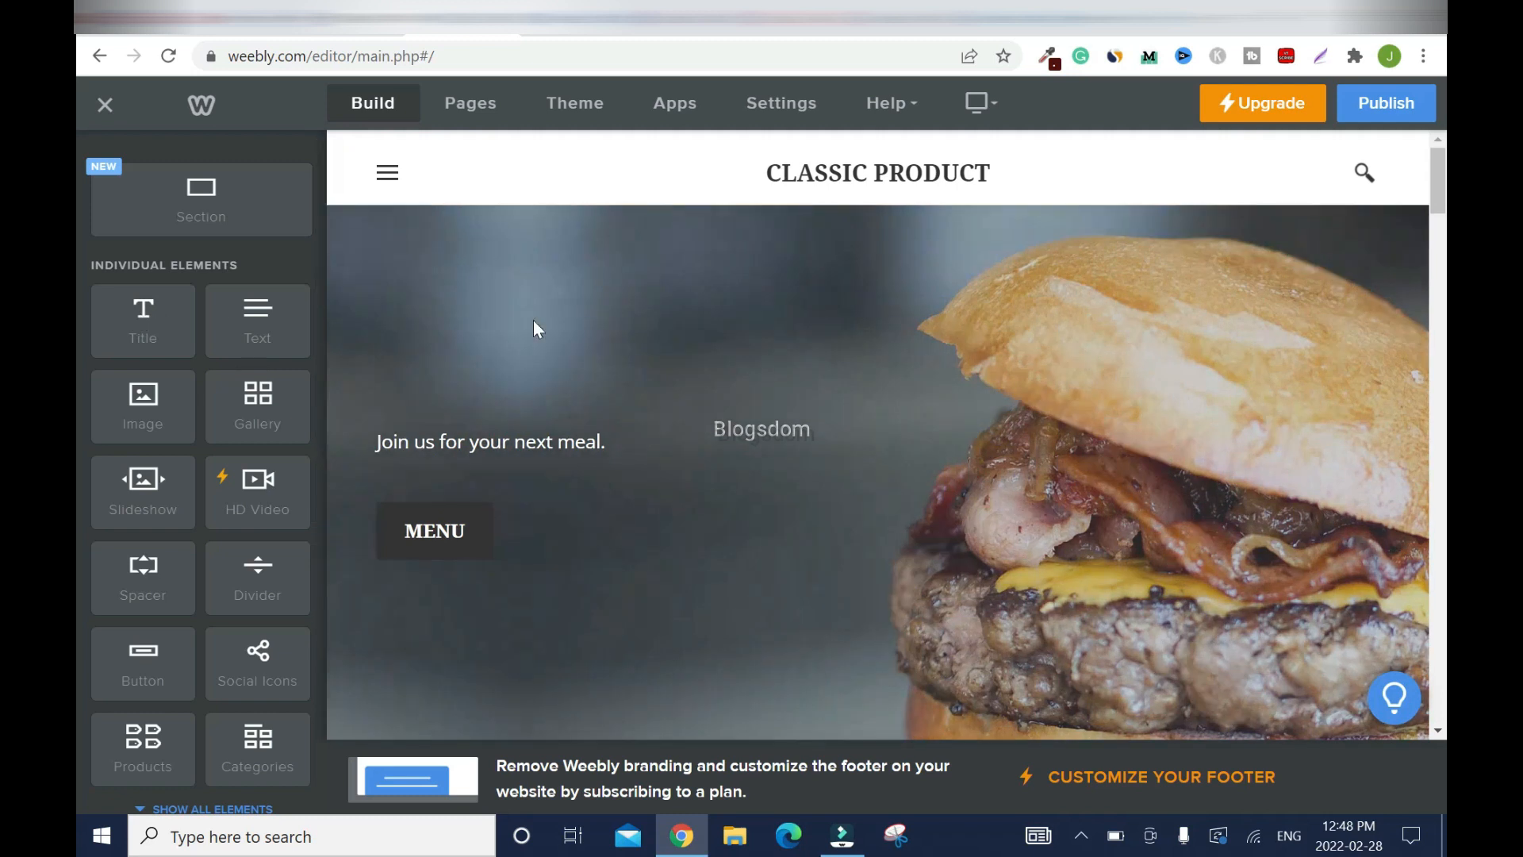
pyautogui.moveTo(643, 311)
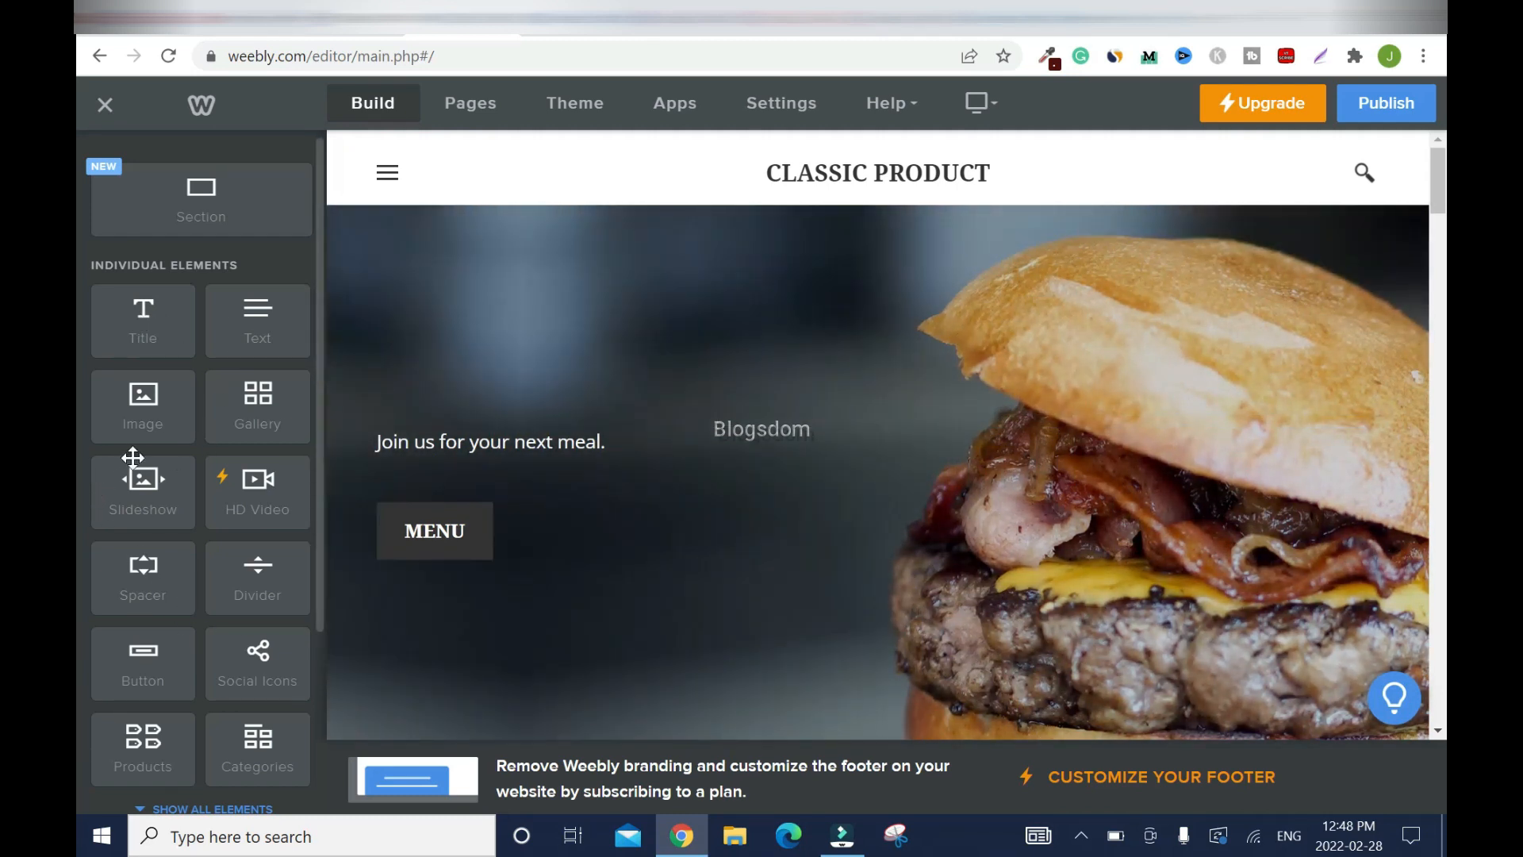
pyautogui.moveTo(77, 210)
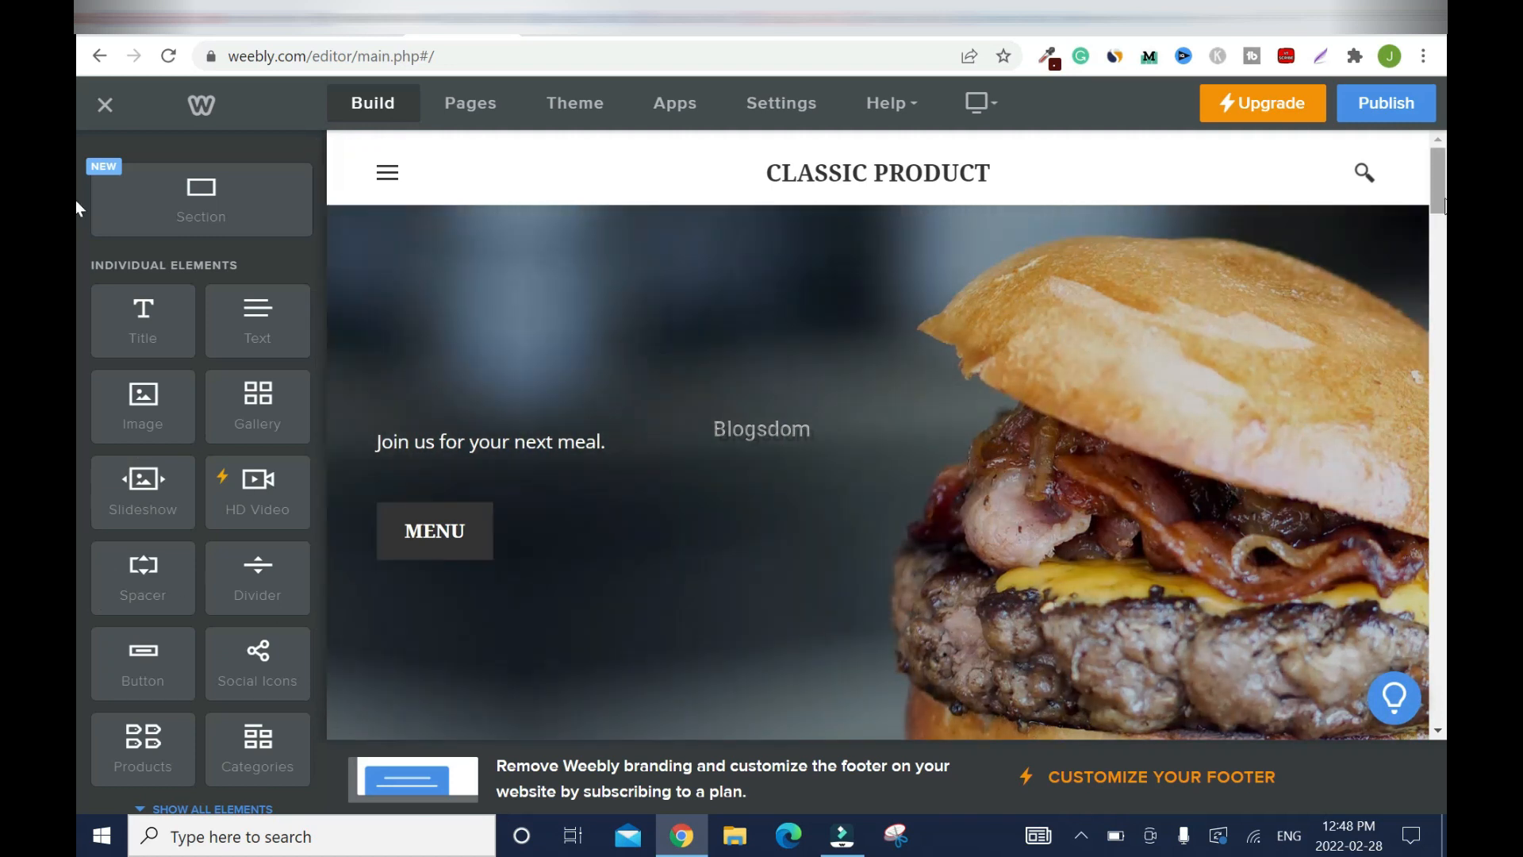
pyautogui.click(762, 428)
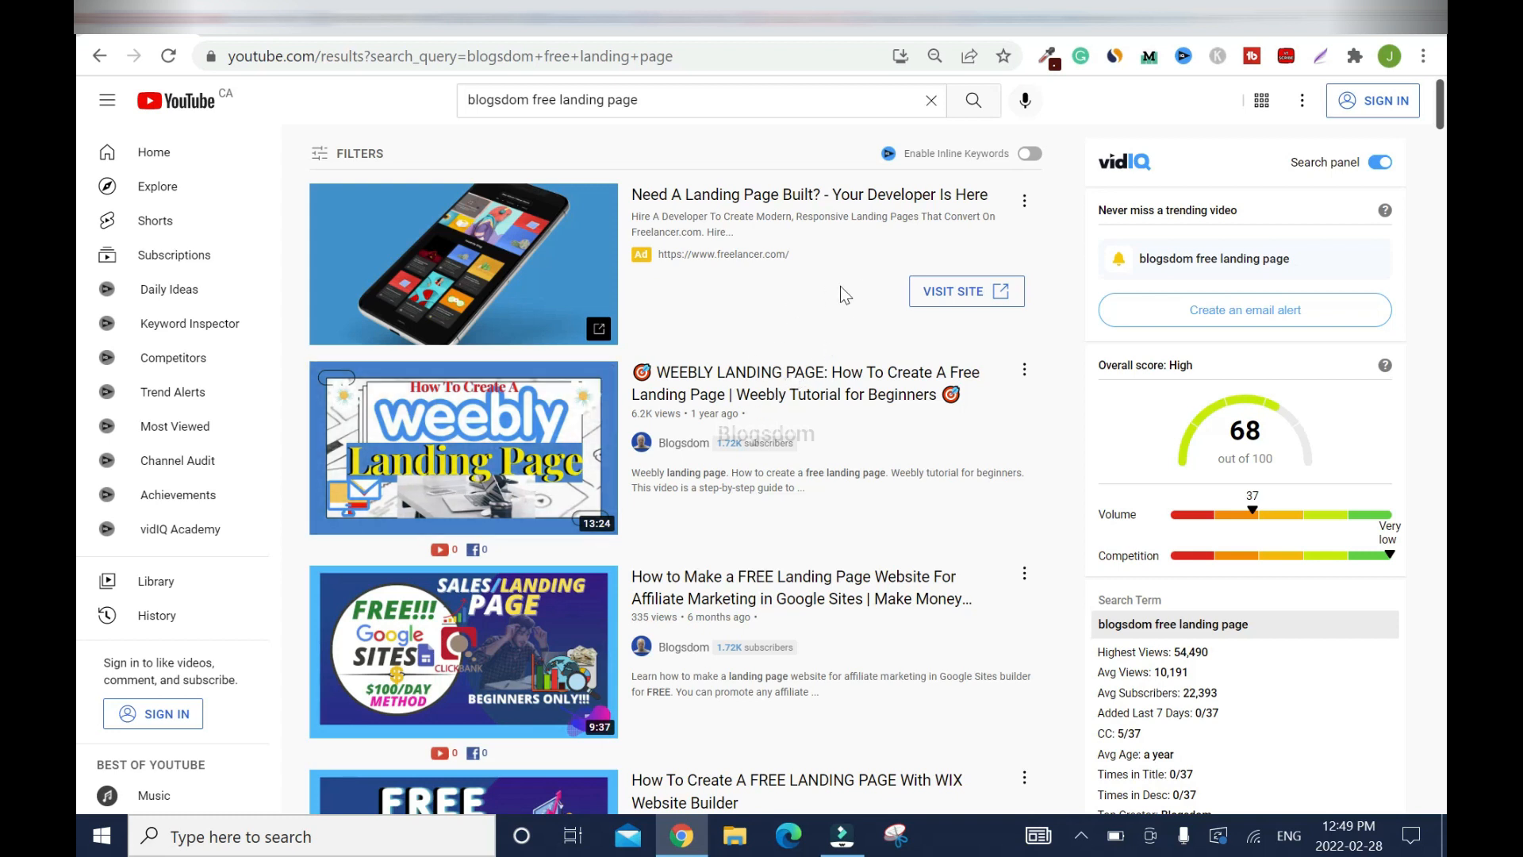
pyautogui.moveTo(825, 288)
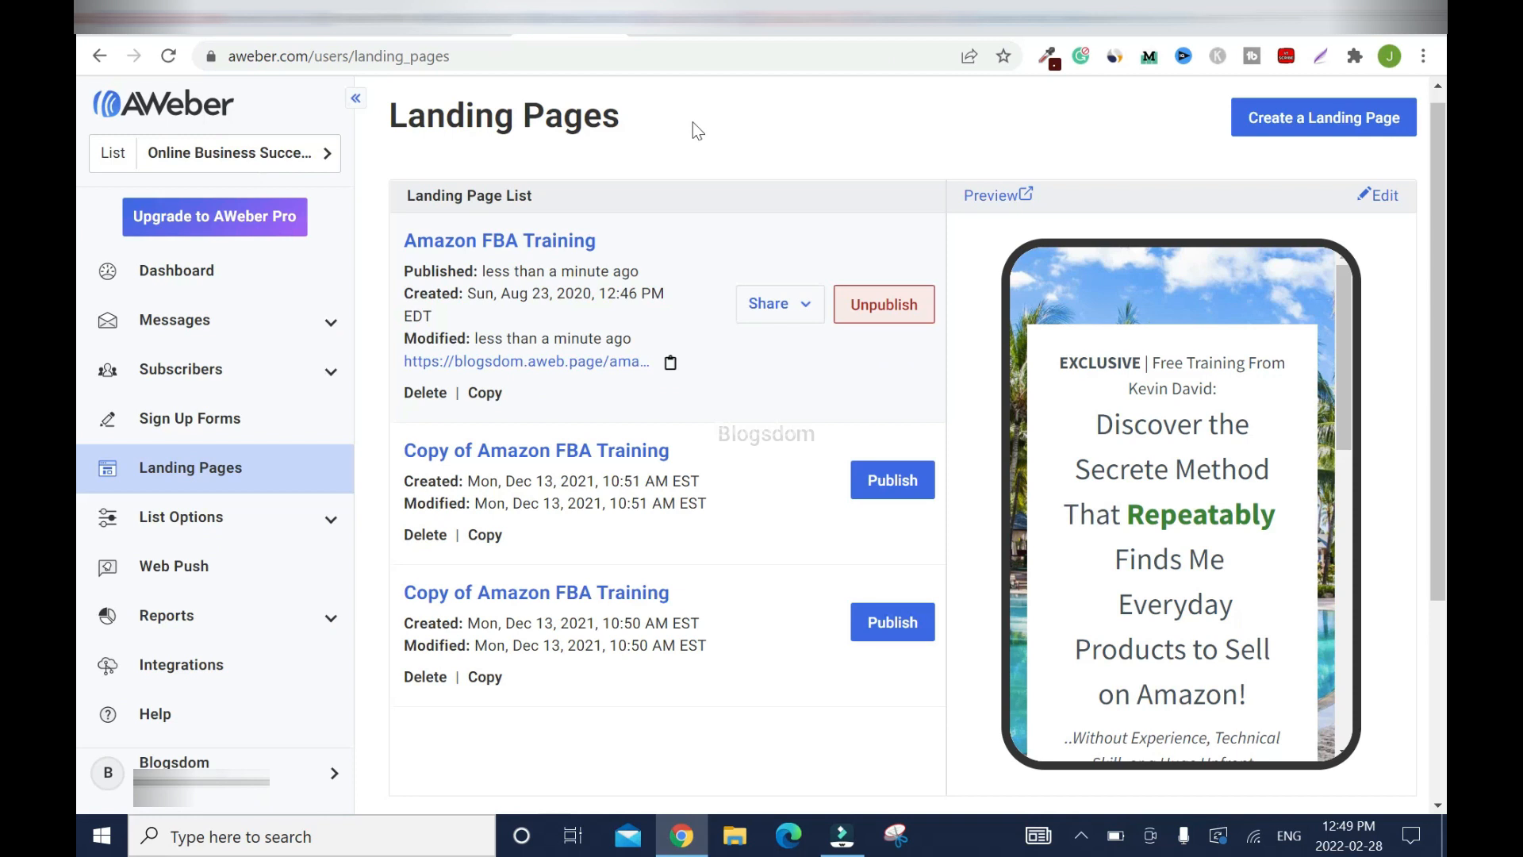
pyautogui.moveTo(821, 130)
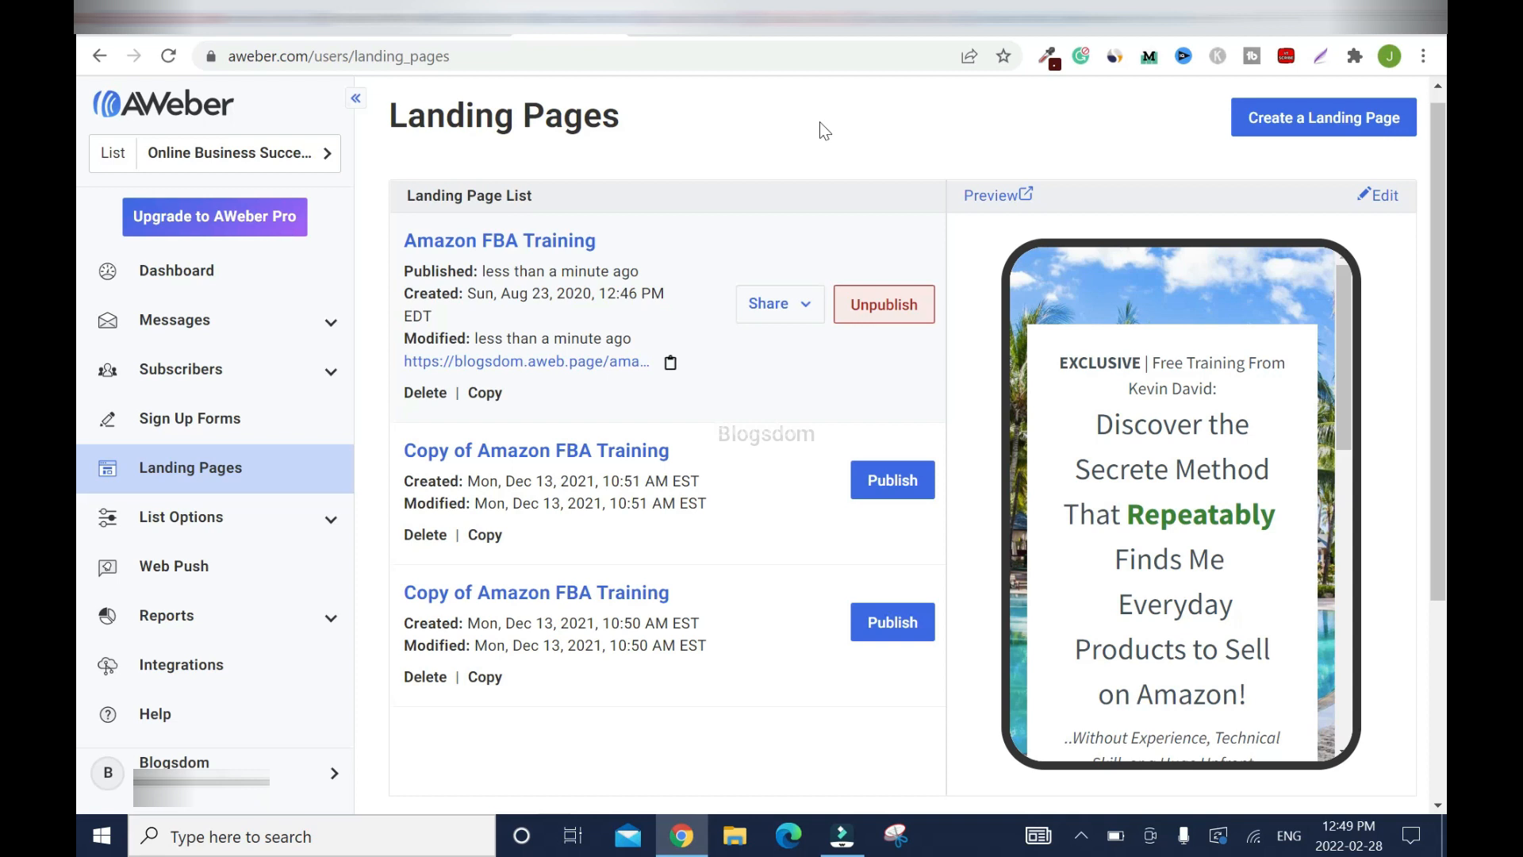
pyautogui.moveTo(780, 143)
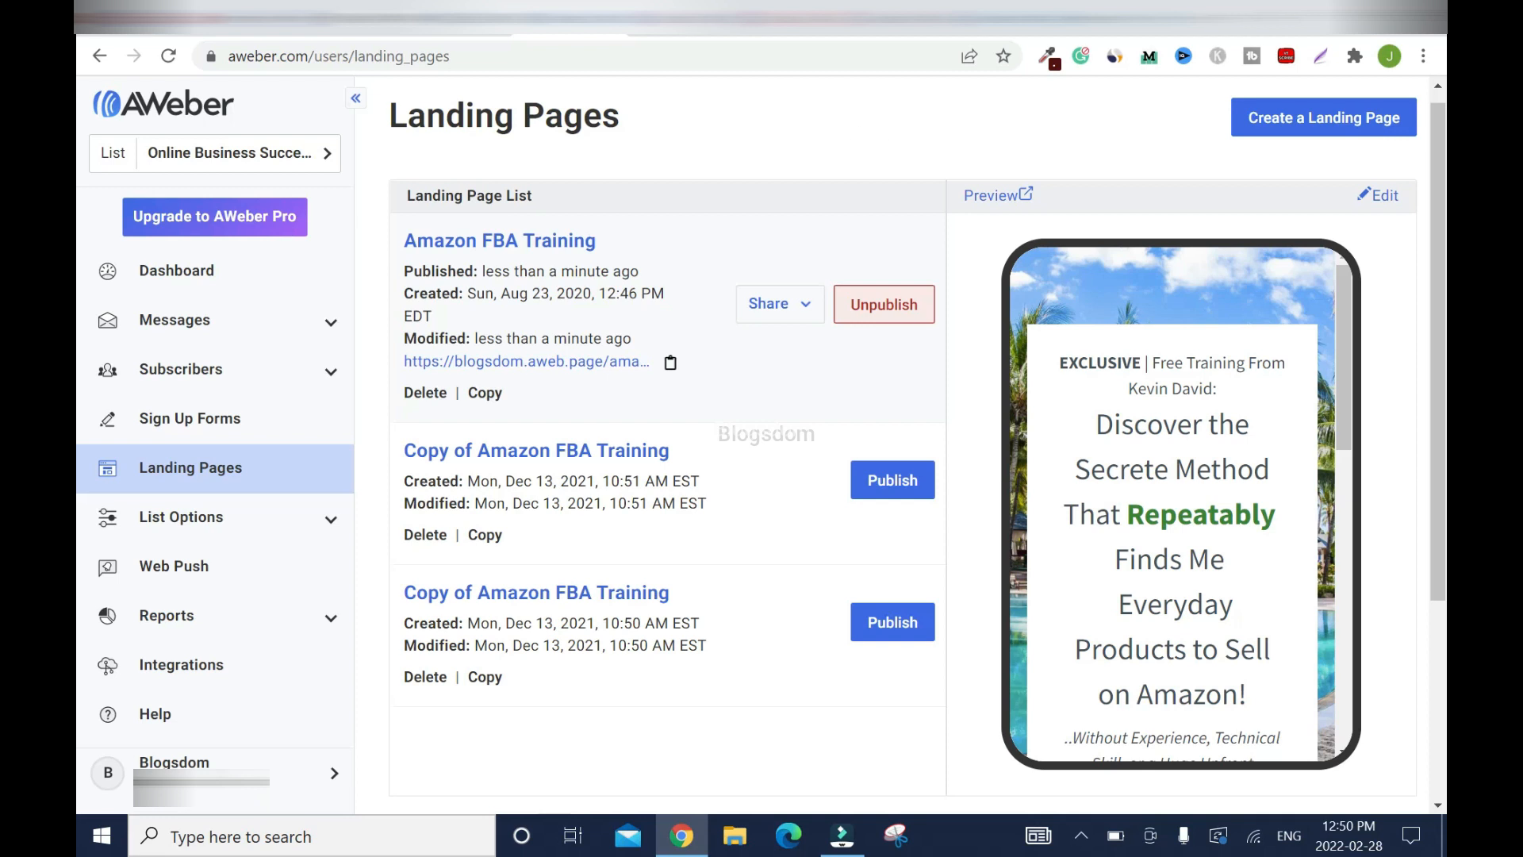
# - Scroll the AWeber Landing Pages list showing the Amazon FBA Training page and its copies
pyautogui.scroll(-3)
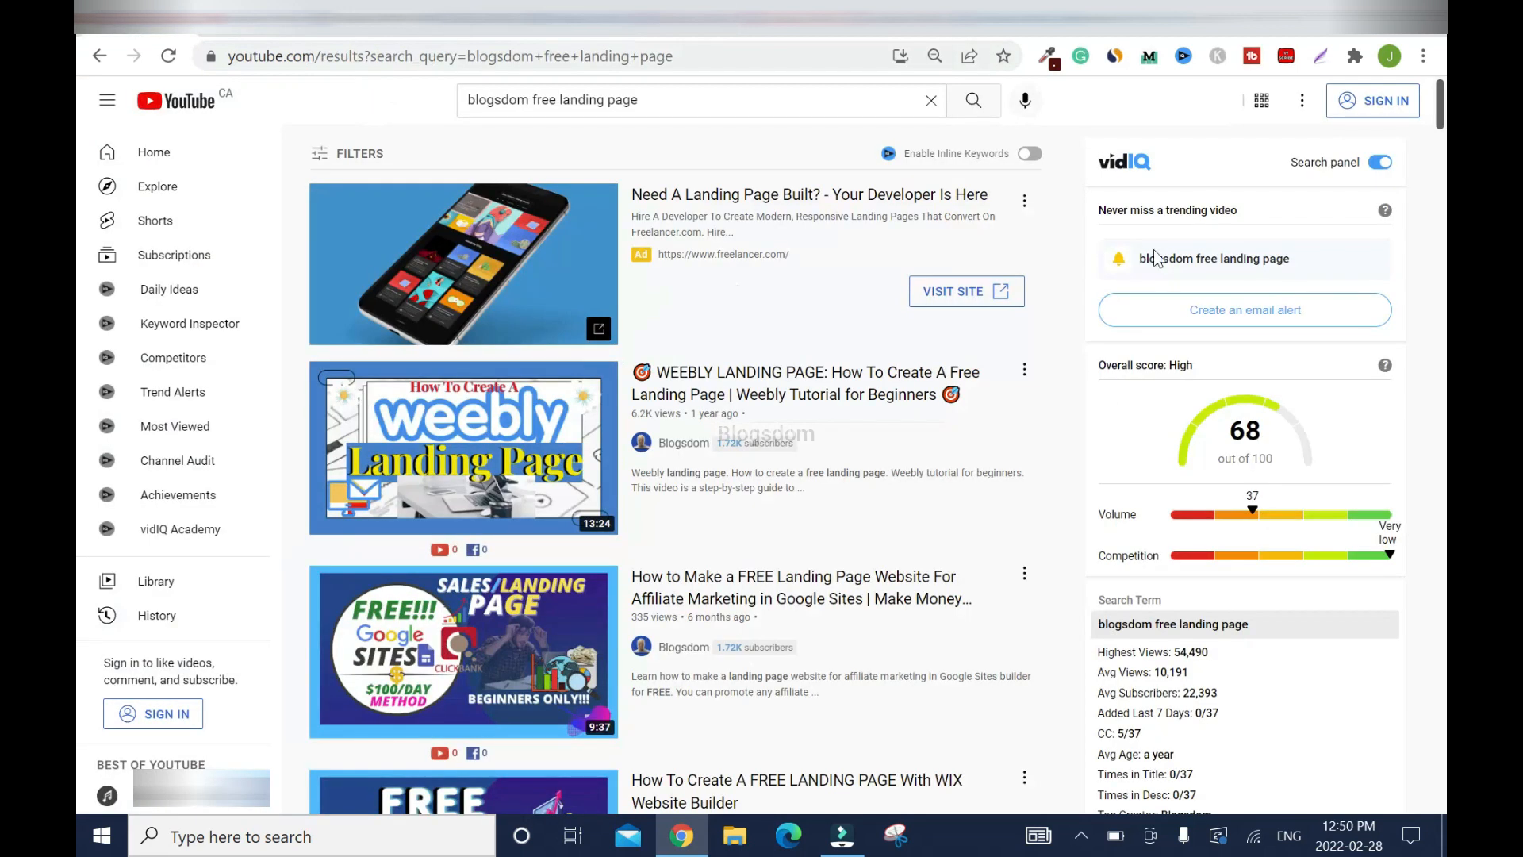
# - Scroll the YouTube results down to the AWeber landing page tutorial video
pyautogui.scroll(-3)
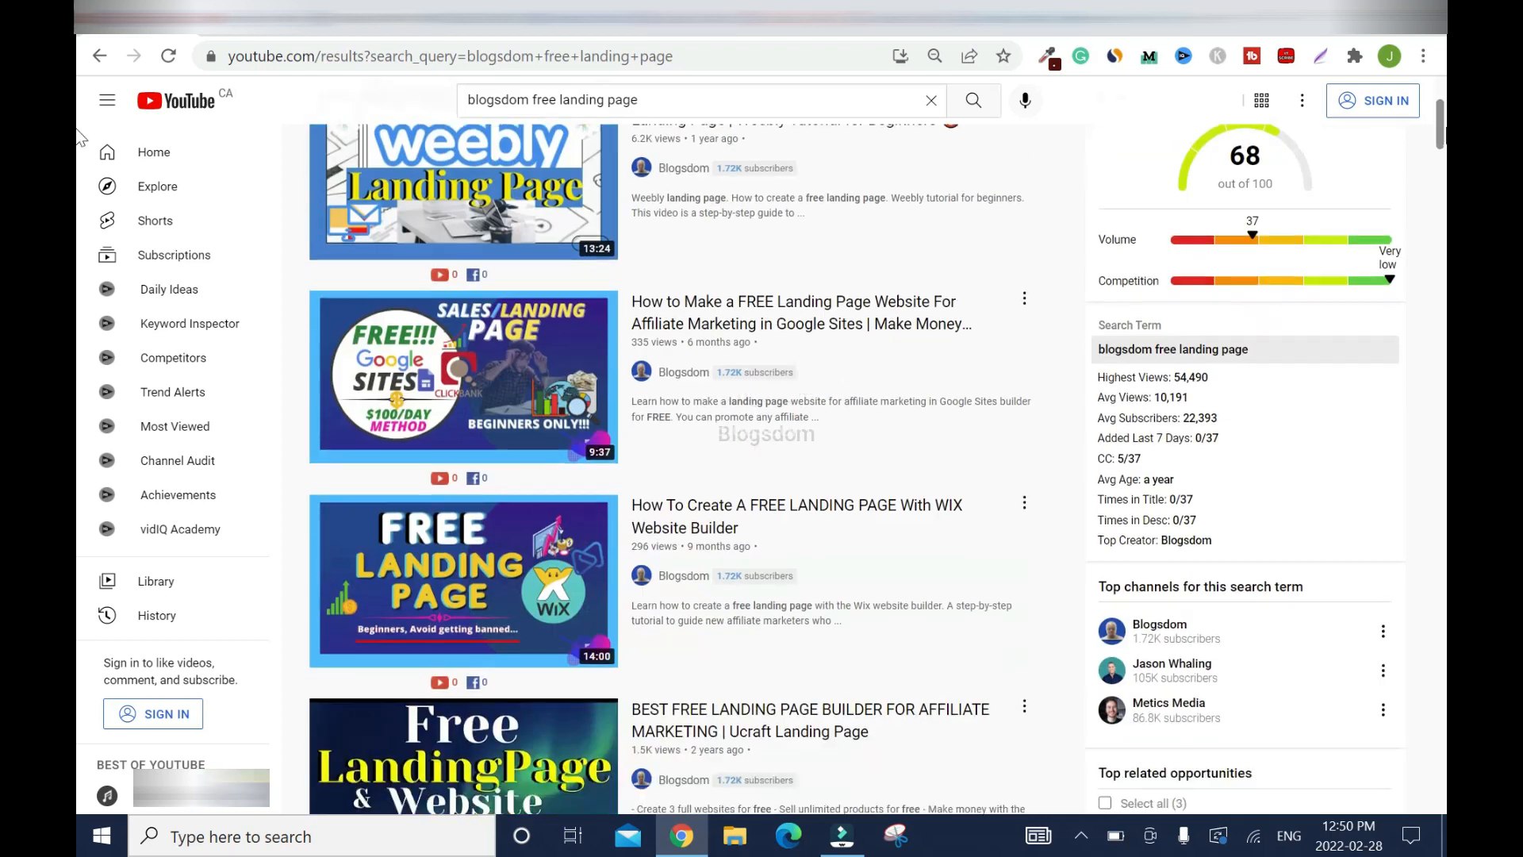
pyautogui.scroll(-3)
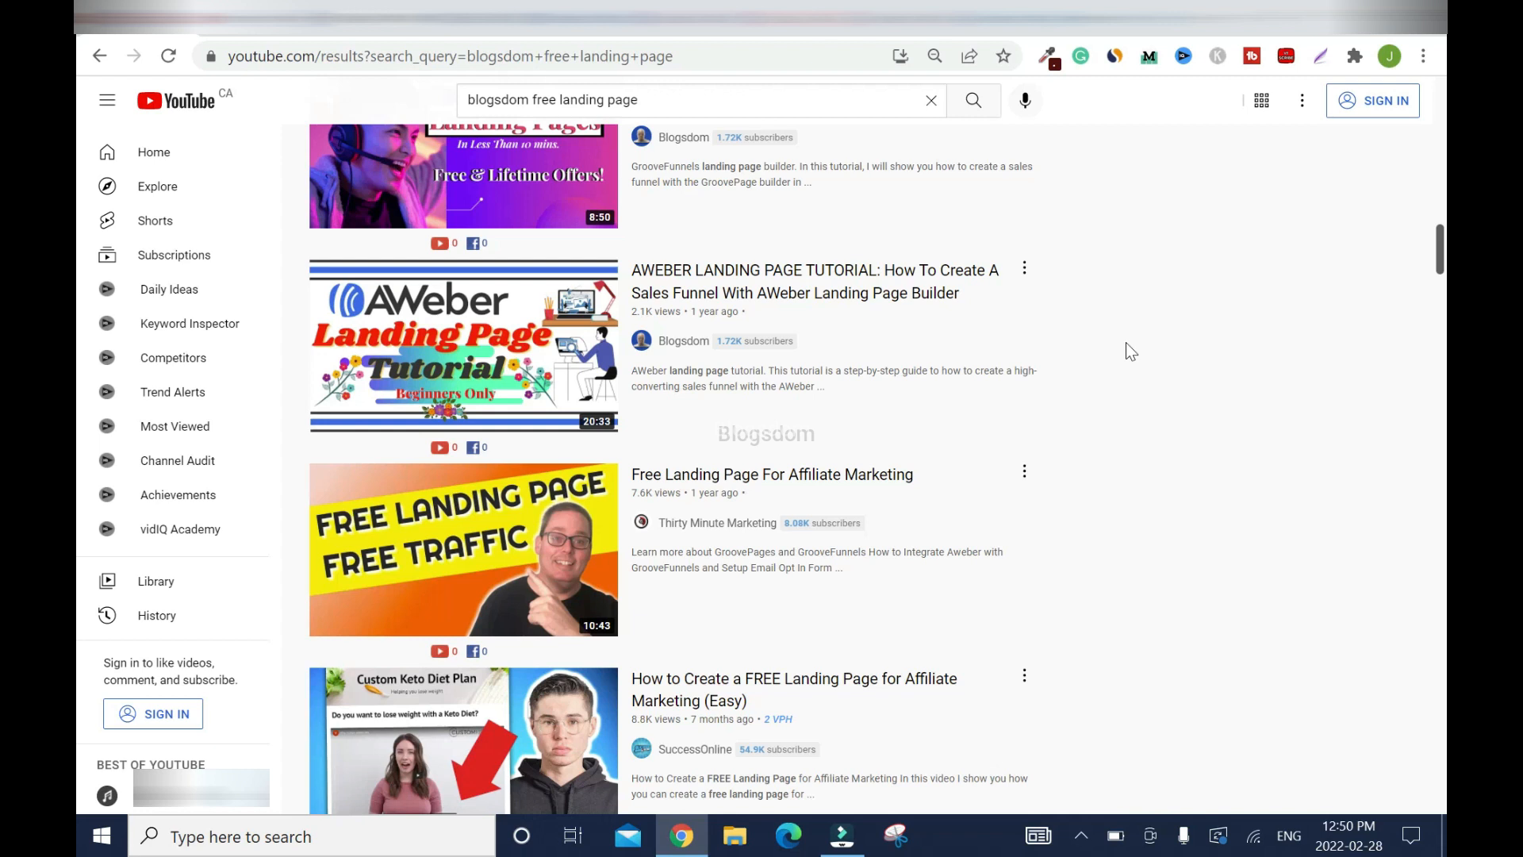
pyautogui.moveTo(1088, 340)
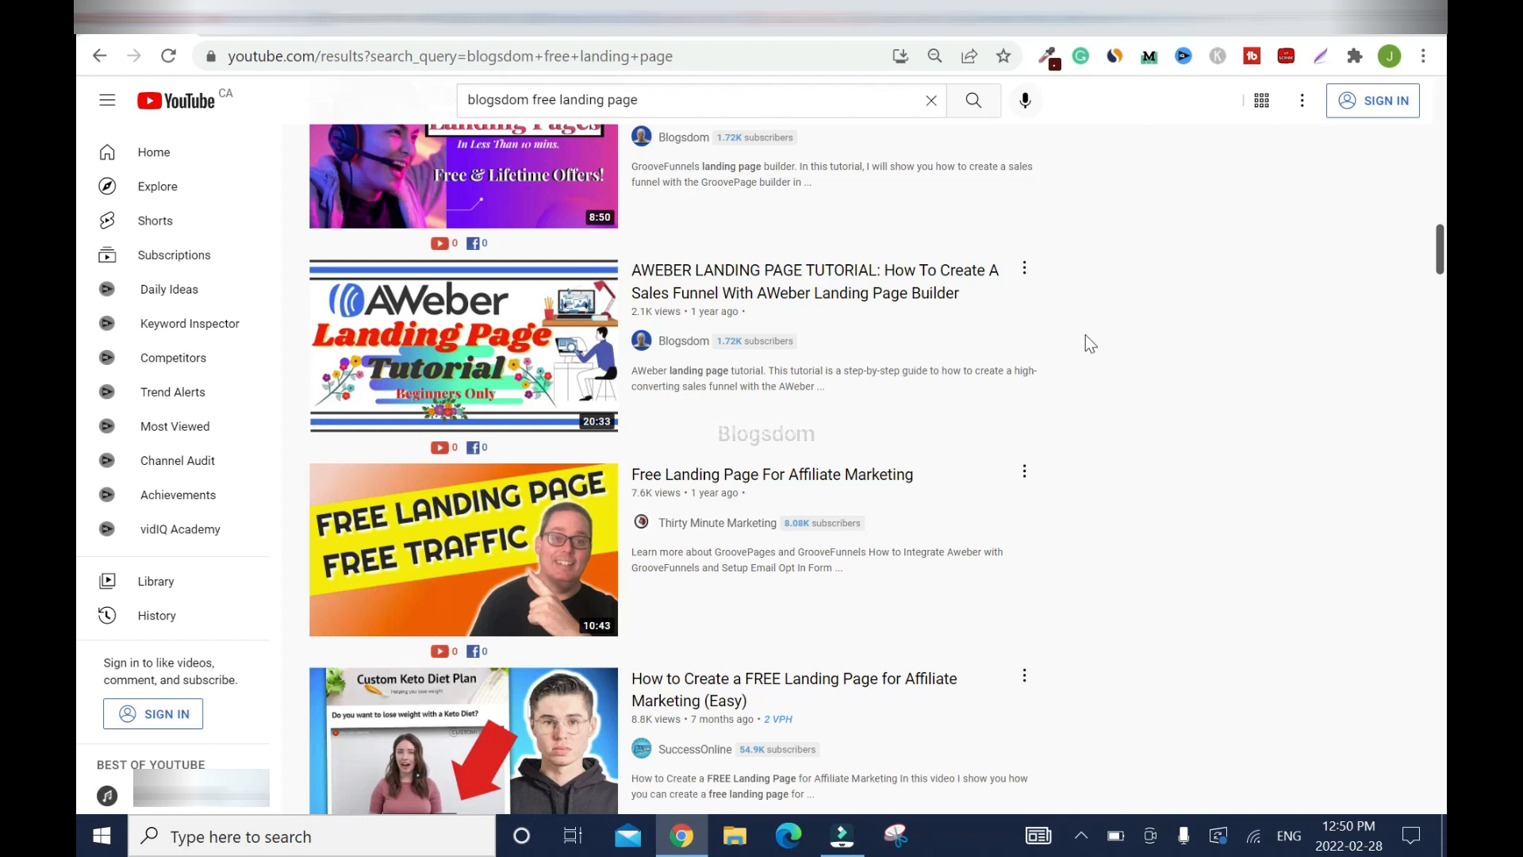
pyautogui.moveTo(1006, 338)
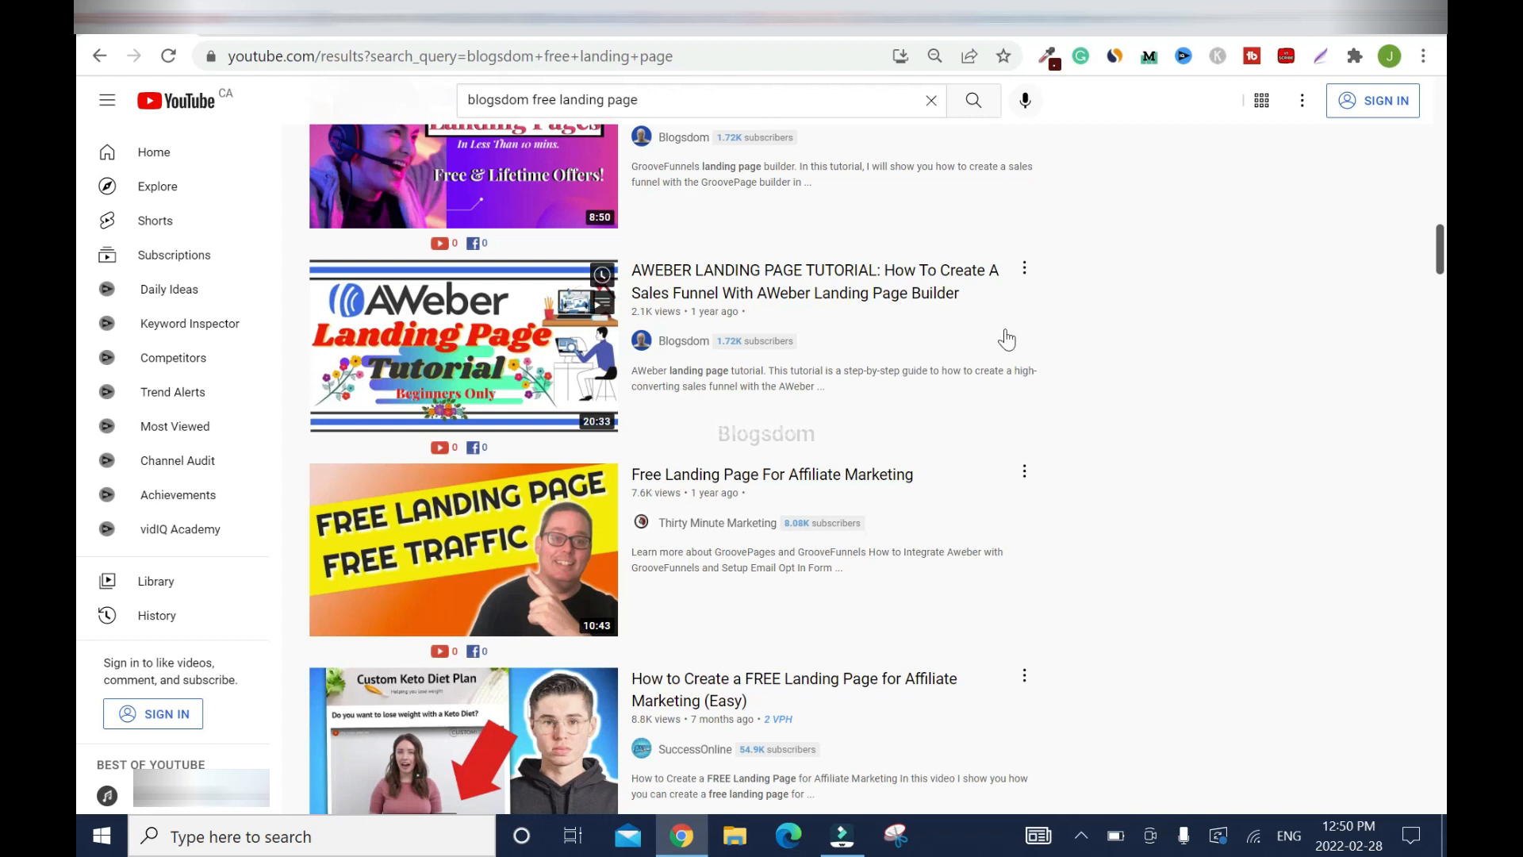
pyautogui.moveTo(910, 342)
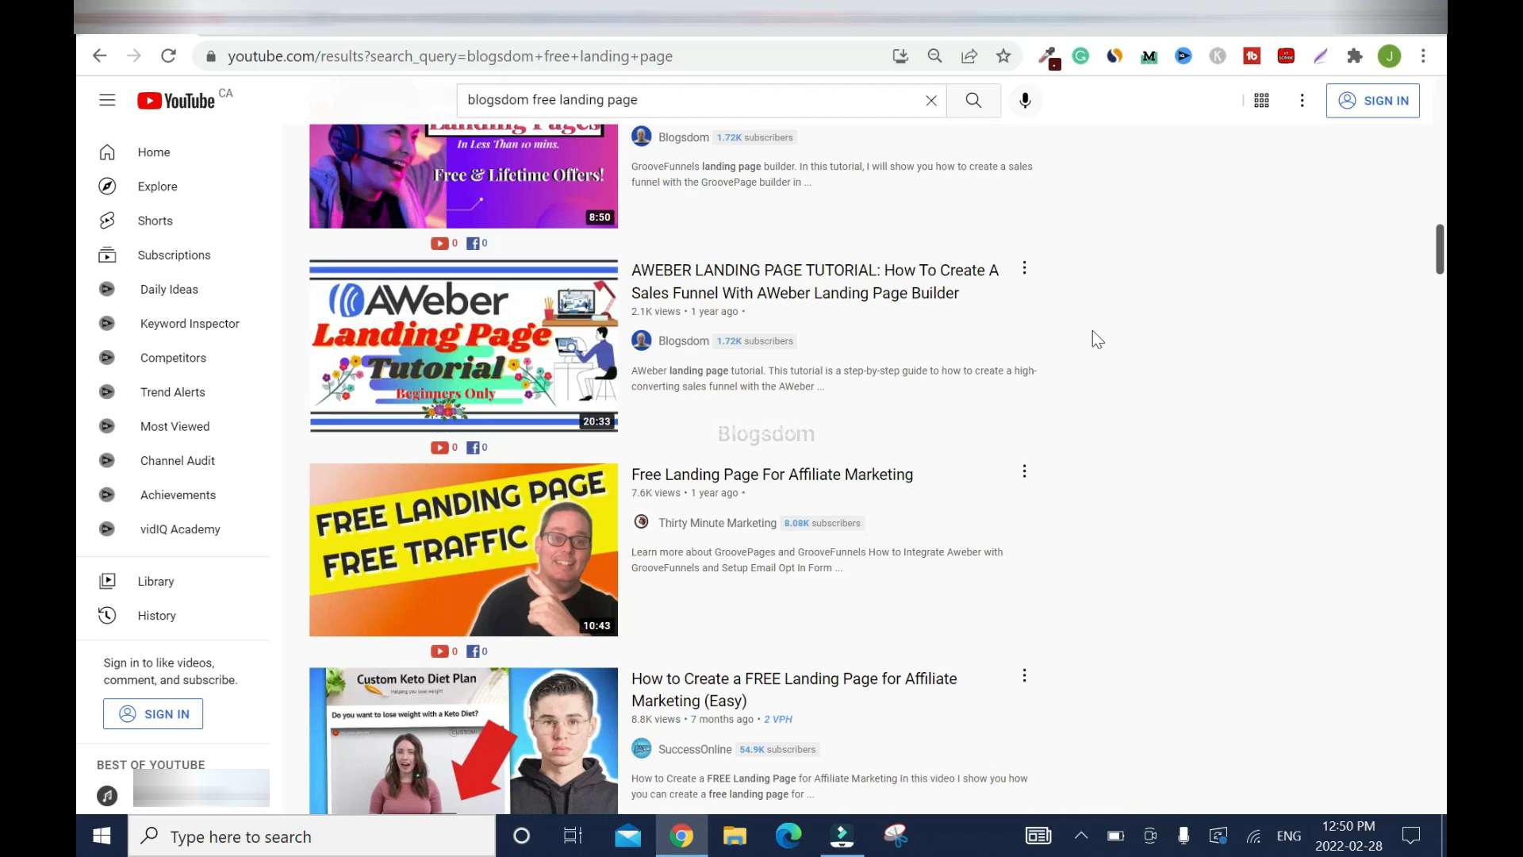
pyautogui.moveTo(1060, 326)
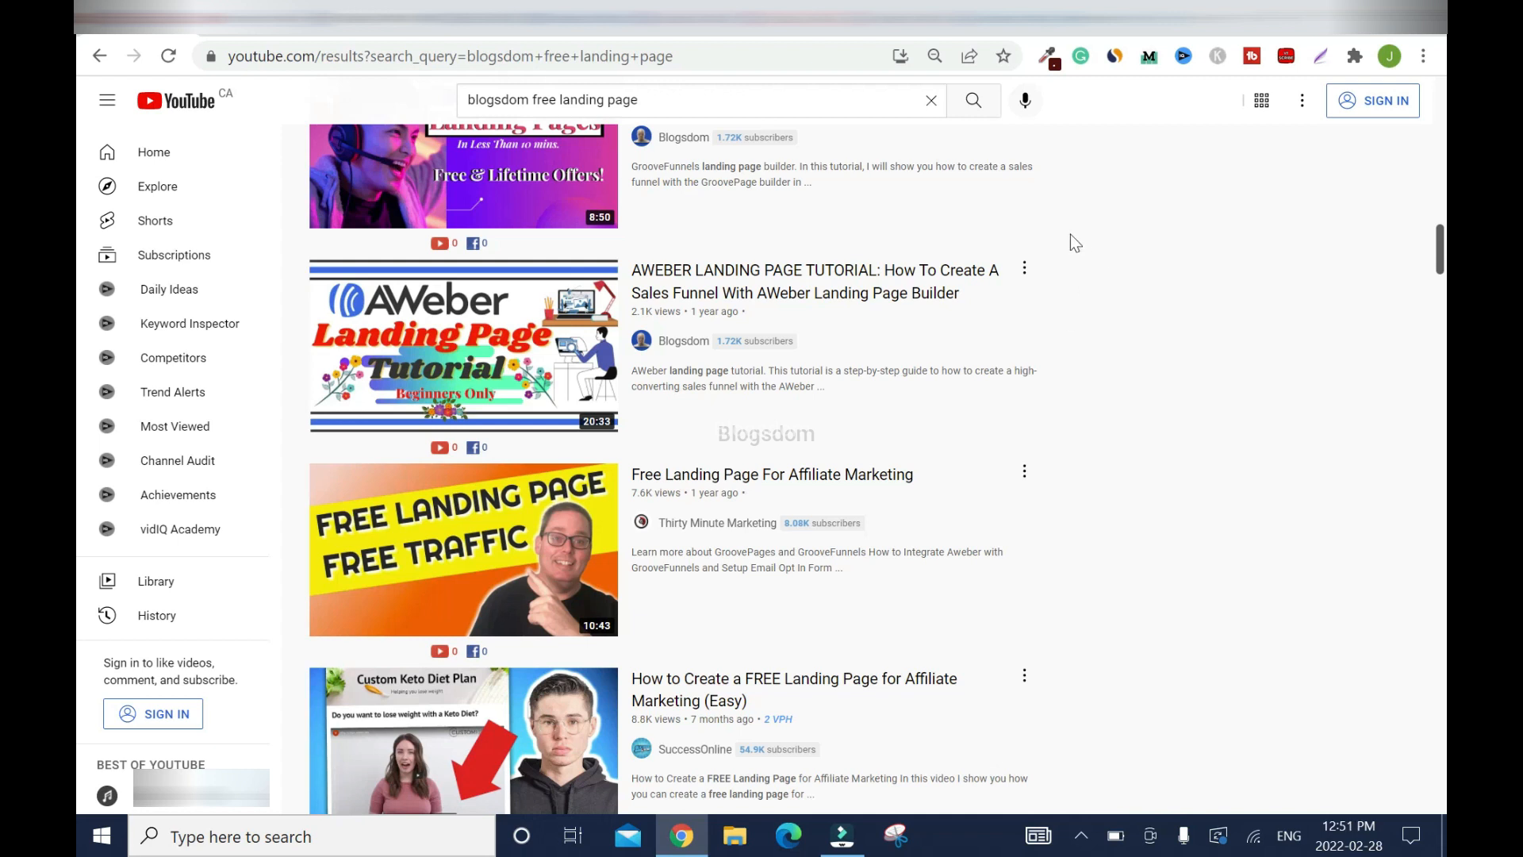
pyautogui.moveTo(695, 130)
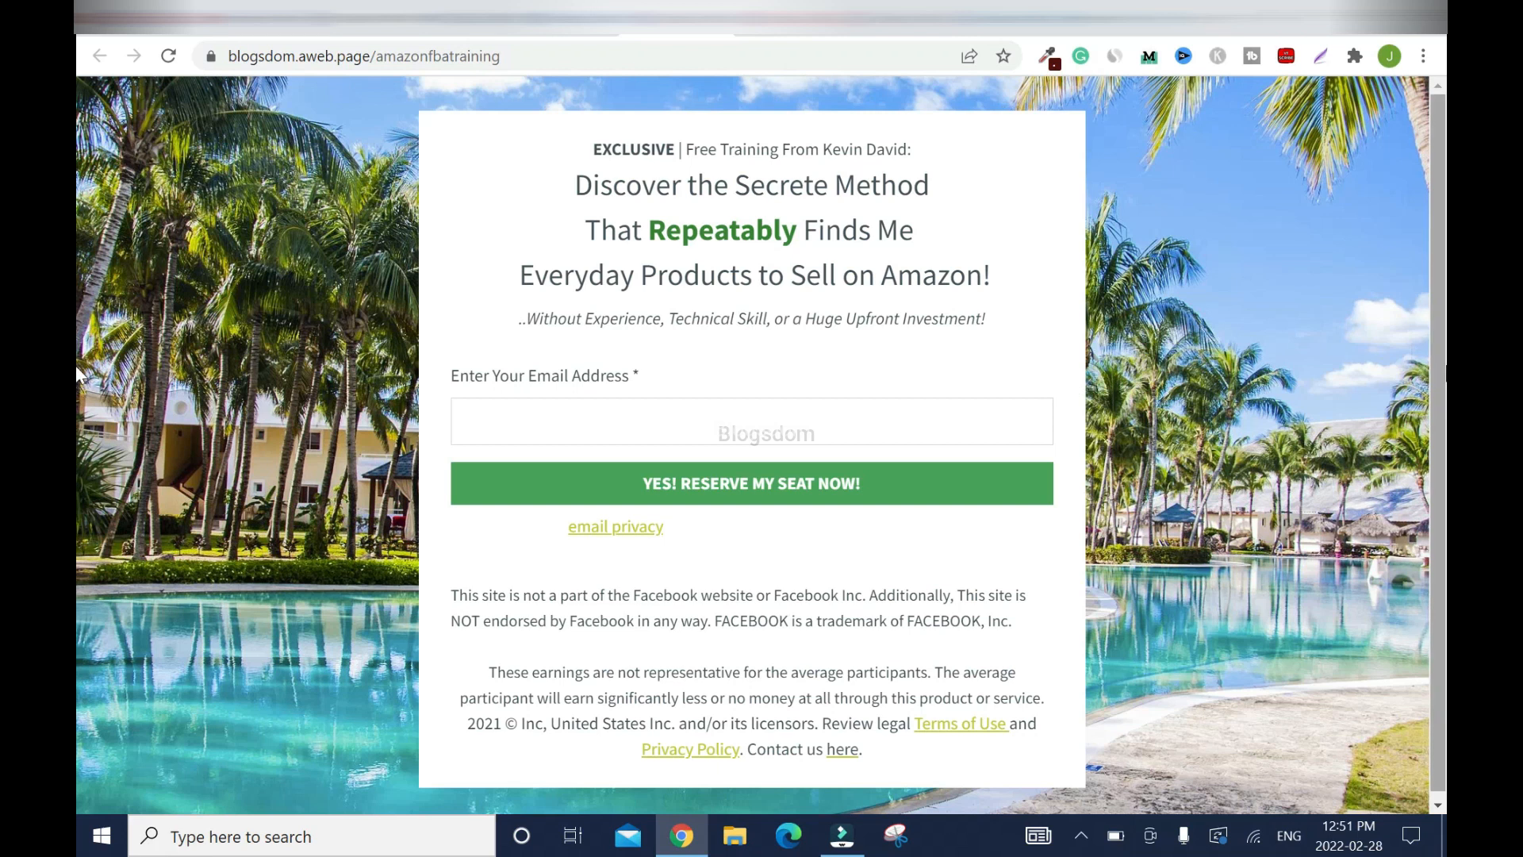
pyautogui.moveTo(511, 169)
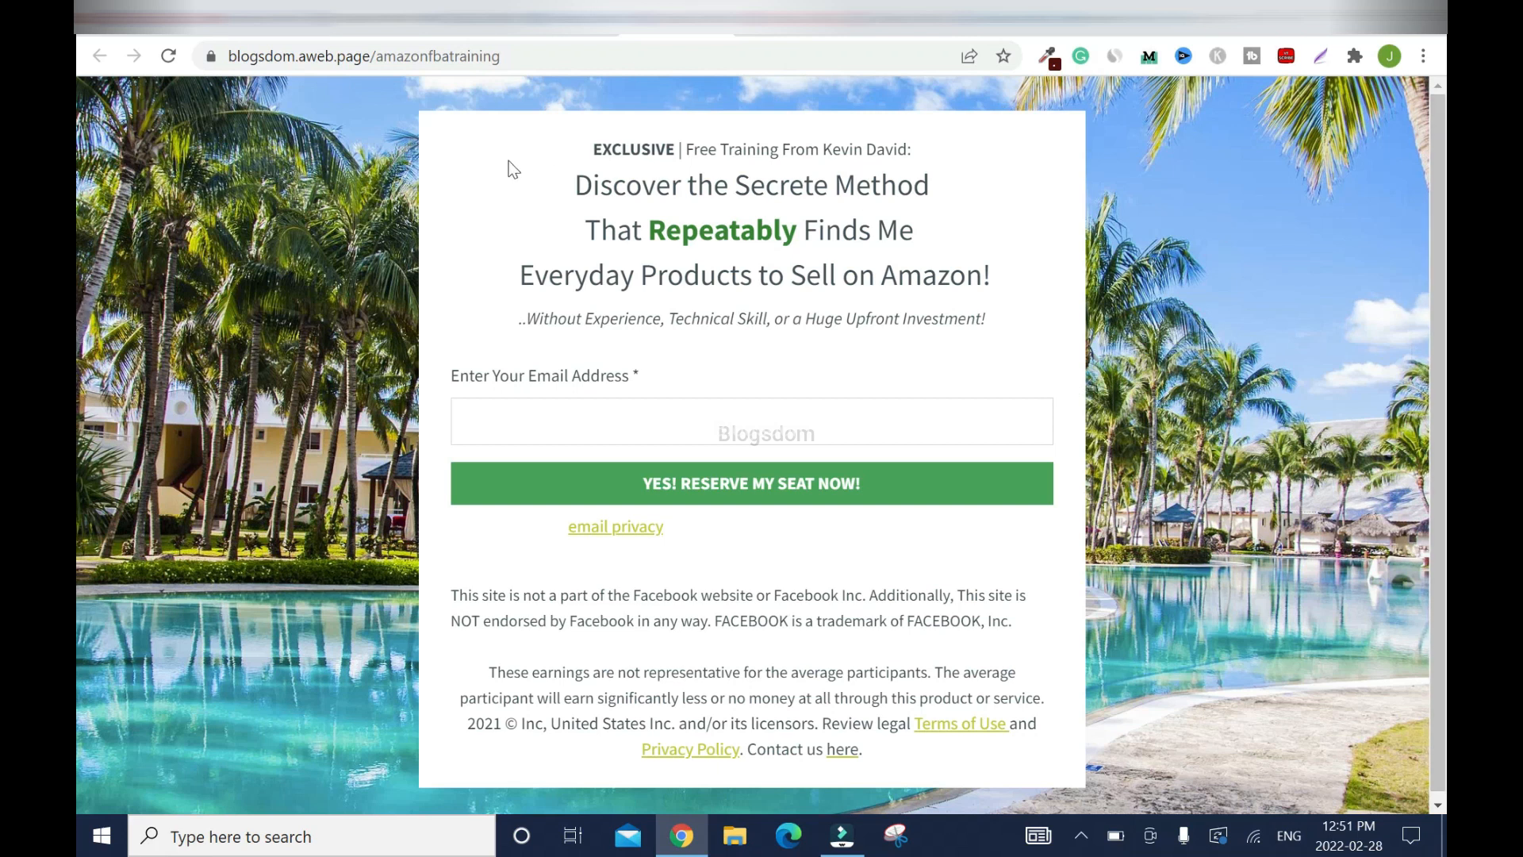
pyautogui.moveTo(462, 303)
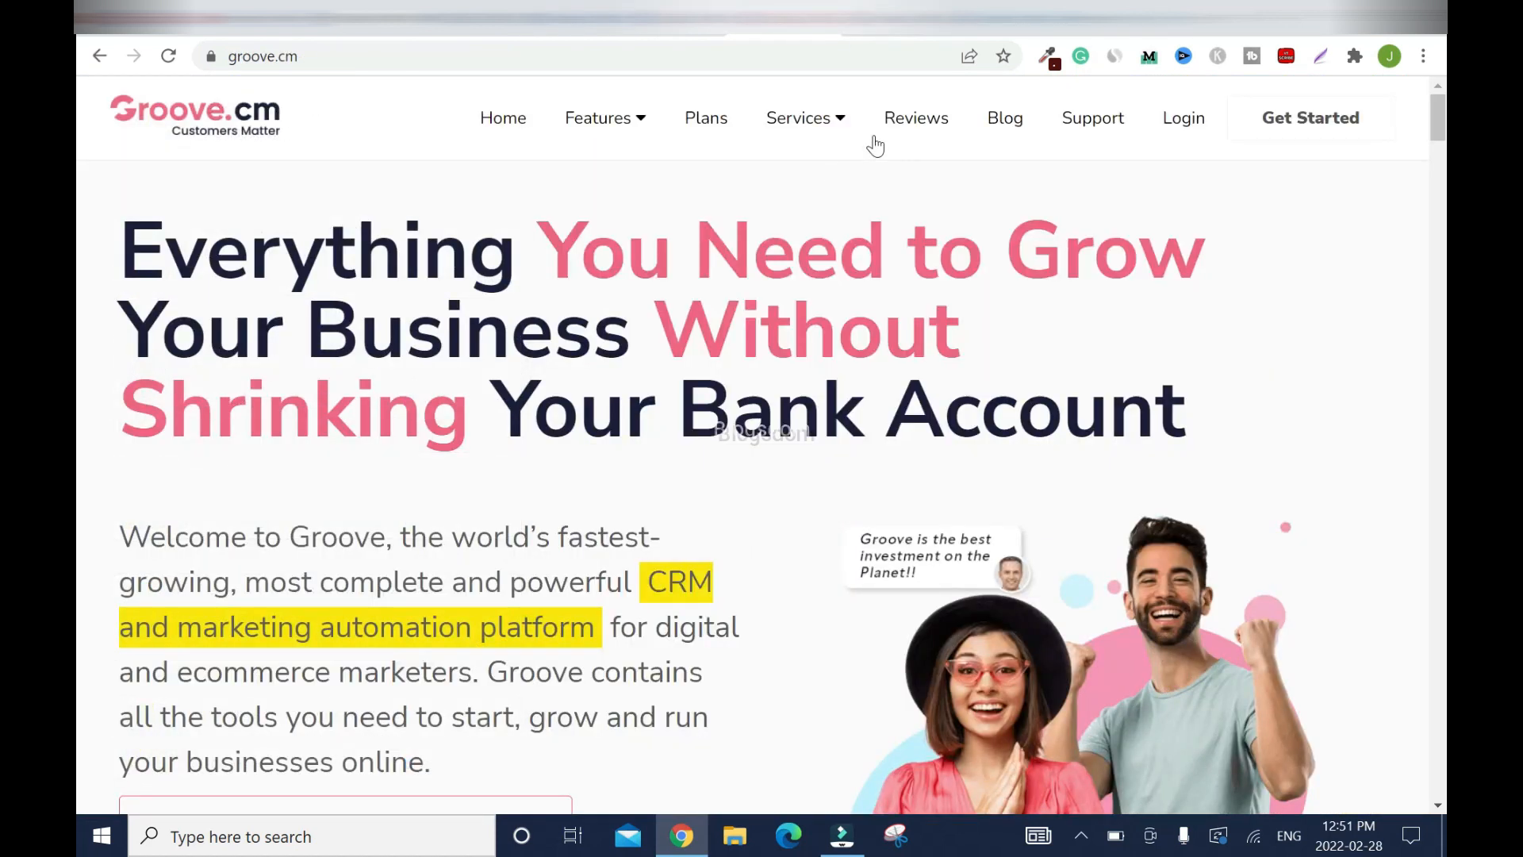
pyautogui.moveTo(939, 185)
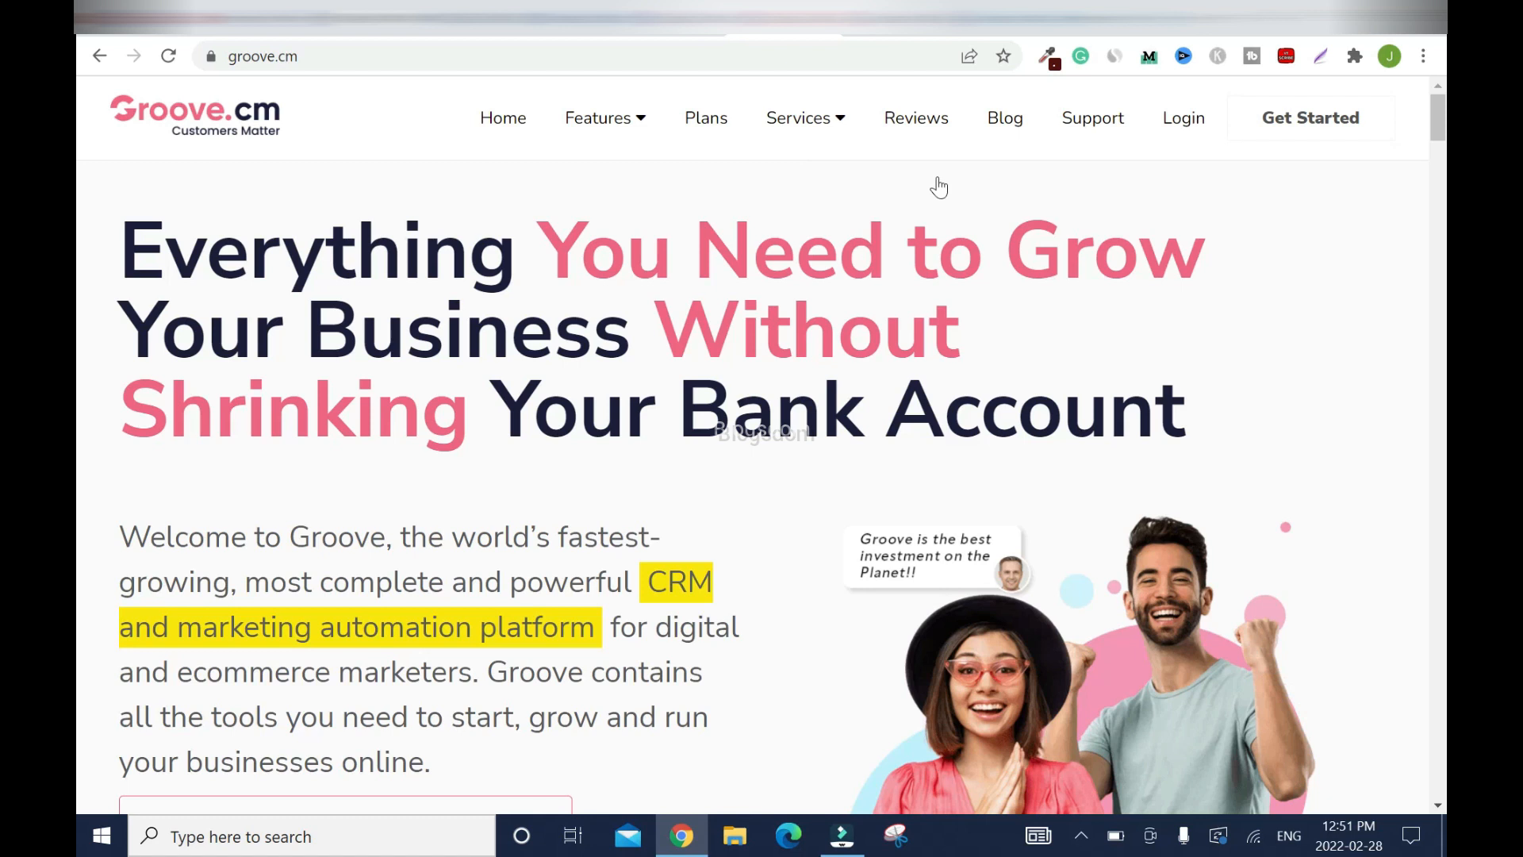
pyautogui.moveTo(694, 142)
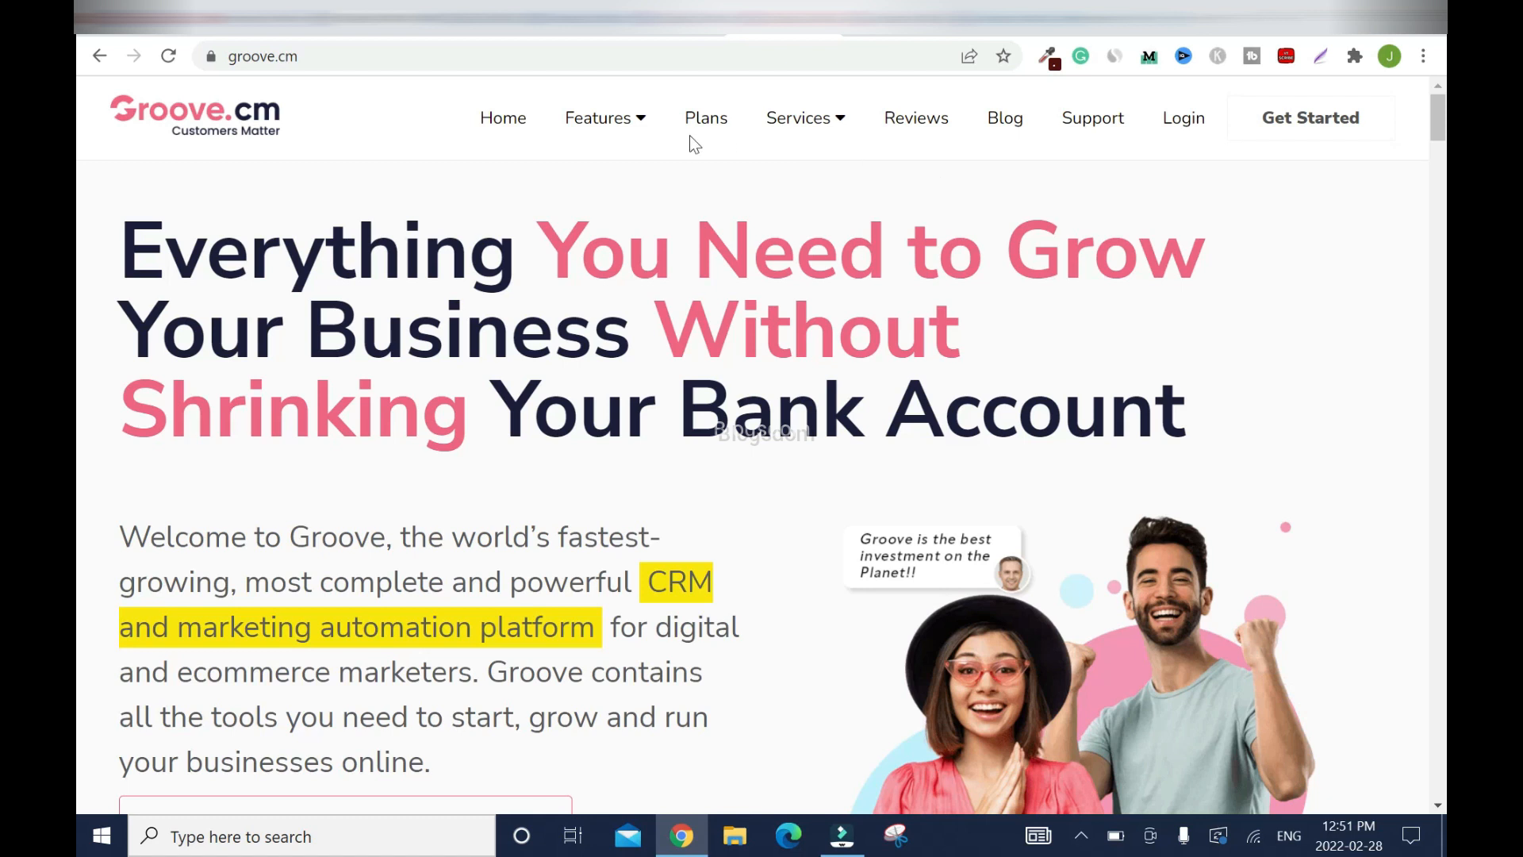
pyautogui.moveTo(913, 160)
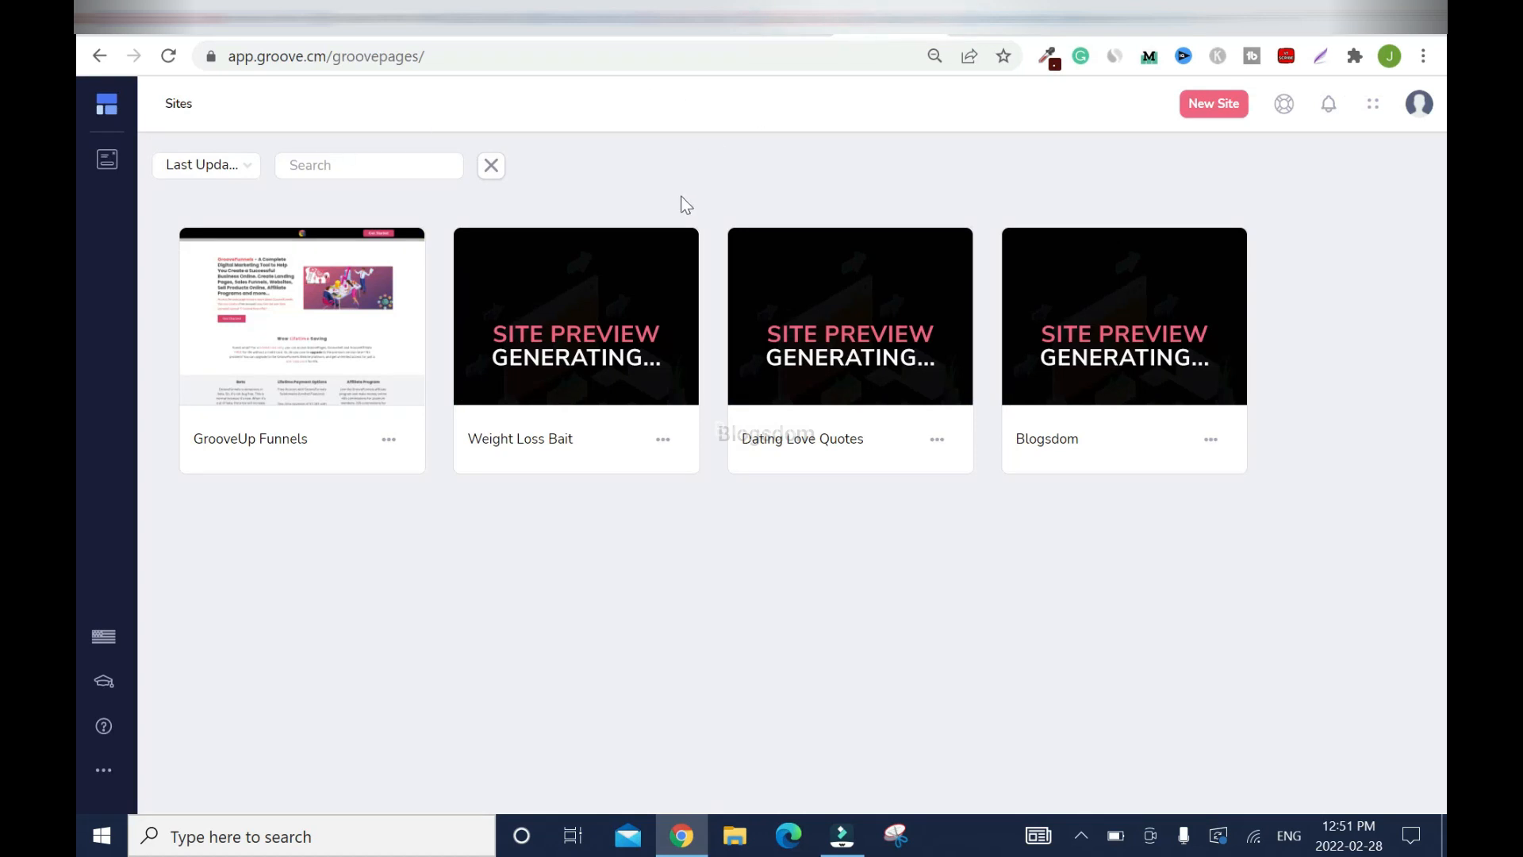
pyautogui.moveTo(301, 322)
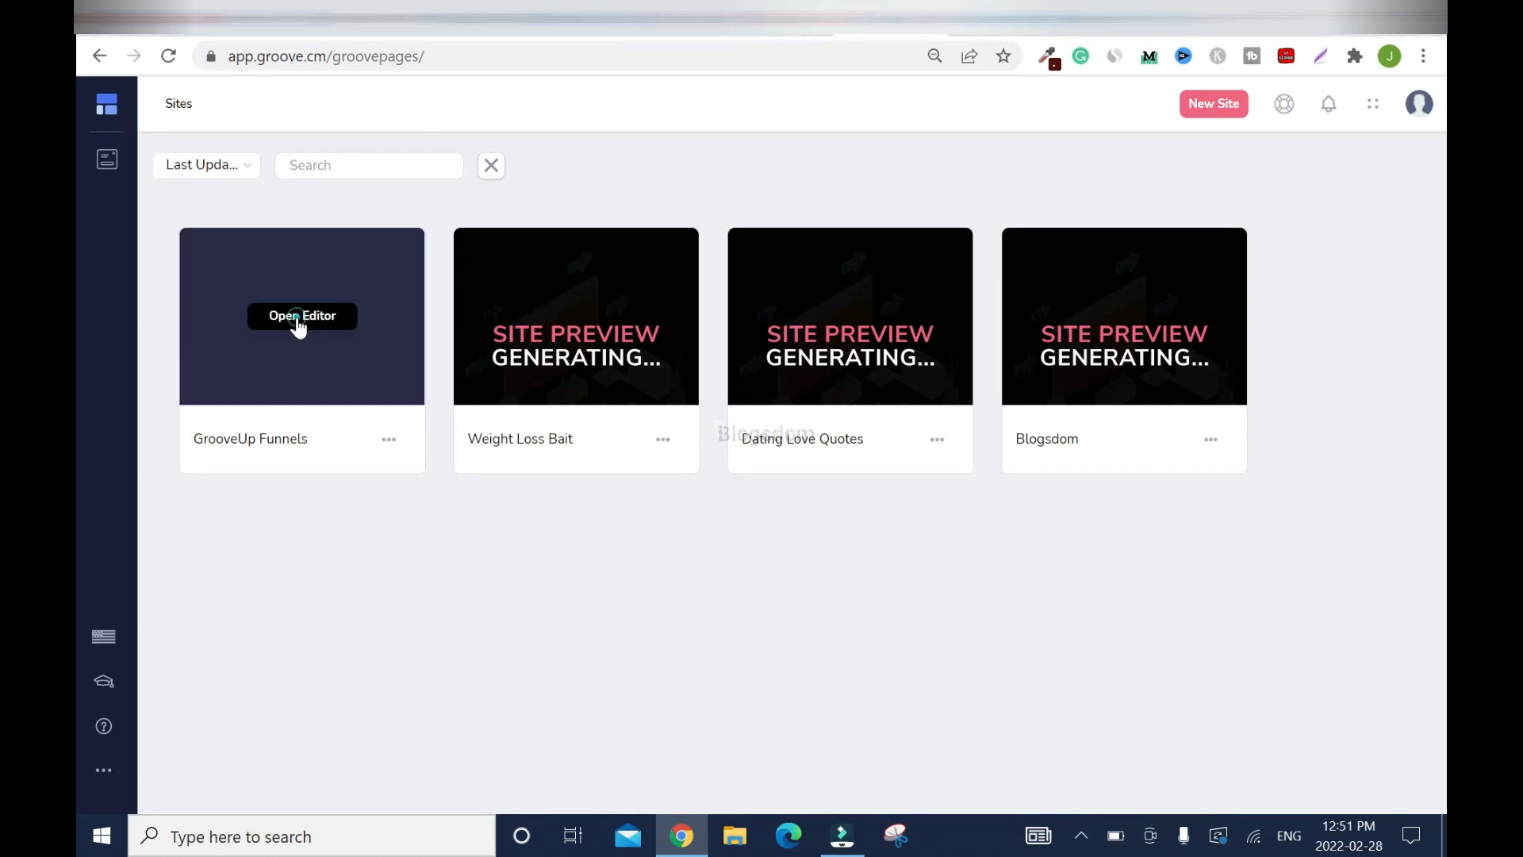
# - Open the GrooveUp Funnels site in the GroovePages editor
pyautogui.click(301, 316)
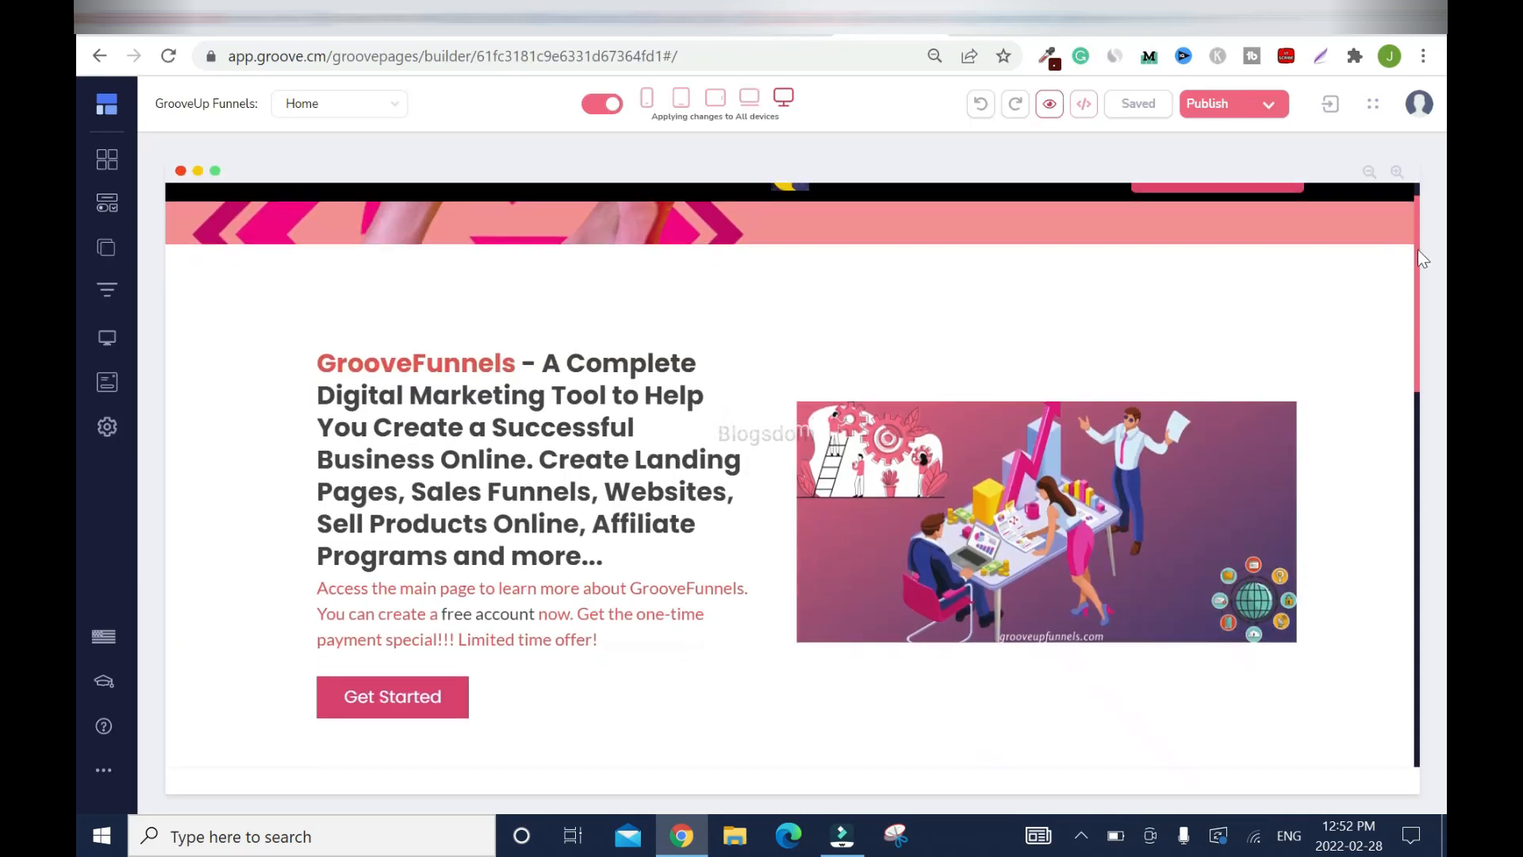
pyautogui.scroll(-3)
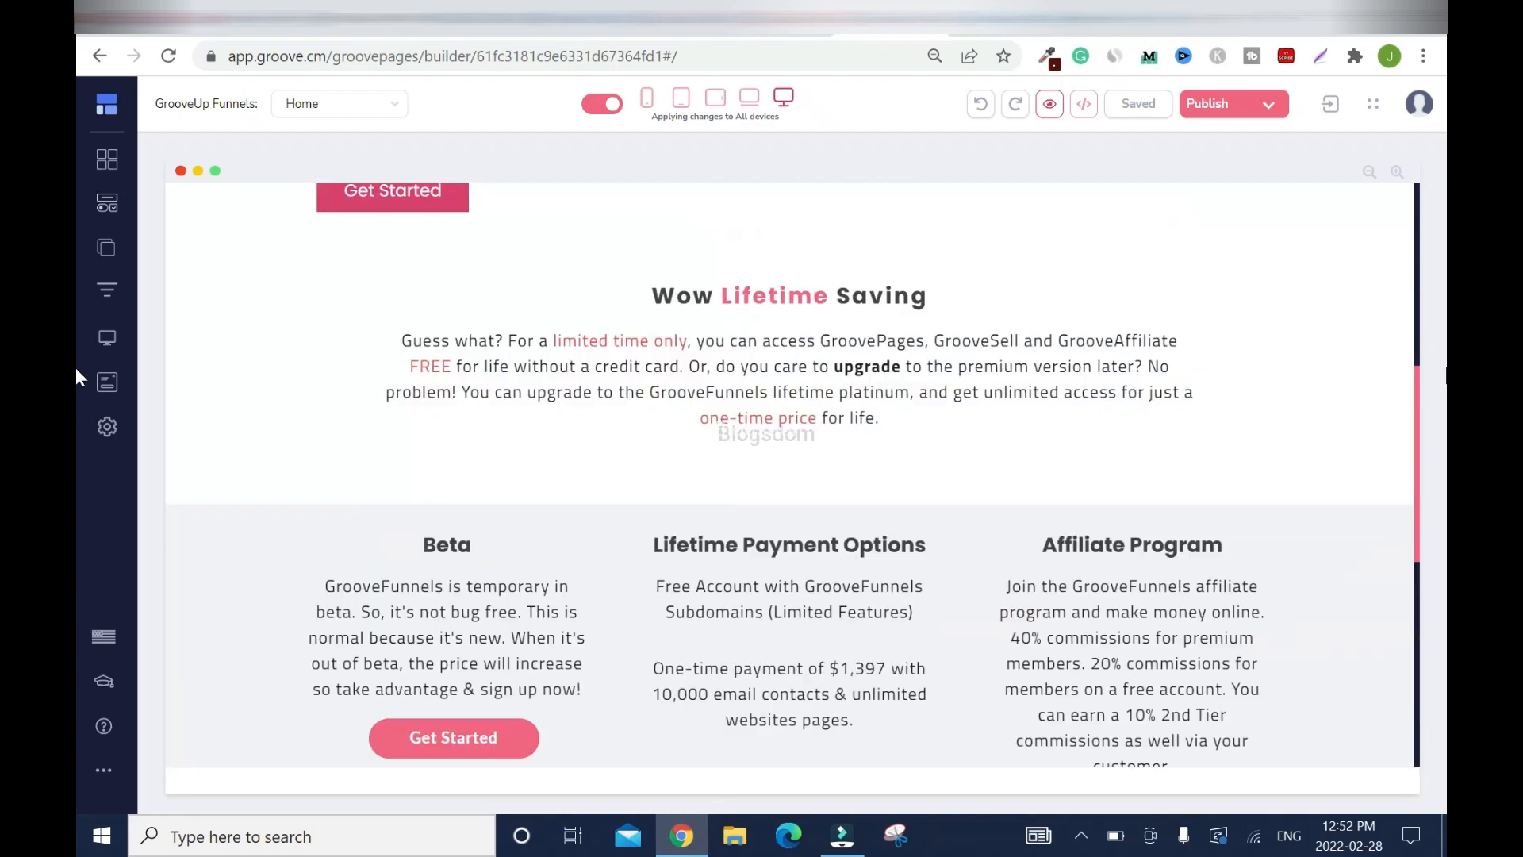
pyautogui.scroll(3)
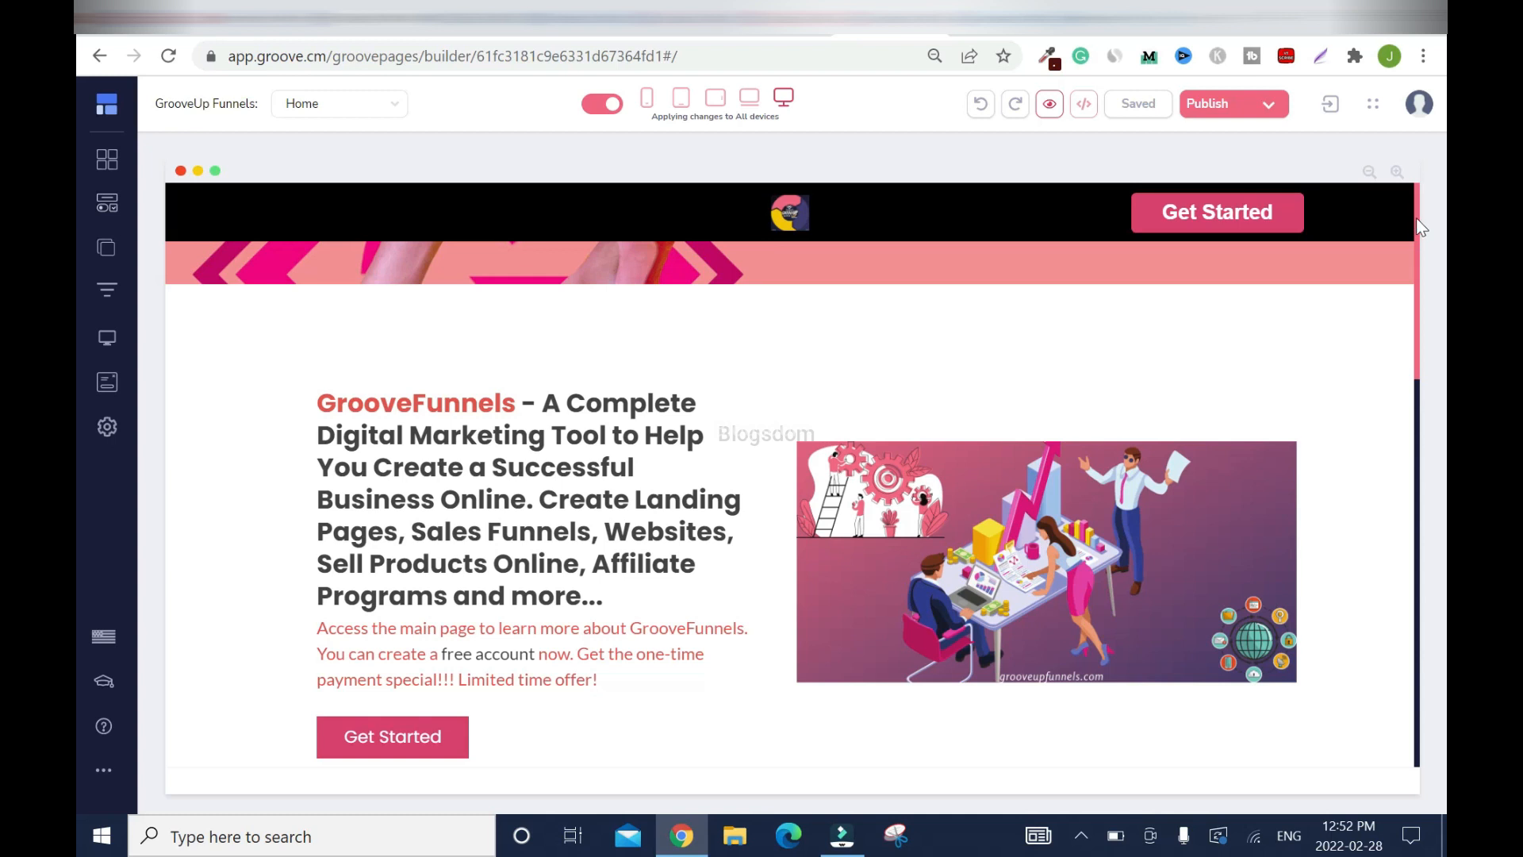
pyautogui.scroll(-3)
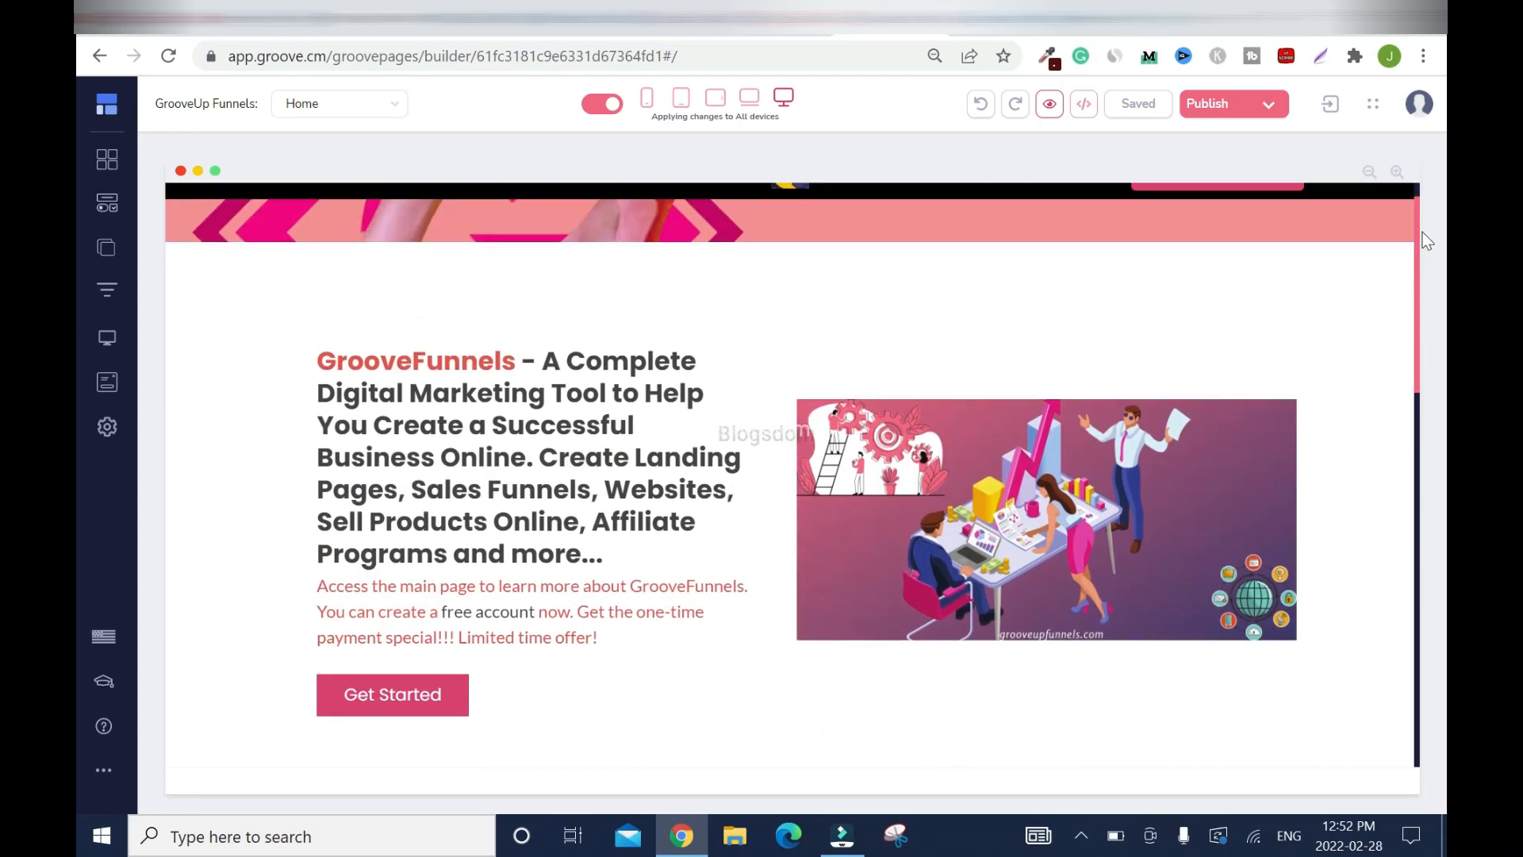
pyautogui.scroll(-3)
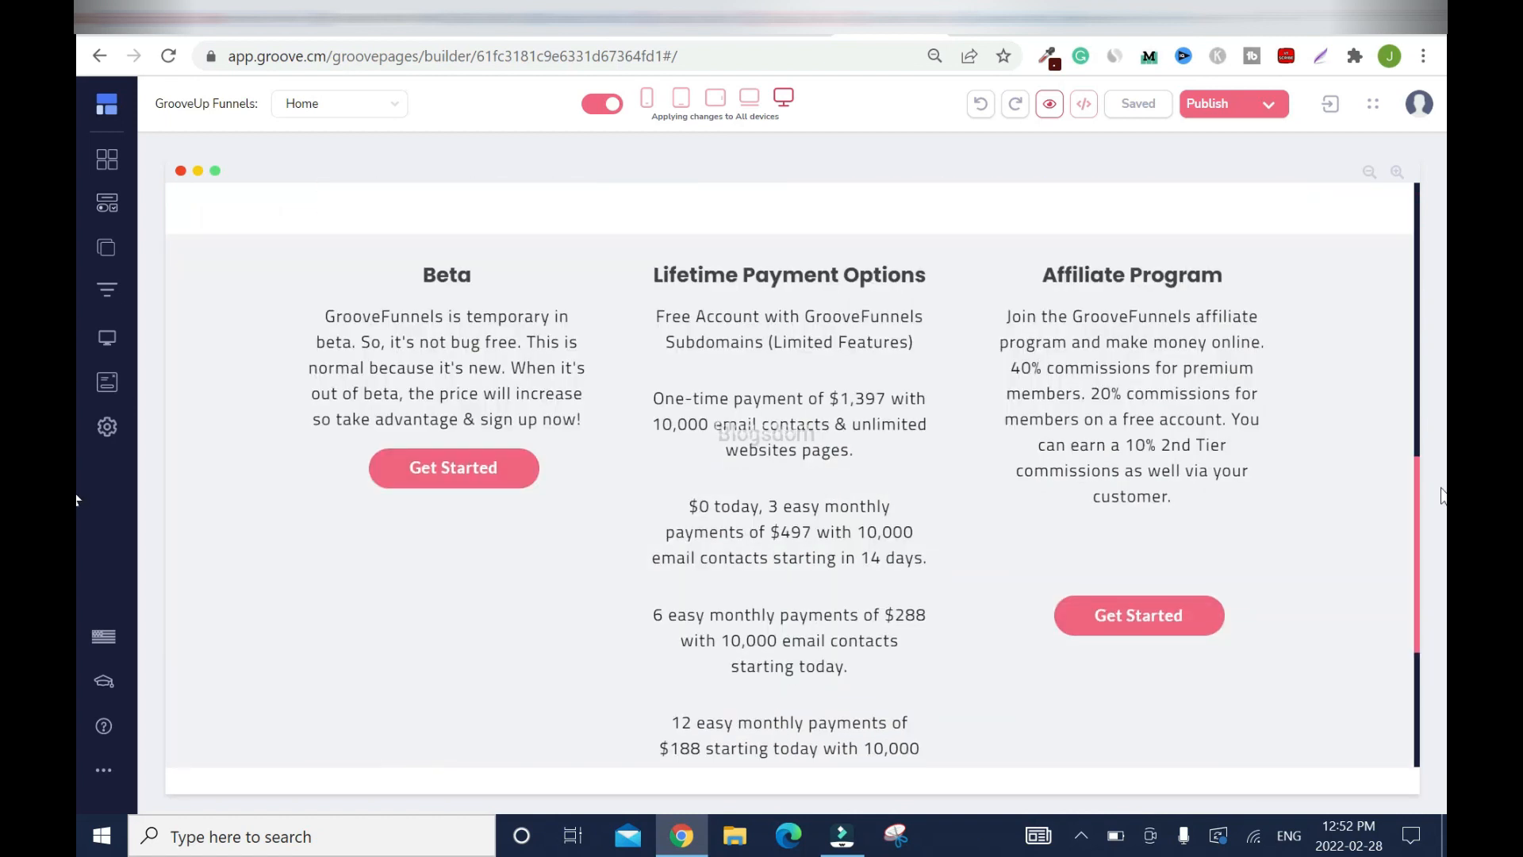
pyautogui.moveTo(1422, 470)
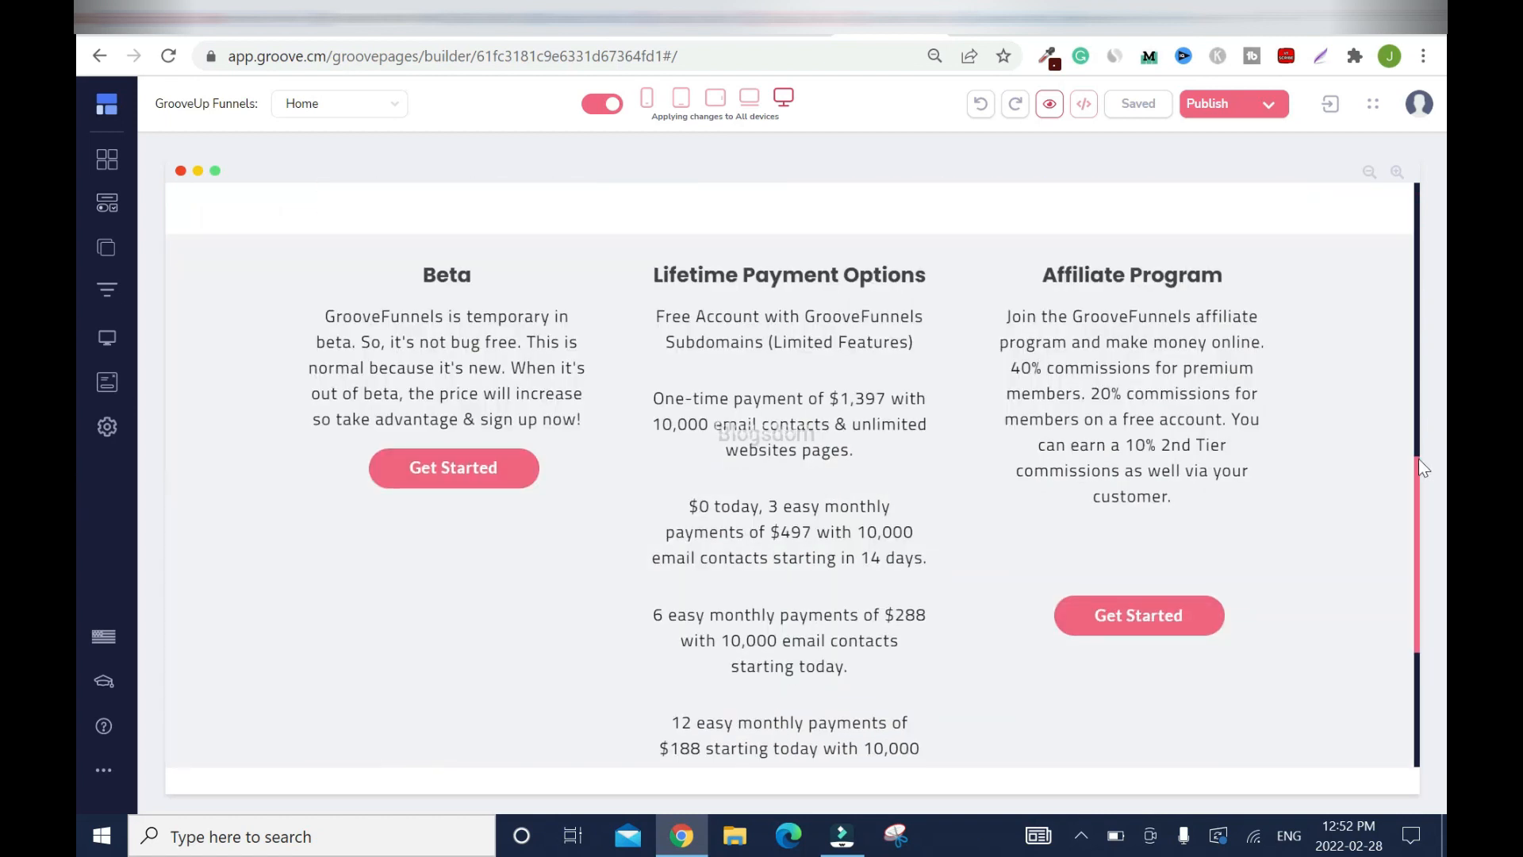
pyautogui.scroll(-3)
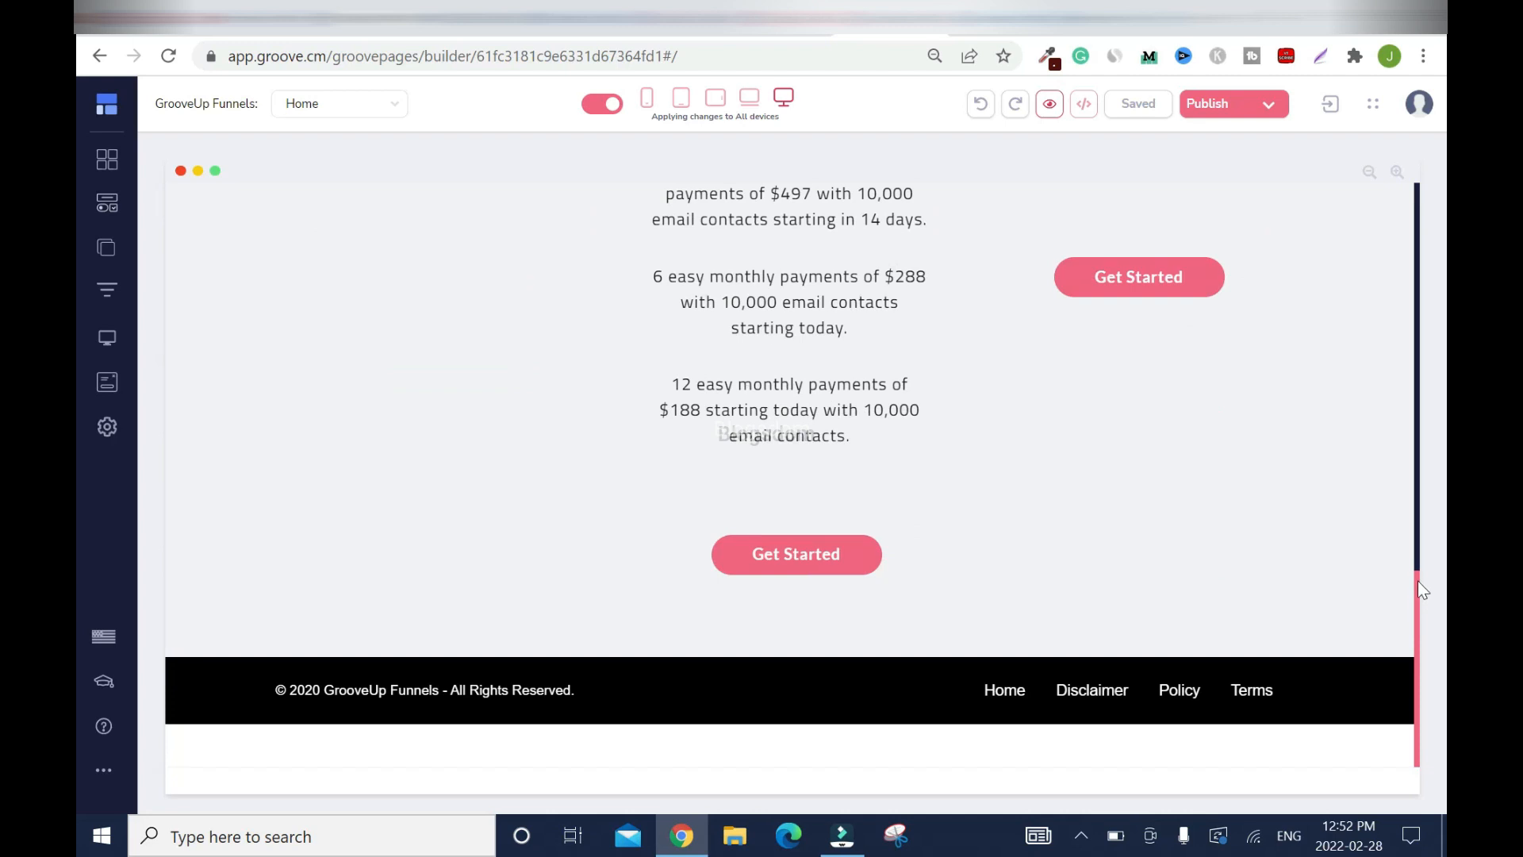
pyautogui.scroll(3)
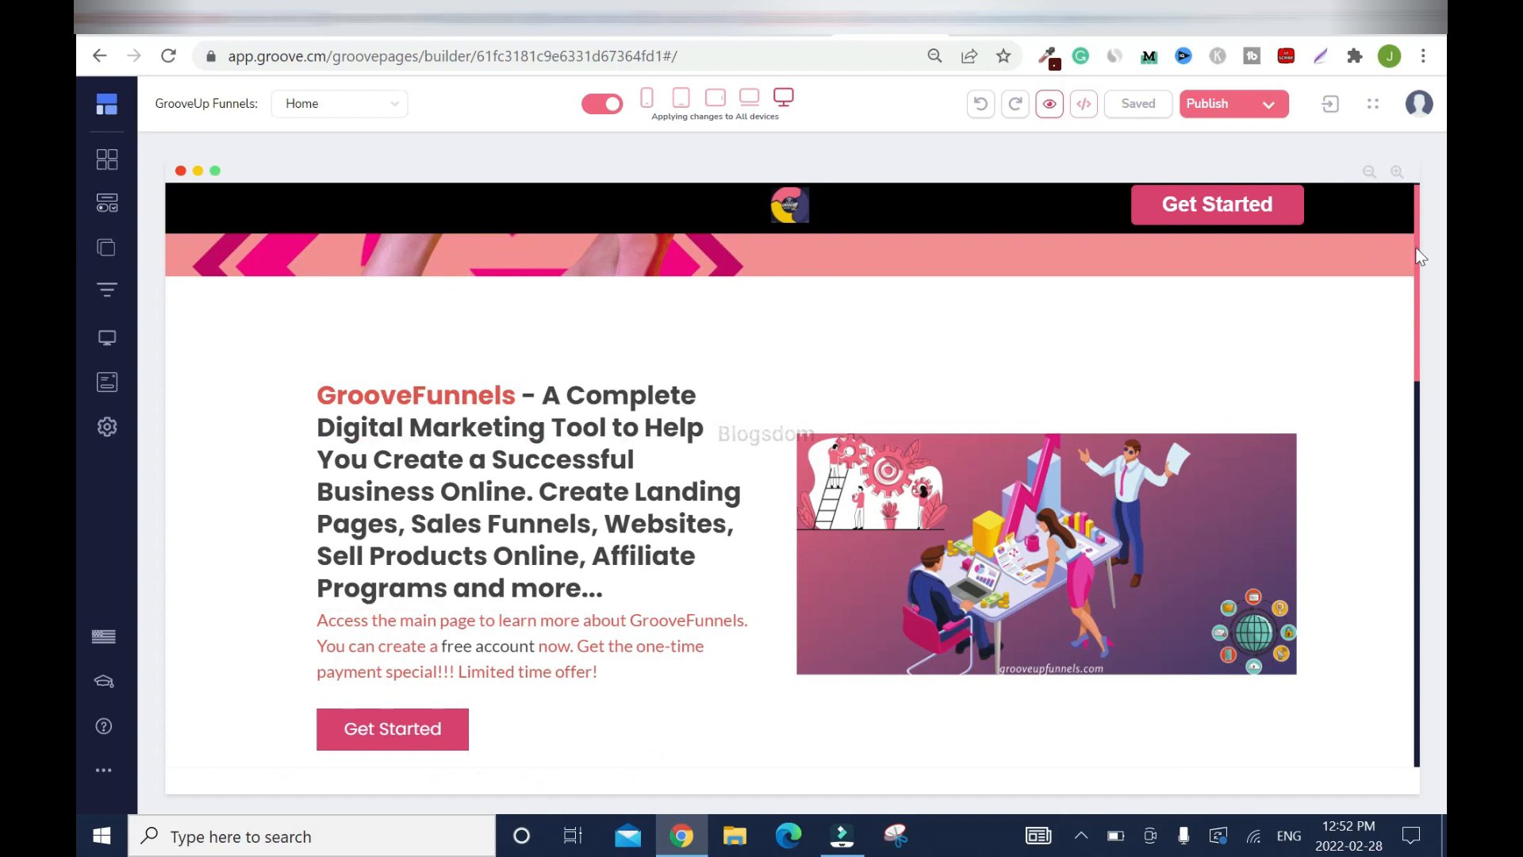
pyautogui.scroll(-3)
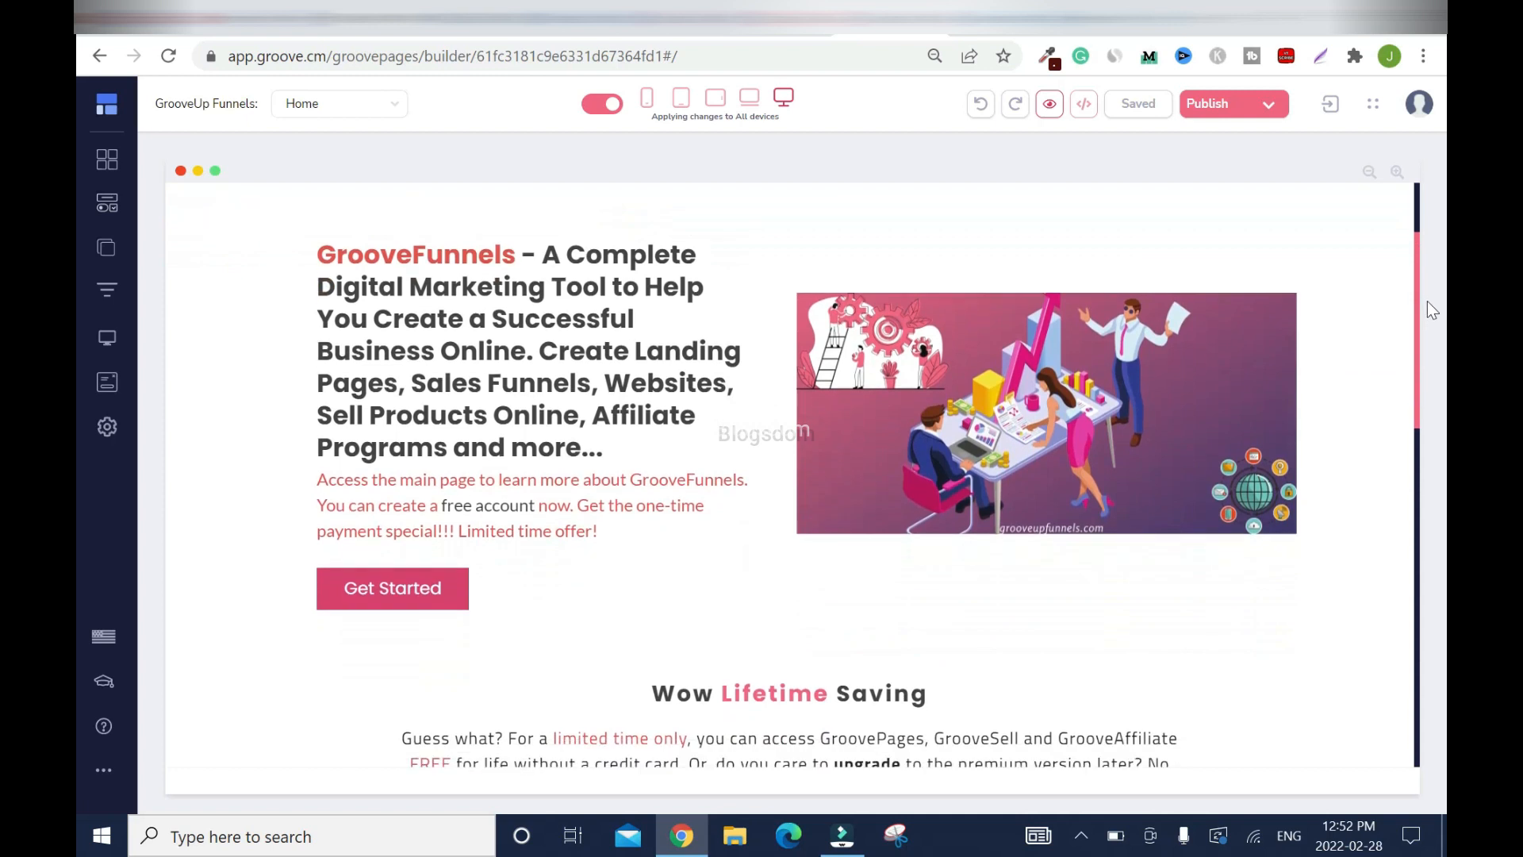
pyautogui.scroll(-3)
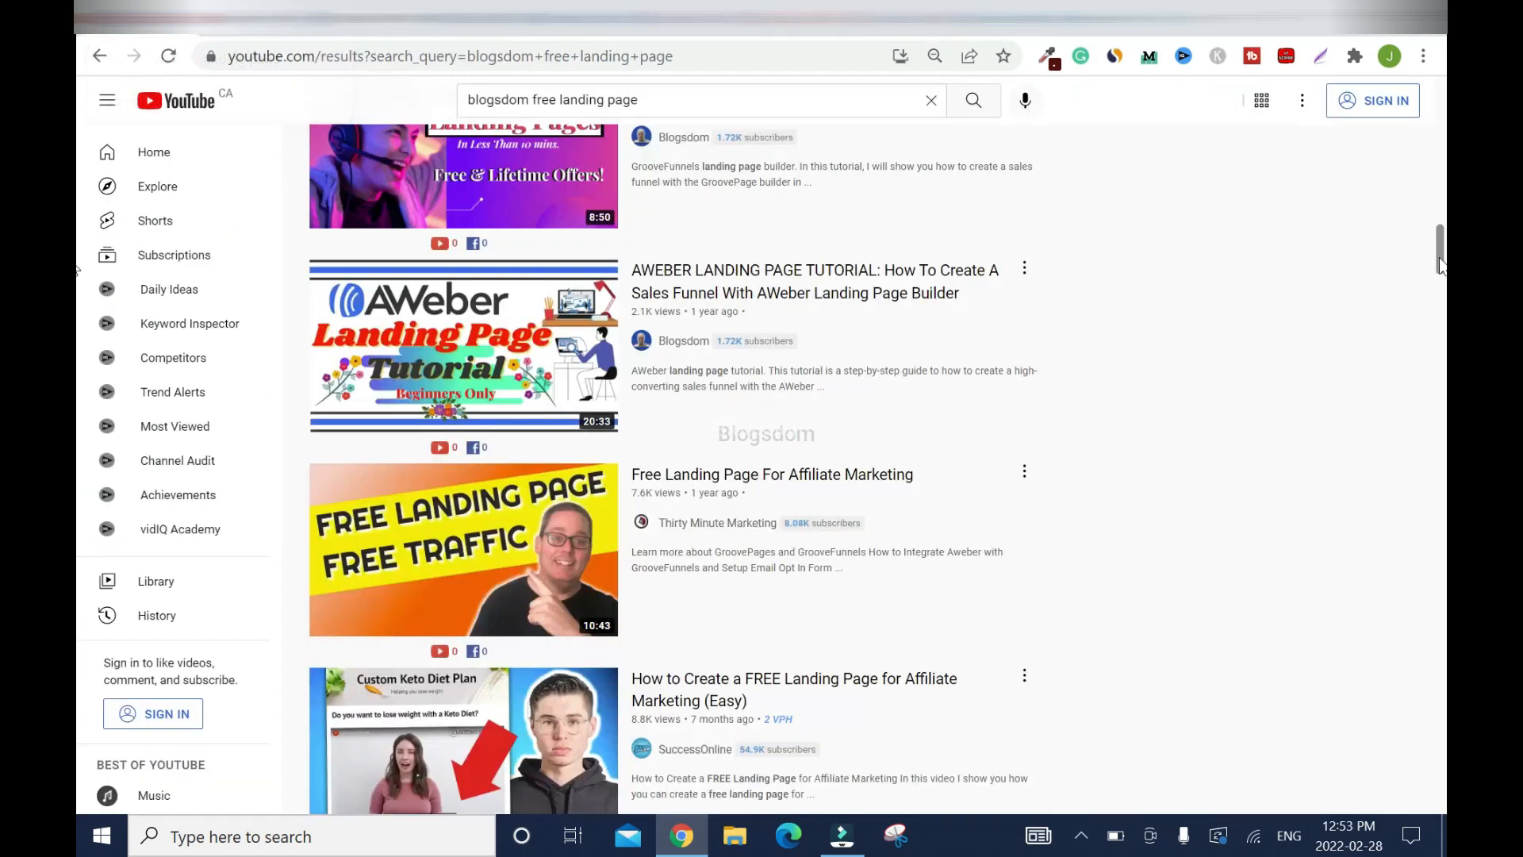
pyautogui.scroll(-3)
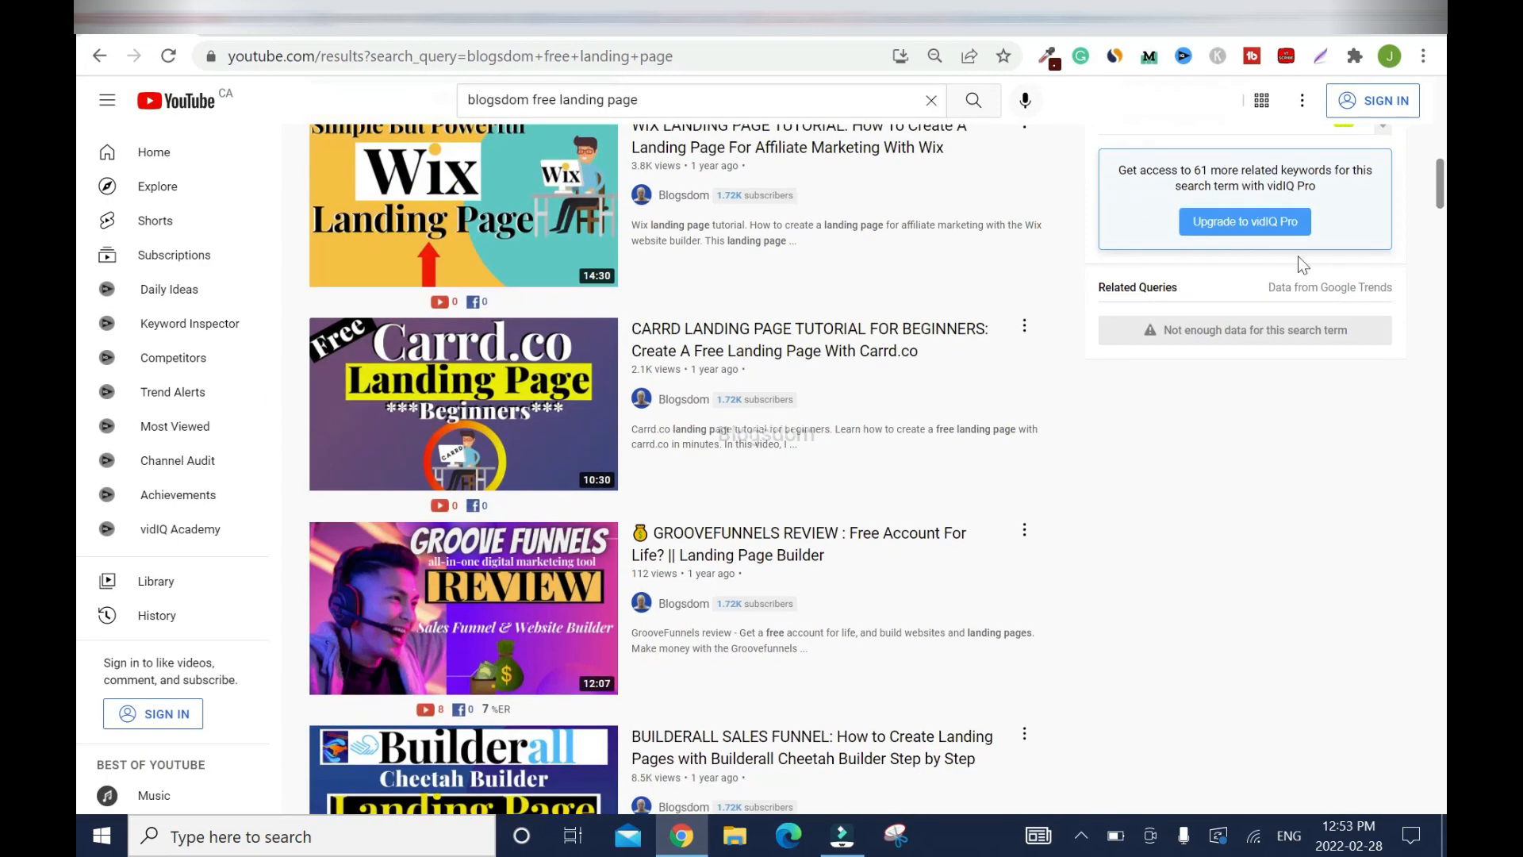
pyautogui.moveTo(76, 310)
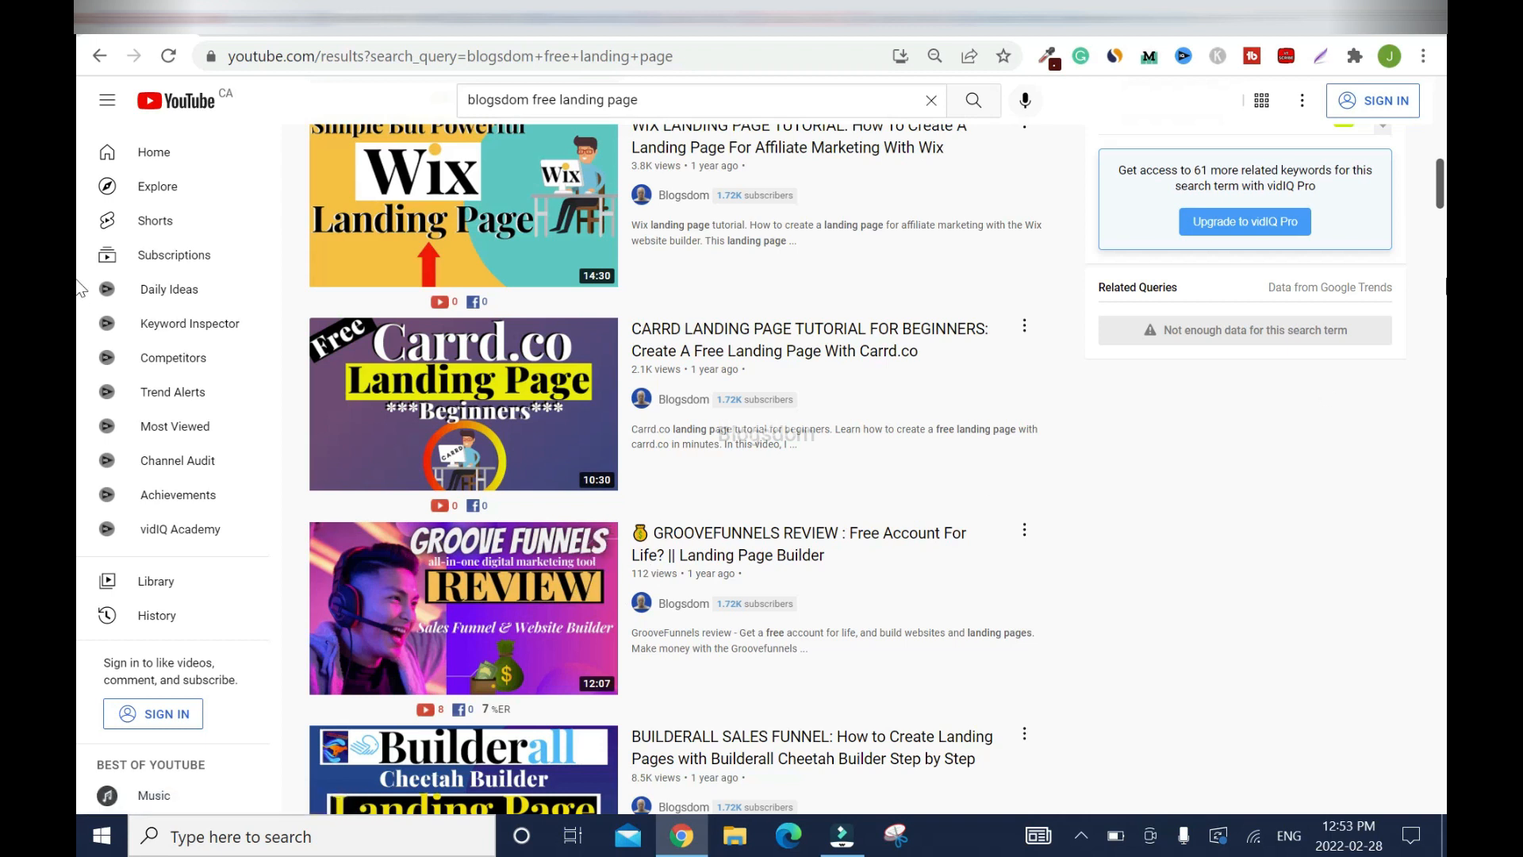
pyautogui.scroll(-3)
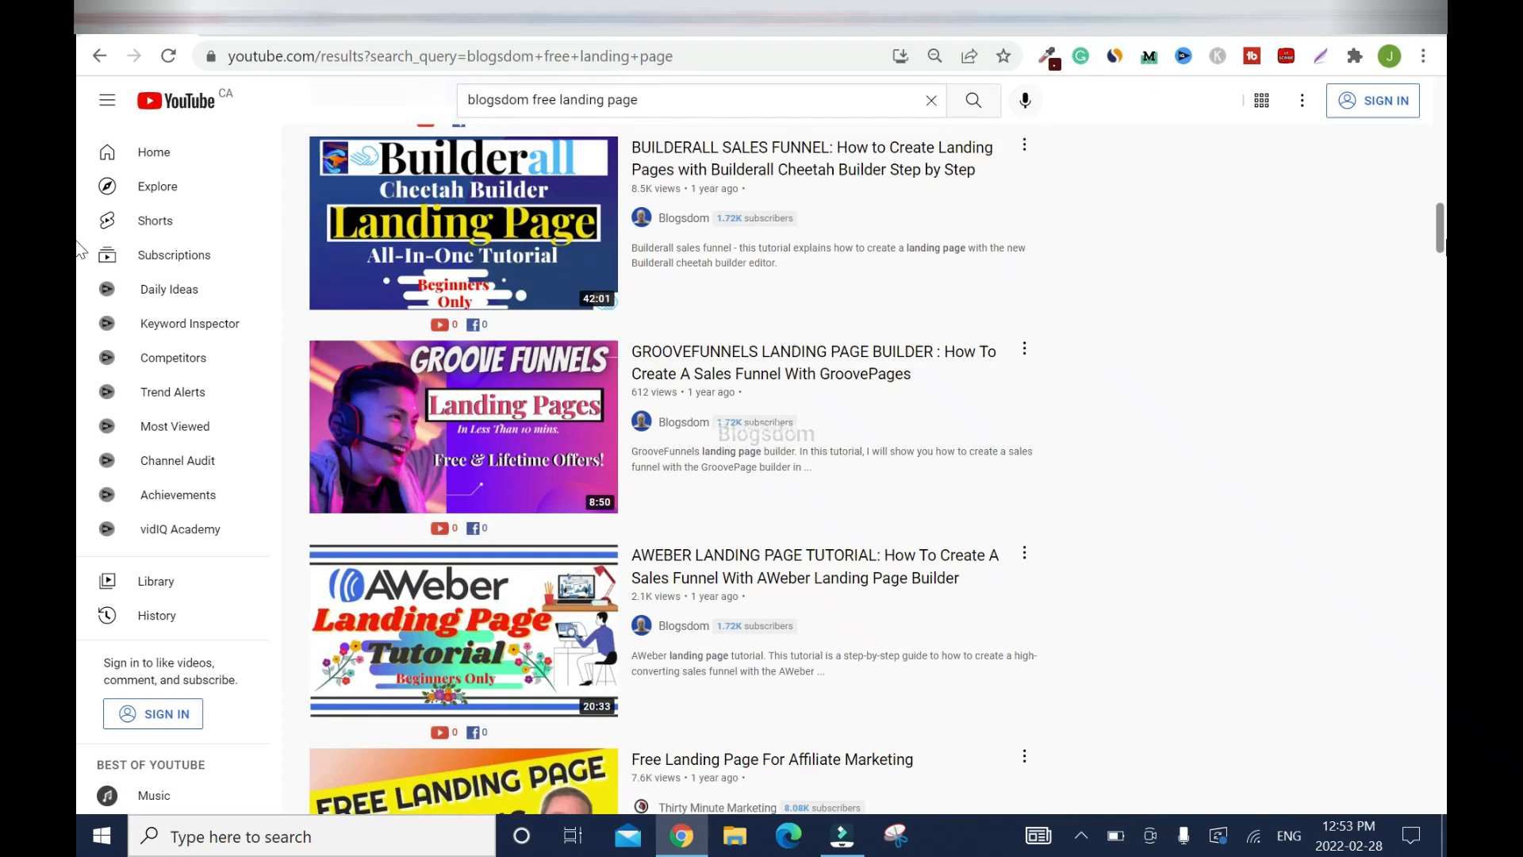
pyautogui.moveTo(946, 404)
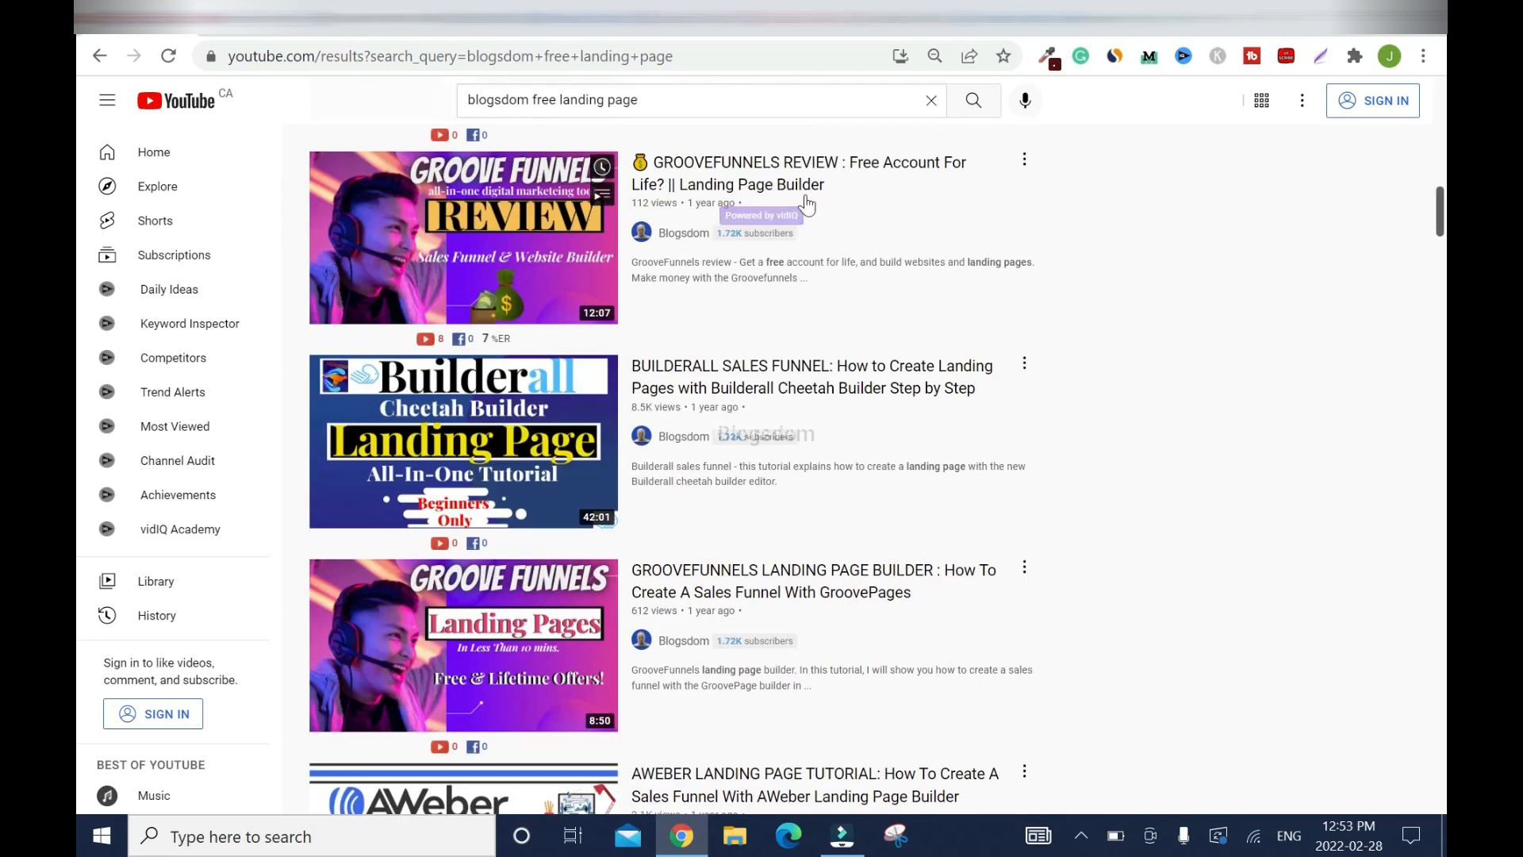
pyautogui.scroll(-3)
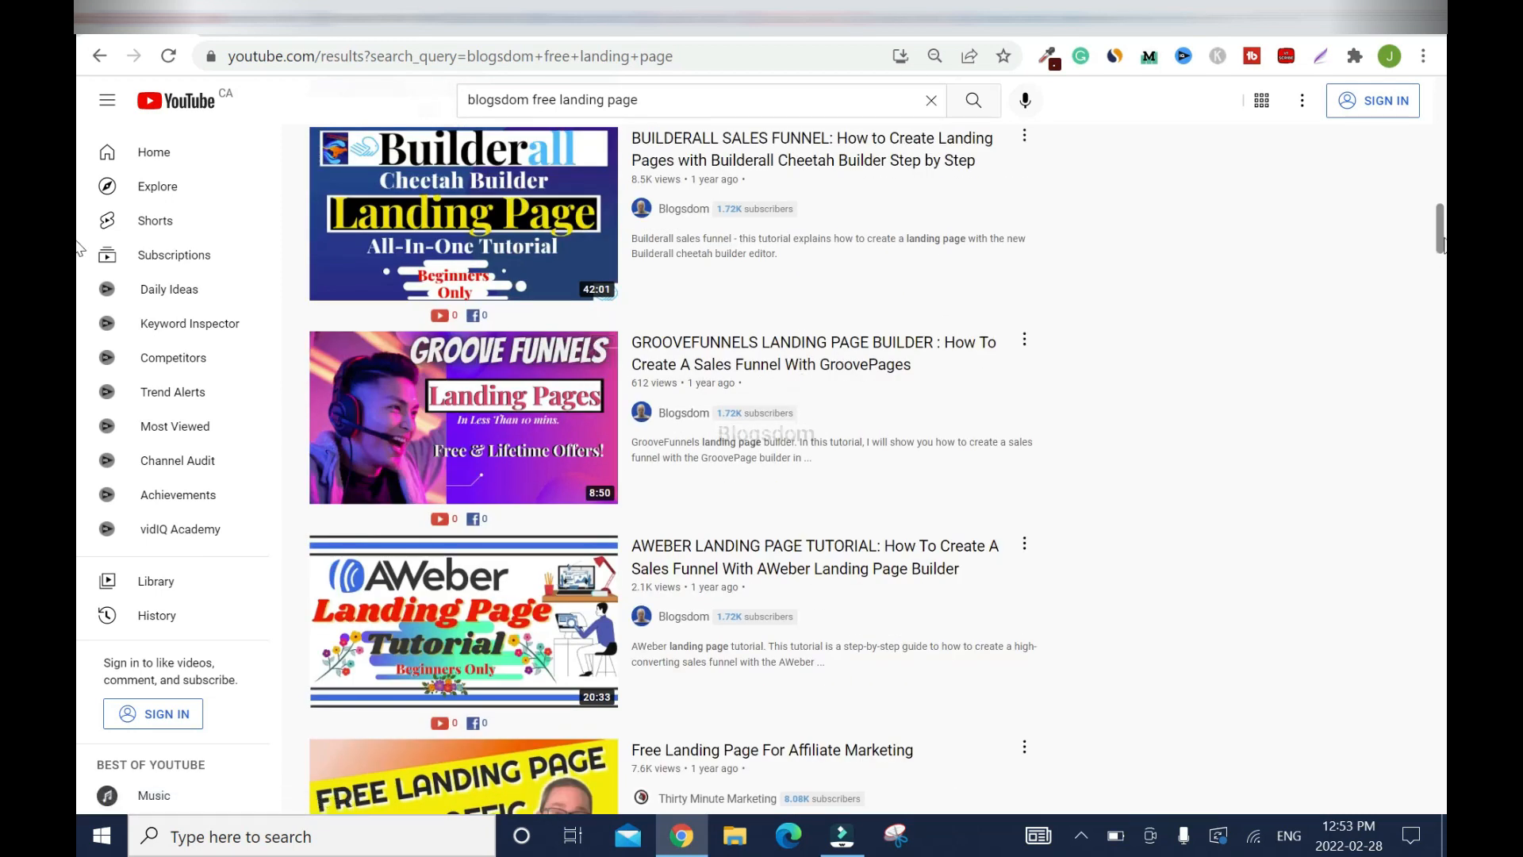
pyautogui.moveTo(1062, 262)
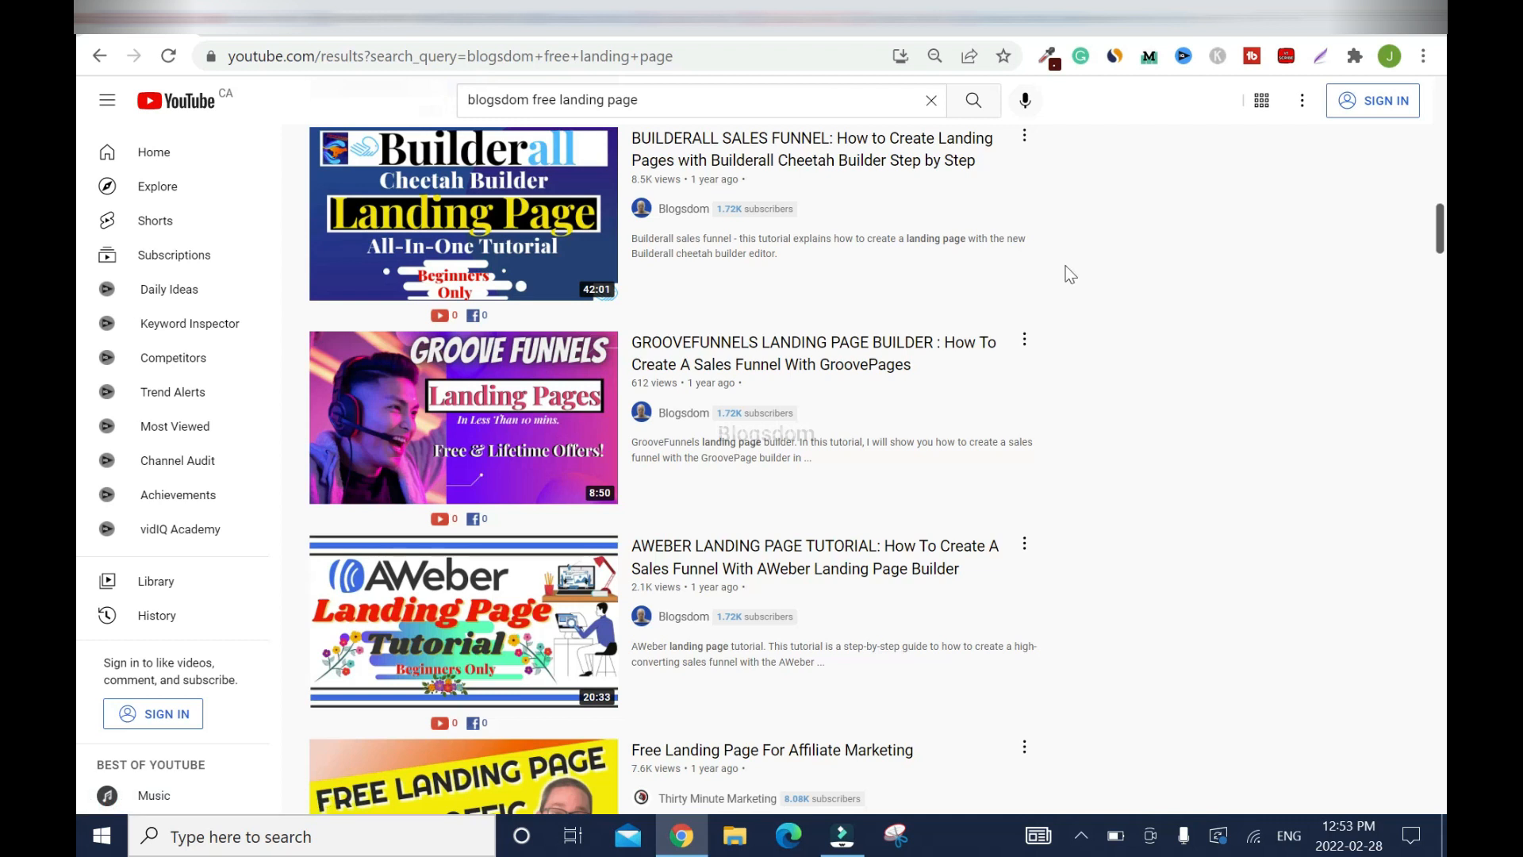
pyautogui.moveTo(1187, 349)
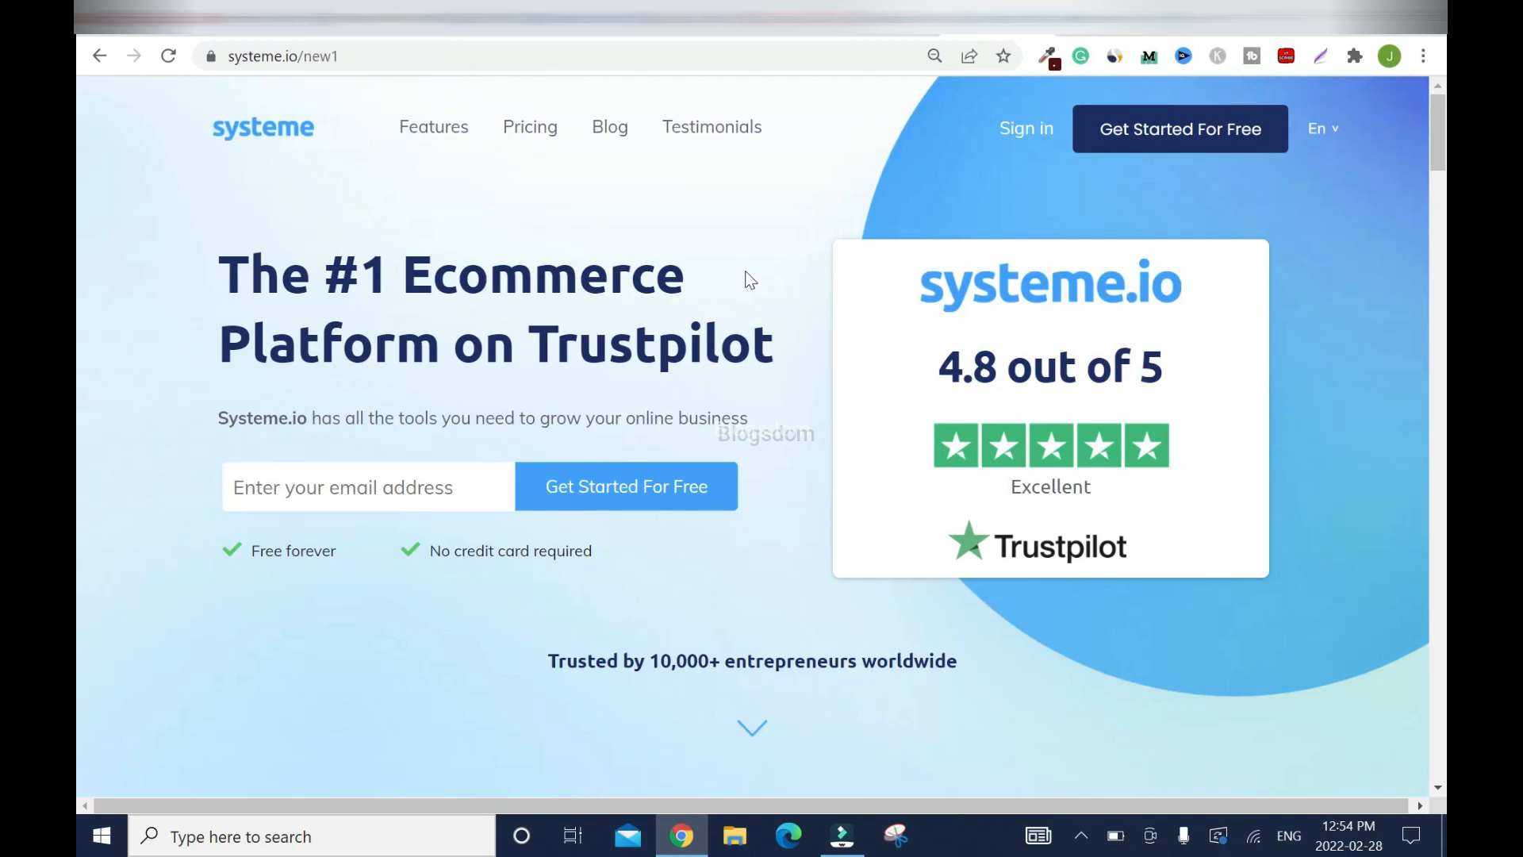
pyautogui.moveTo(641, 192)
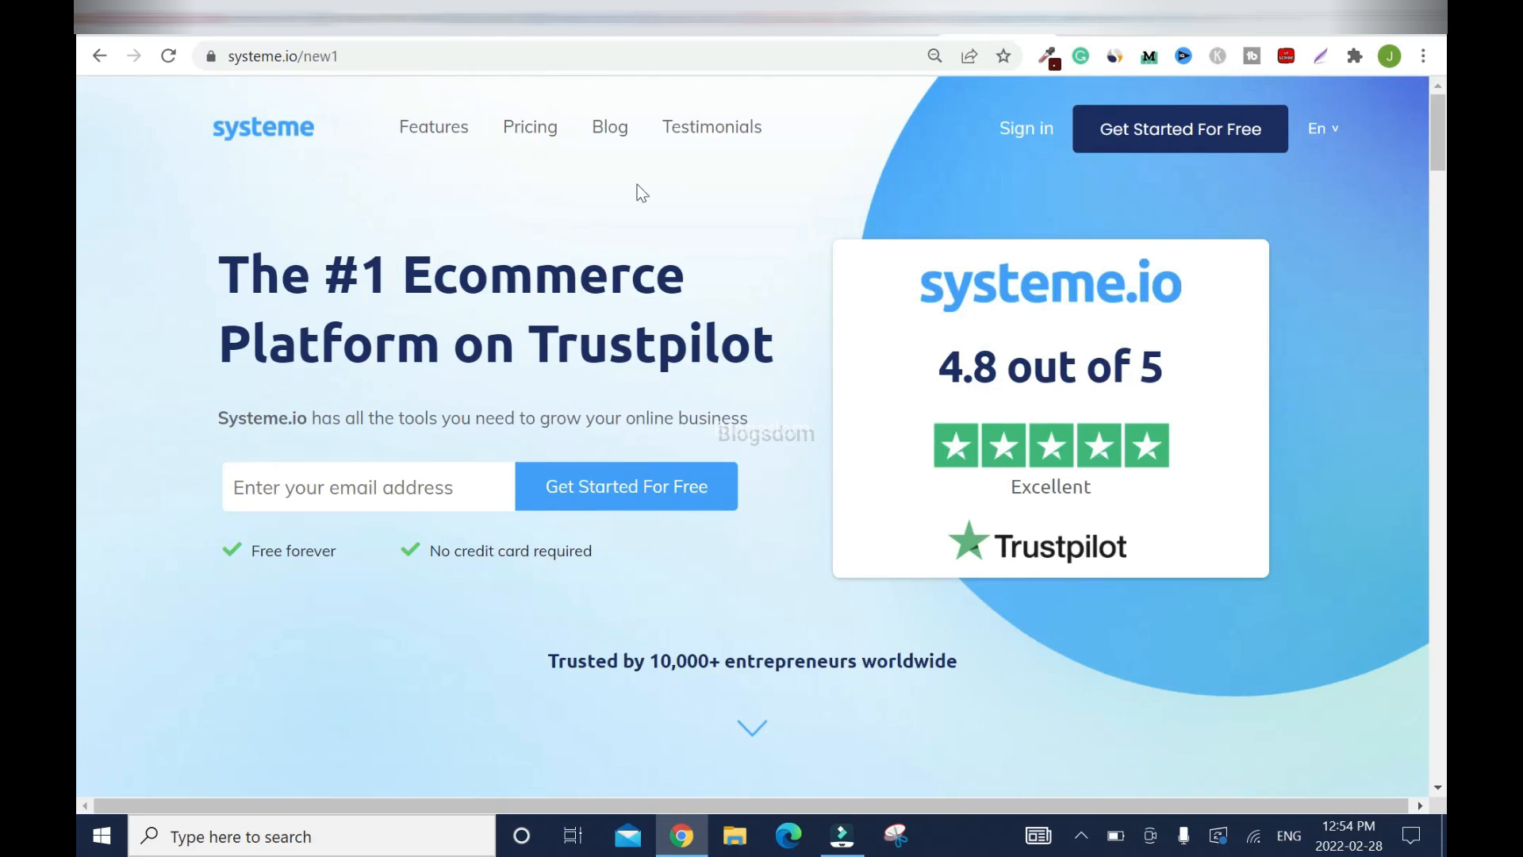
pyautogui.click(530, 127)
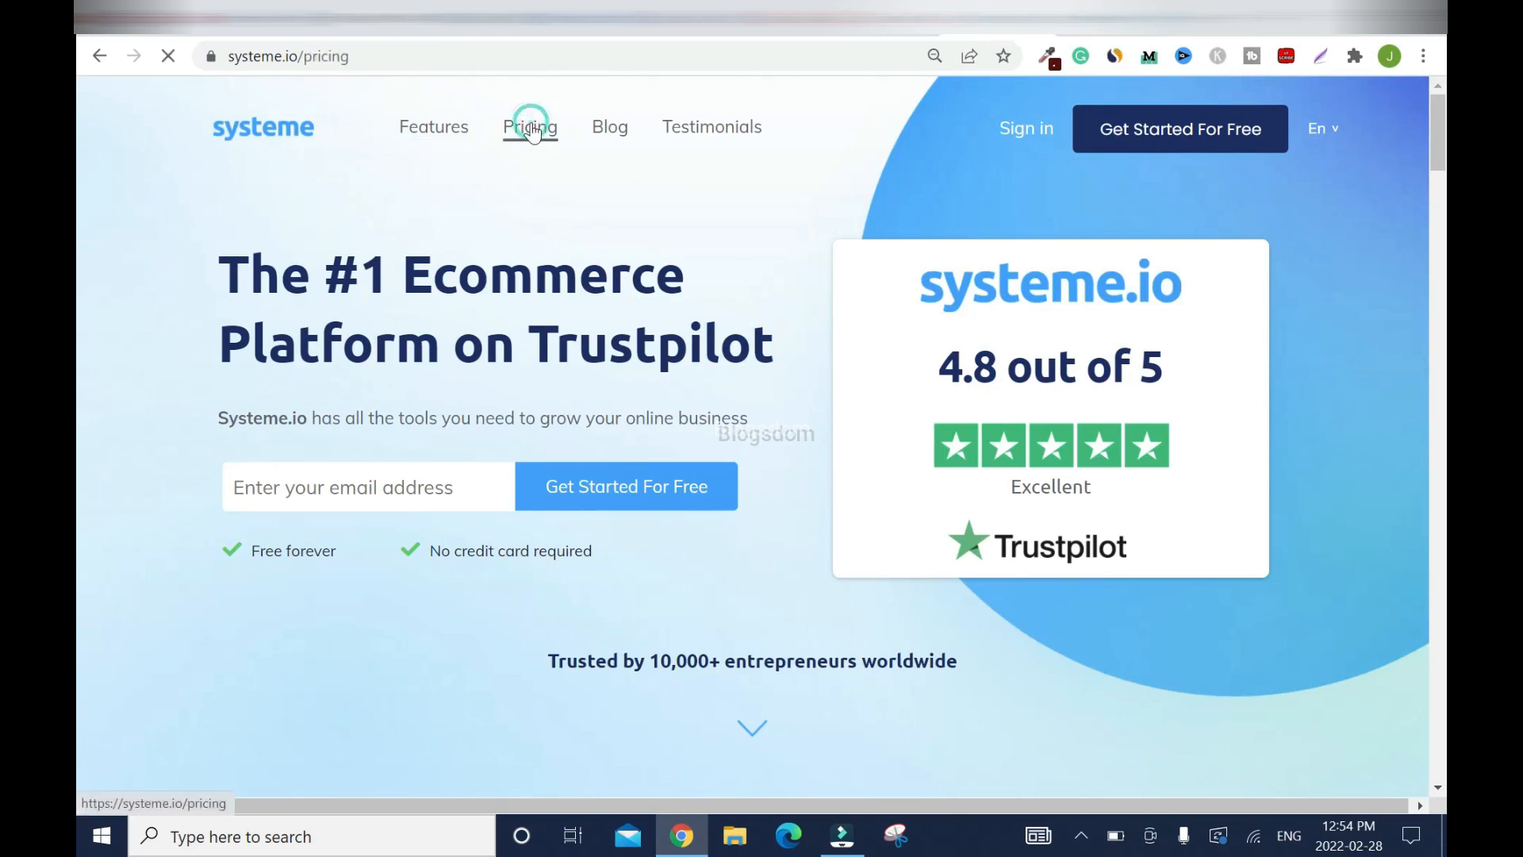
pyautogui.click(530, 127)
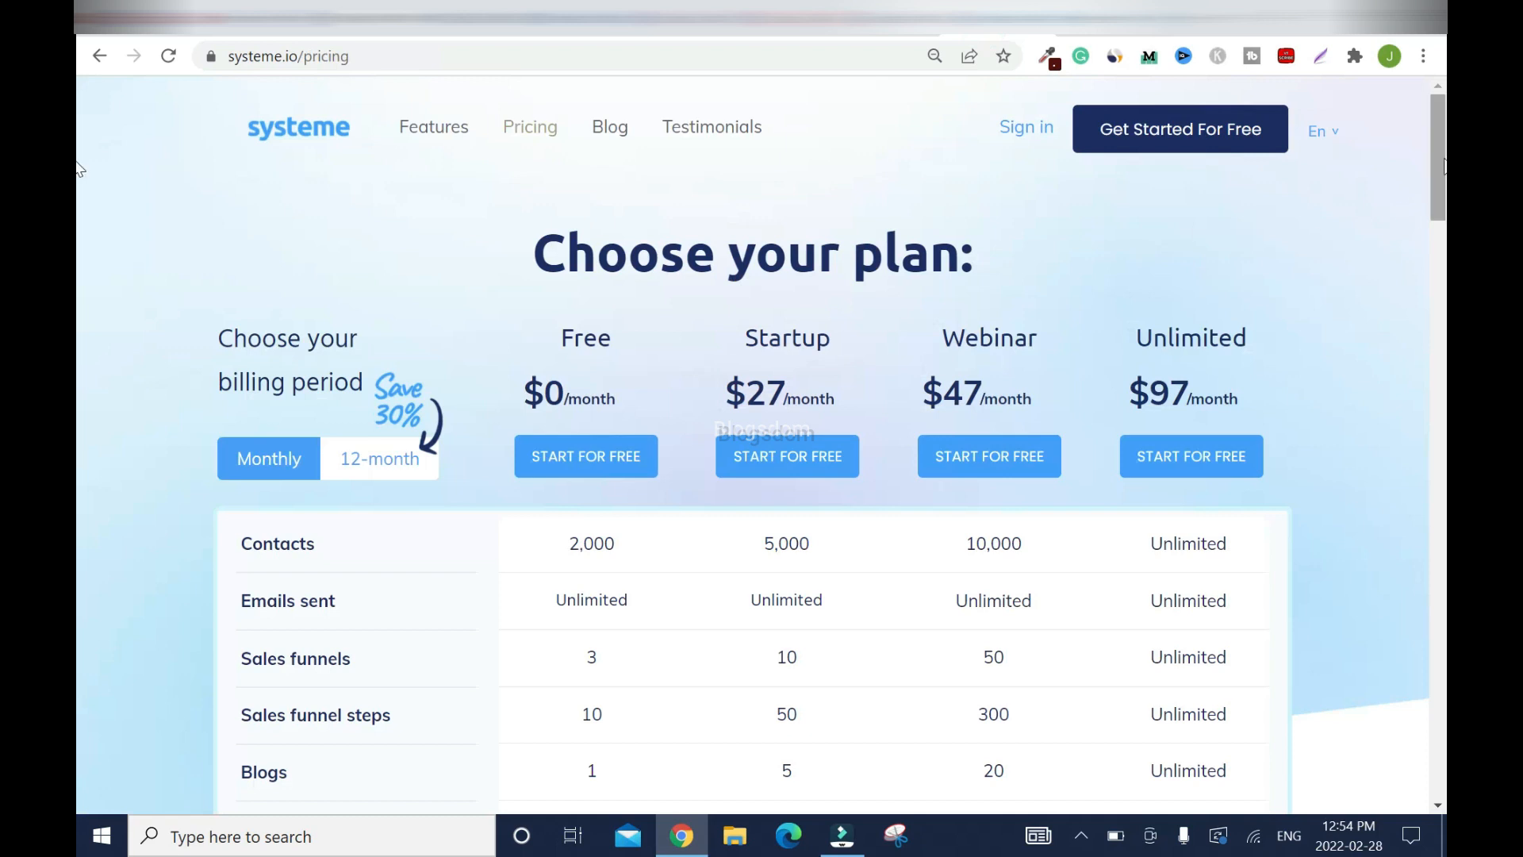
pyautogui.scroll(-3)
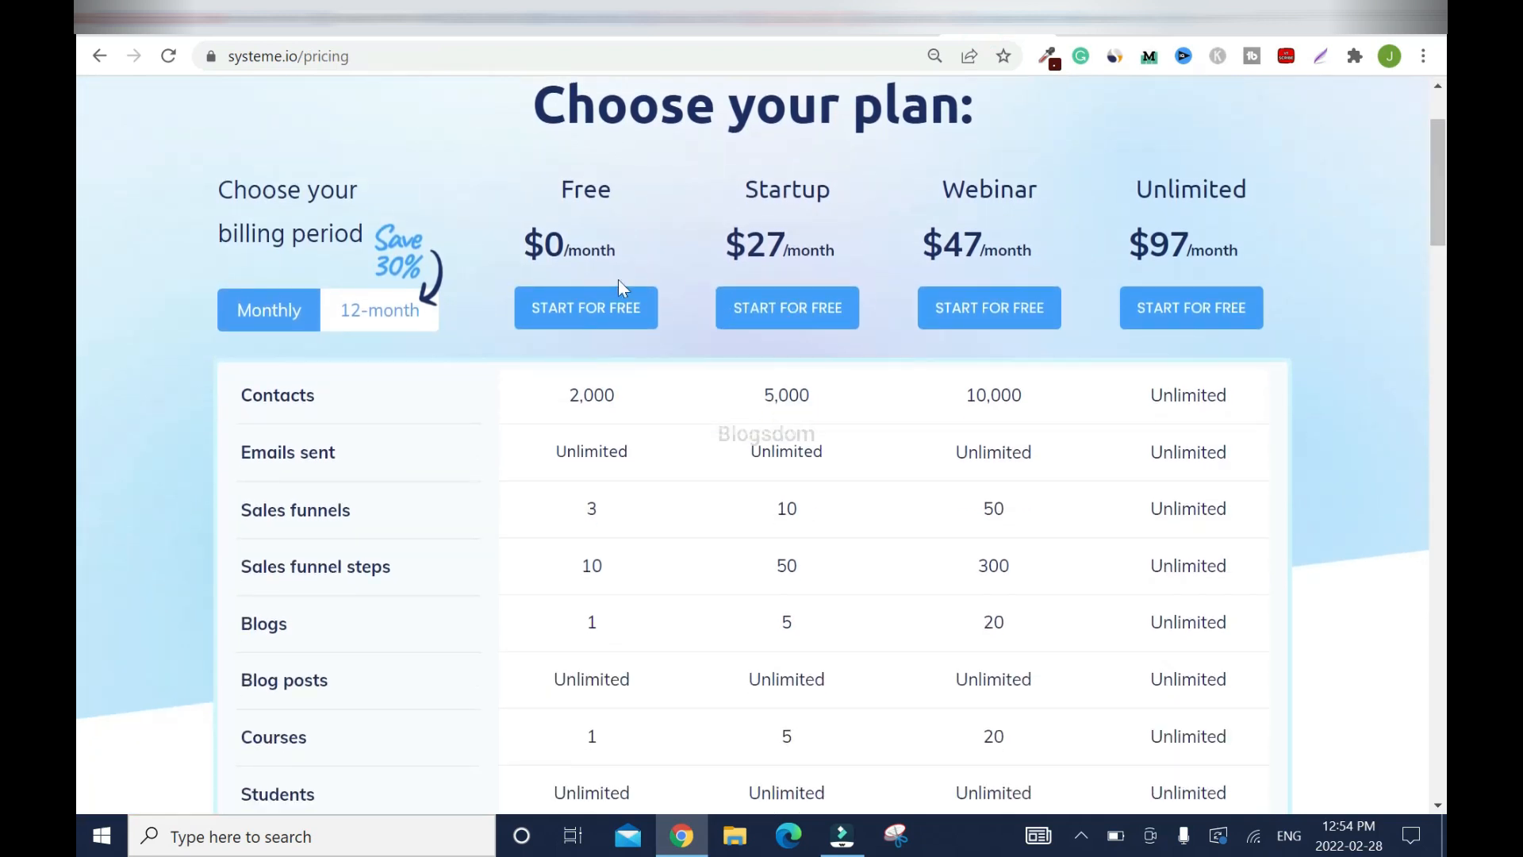
pyautogui.moveTo(689, 203)
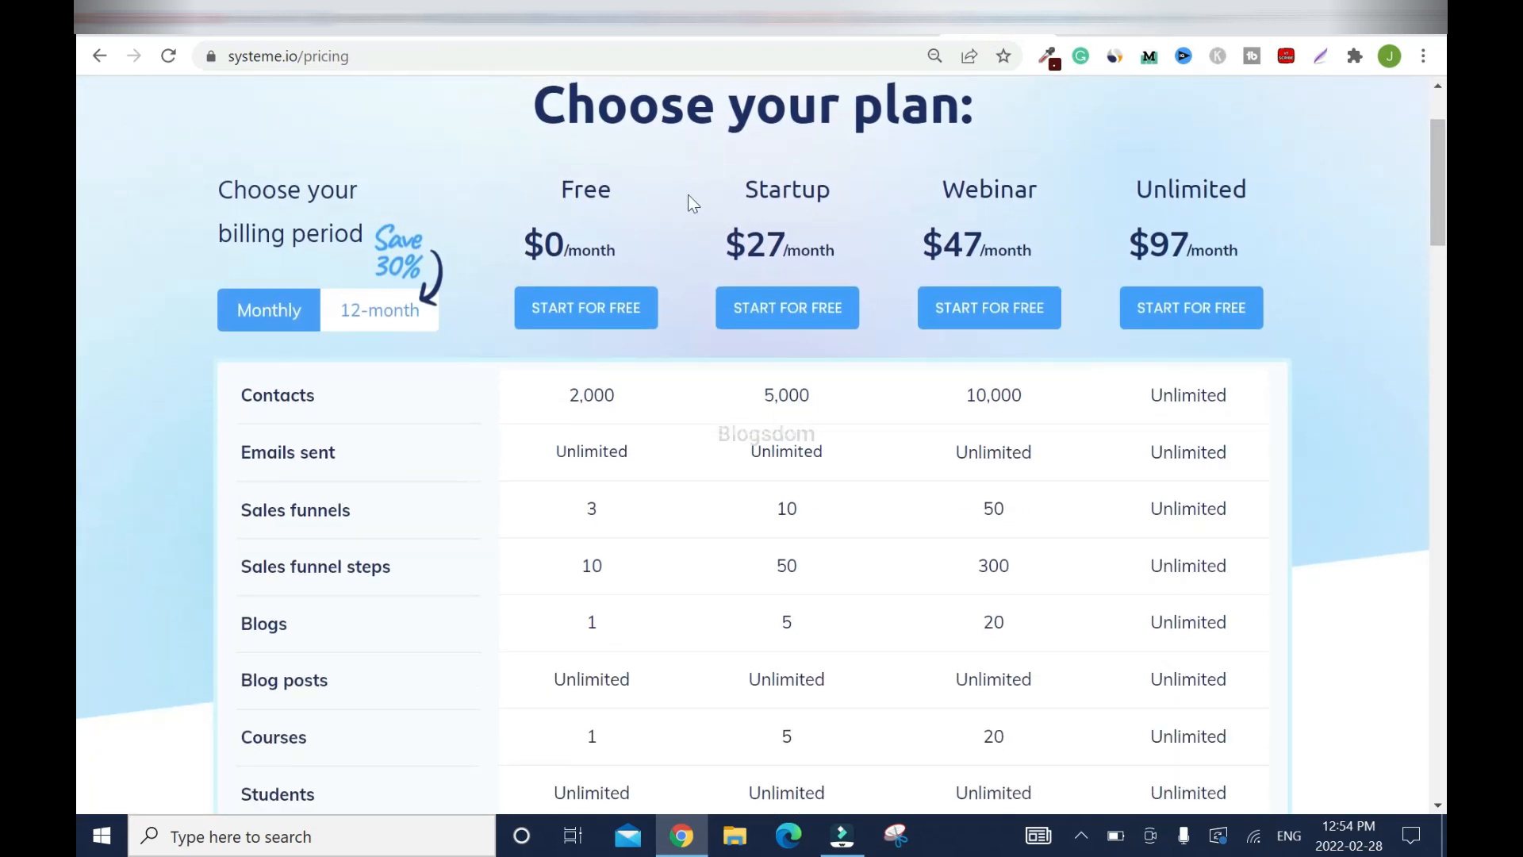
pyautogui.moveTo(1016, 228)
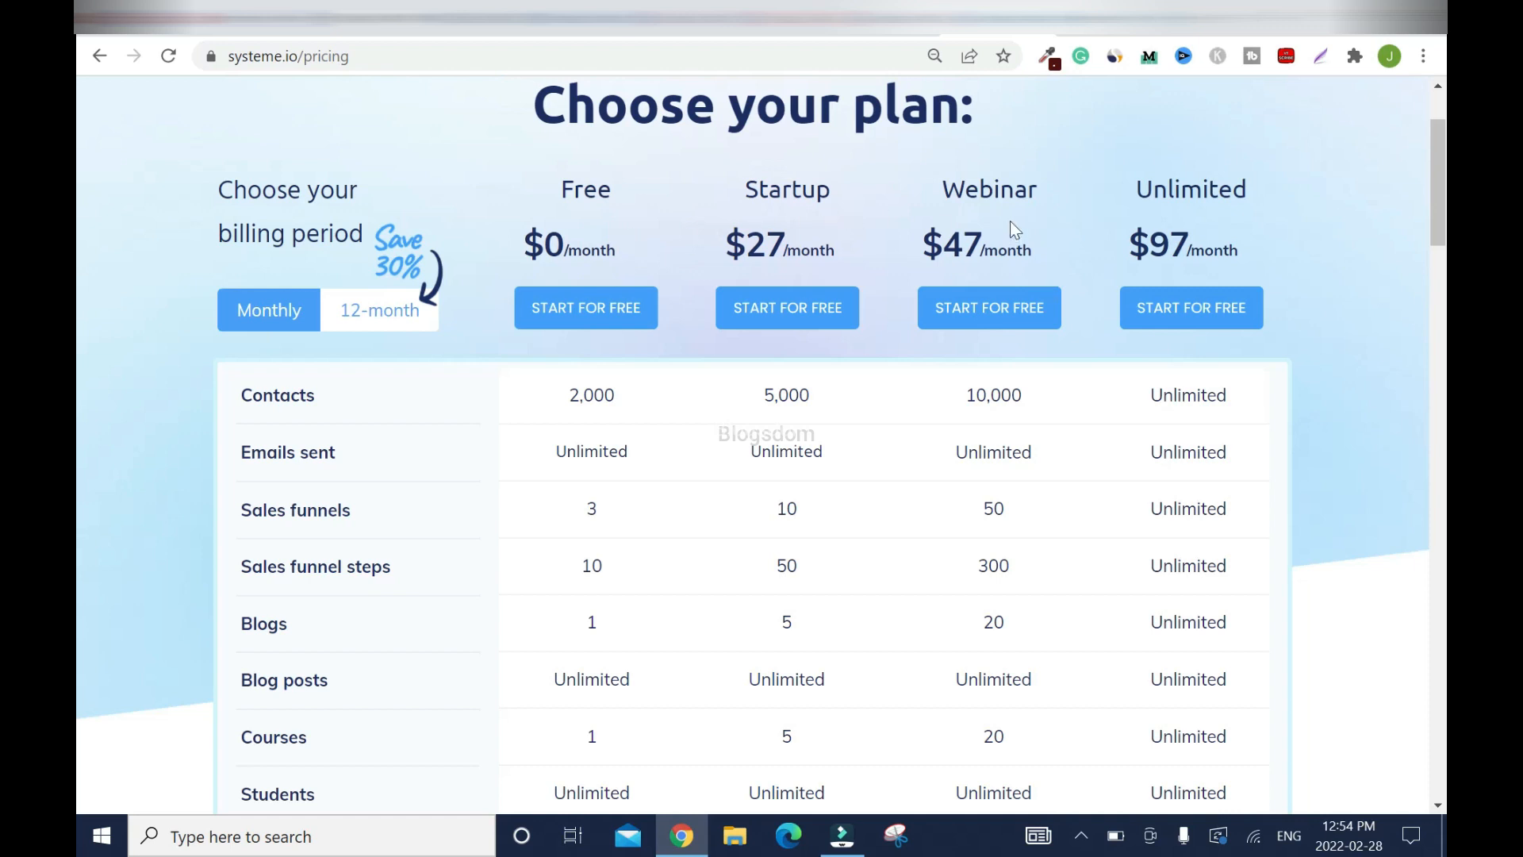
pyautogui.moveTo(662, 267)
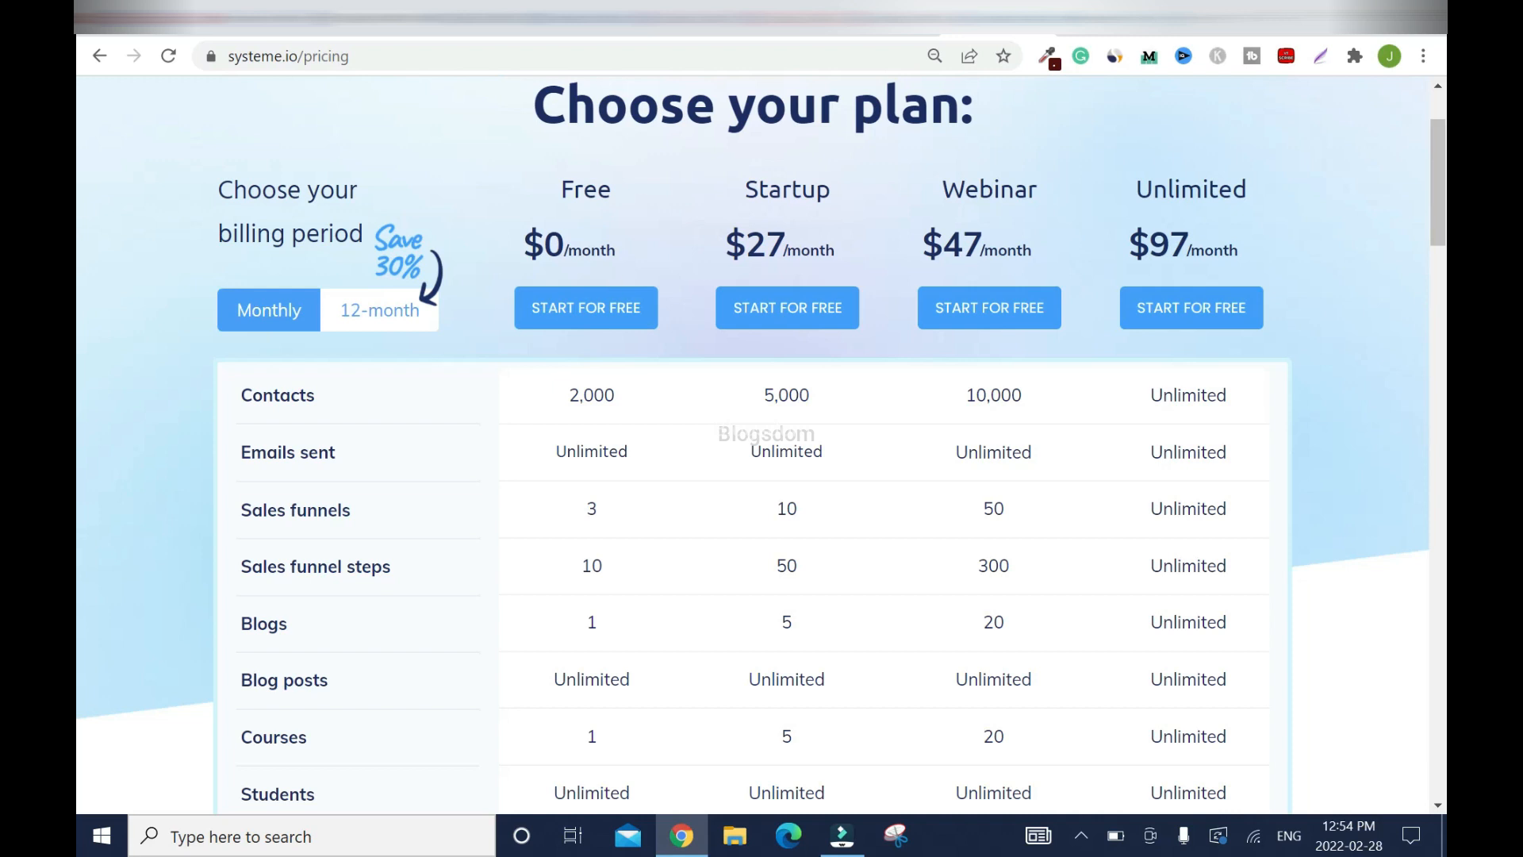
pyautogui.moveTo(377, 448)
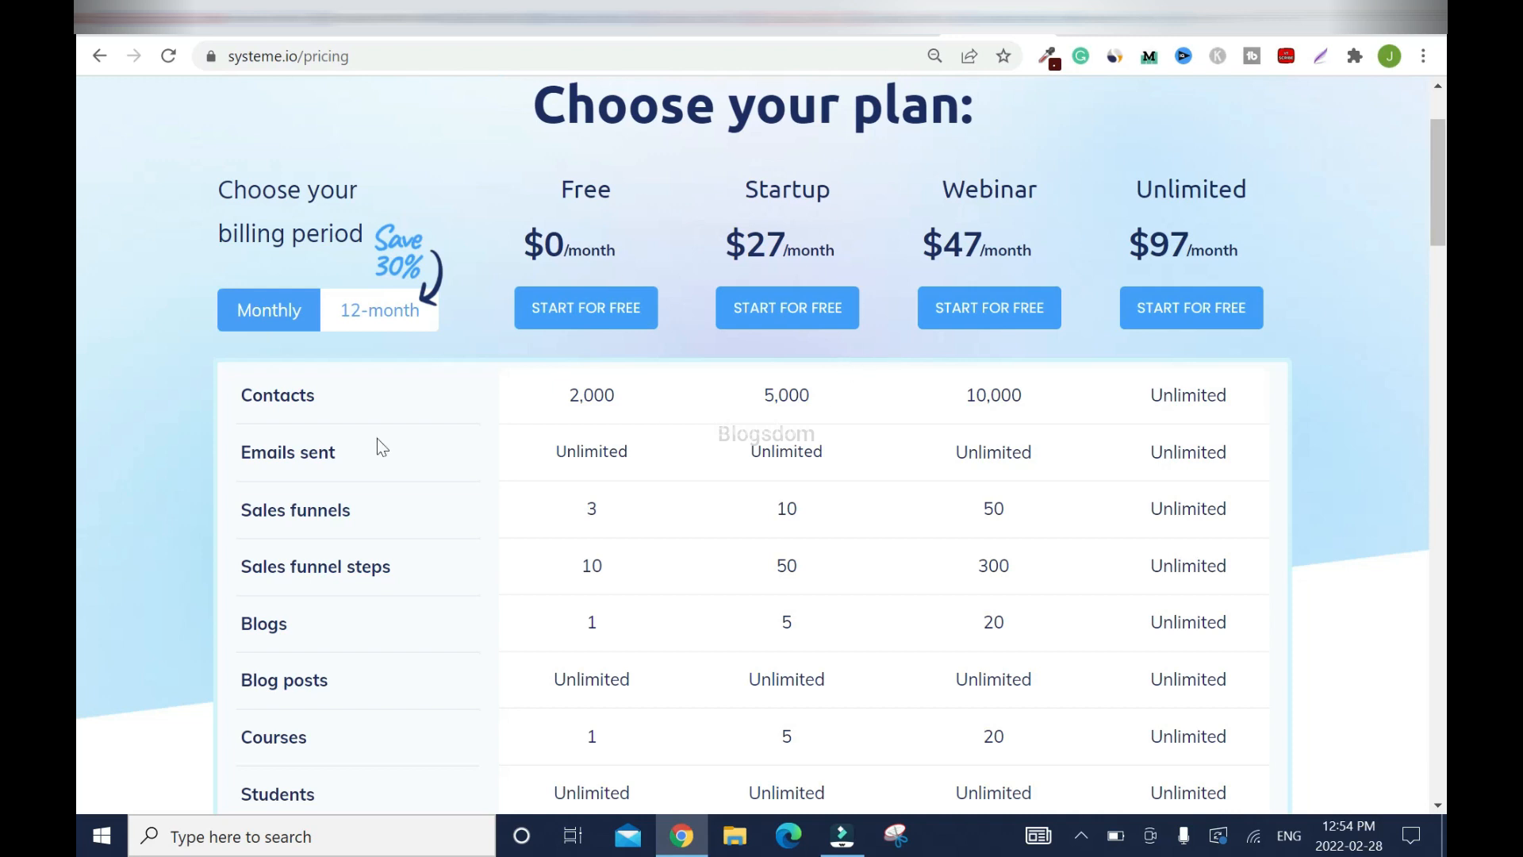
pyautogui.moveTo(801, 416)
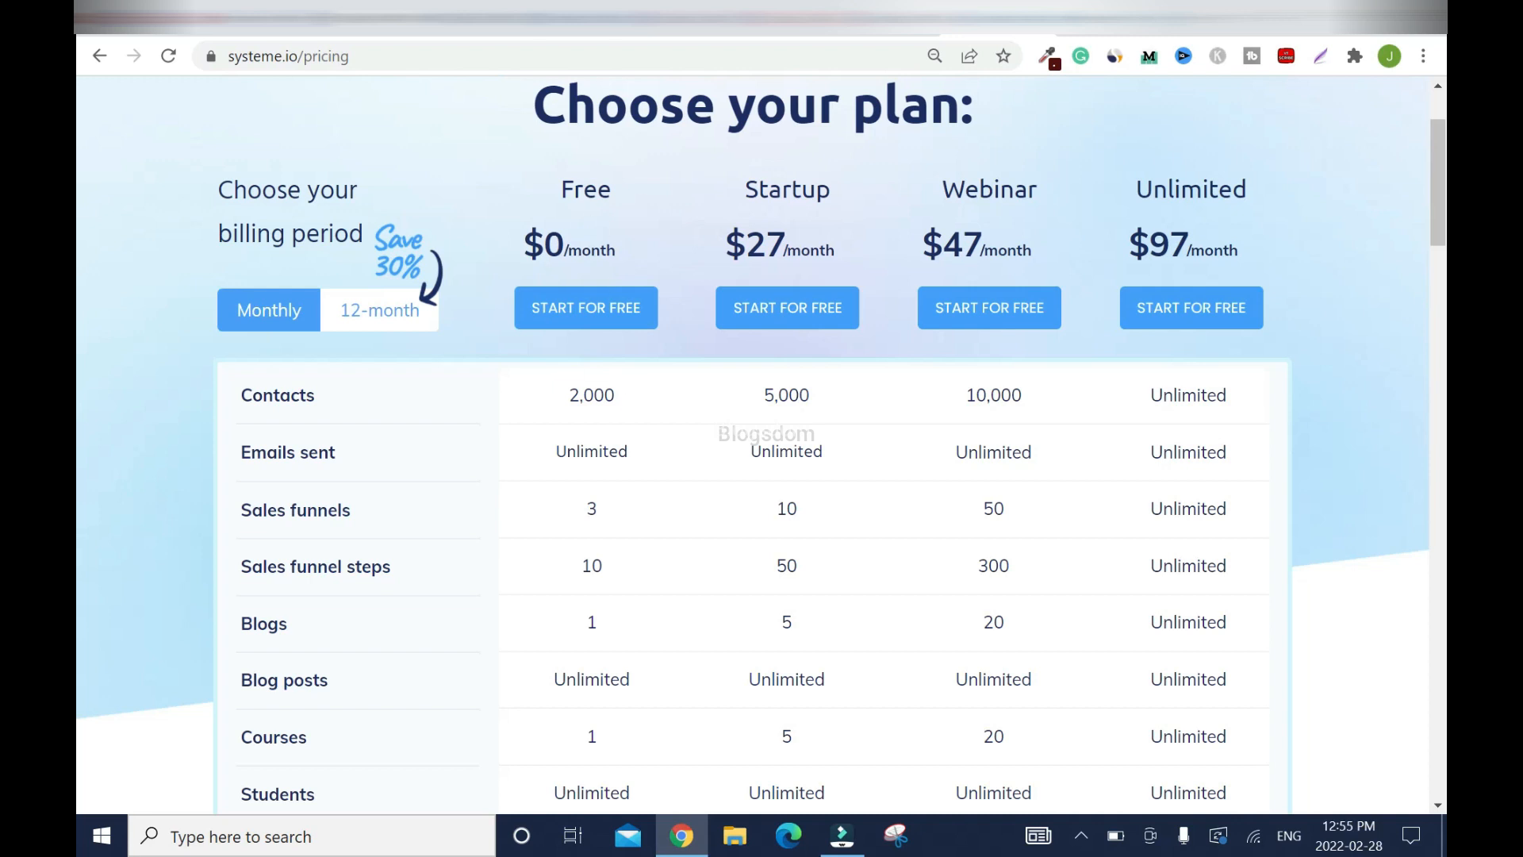
pyautogui.moveTo(1012, 308)
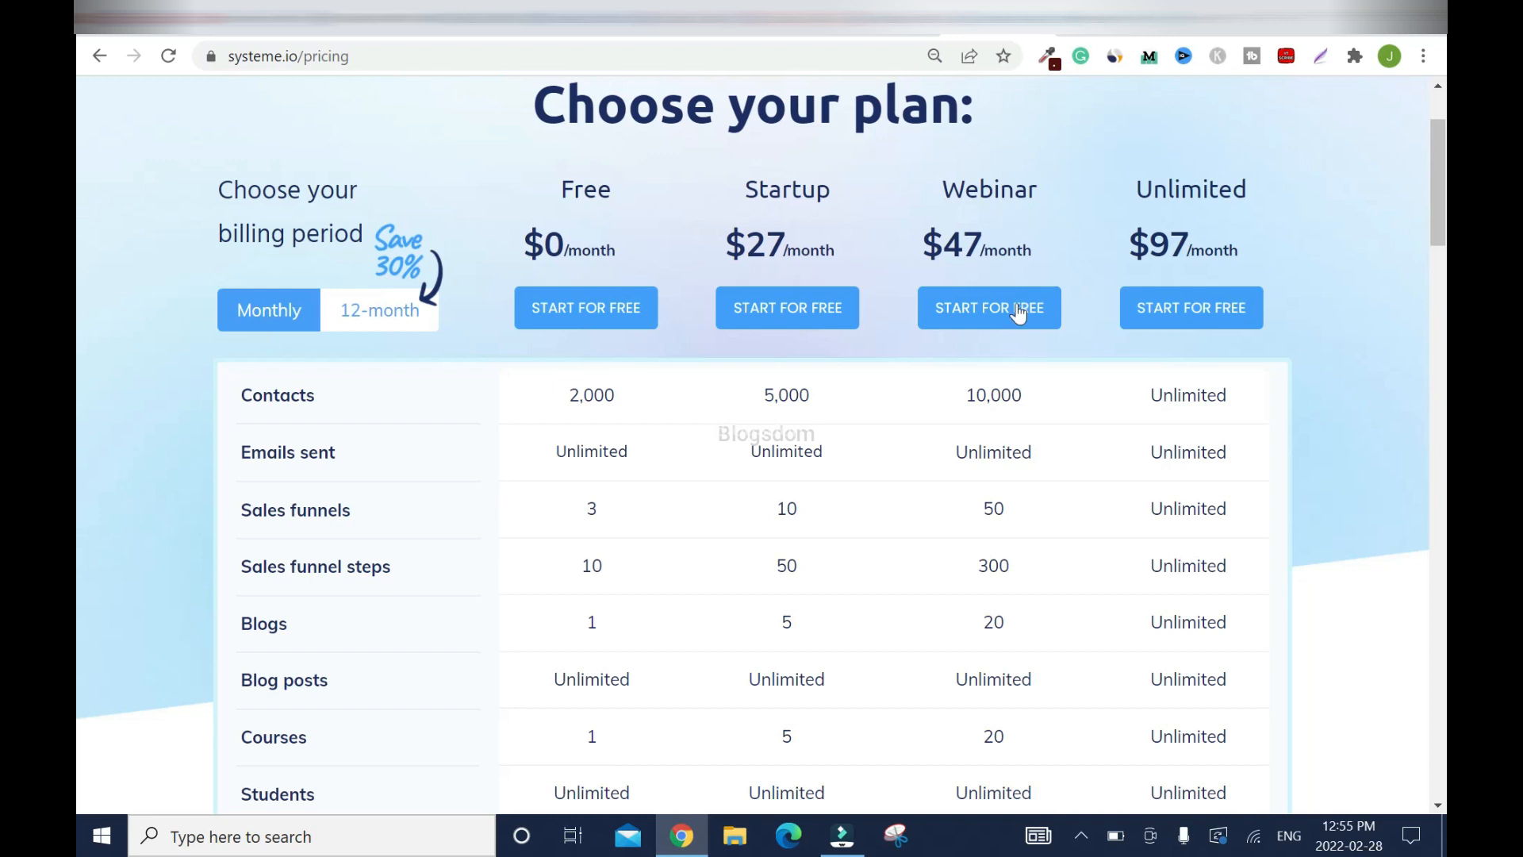
pyautogui.moveTo(1209, 232)
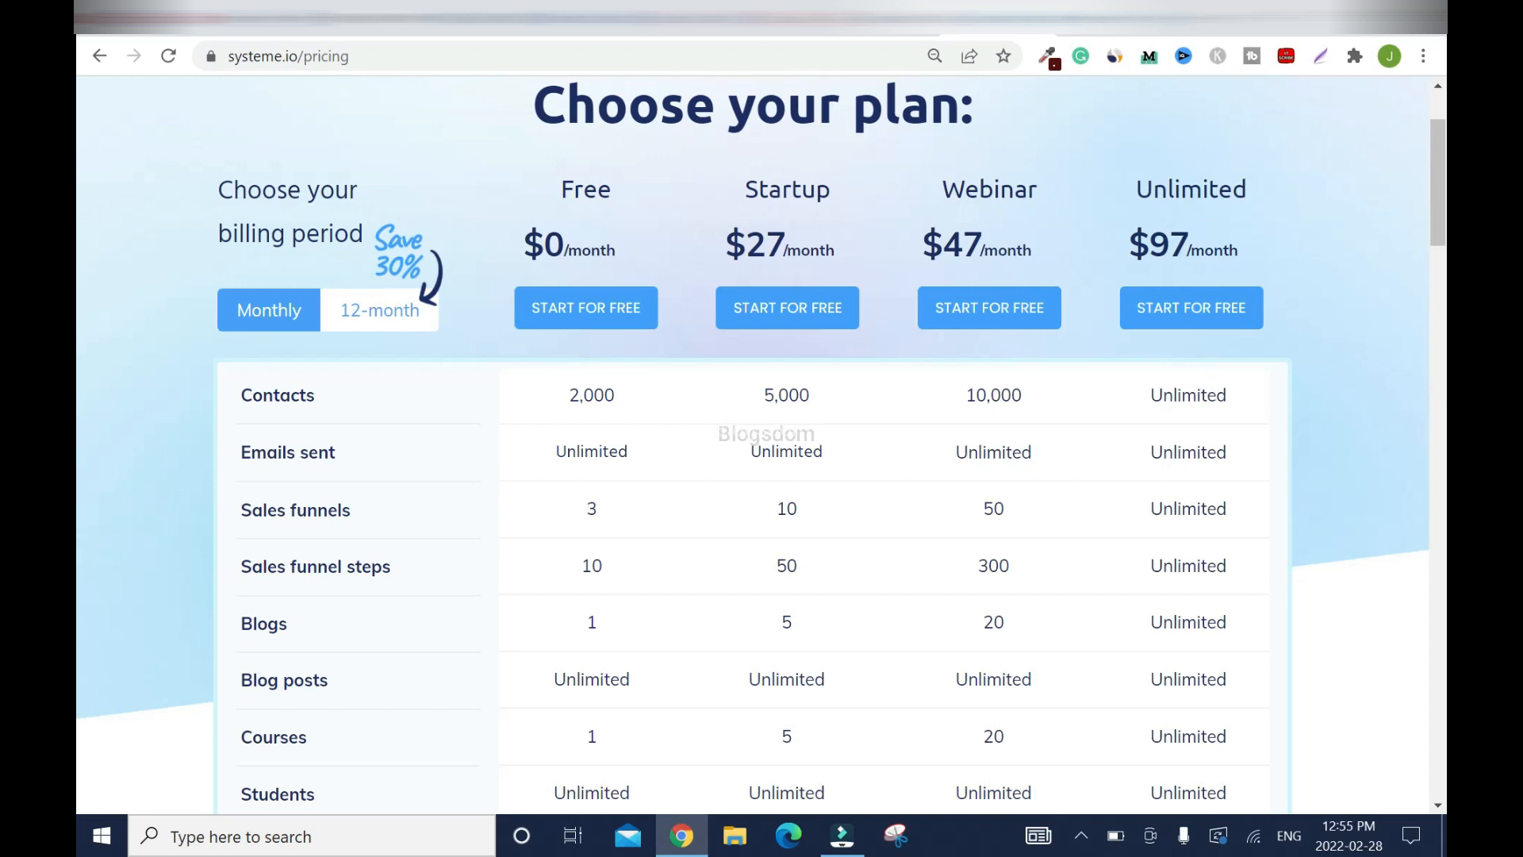
pyautogui.moveTo(324, 474)
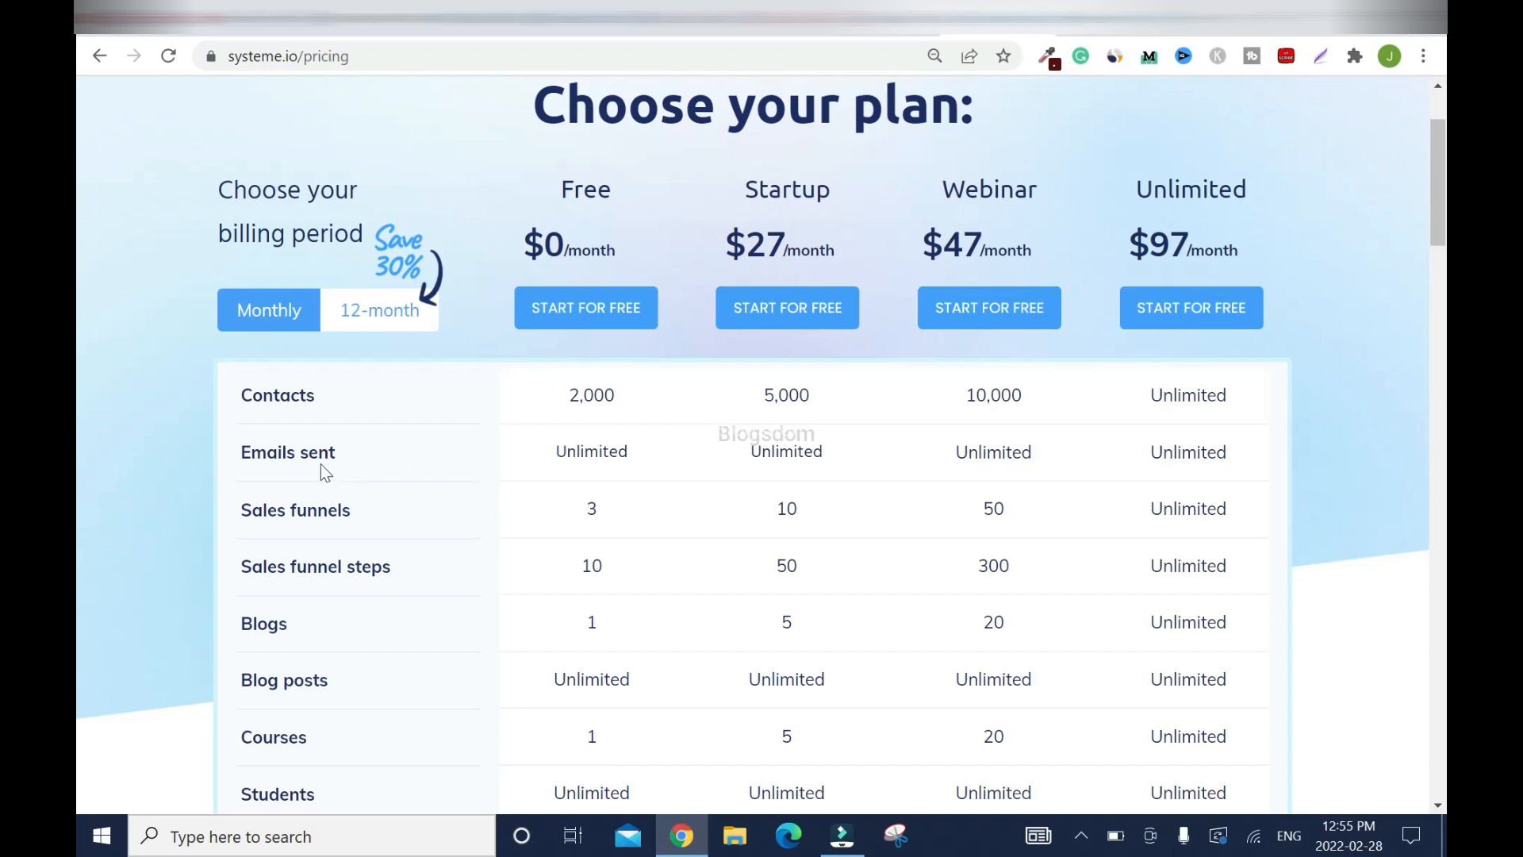
pyautogui.moveTo(1289, 435)
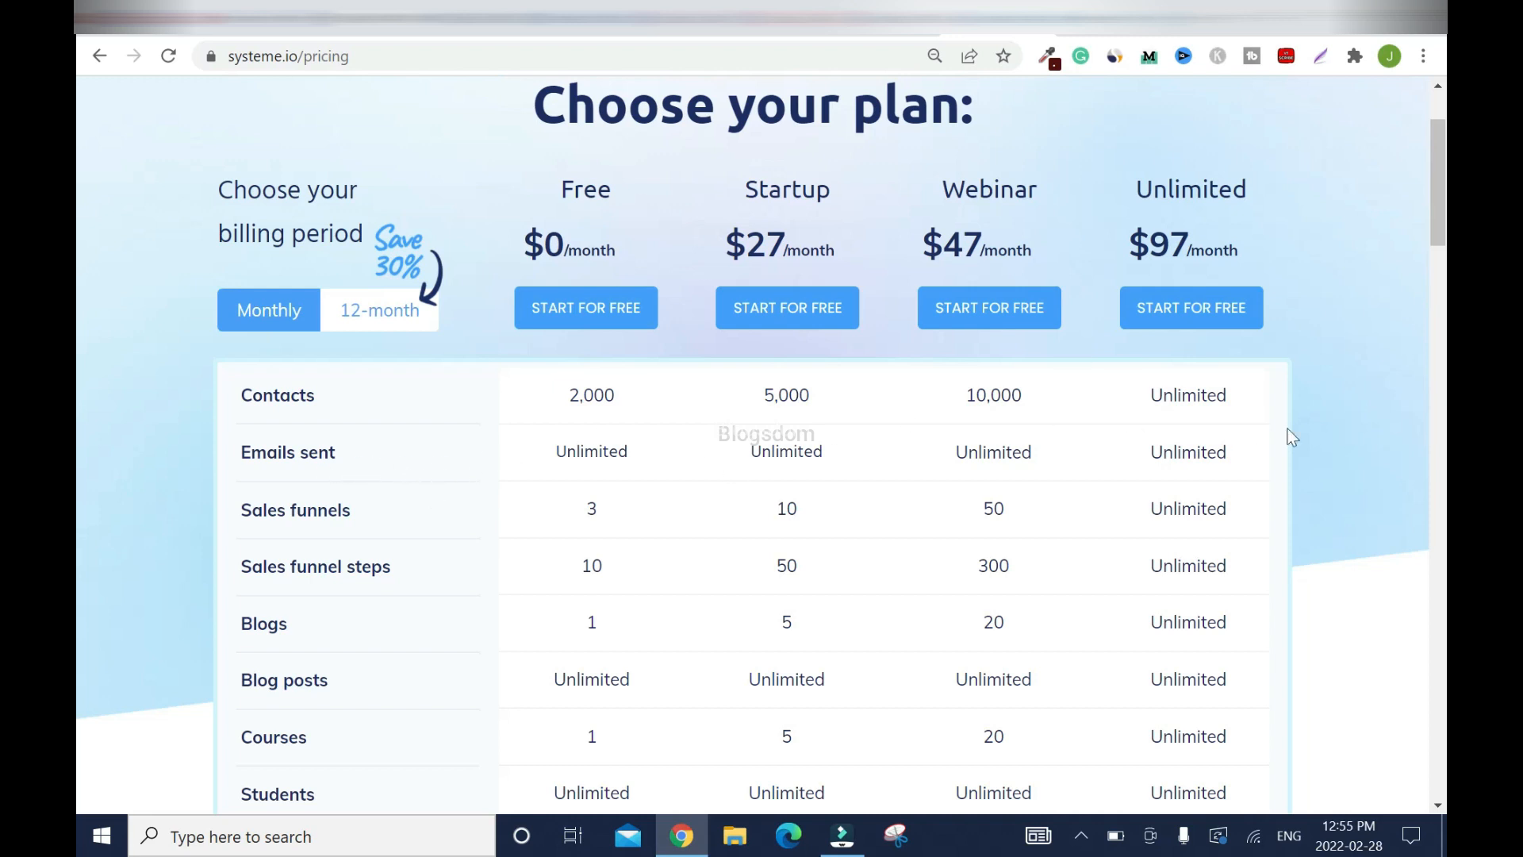
pyautogui.moveTo(578, 438)
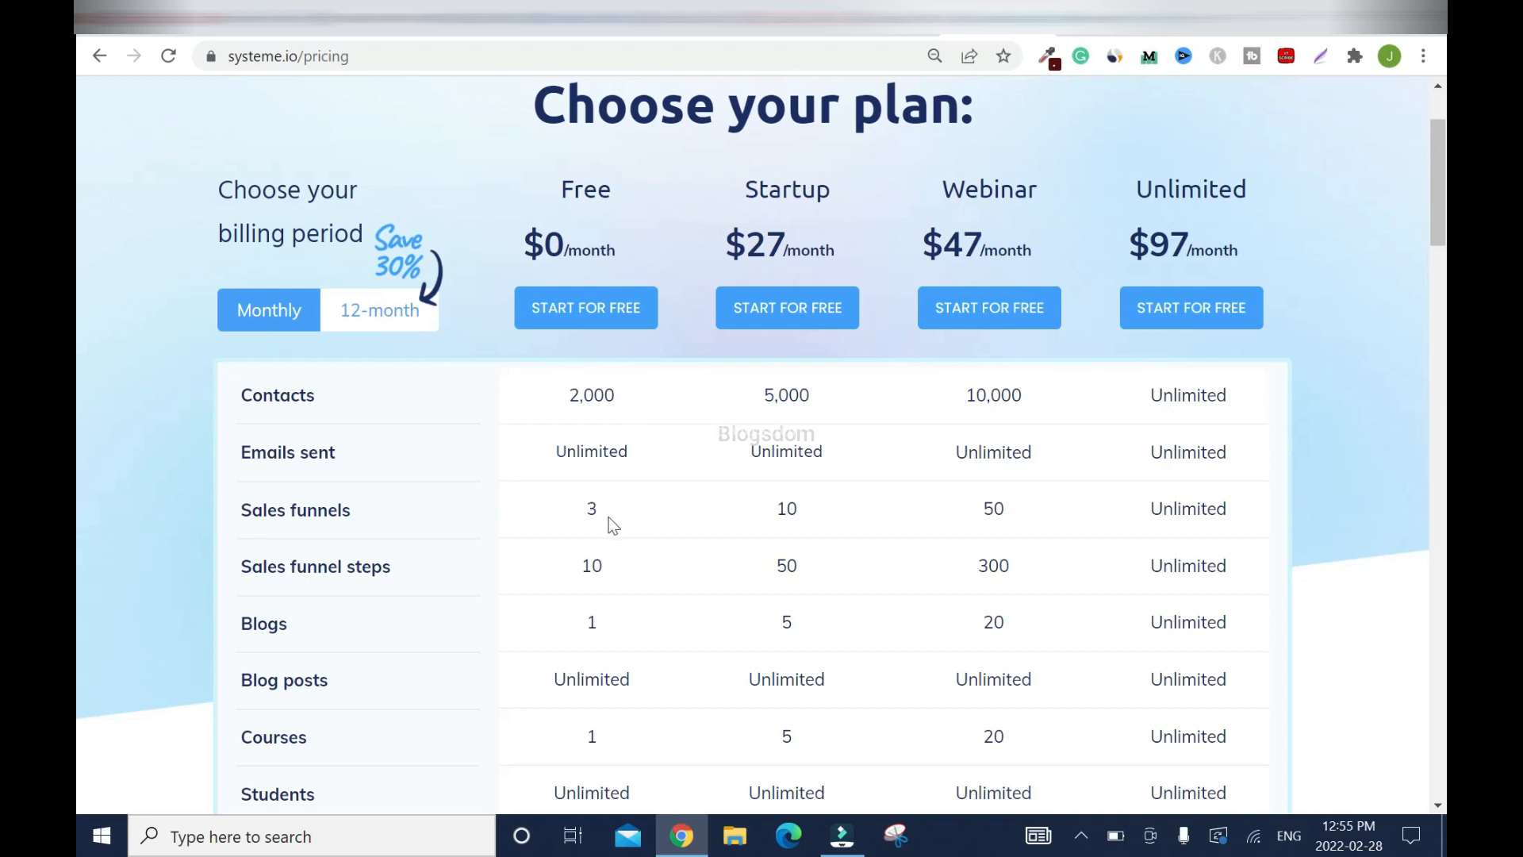
pyautogui.moveTo(1013, 519)
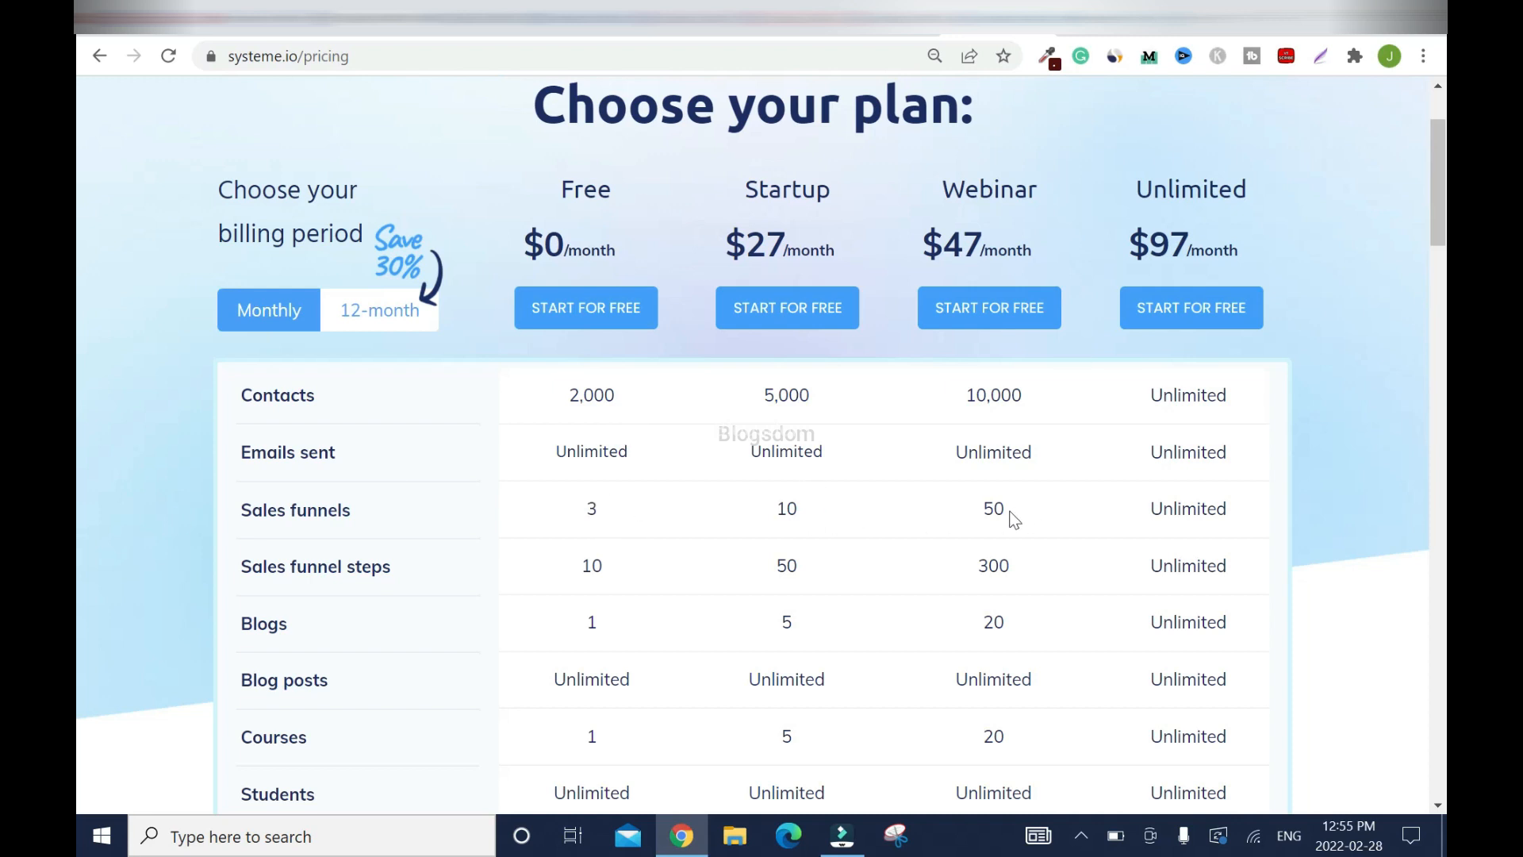
pyautogui.moveTo(1190, 529)
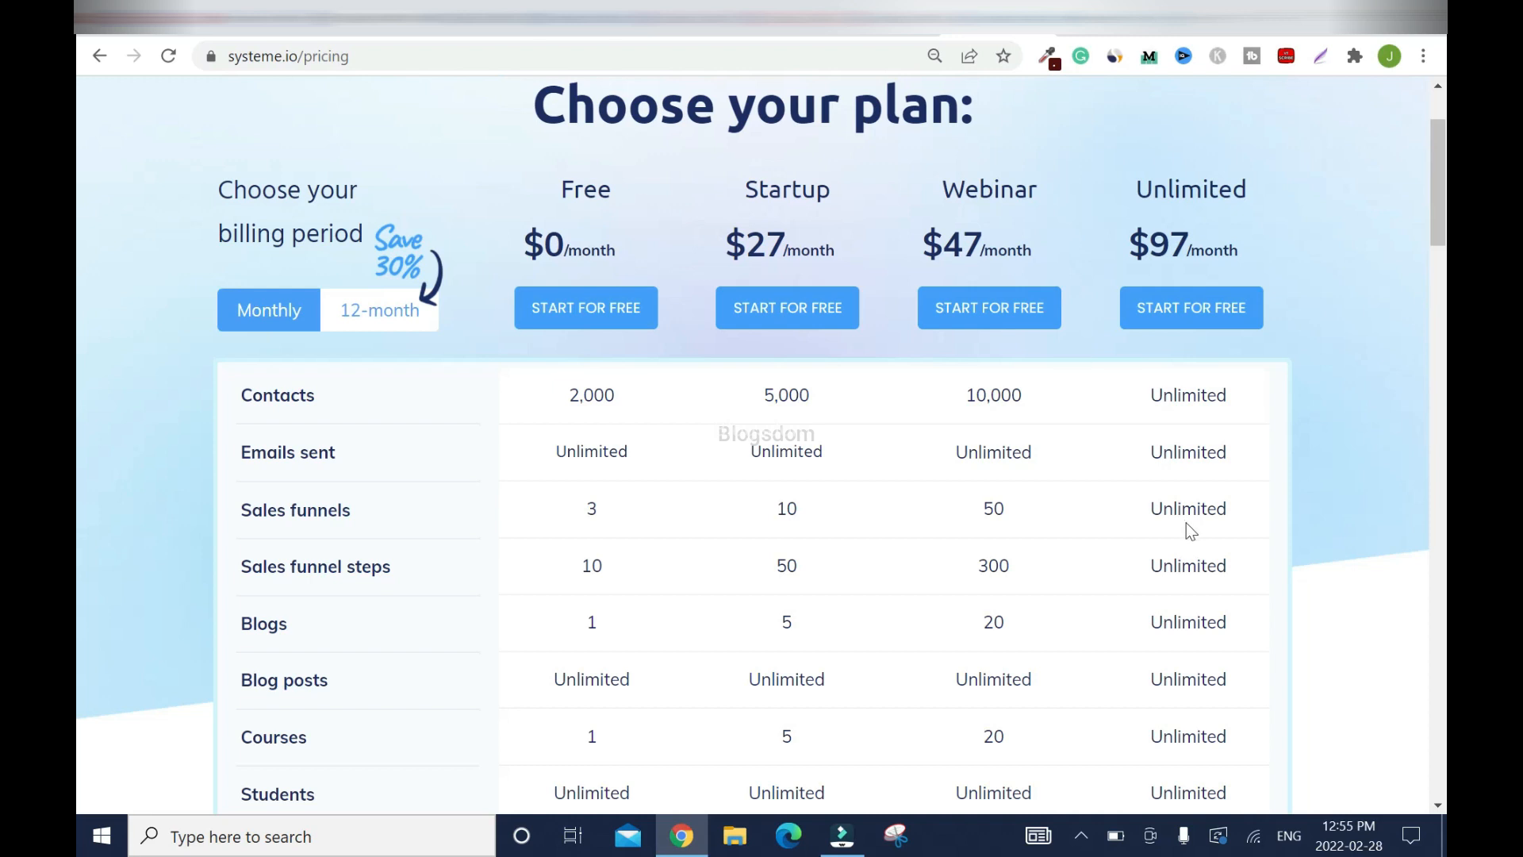
pyautogui.moveTo(587, 514)
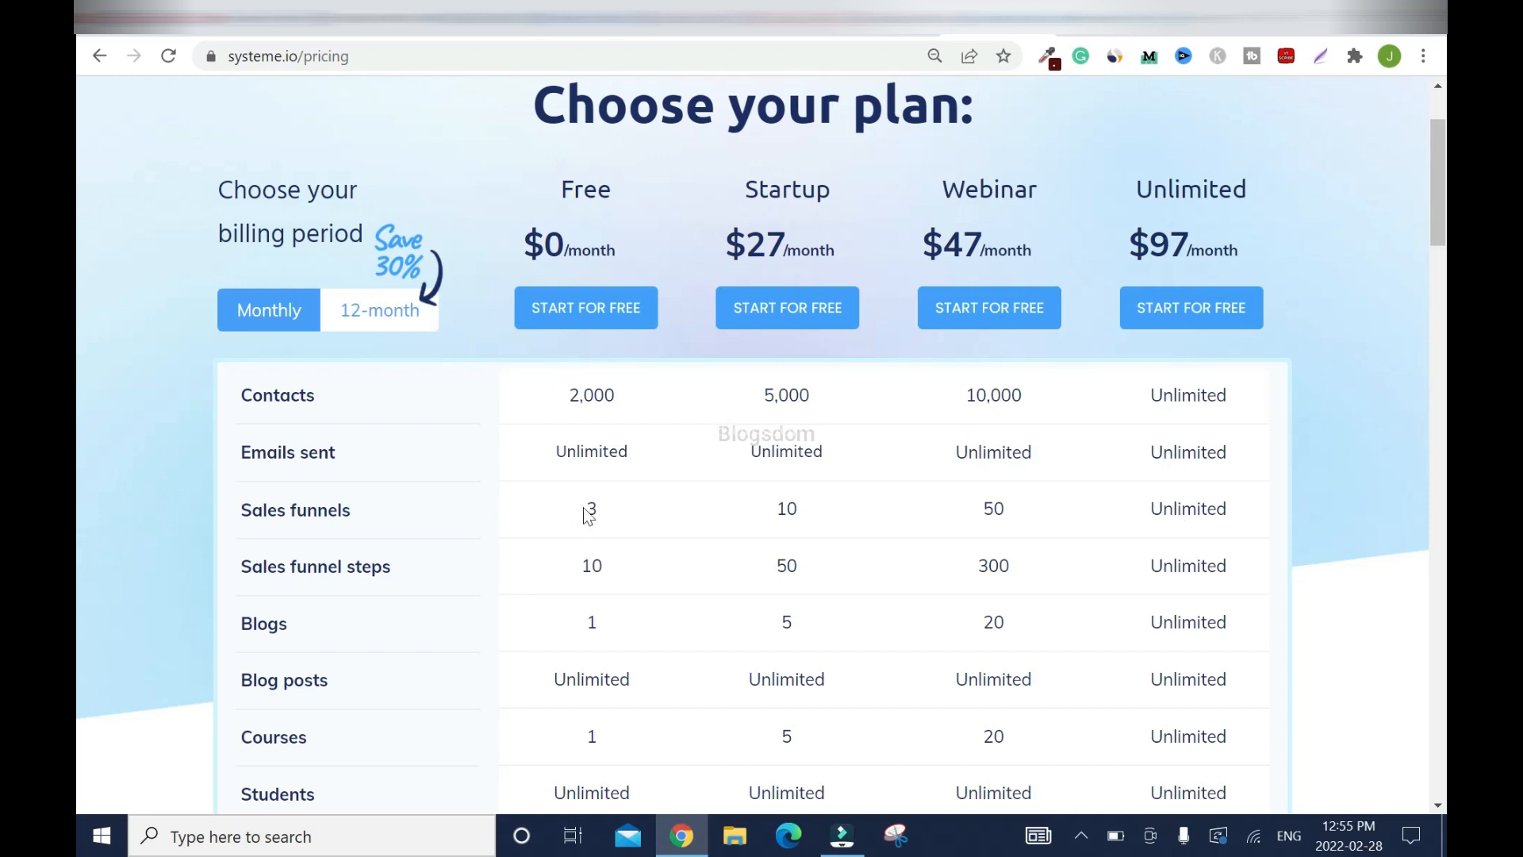
pyautogui.moveTo(611, 517)
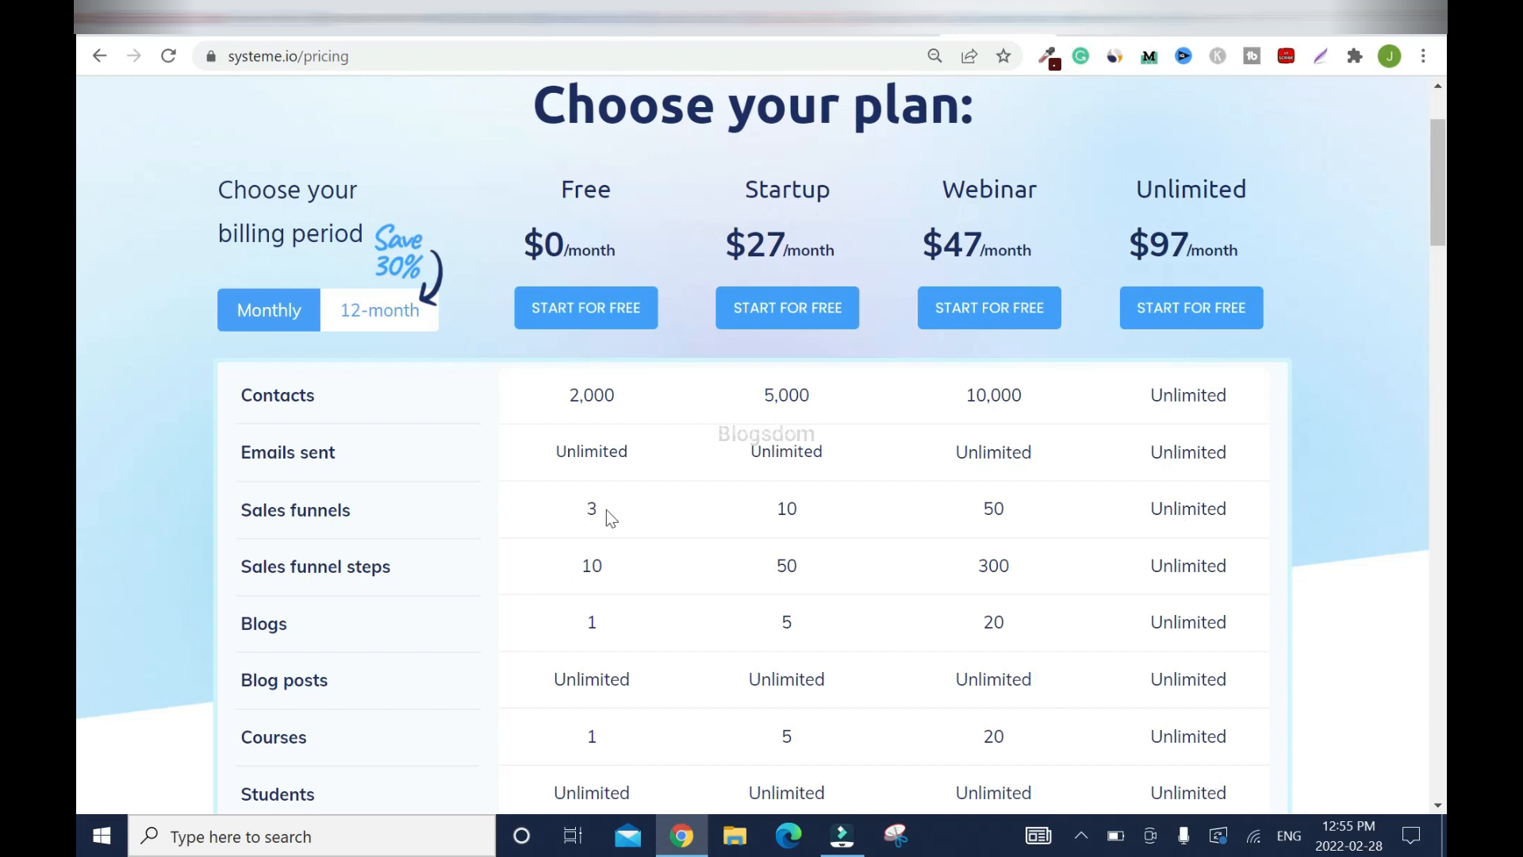
pyautogui.moveTo(635, 524)
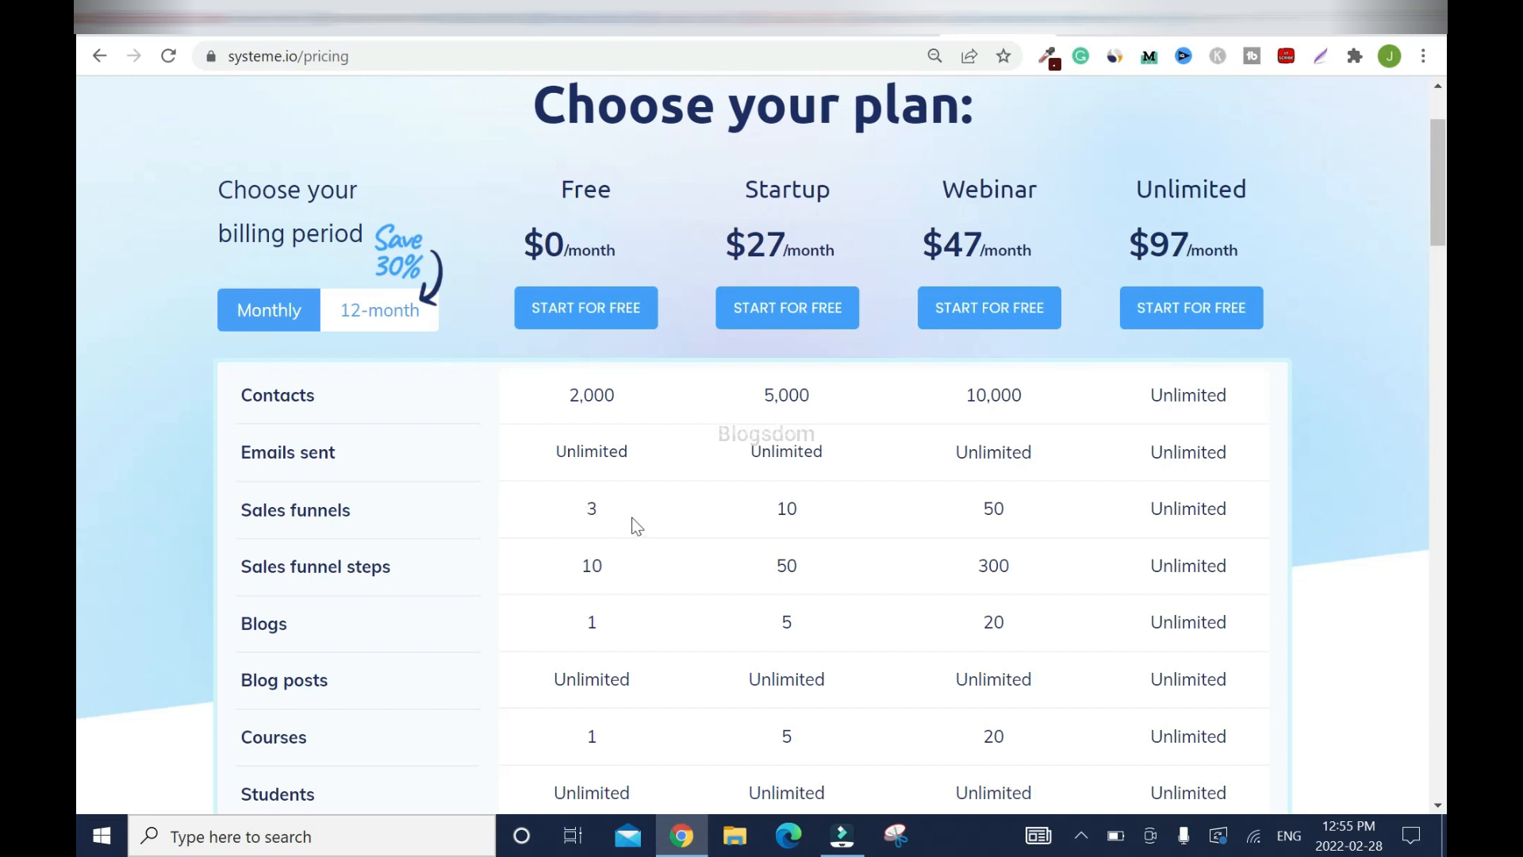
pyautogui.moveTo(400, 603)
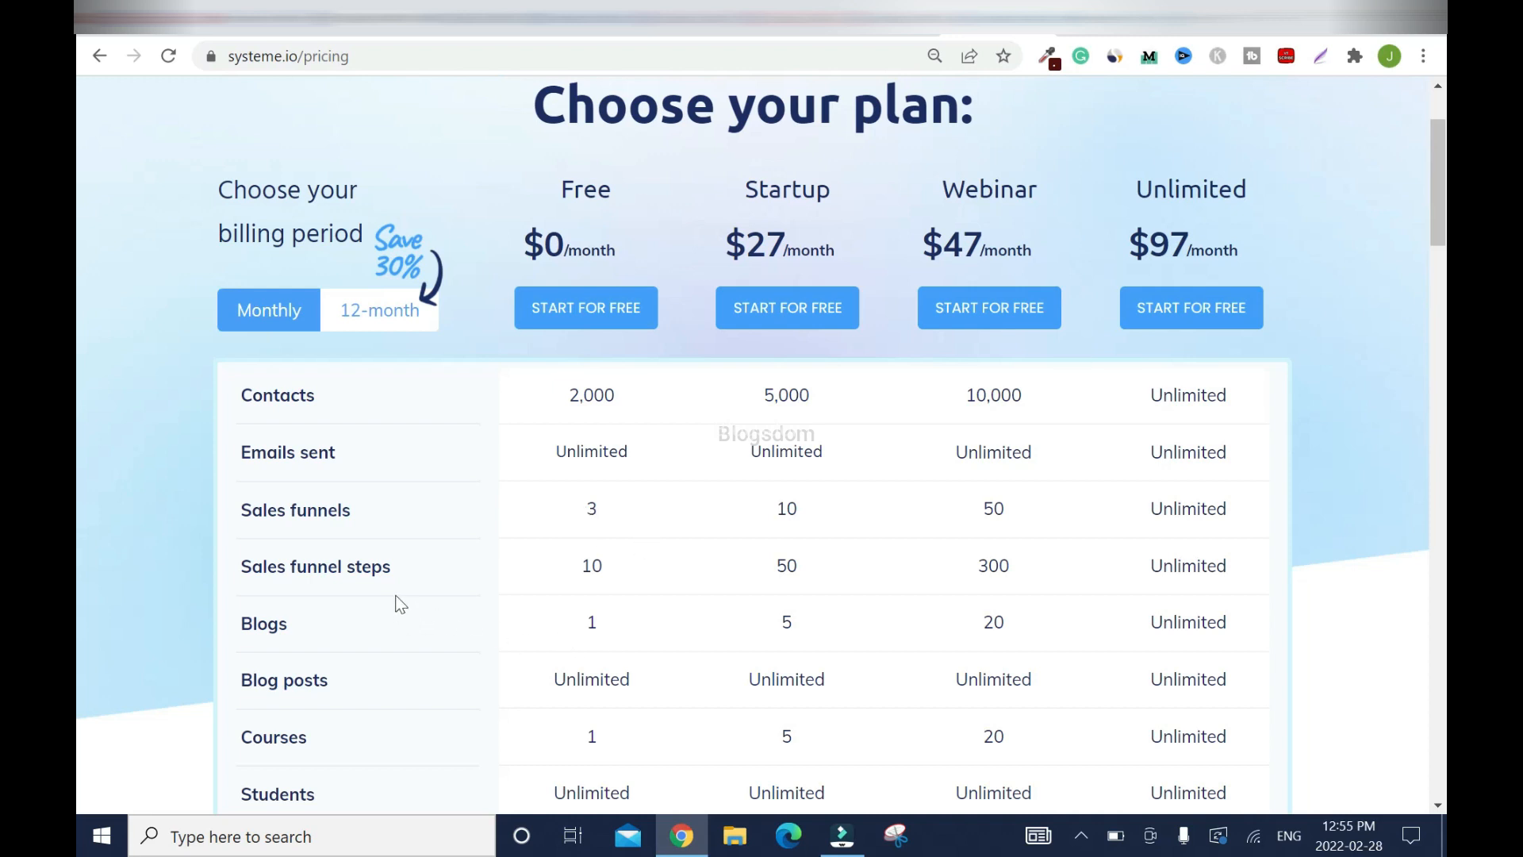
pyautogui.moveTo(584, 557)
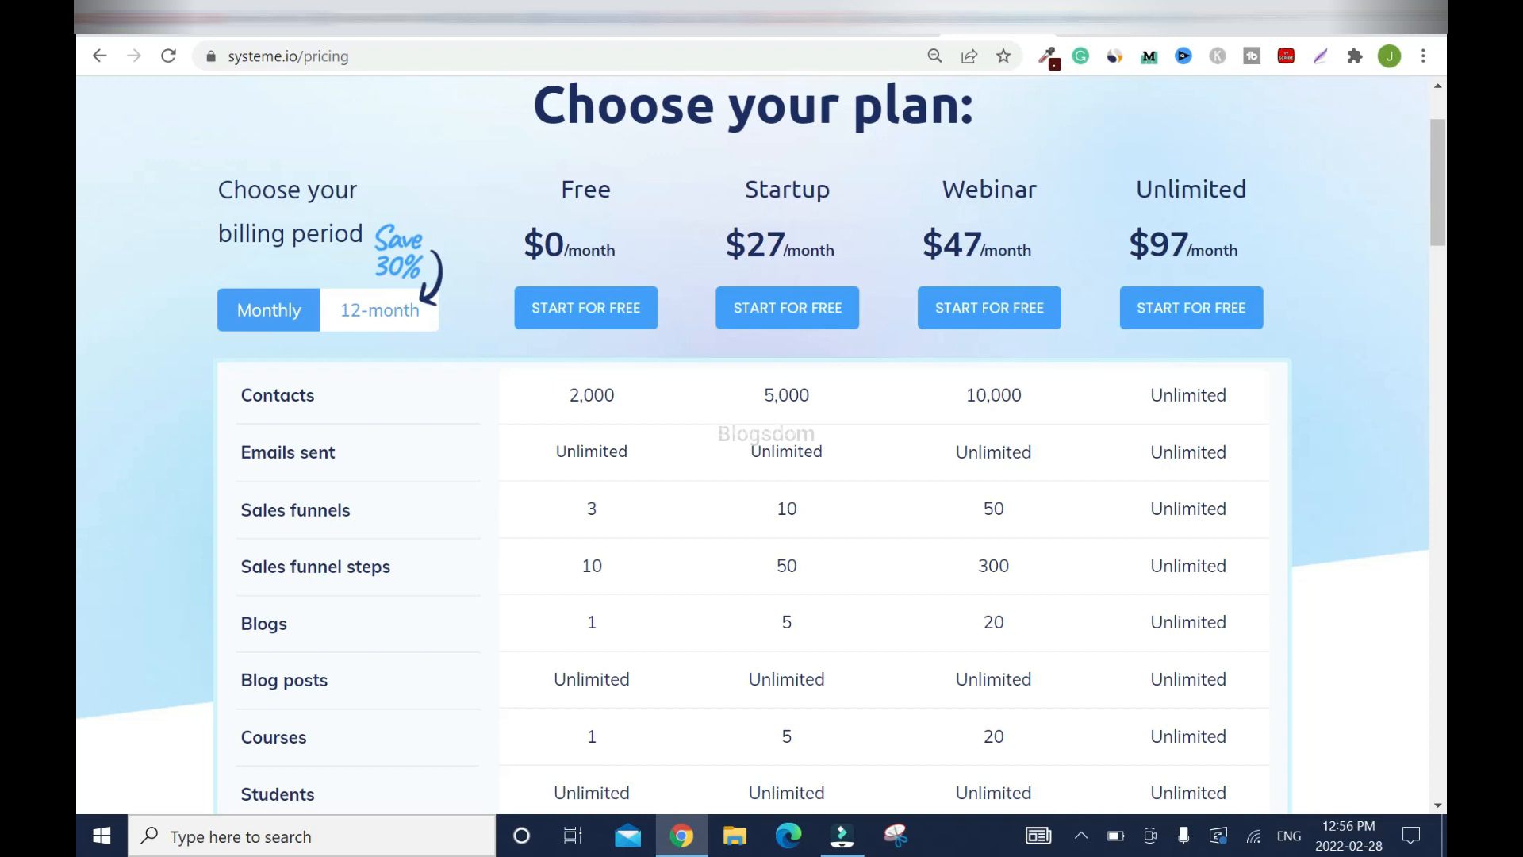
pyautogui.moveTo(647, 584)
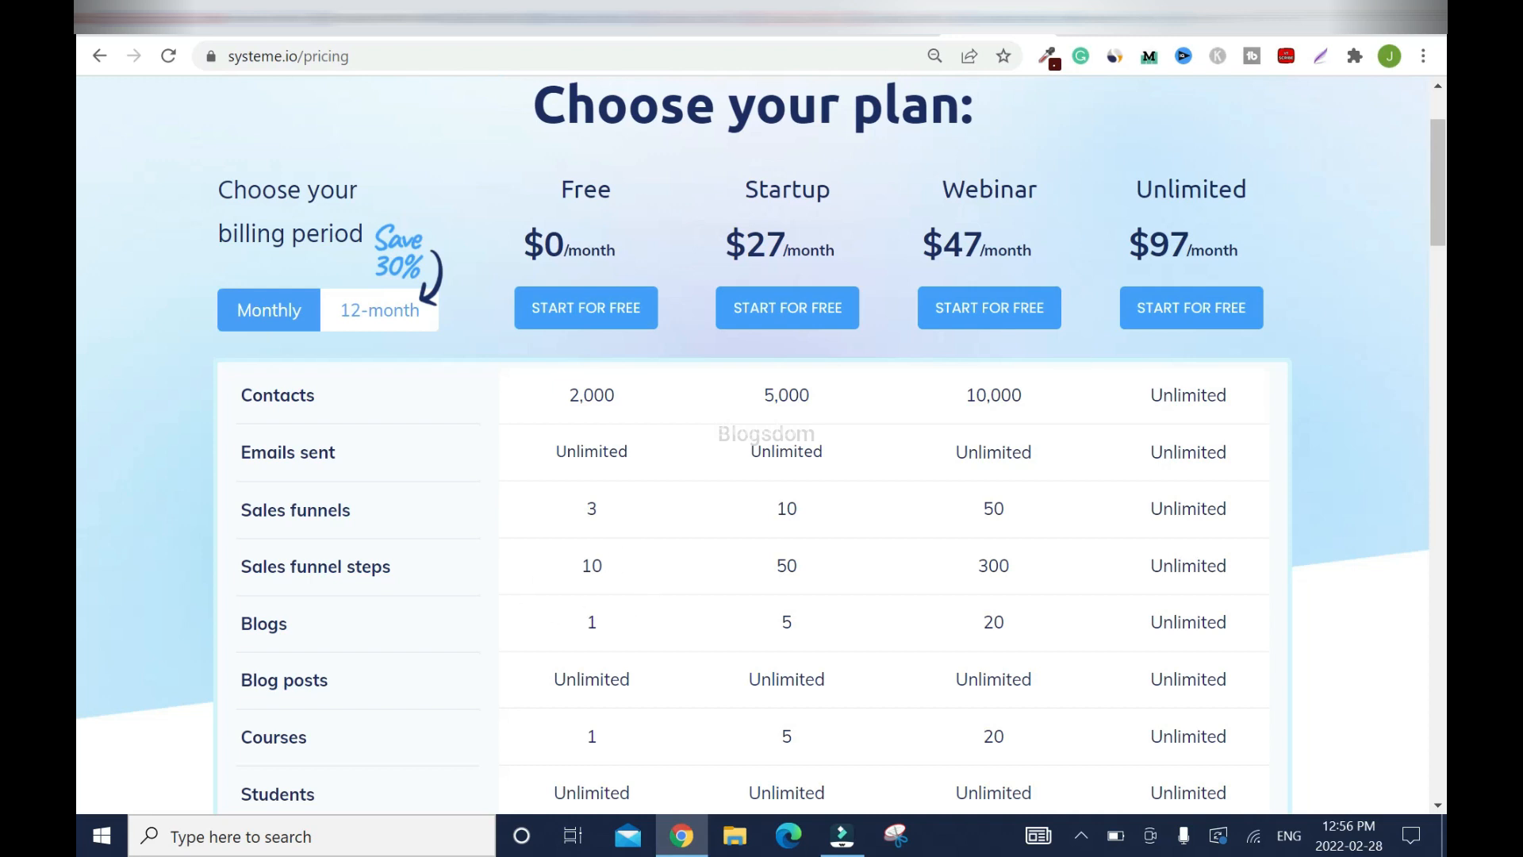
pyautogui.moveTo(990, 587)
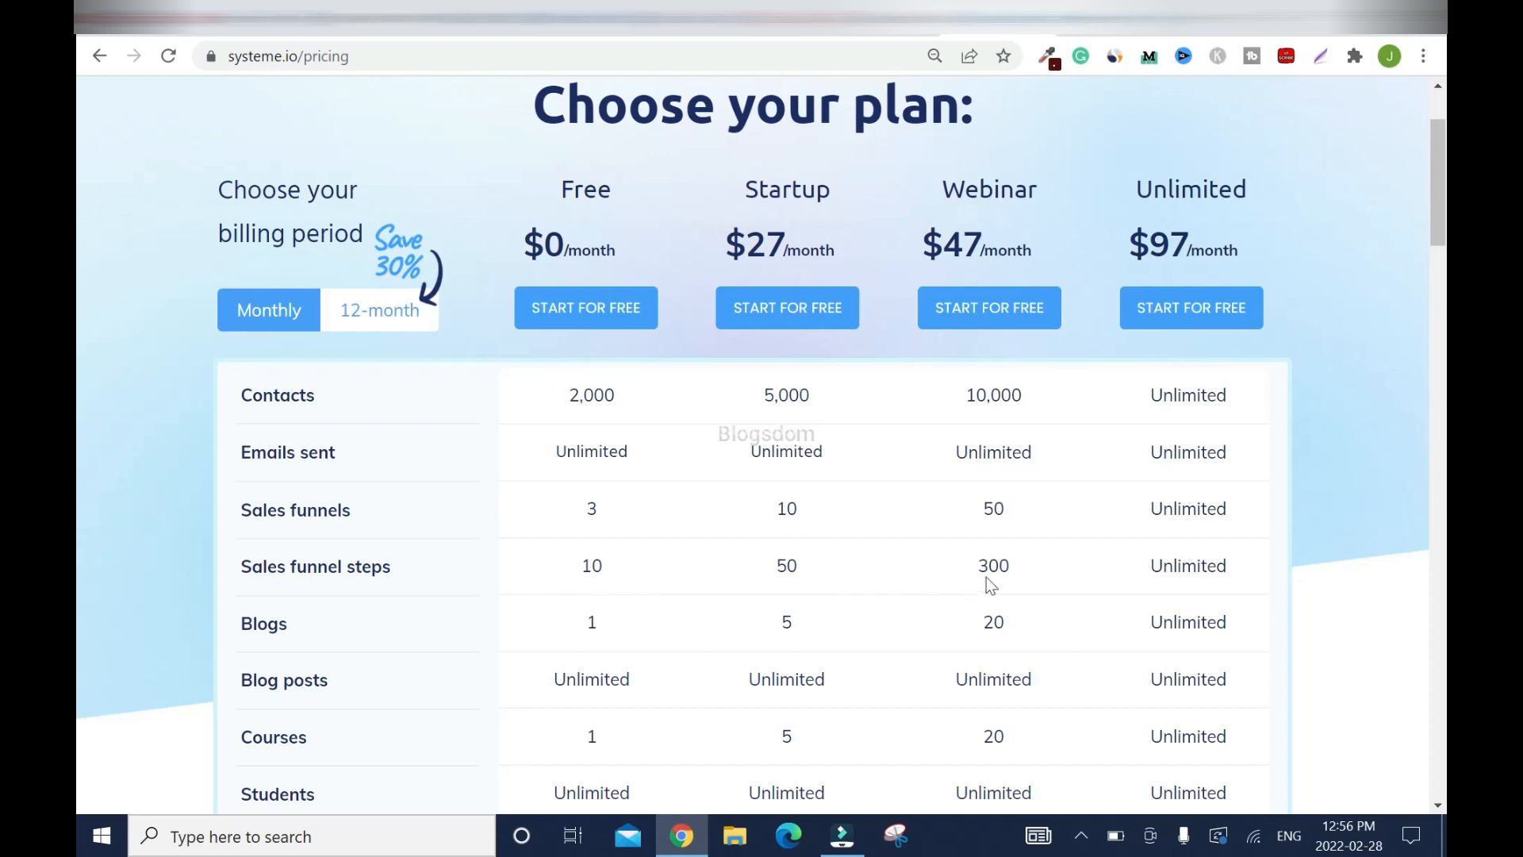
pyautogui.moveTo(643, 587)
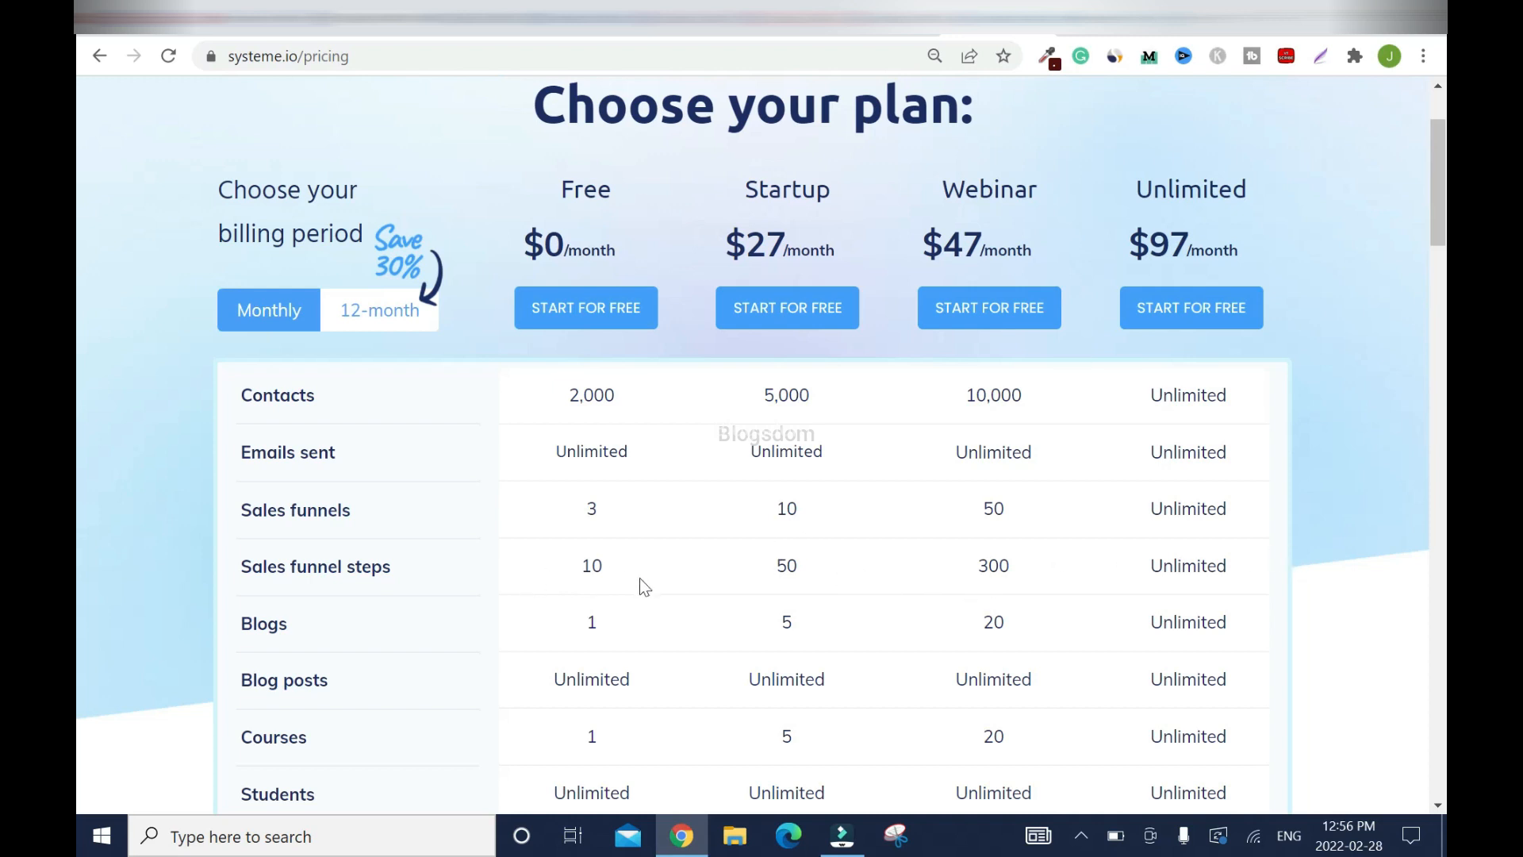
pyautogui.moveTo(575, 616)
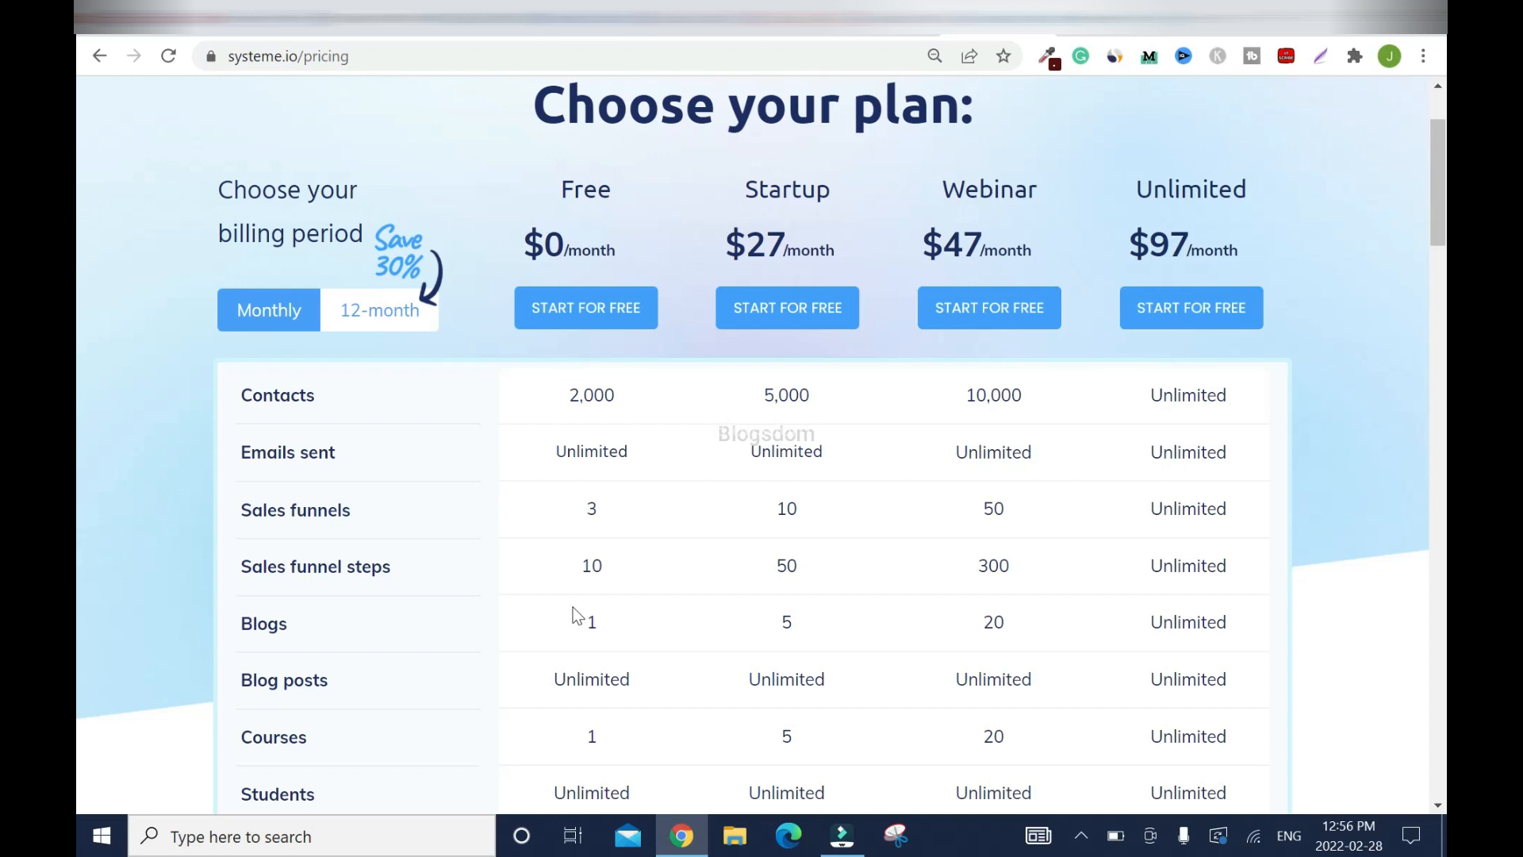
pyautogui.moveTo(451, 619)
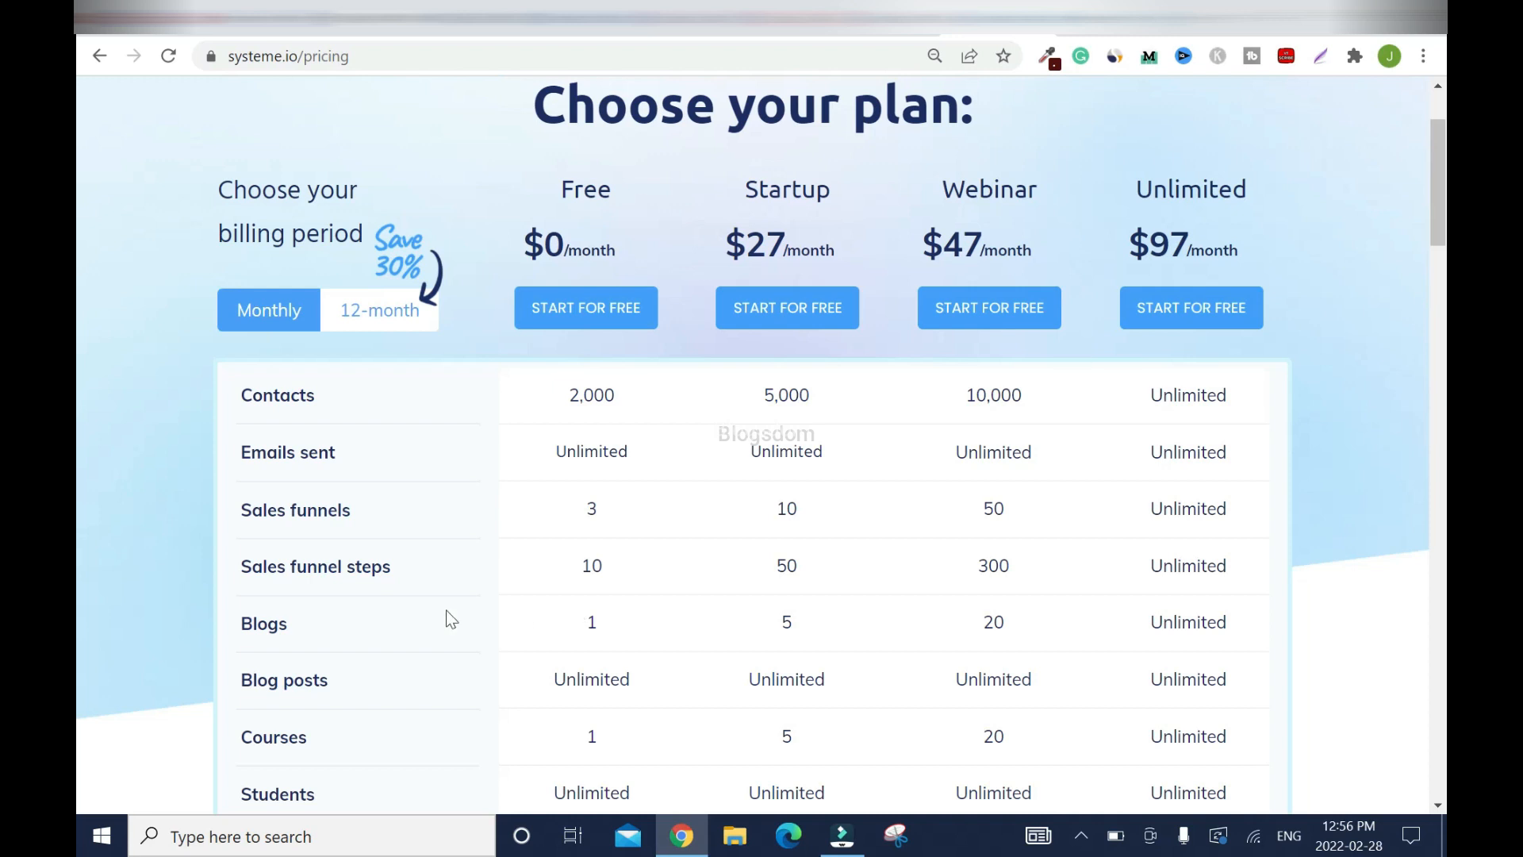
pyautogui.moveTo(1033, 665)
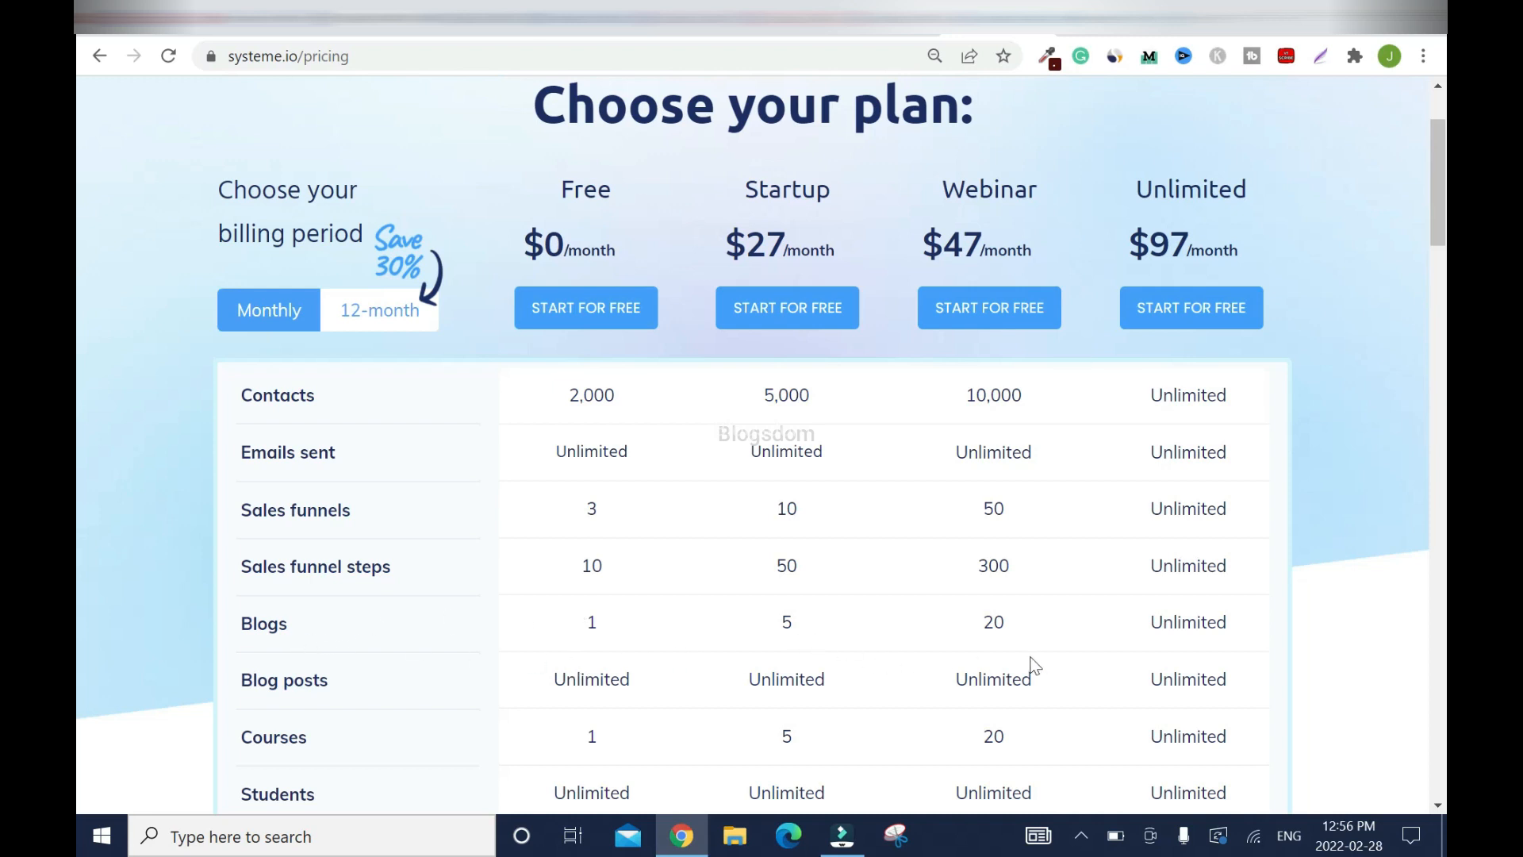
pyautogui.moveTo(1346, 632)
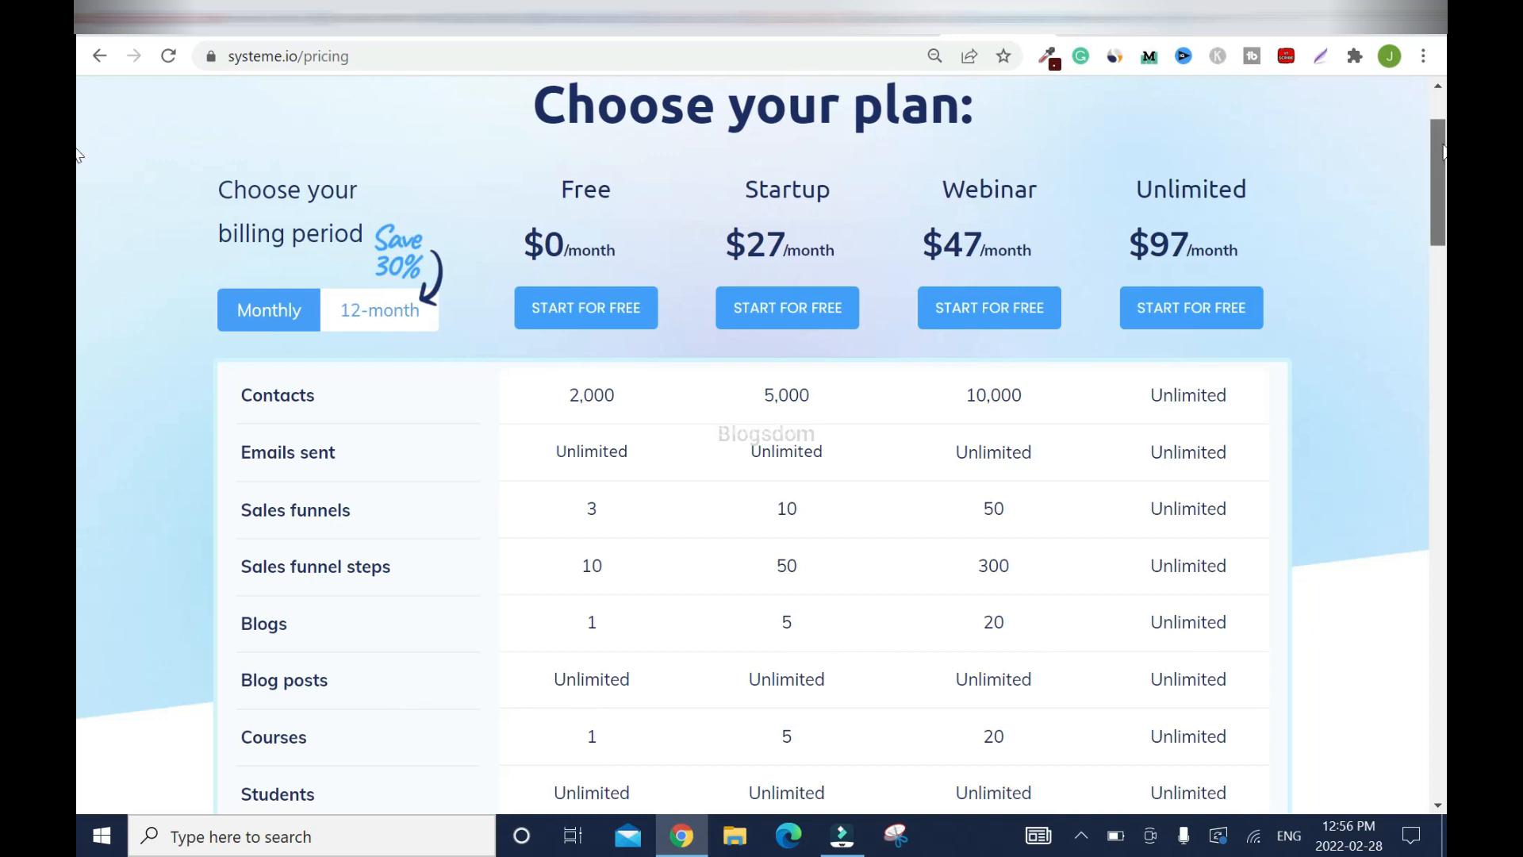
# - Scroll the pricing table to the upsells, A/B tests, coupon codes and payment integrations rows
pyautogui.scroll(-3)
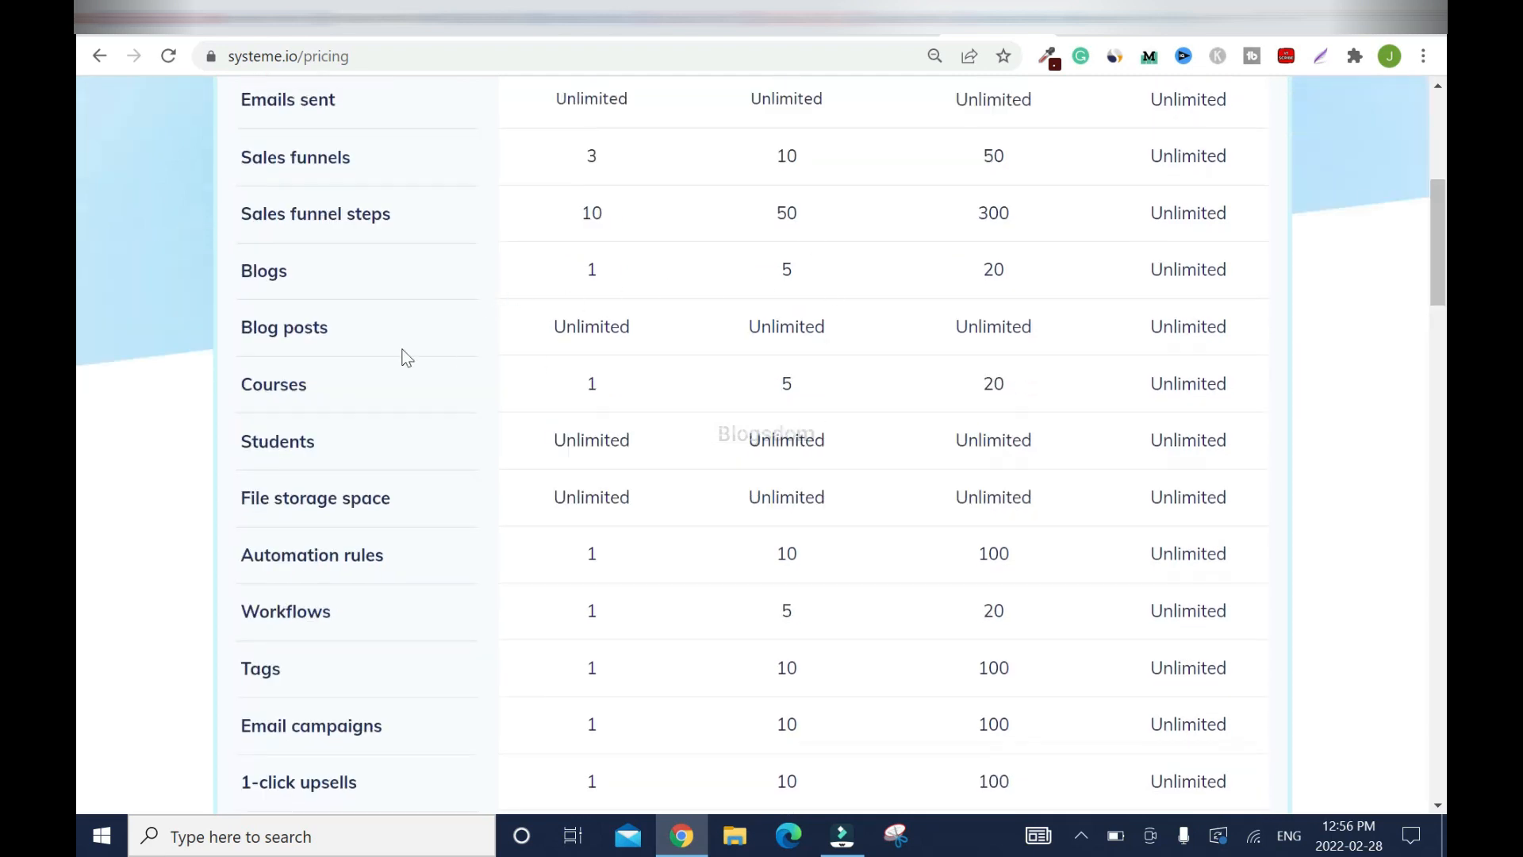
pyautogui.moveTo(386, 452)
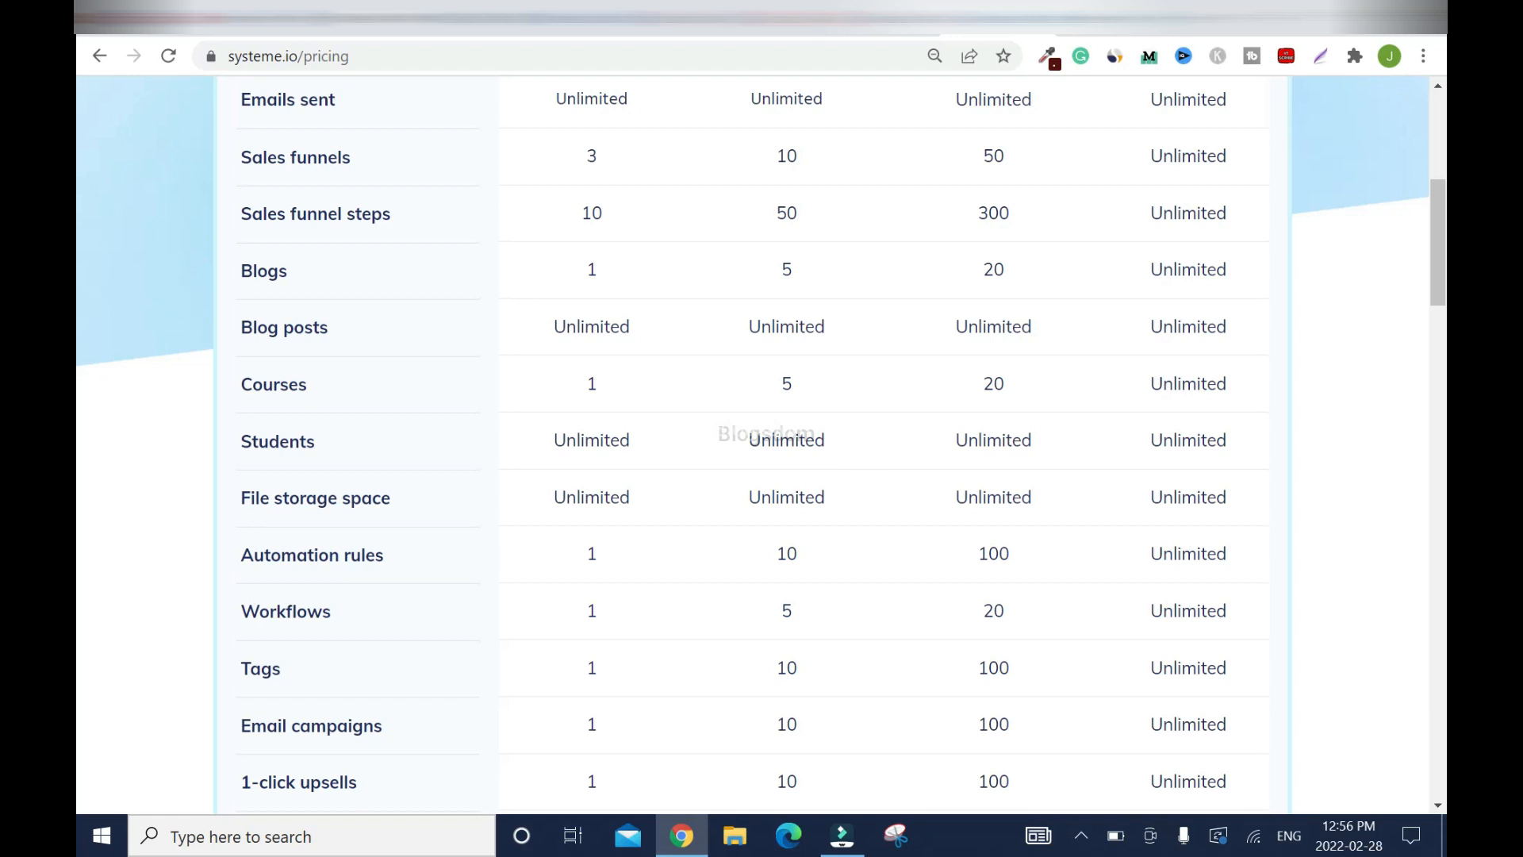
pyautogui.moveTo(678, 447)
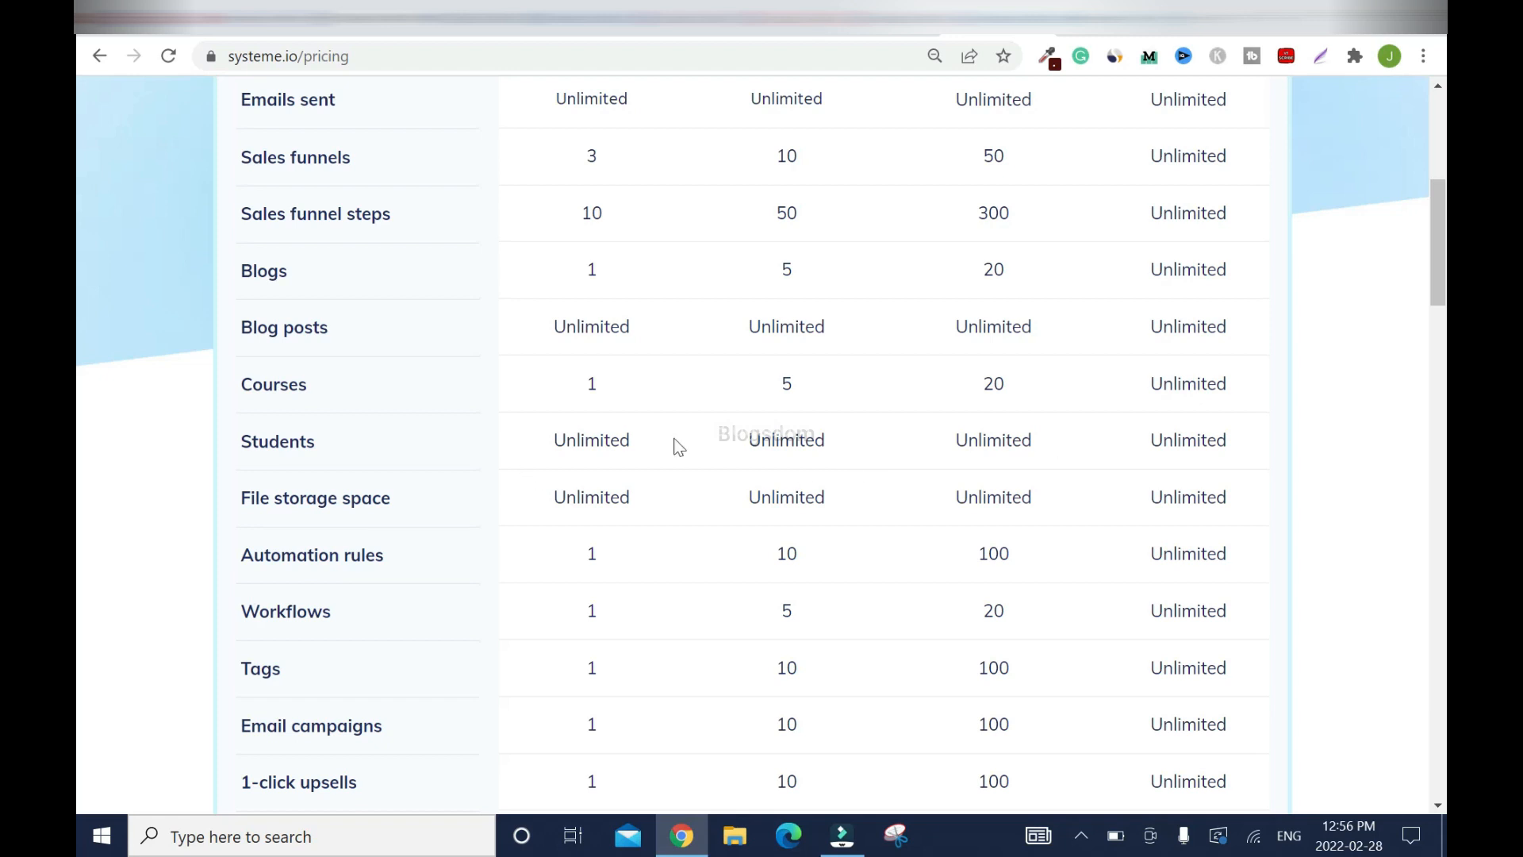
pyautogui.moveTo(519, 505)
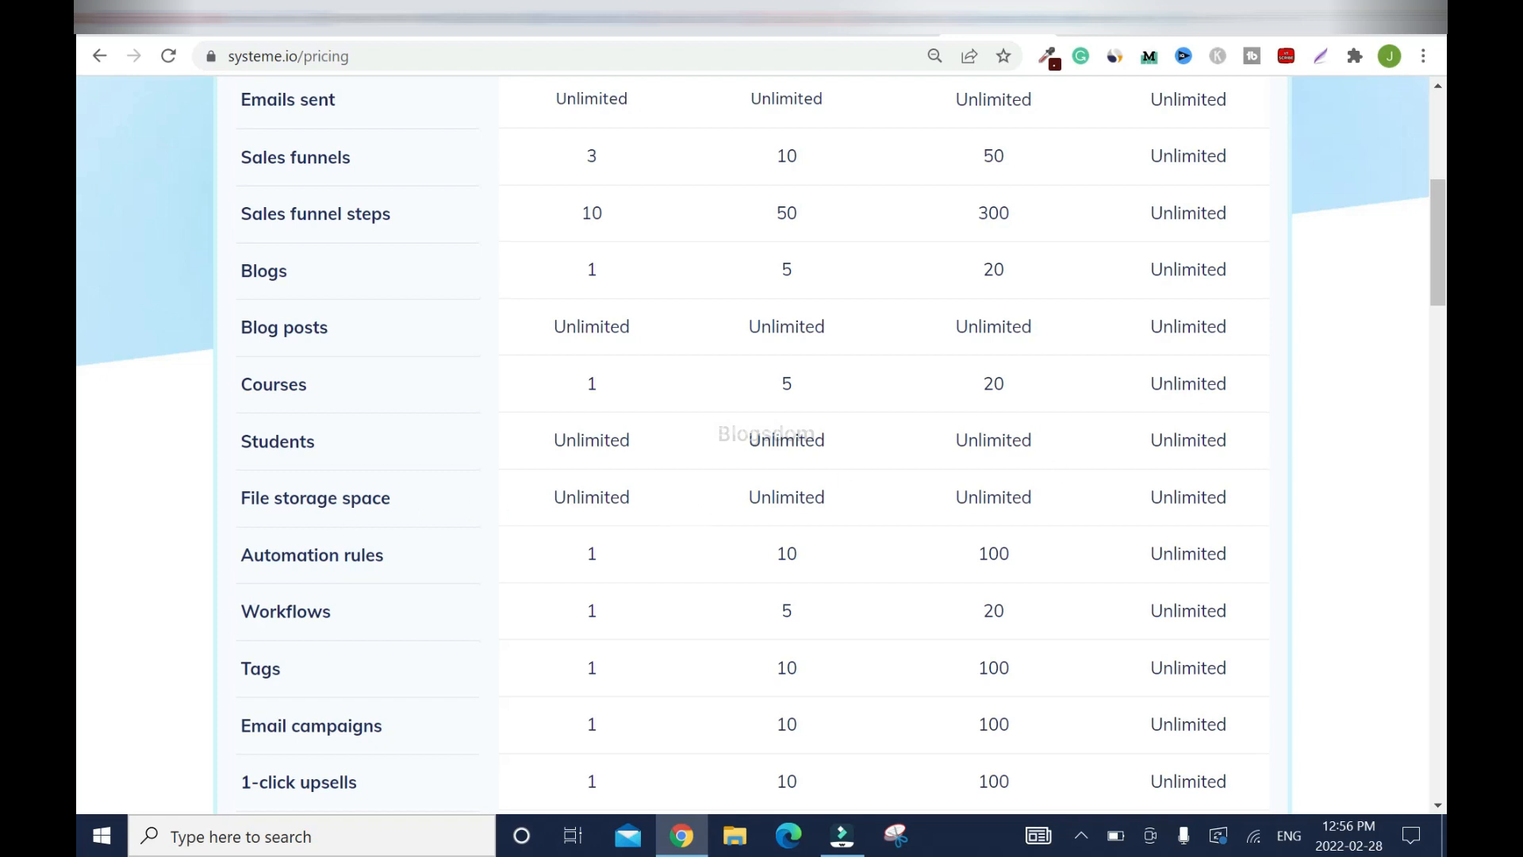
pyautogui.moveTo(67, 247)
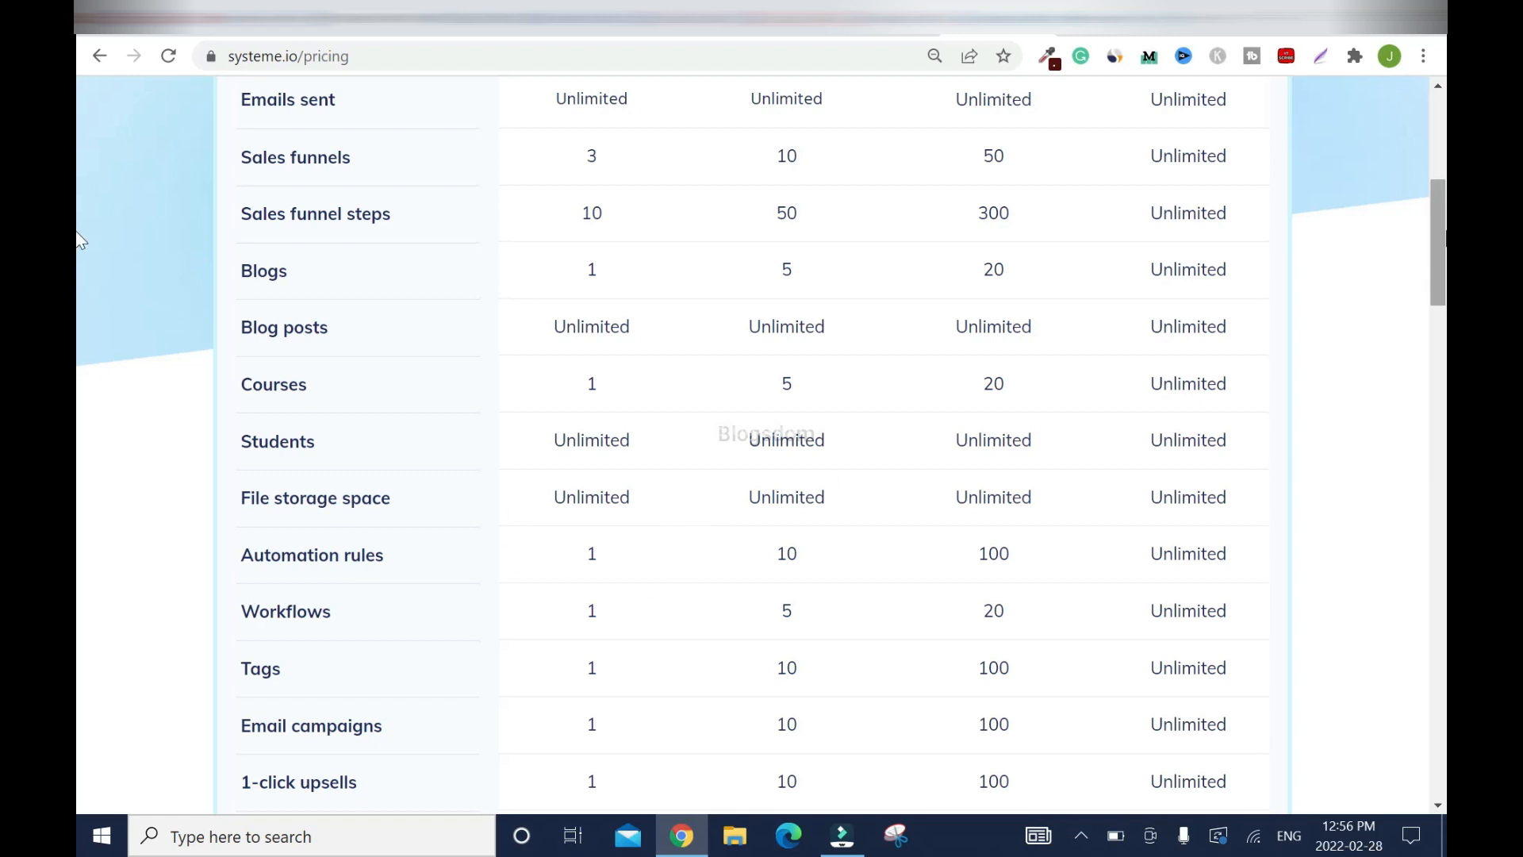
pyautogui.moveTo(76, 286)
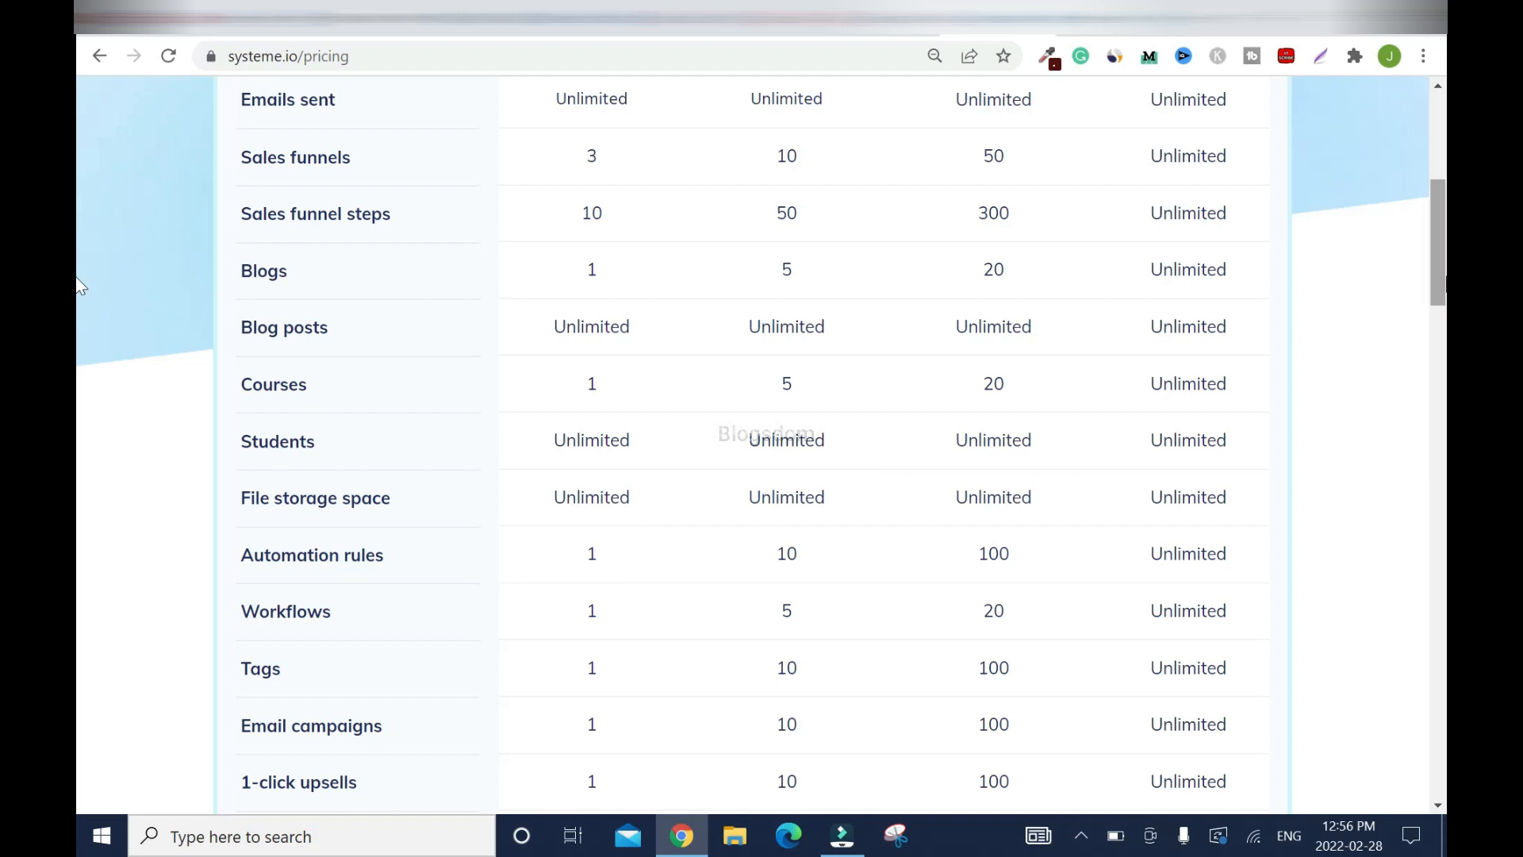
pyautogui.scroll(-3)
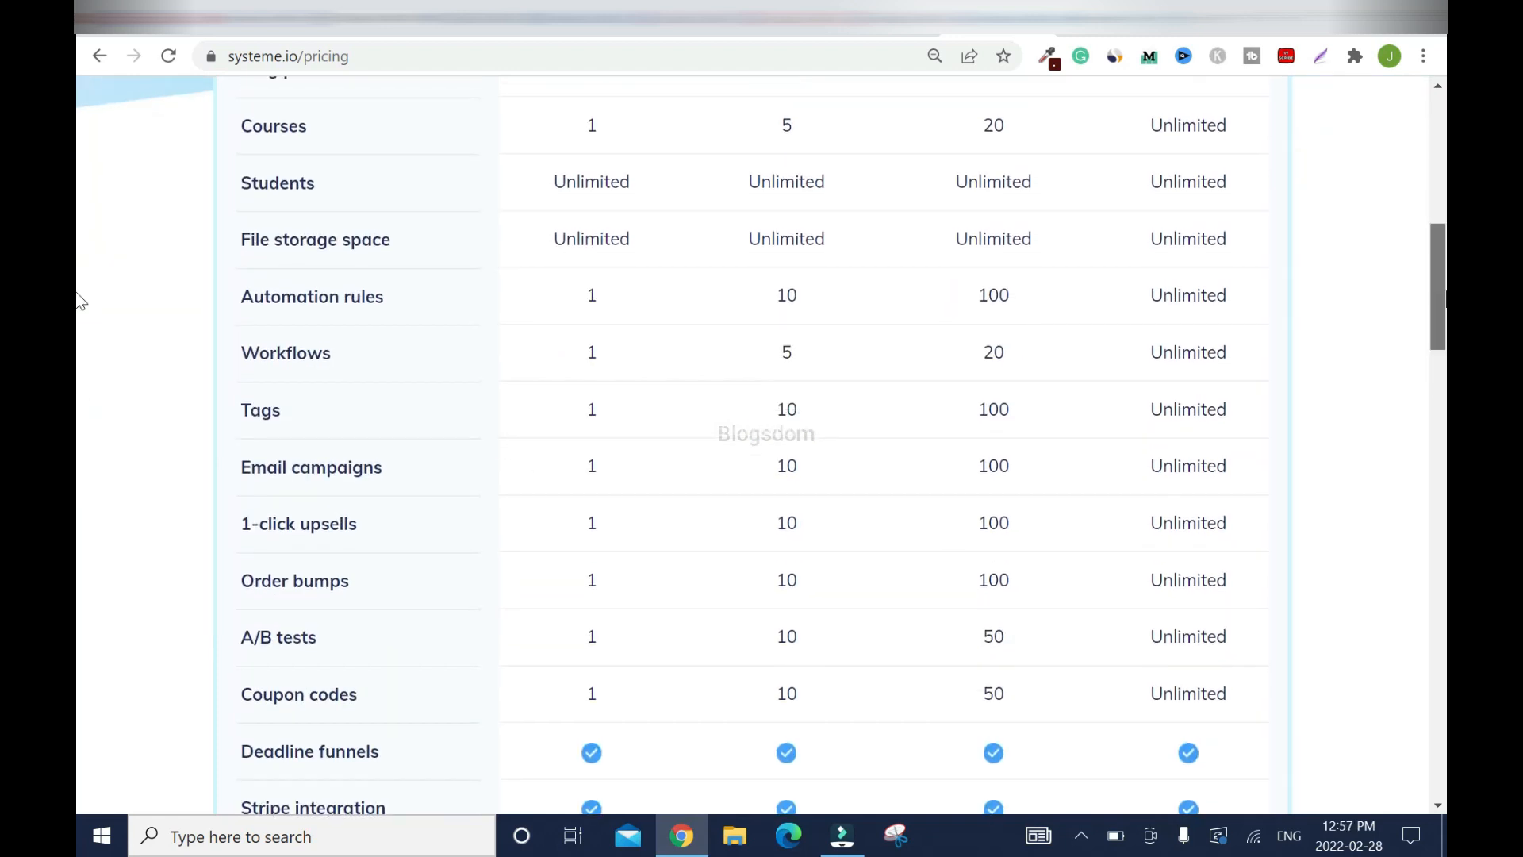
pyautogui.scroll(-3)
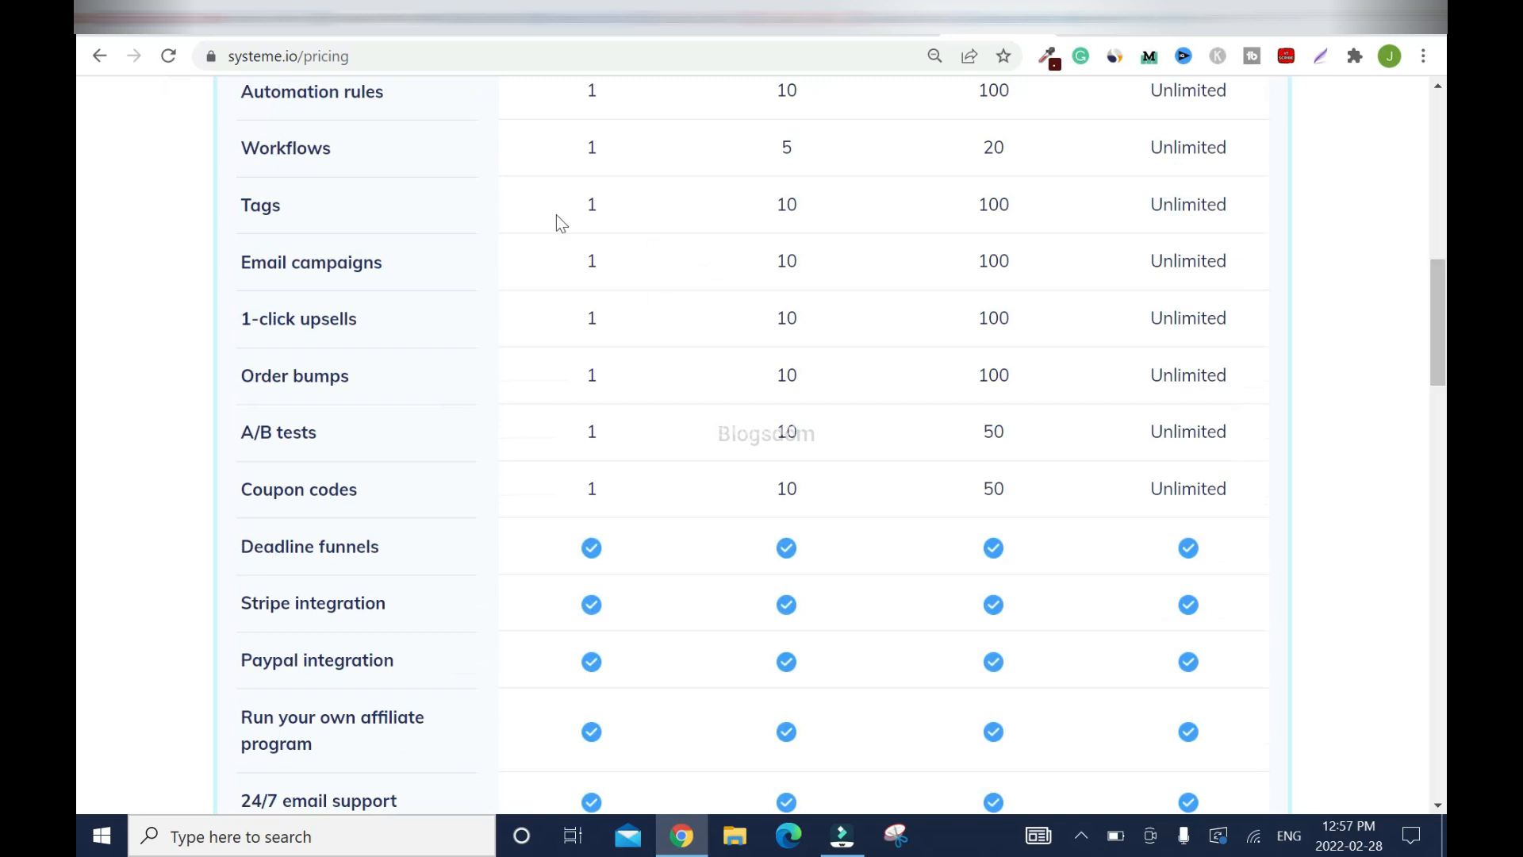
pyautogui.moveTo(791, 289)
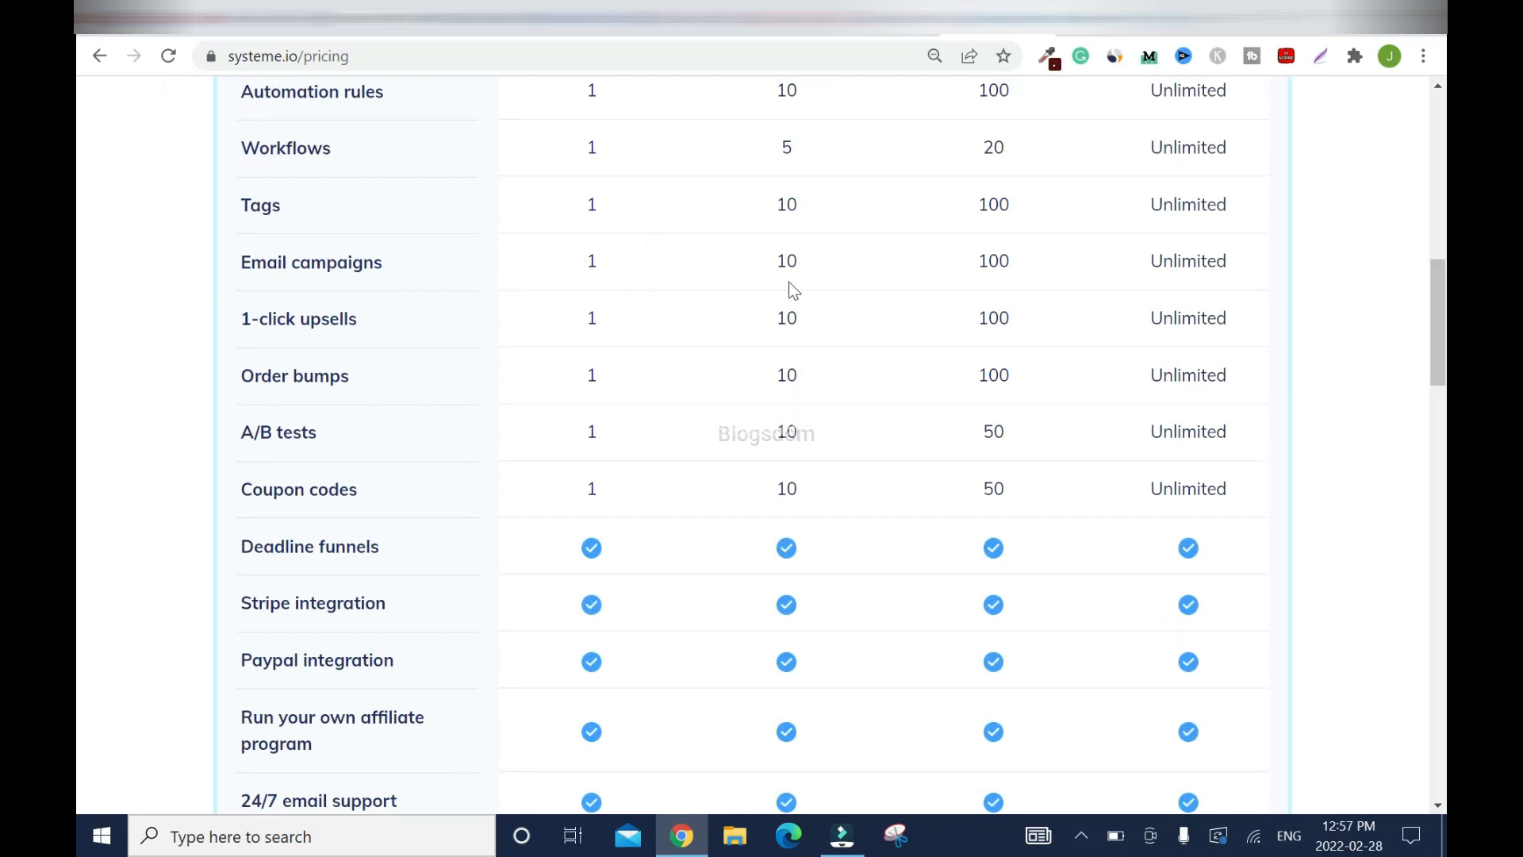
pyautogui.moveTo(706, 516)
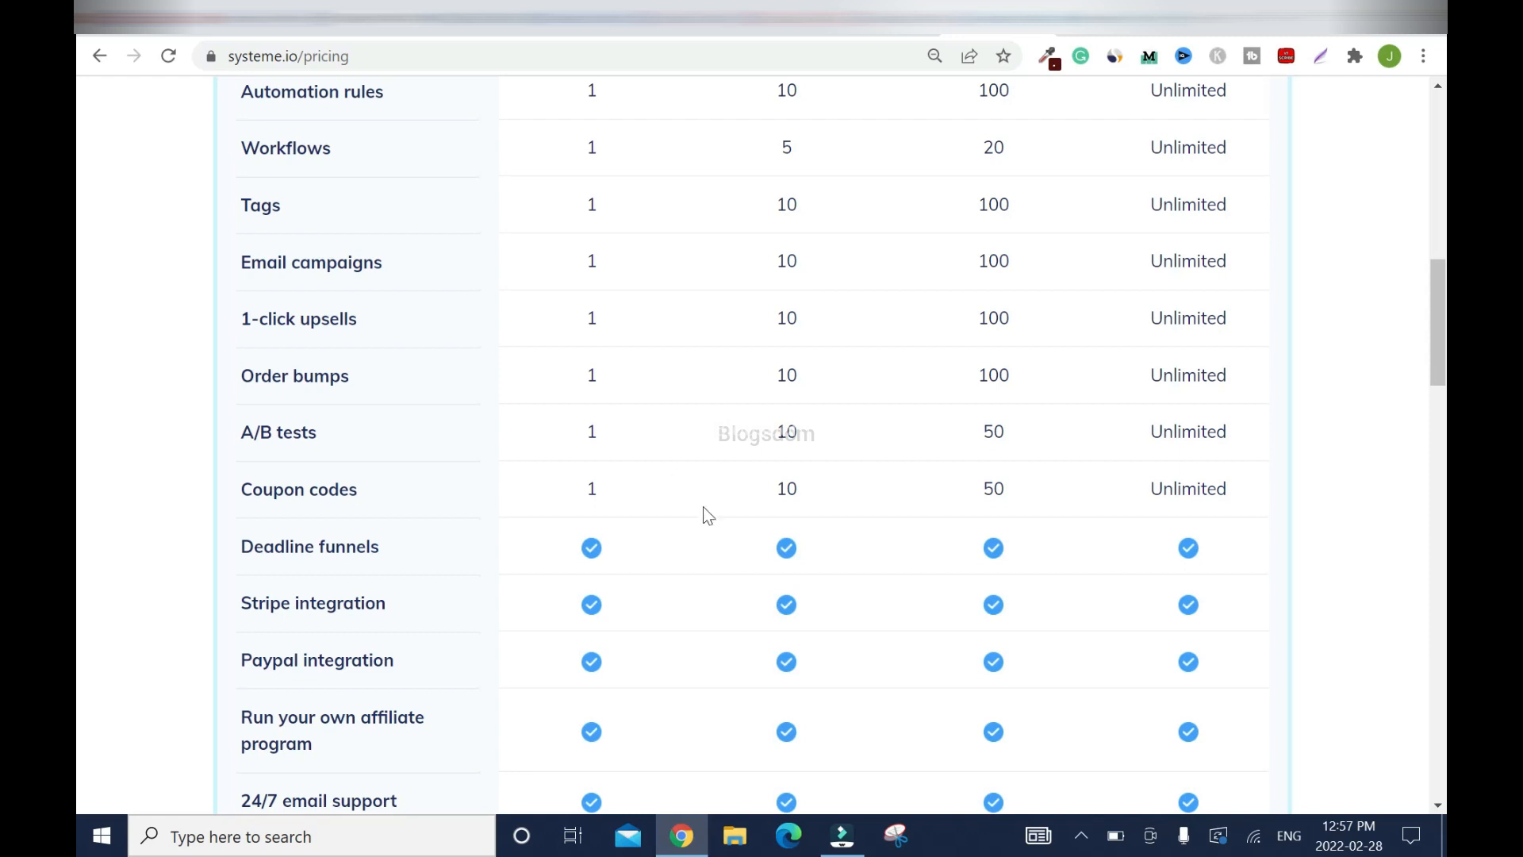
# - Scroll to the table's final rows: custom domains, evergreen webinars, free migration and coaching
pyautogui.scroll(-3)
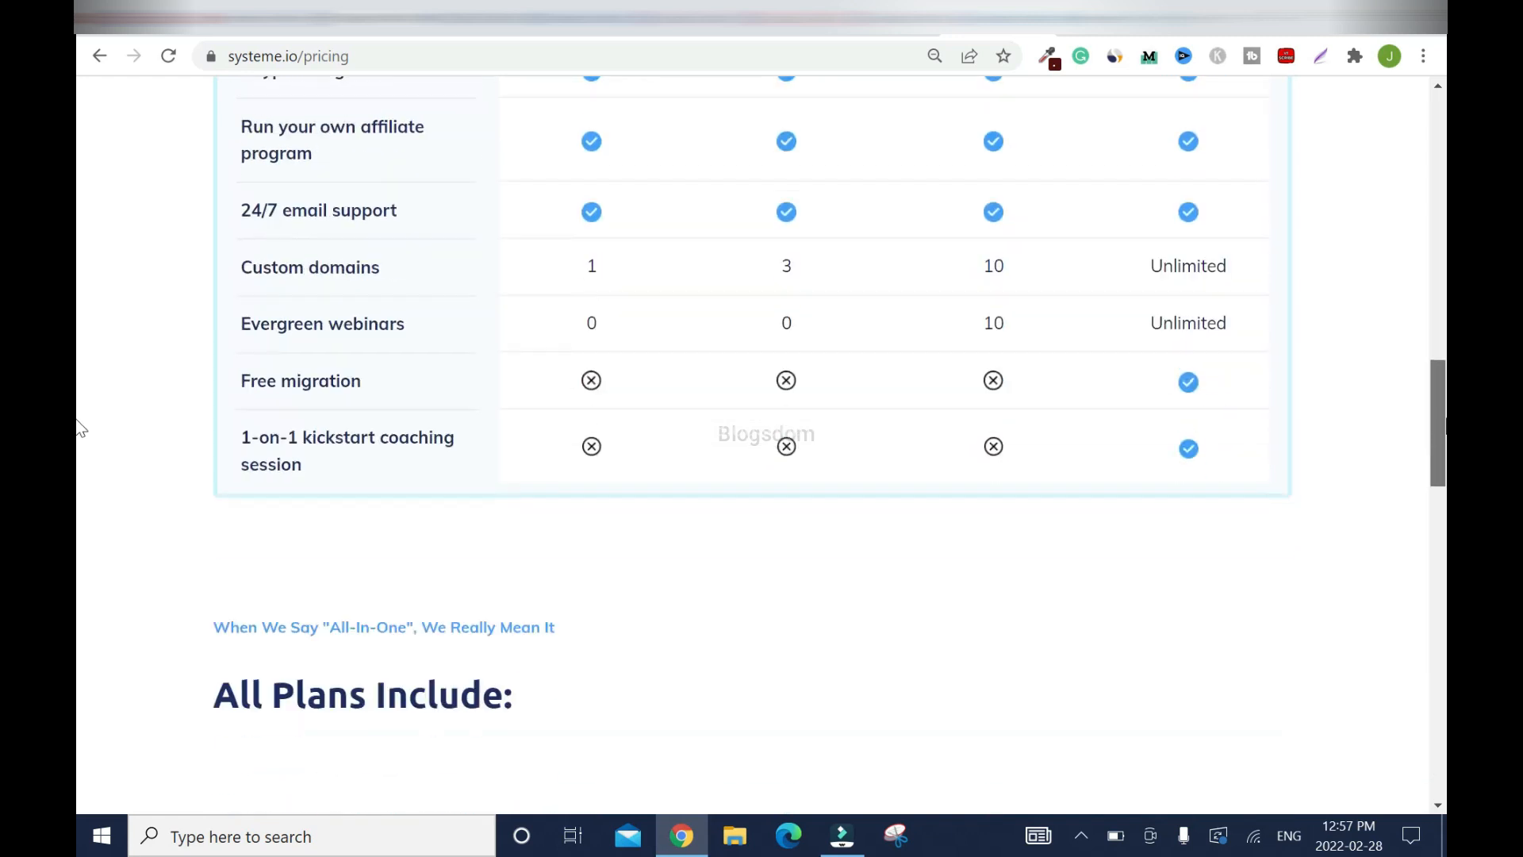
pyautogui.scroll(-3)
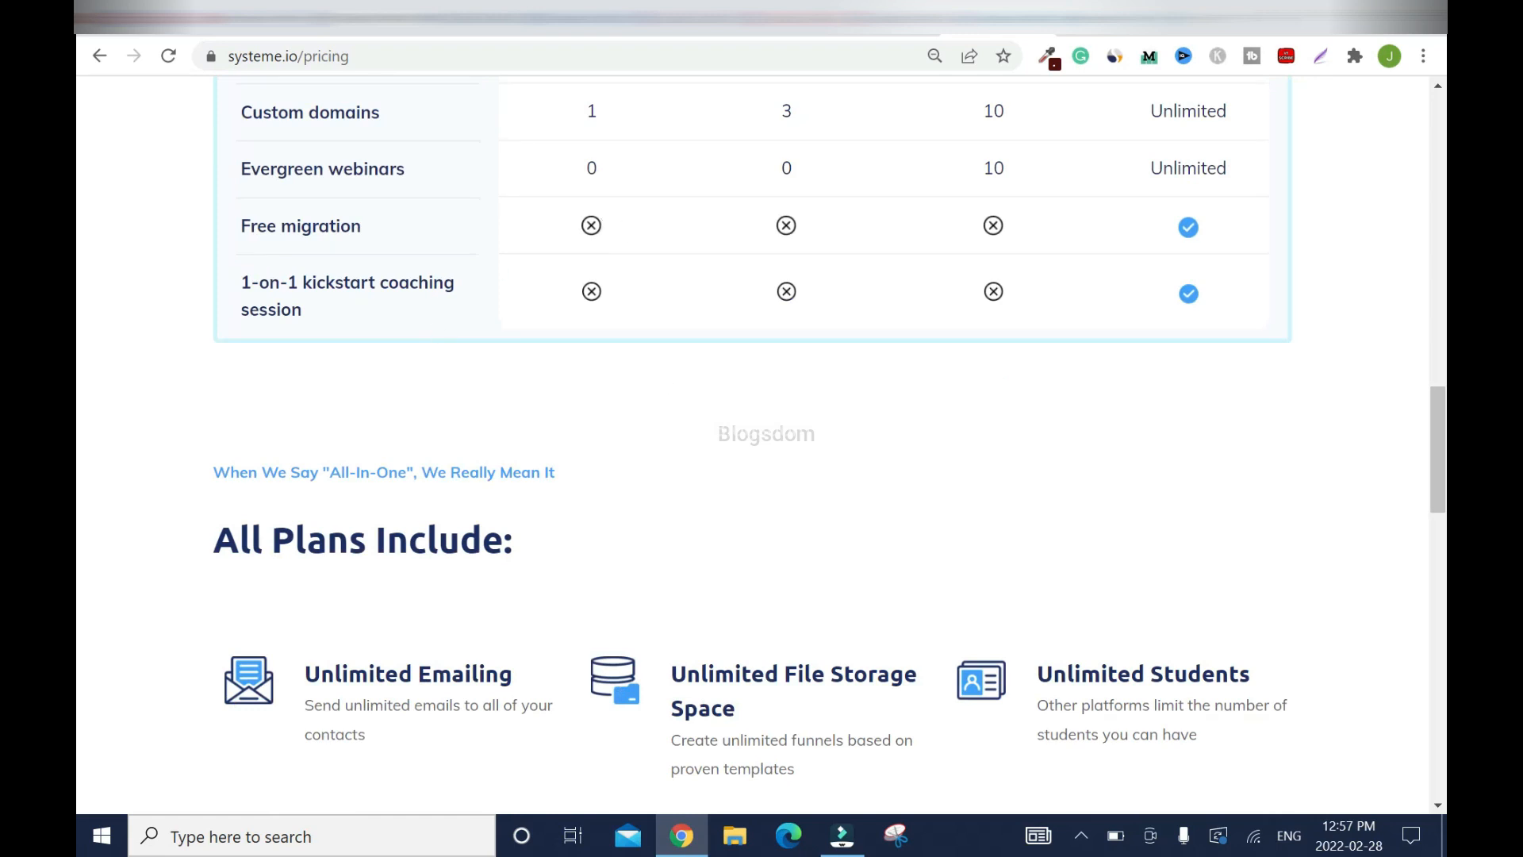
pyautogui.moveTo(688, 210)
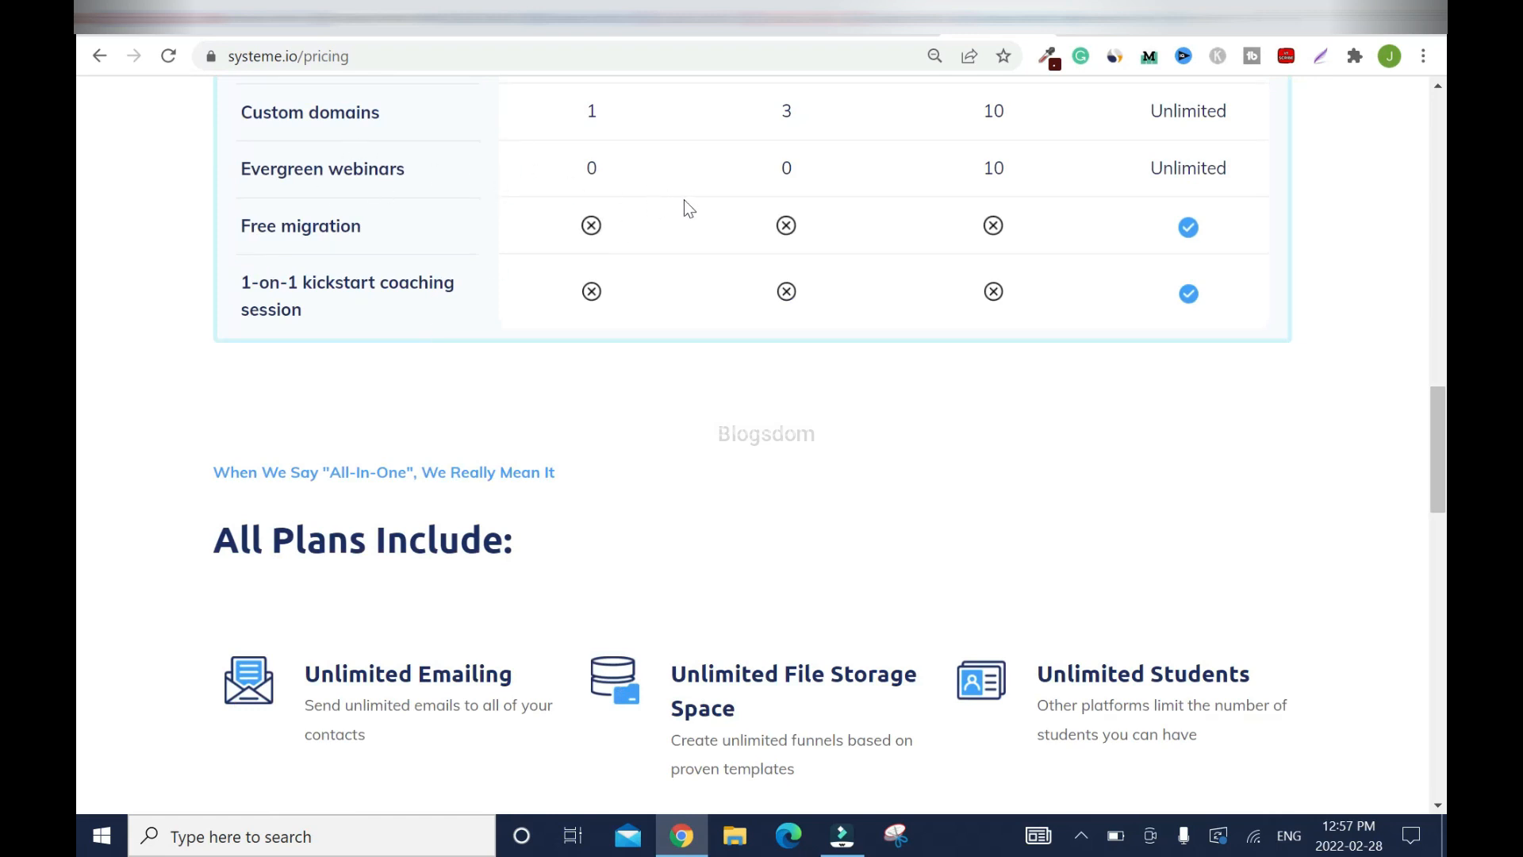
pyautogui.scroll(3)
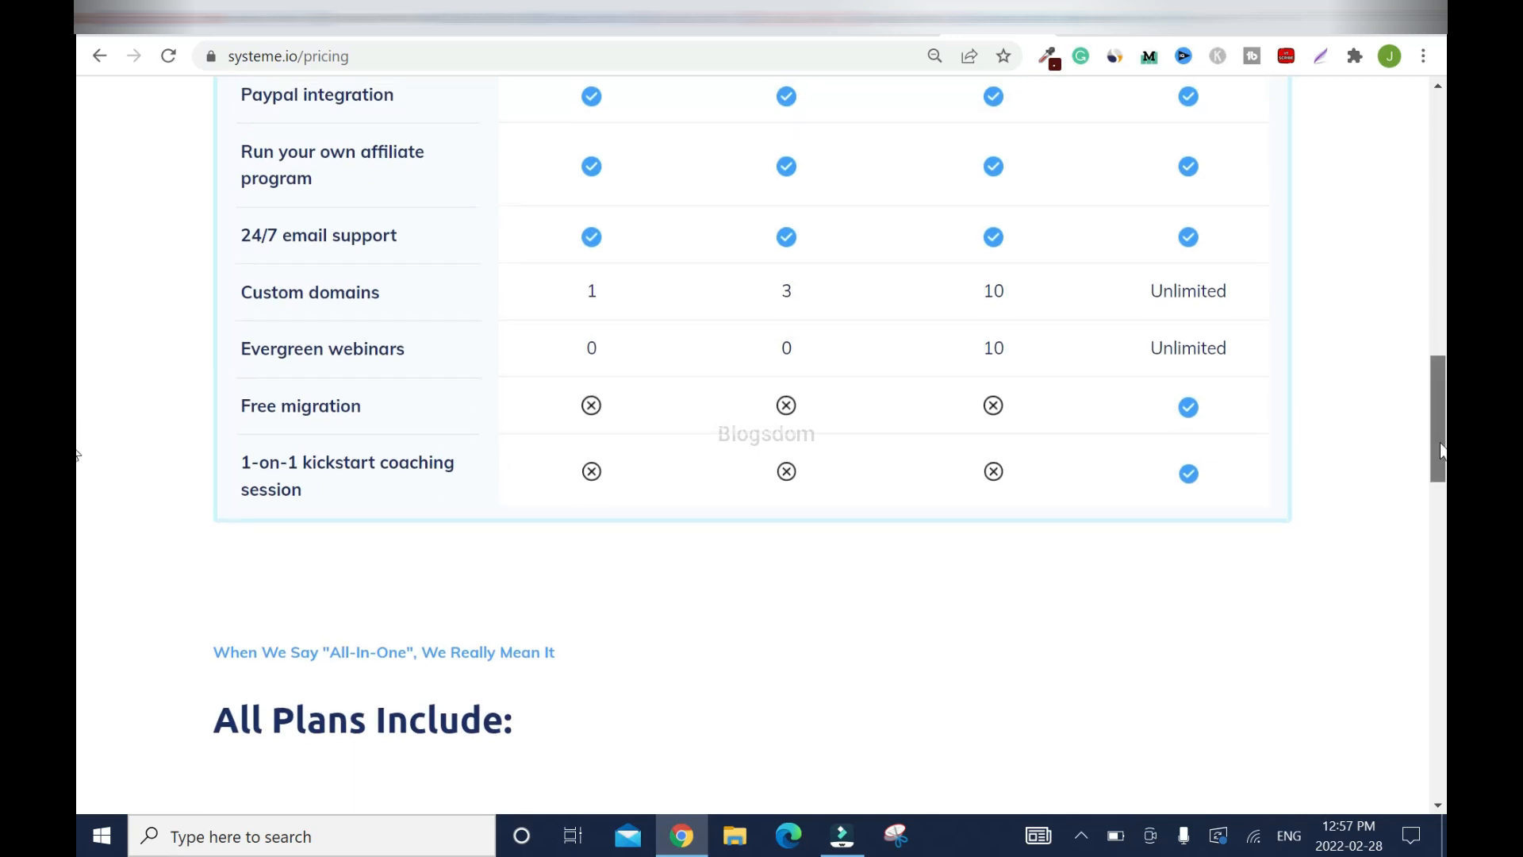
pyautogui.scroll(3)
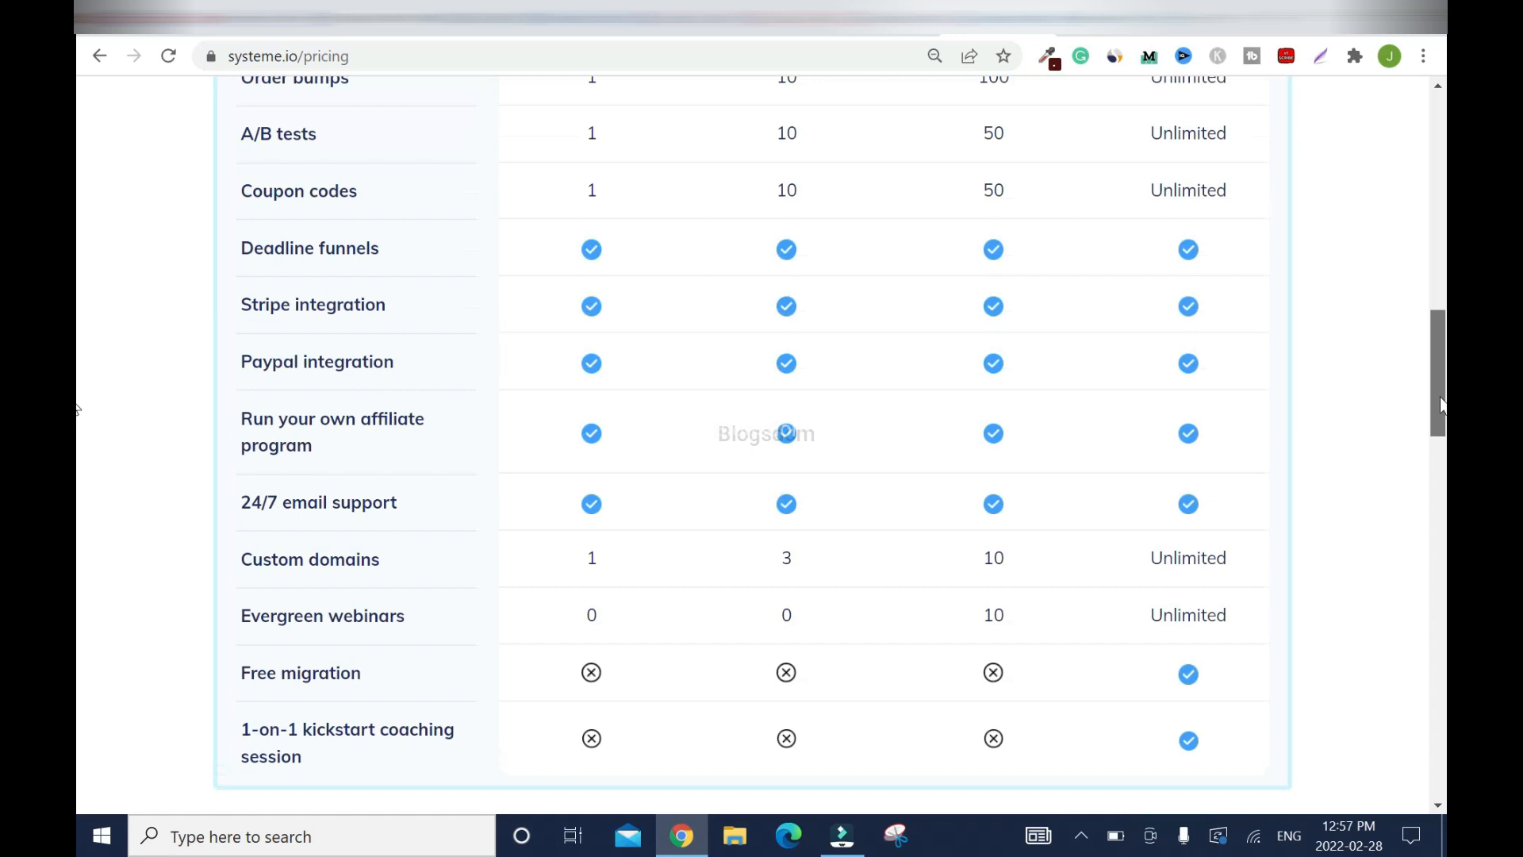